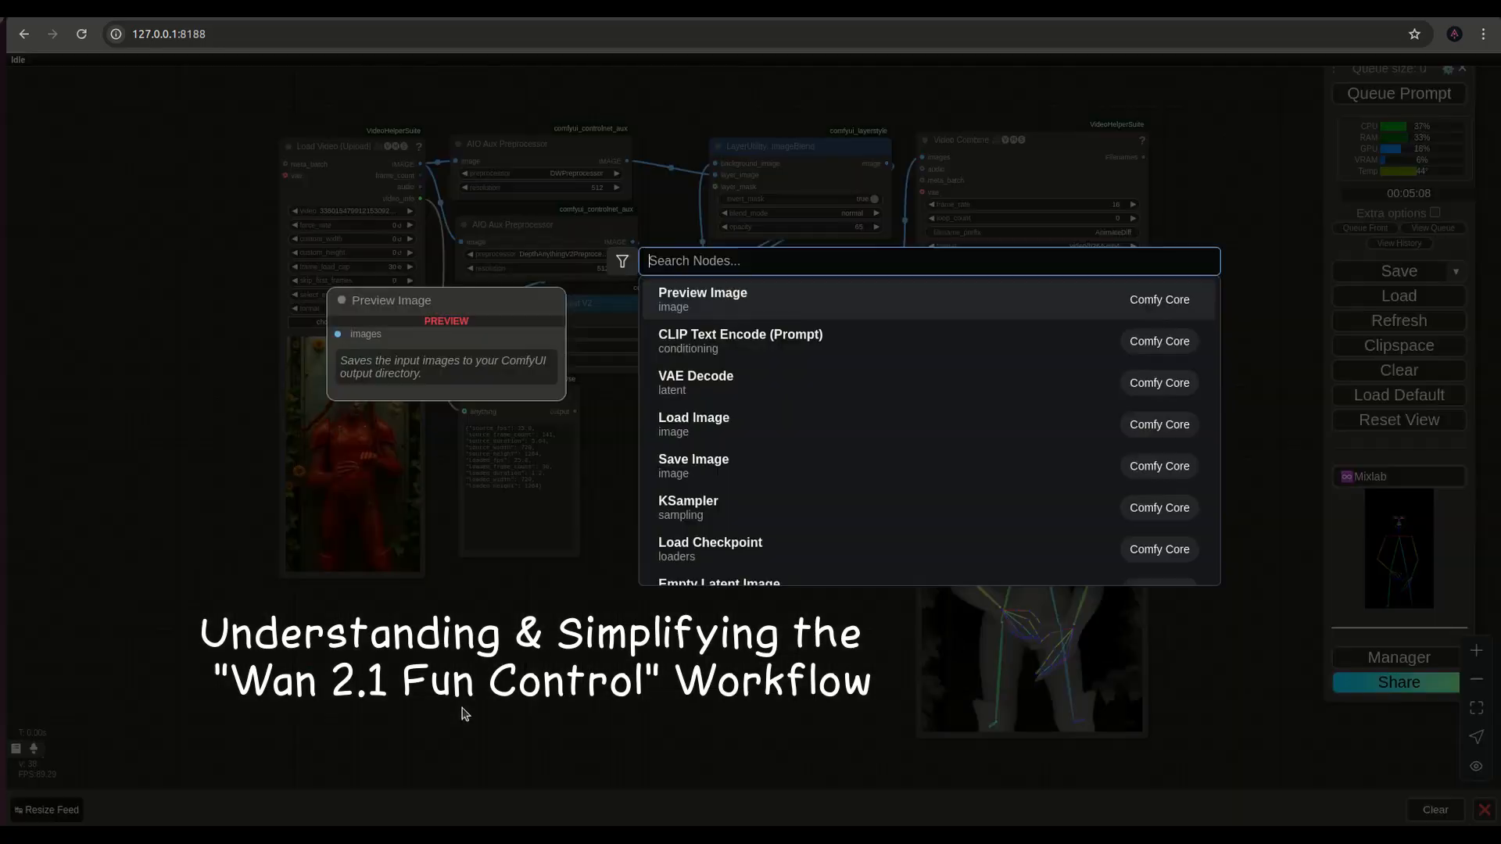
# Add a WanFunControlToVideo node from a 'wan' search and nudge it into place.
pyautogui.write('wan')
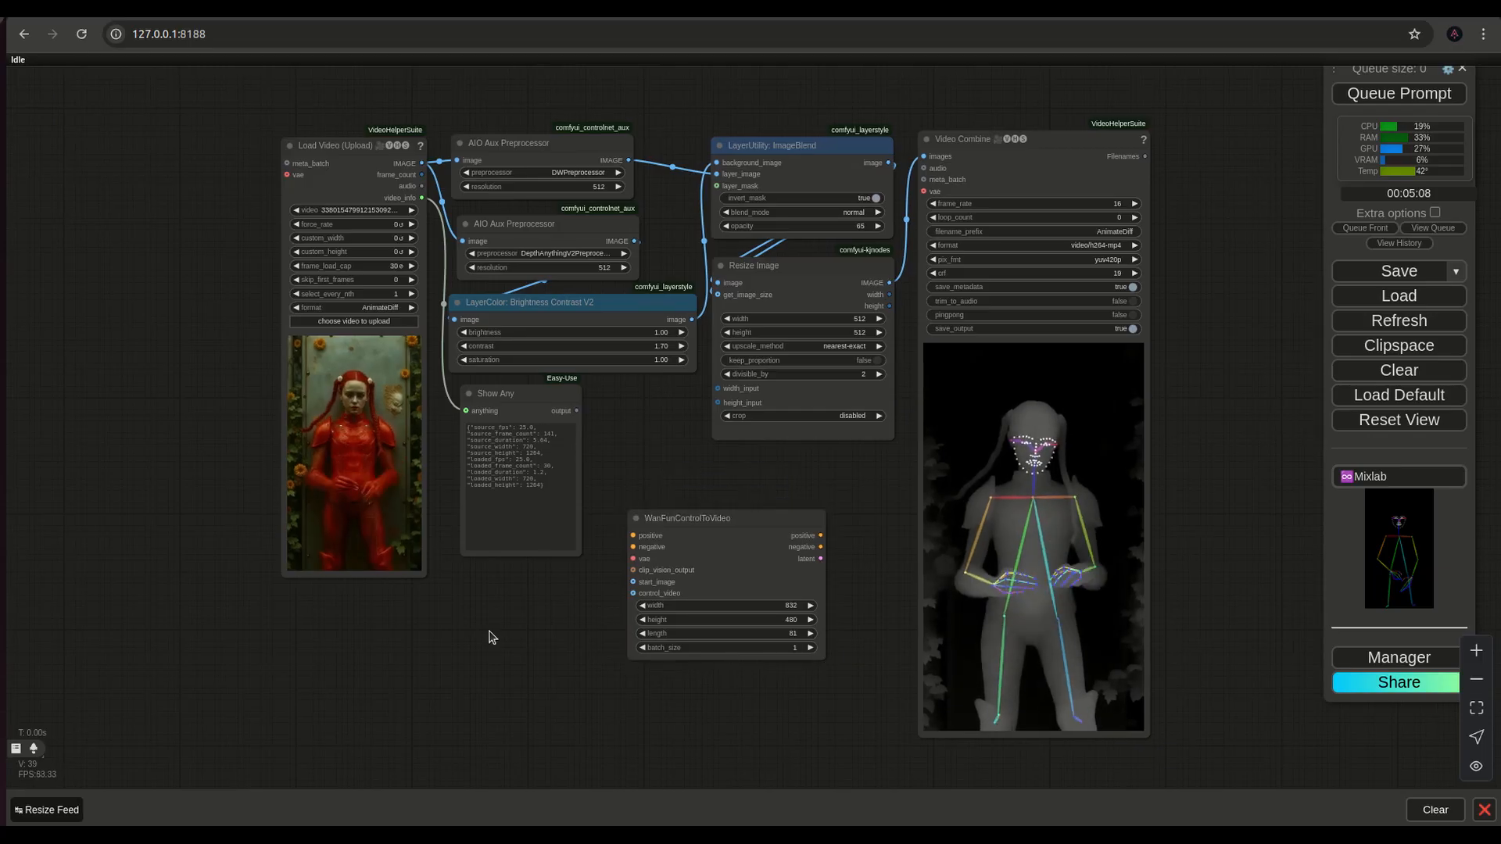
pyautogui.click(686, 517)
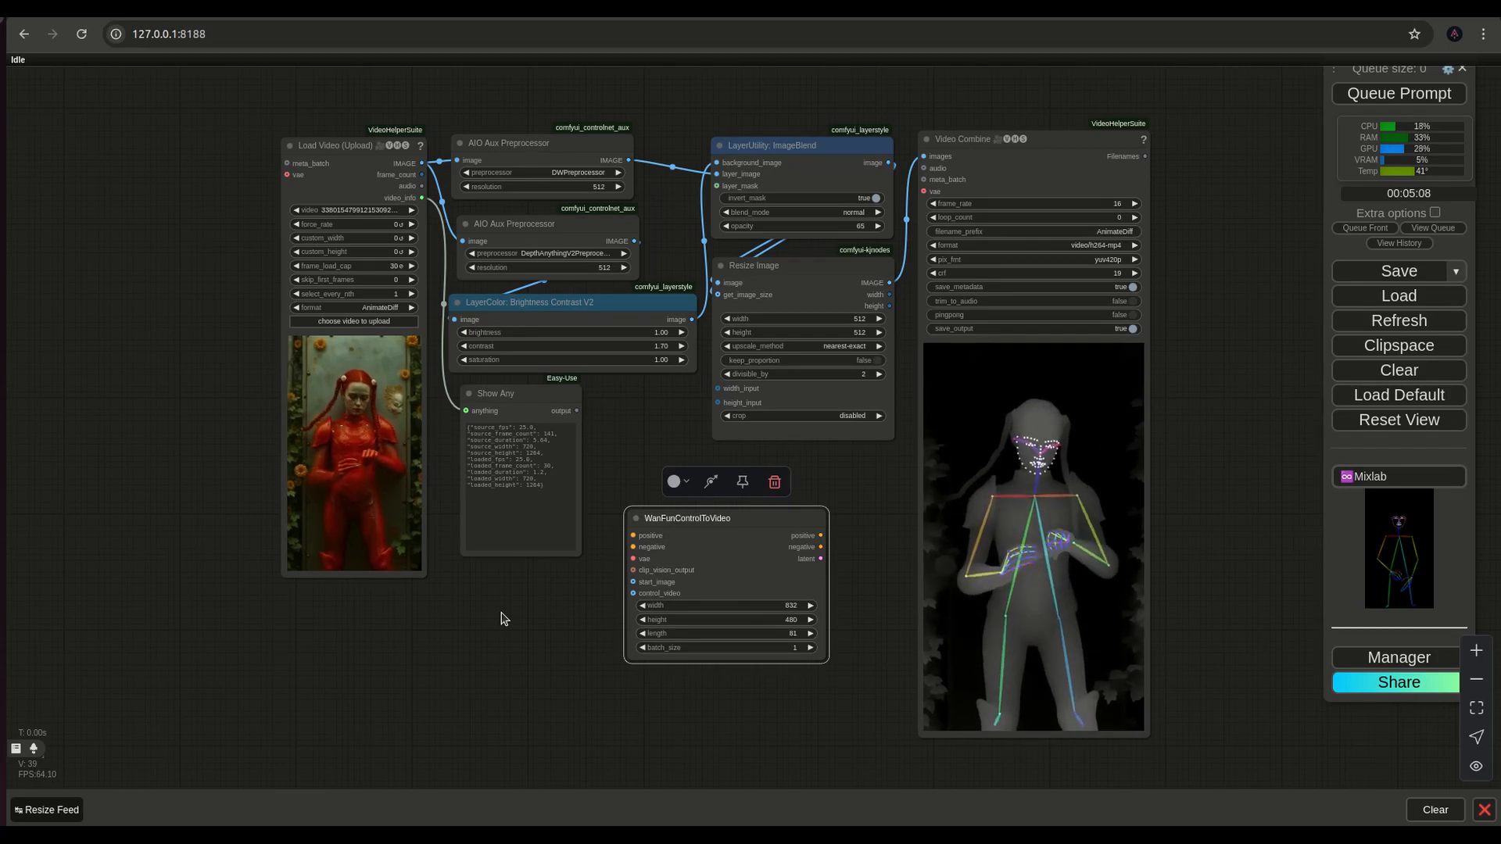
pyautogui.moveTo(687, 518); pyautogui.dragTo(704, 502)
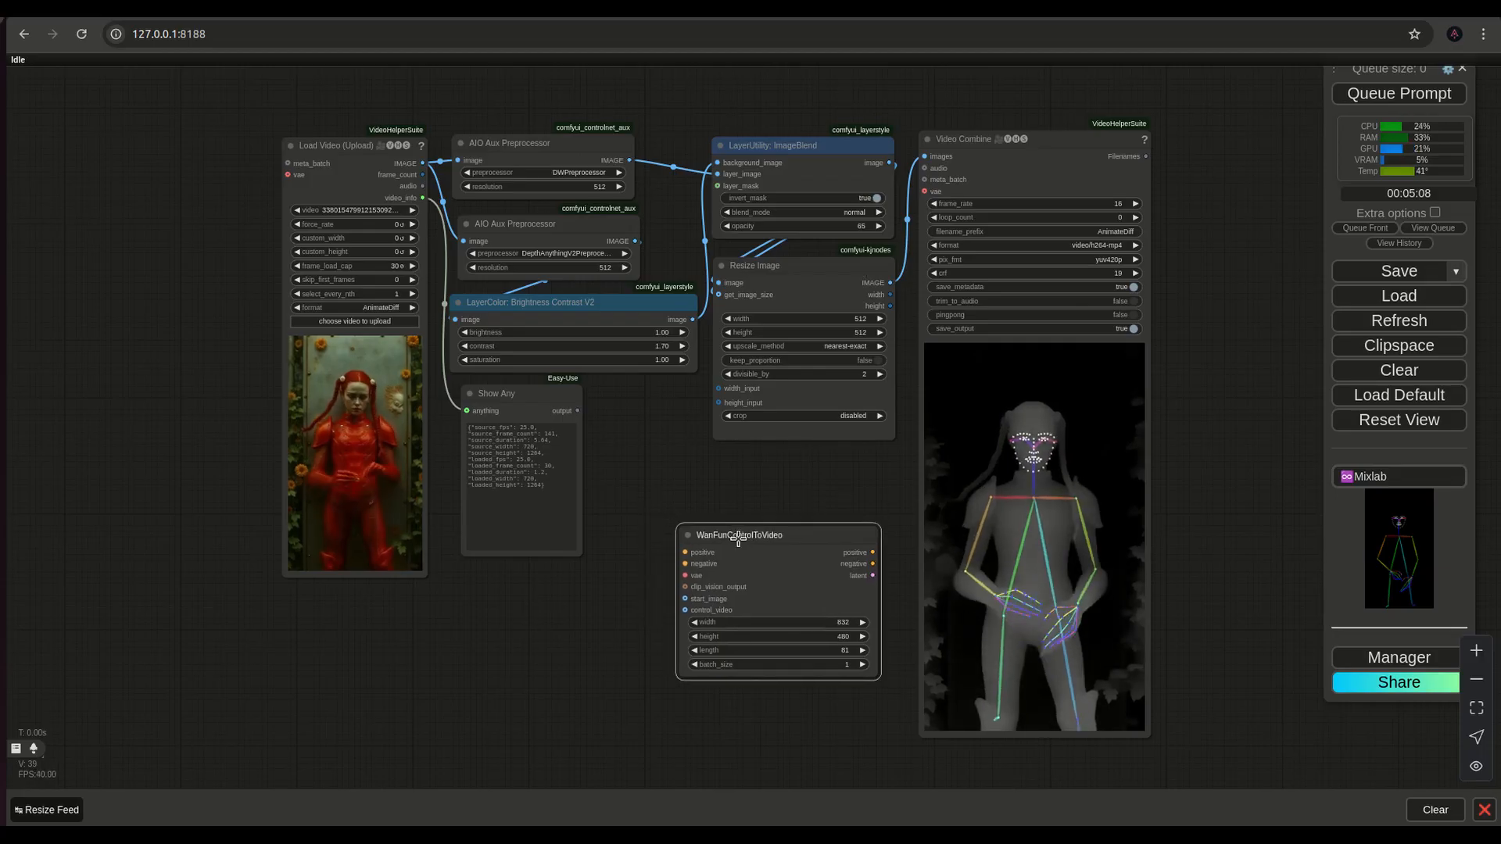
# Bypass the depth, Brightness Contrast and ImageBlend nodes, then rerun to refresh the control video.
pyautogui.click(738, 535)
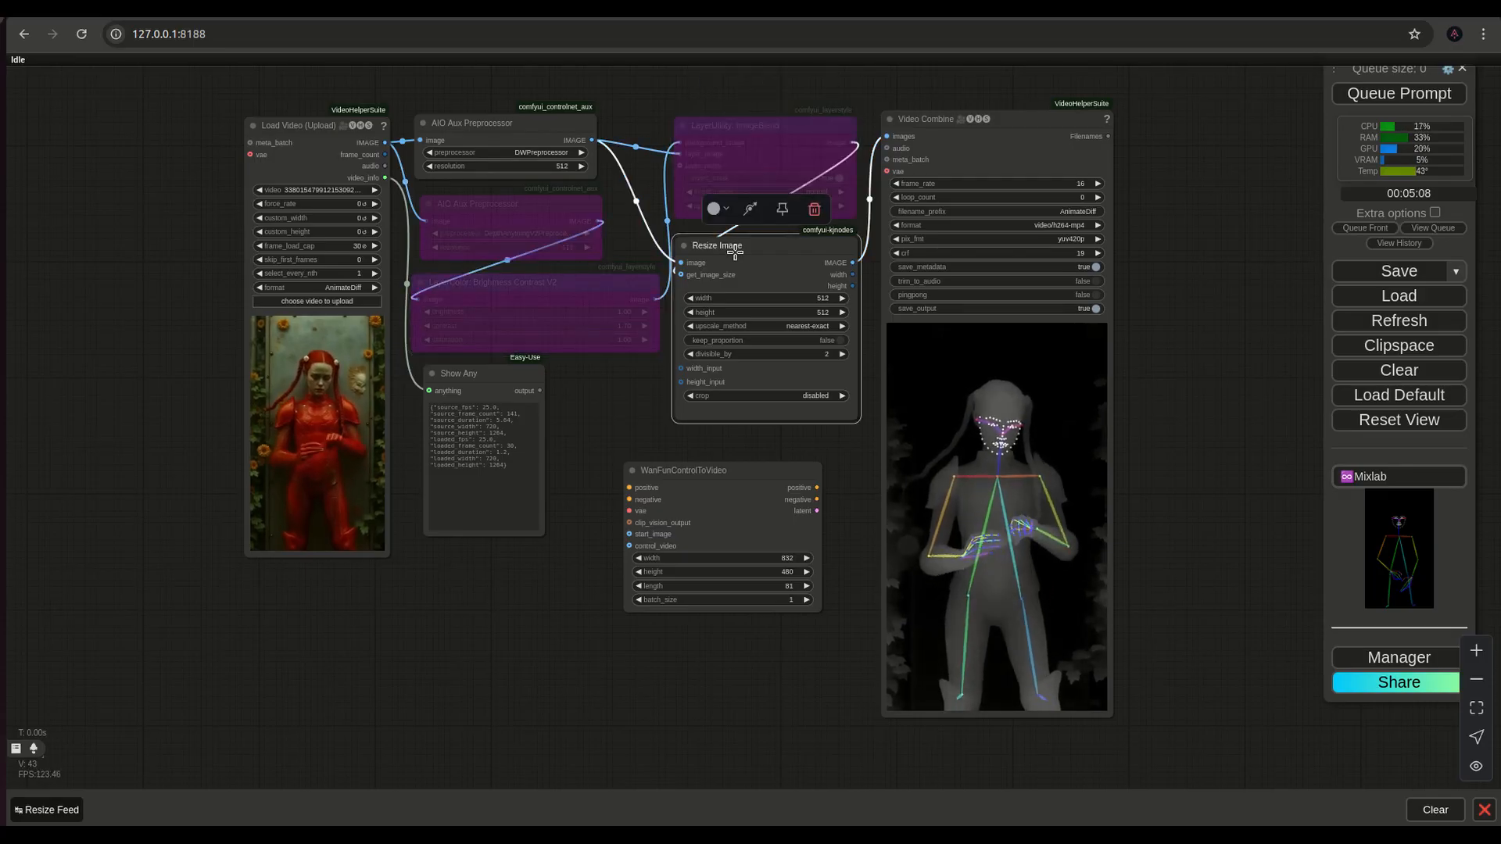
pyautogui.click(1397, 93)
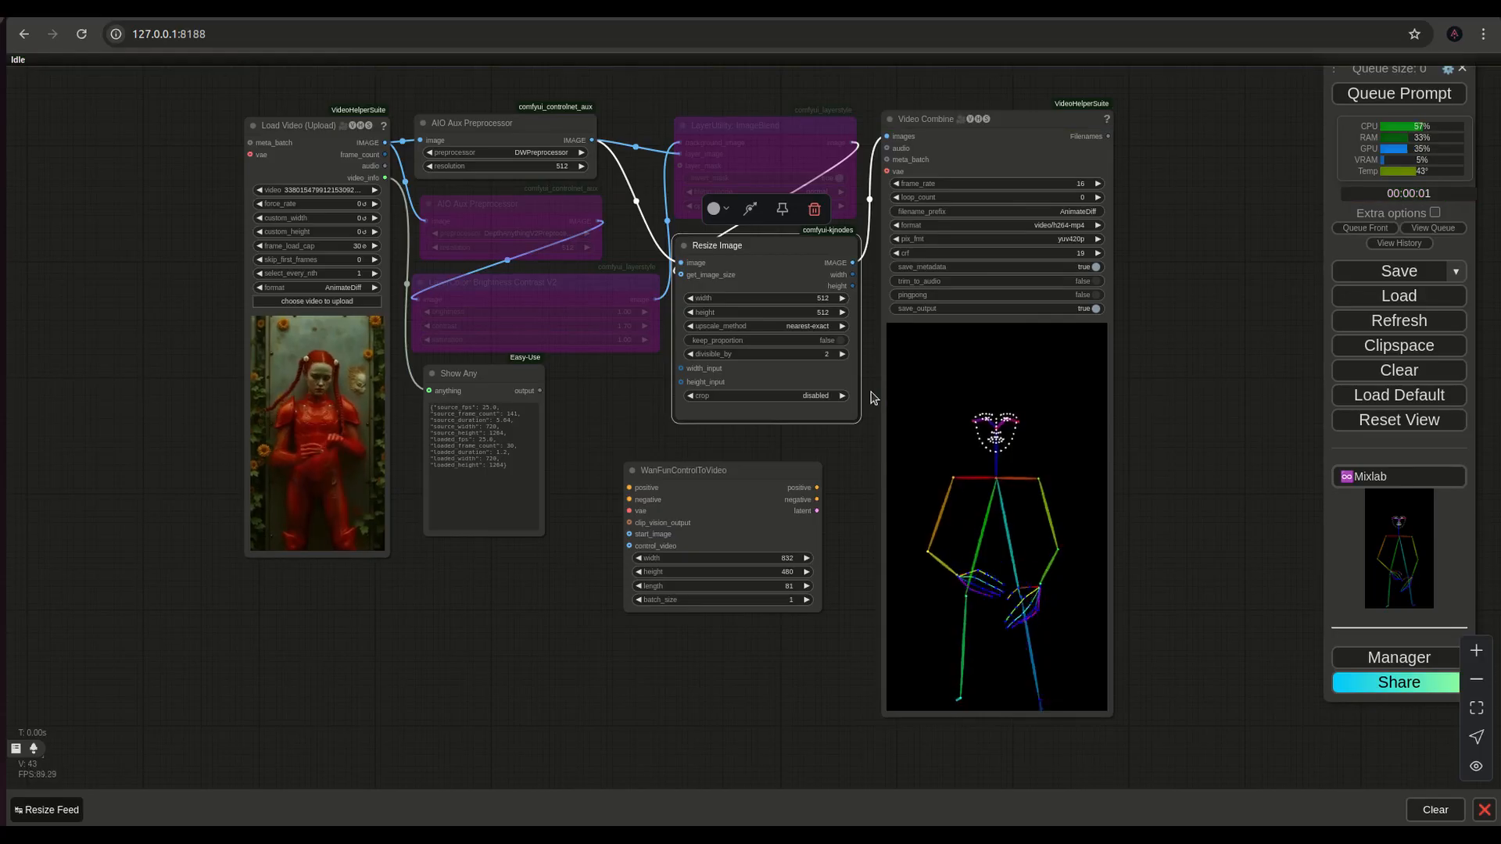
pyautogui.moveTo(559, 554)
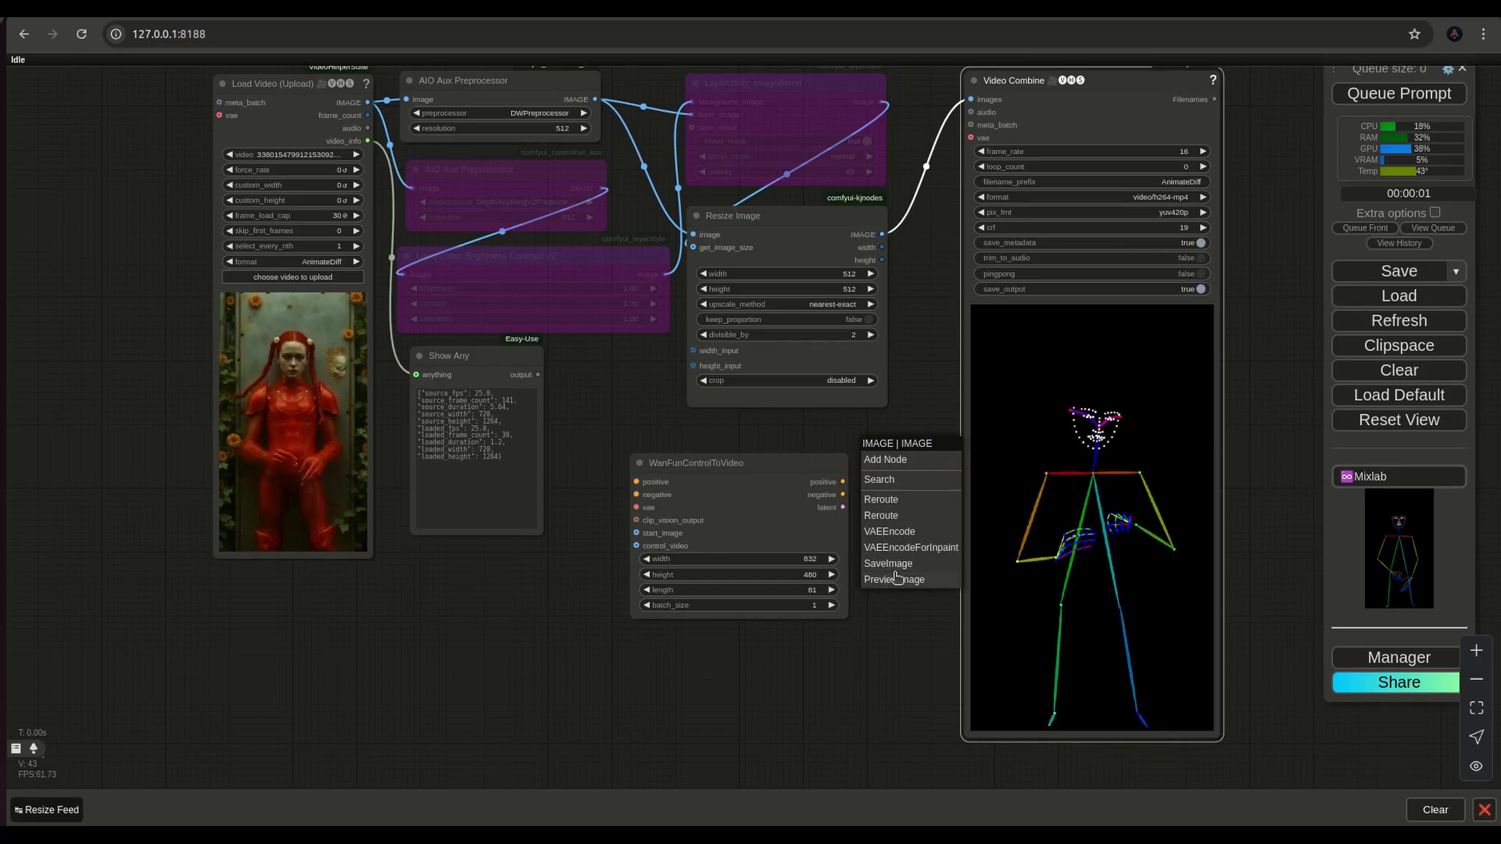
# Add a Preview Image node on the Resize Image output and run to show pose frames.
pyautogui.click(894, 579)
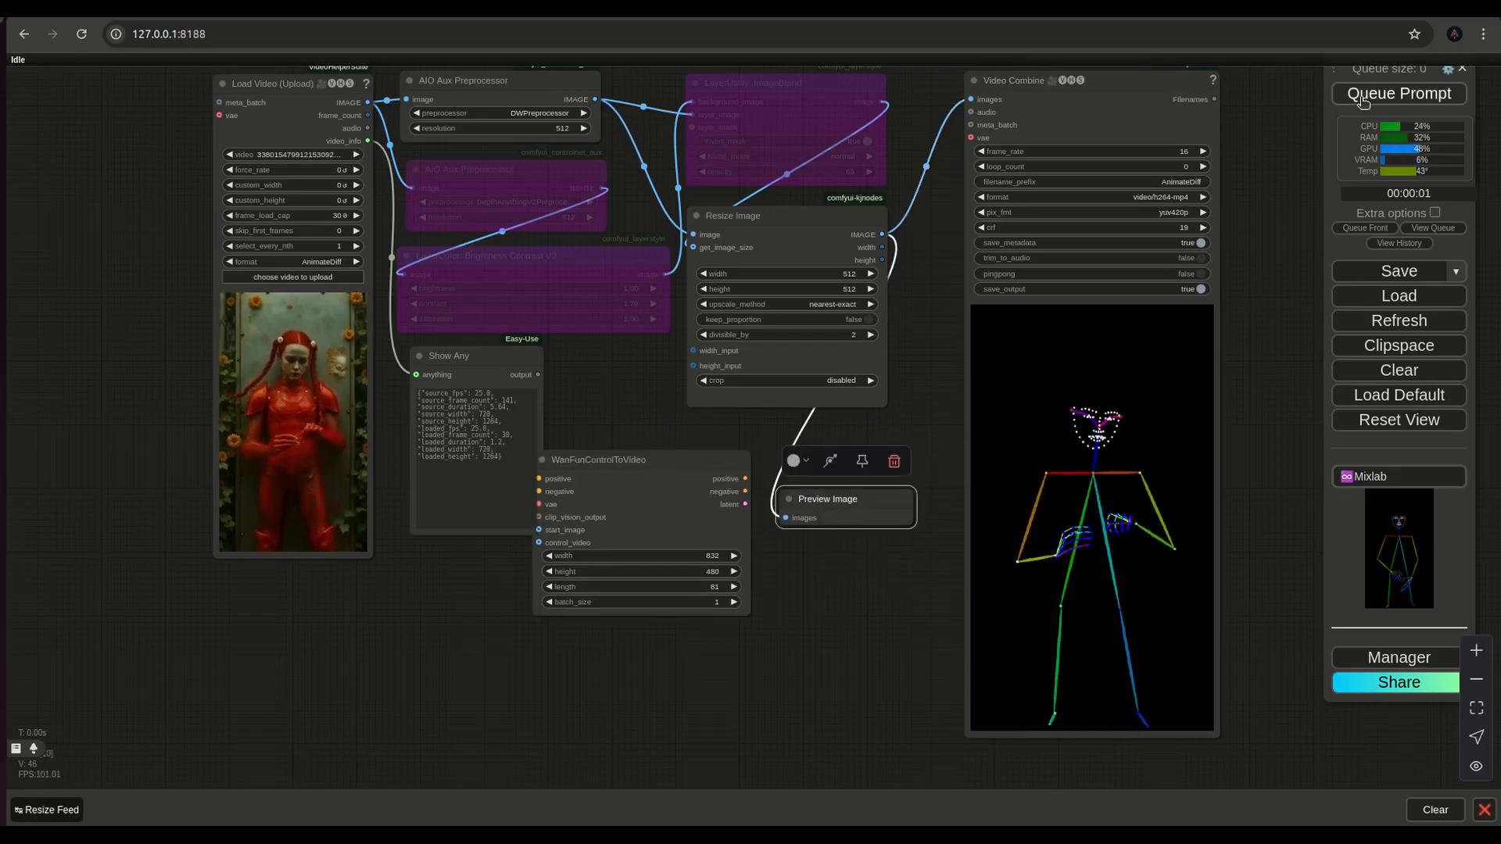
pyautogui.click(1398, 93)
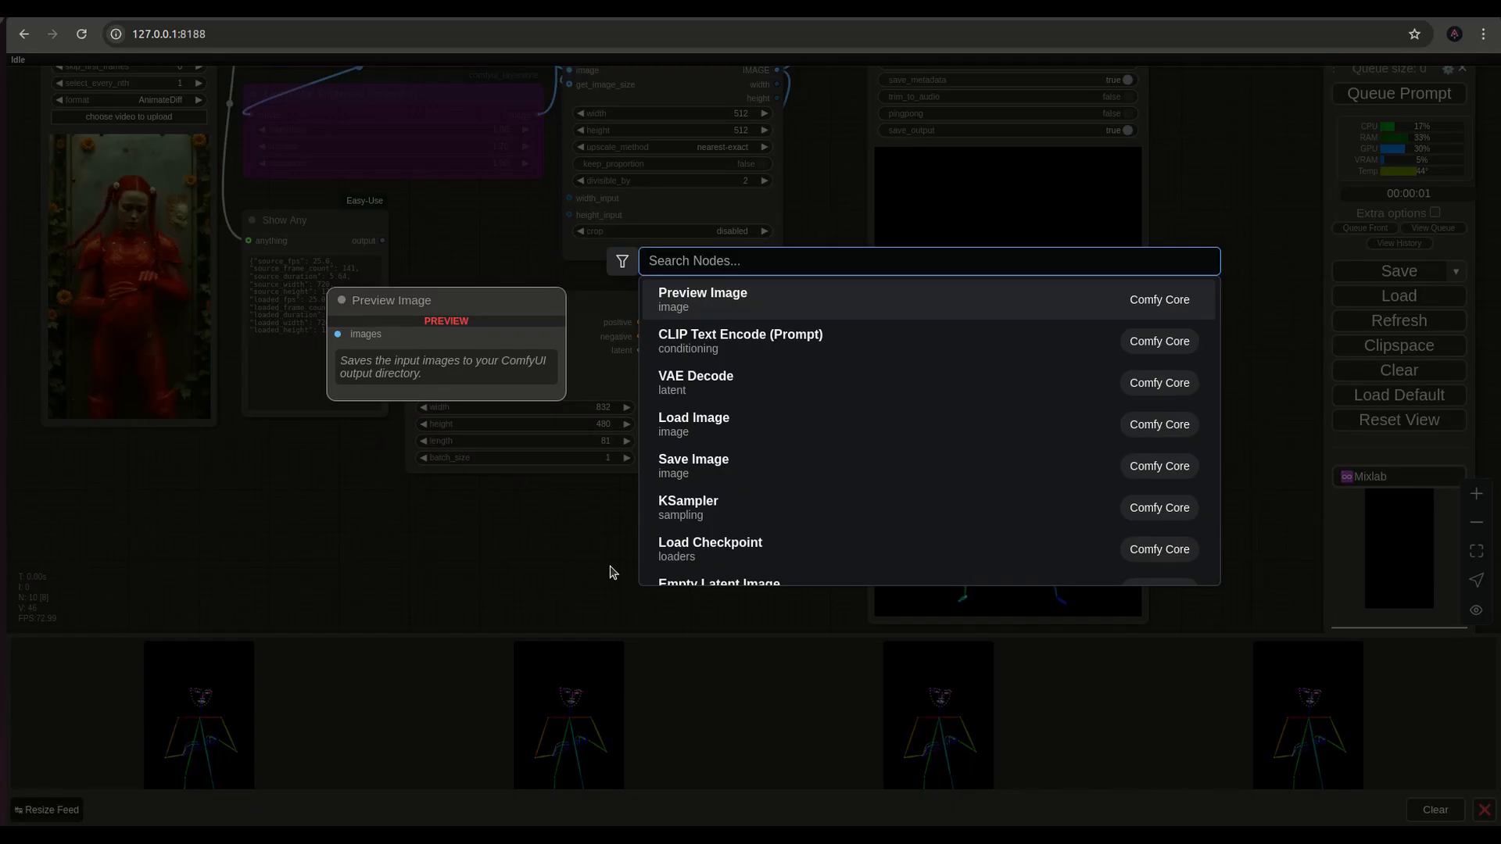
# Add Image Extract From Batch at index 1, preview its frame, and rerun the workflow.
pyautogui.write('extract im')
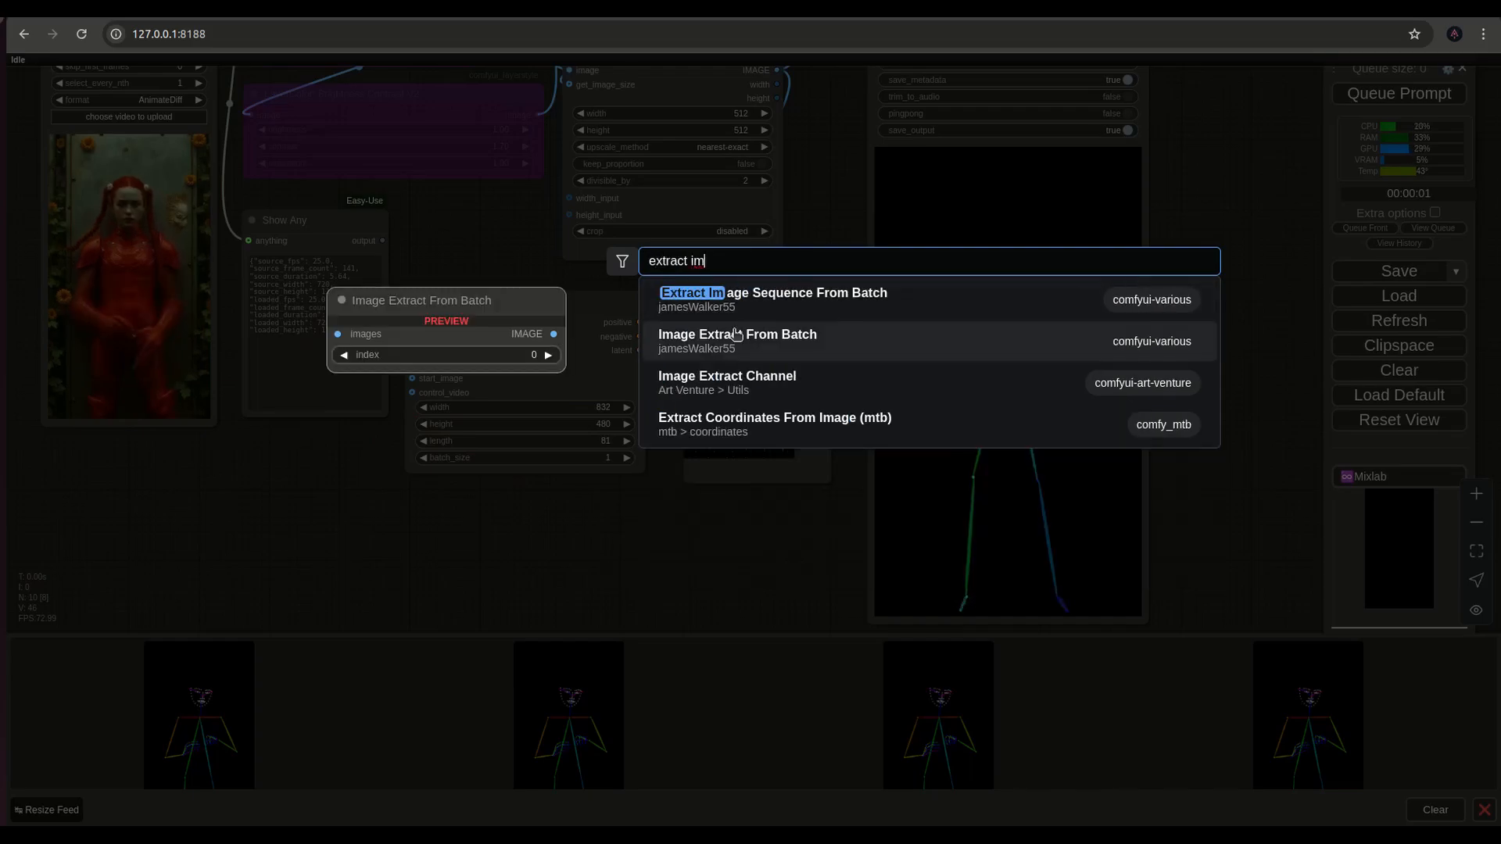
pyautogui.click(737, 334)
pyautogui.write('1')
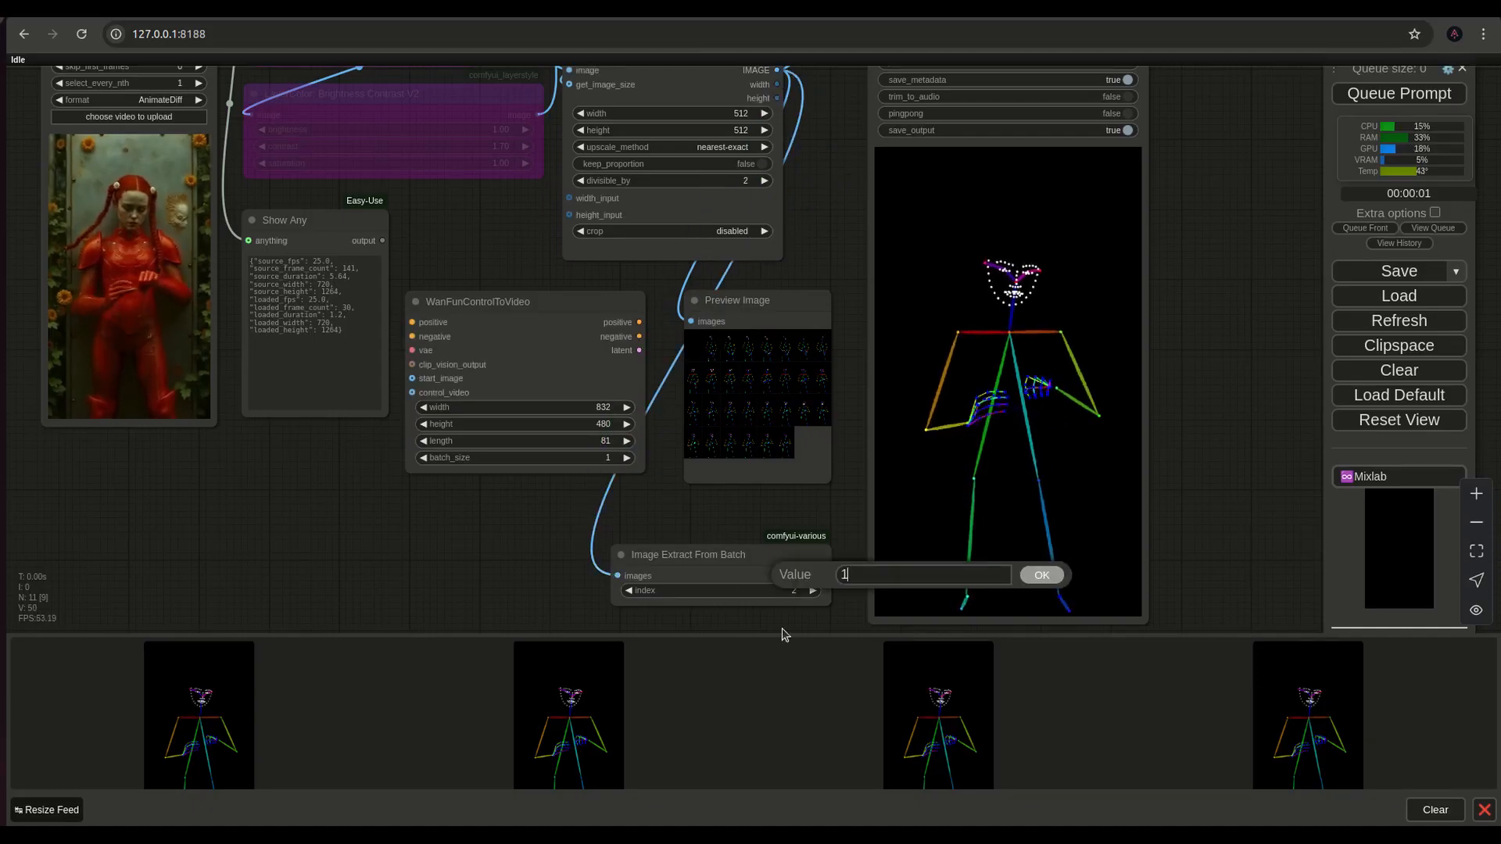
pyautogui.click(1040, 575)
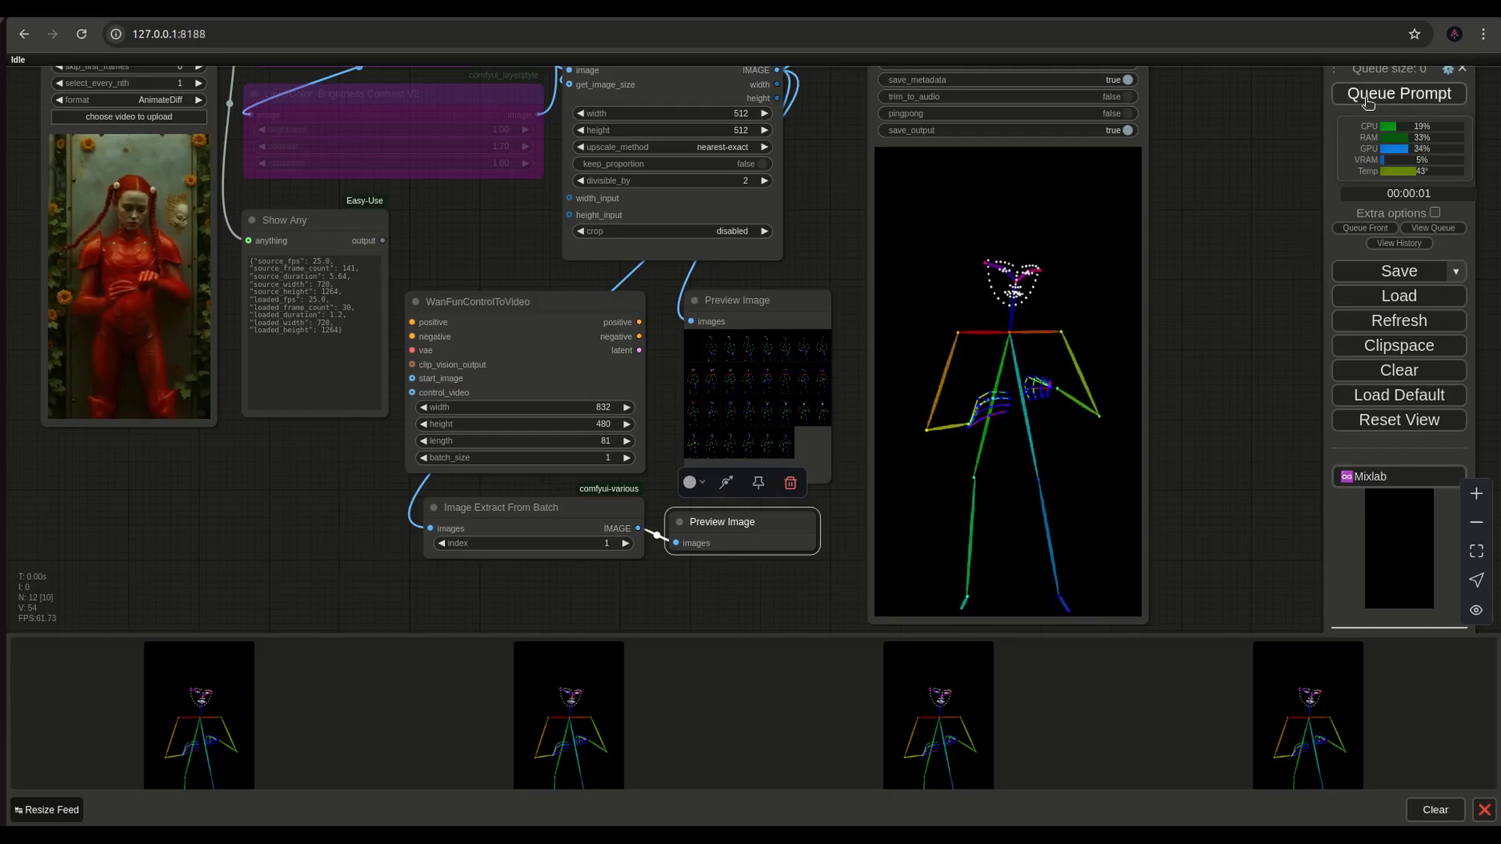
pyautogui.click(1398, 93)
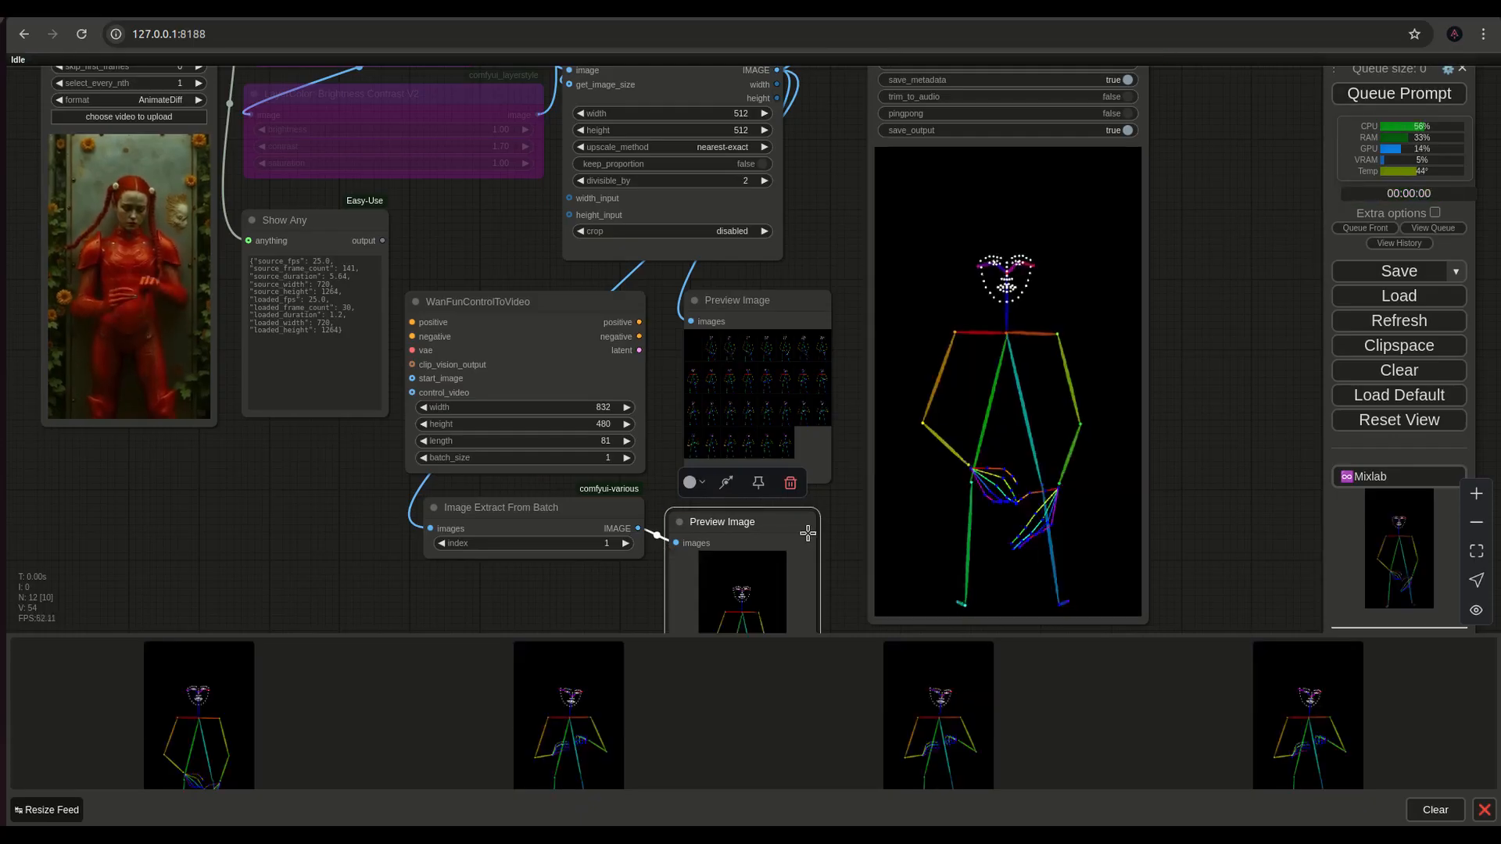
pyautogui.scroll(-3)
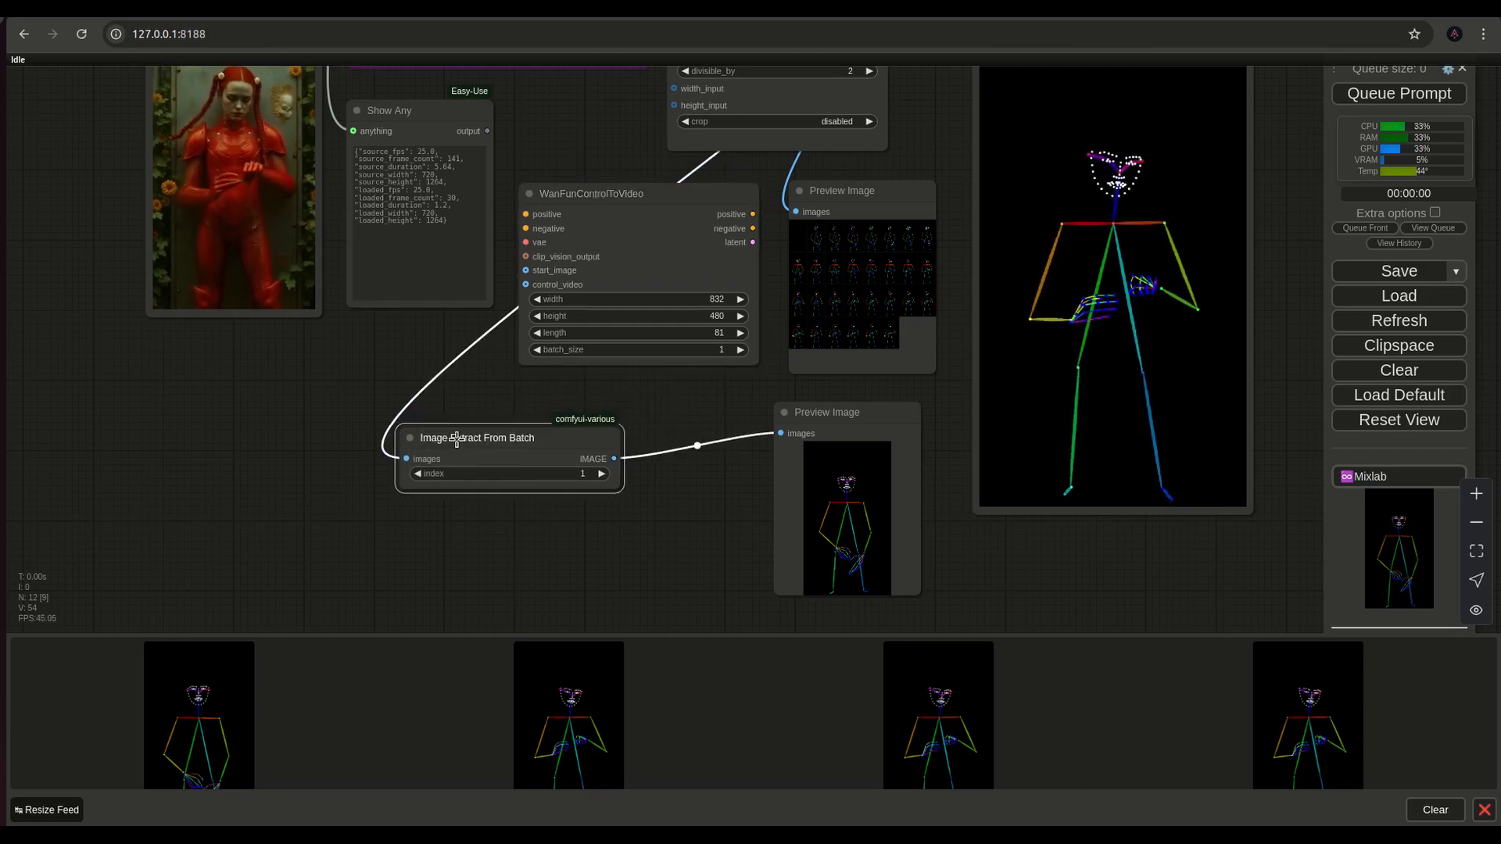
# Switch to the Flux ControlNet workflow and bypass its line-art AIO Aux Preprocessor node.
pyautogui.click(476, 438)
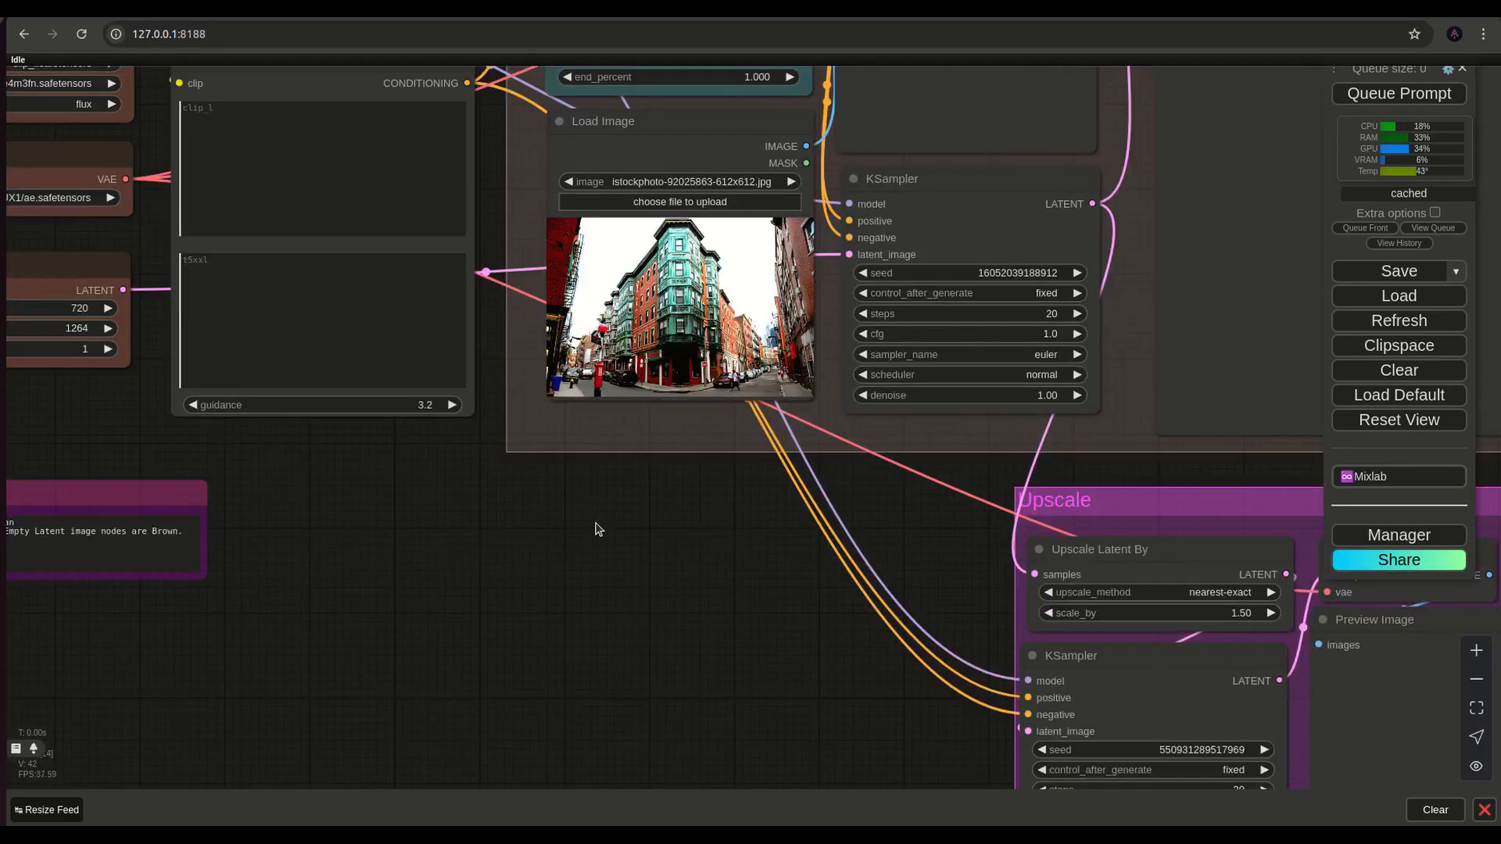
pyautogui.scroll(-3)
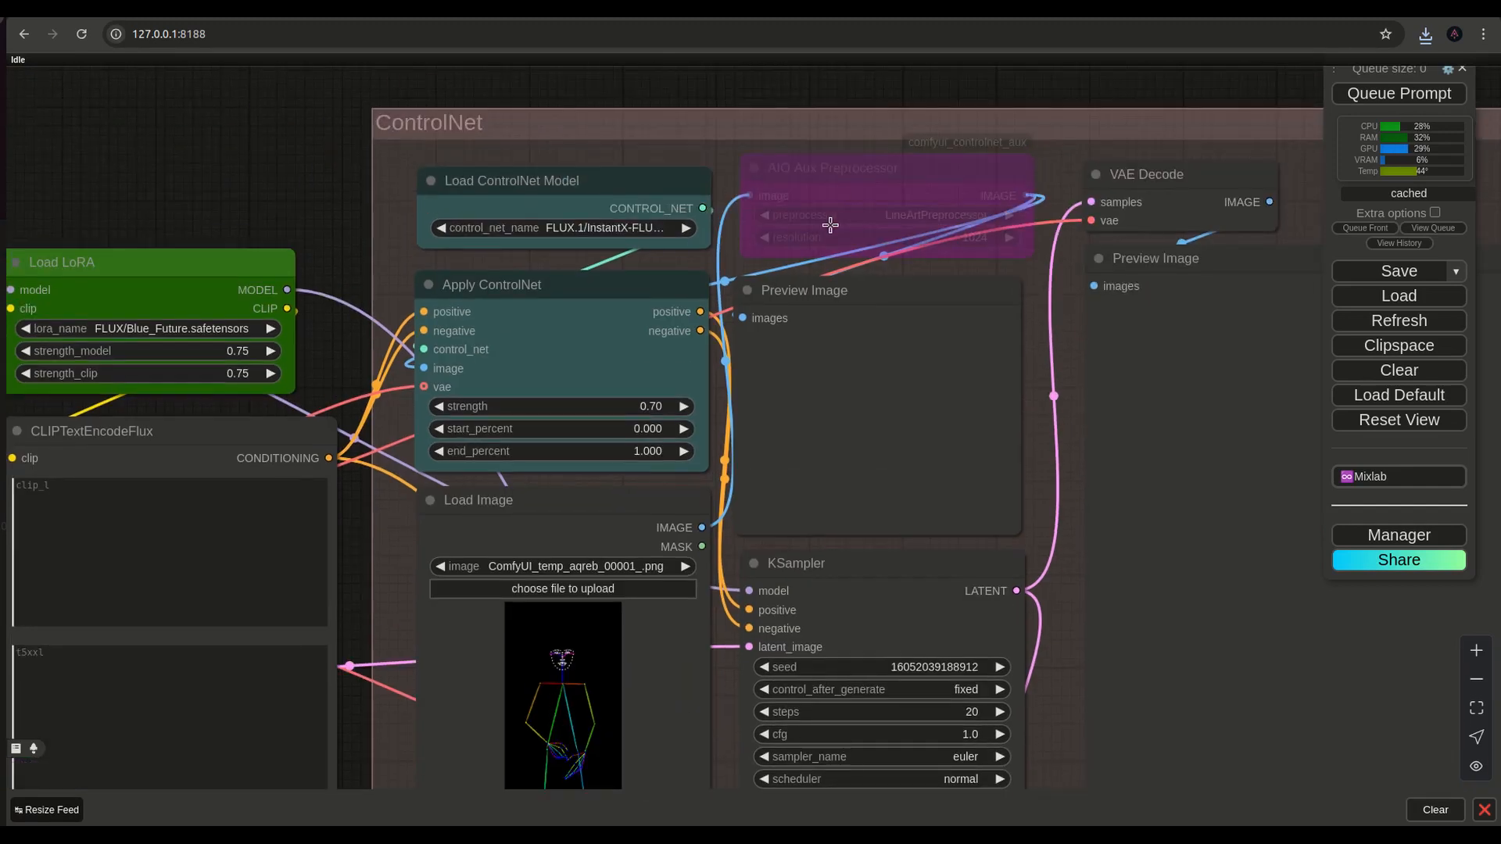
pyautogui.click(831, 168)
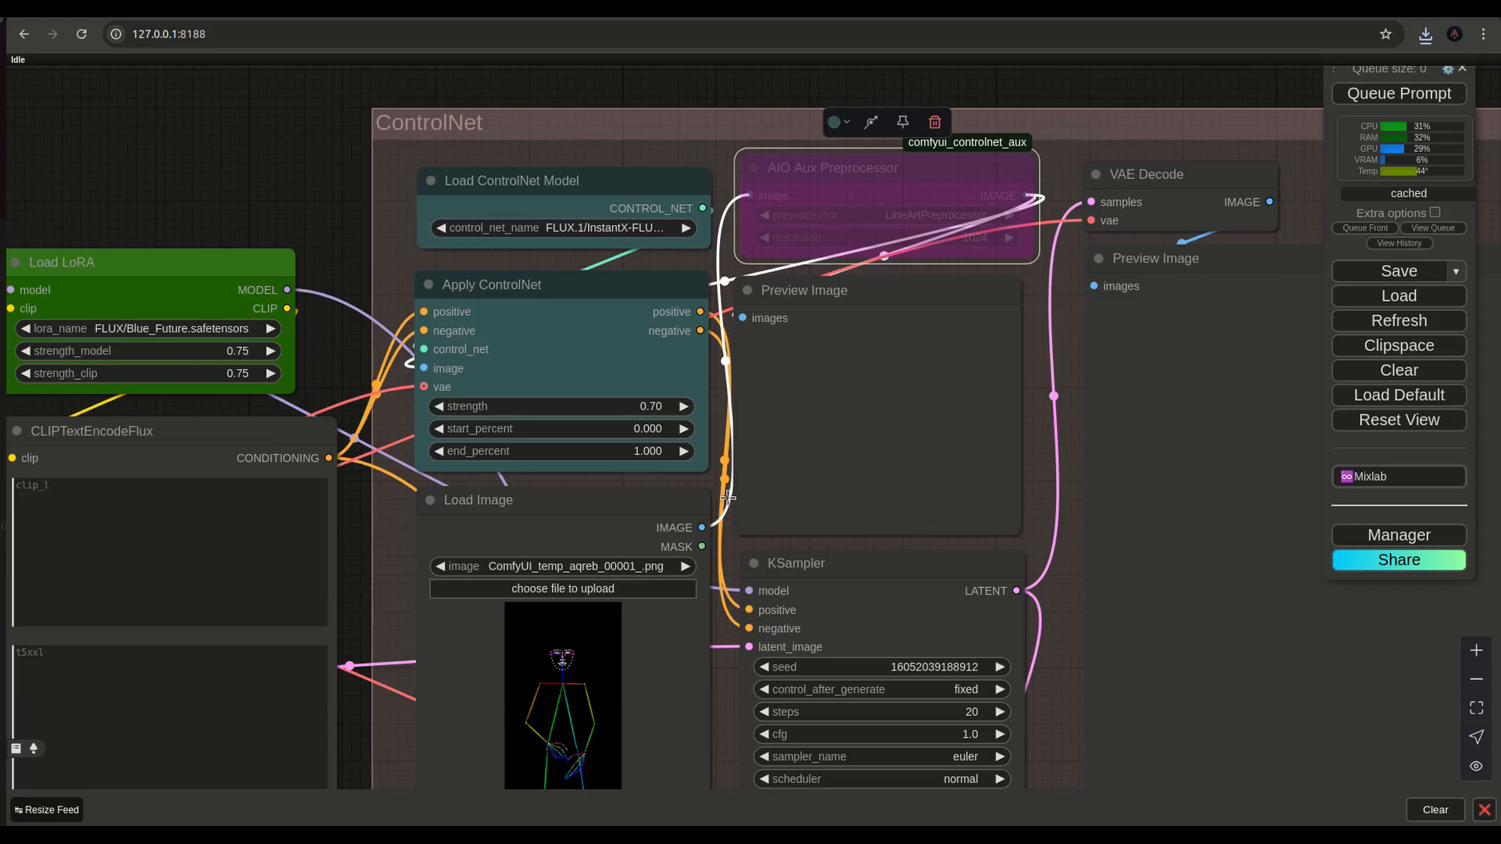
pyautogui.click(834, 122)
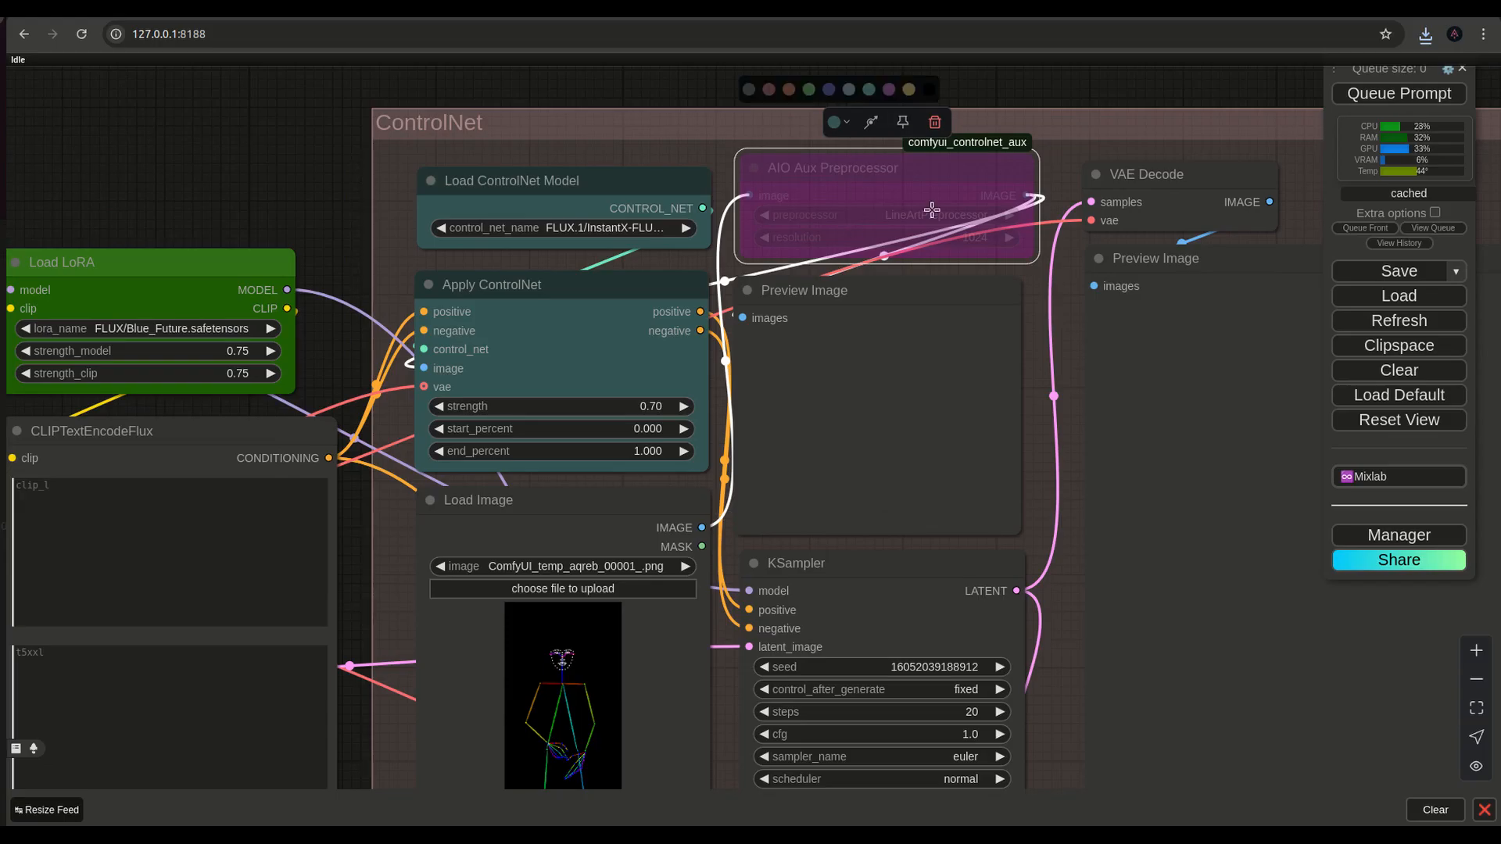
pyautogui.moveTo(816, 186)
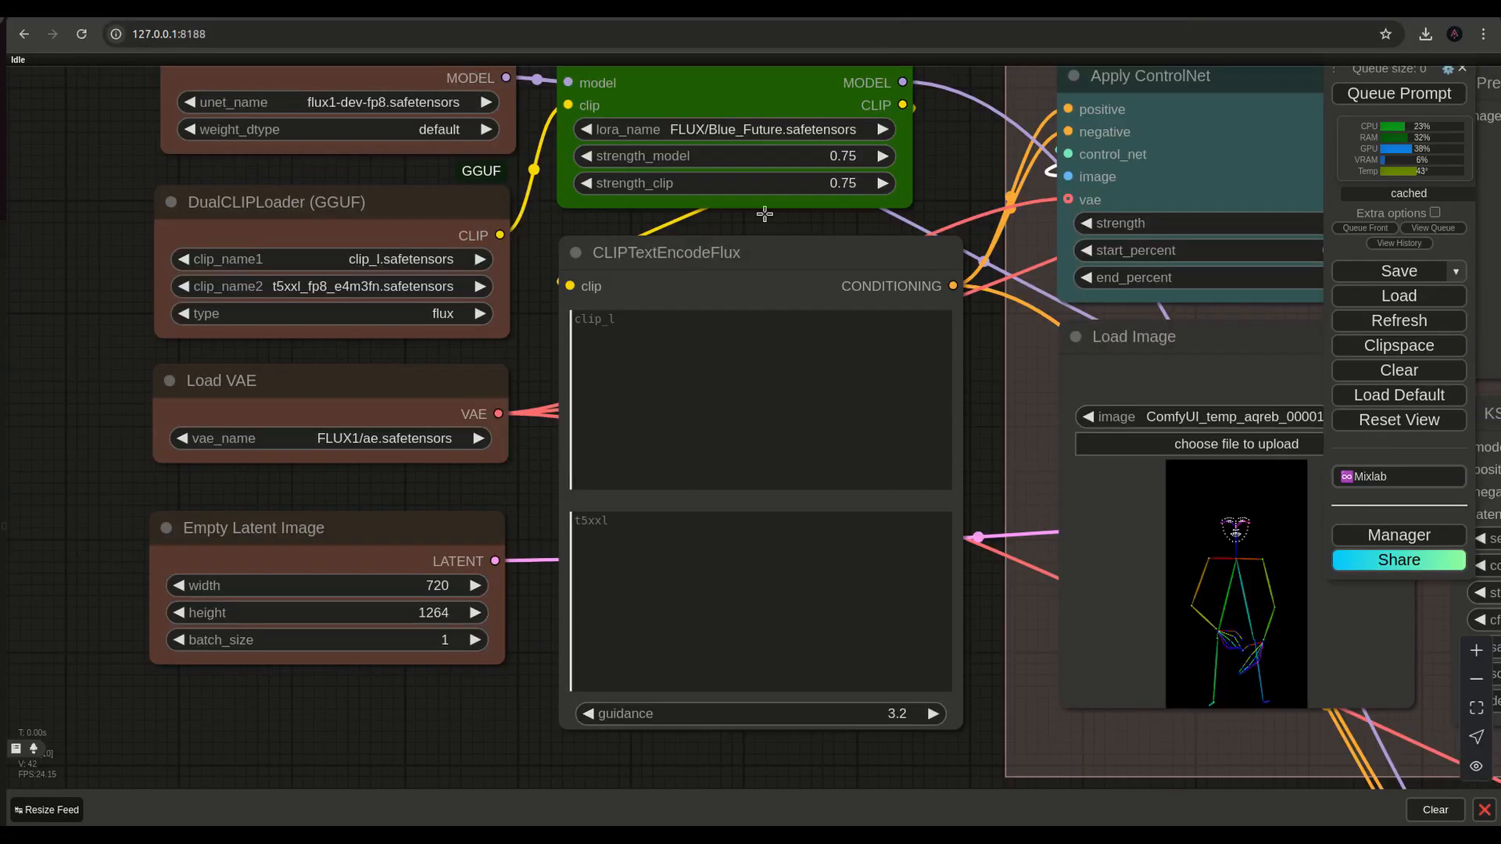
pyautogui.moveTo(984, 650)
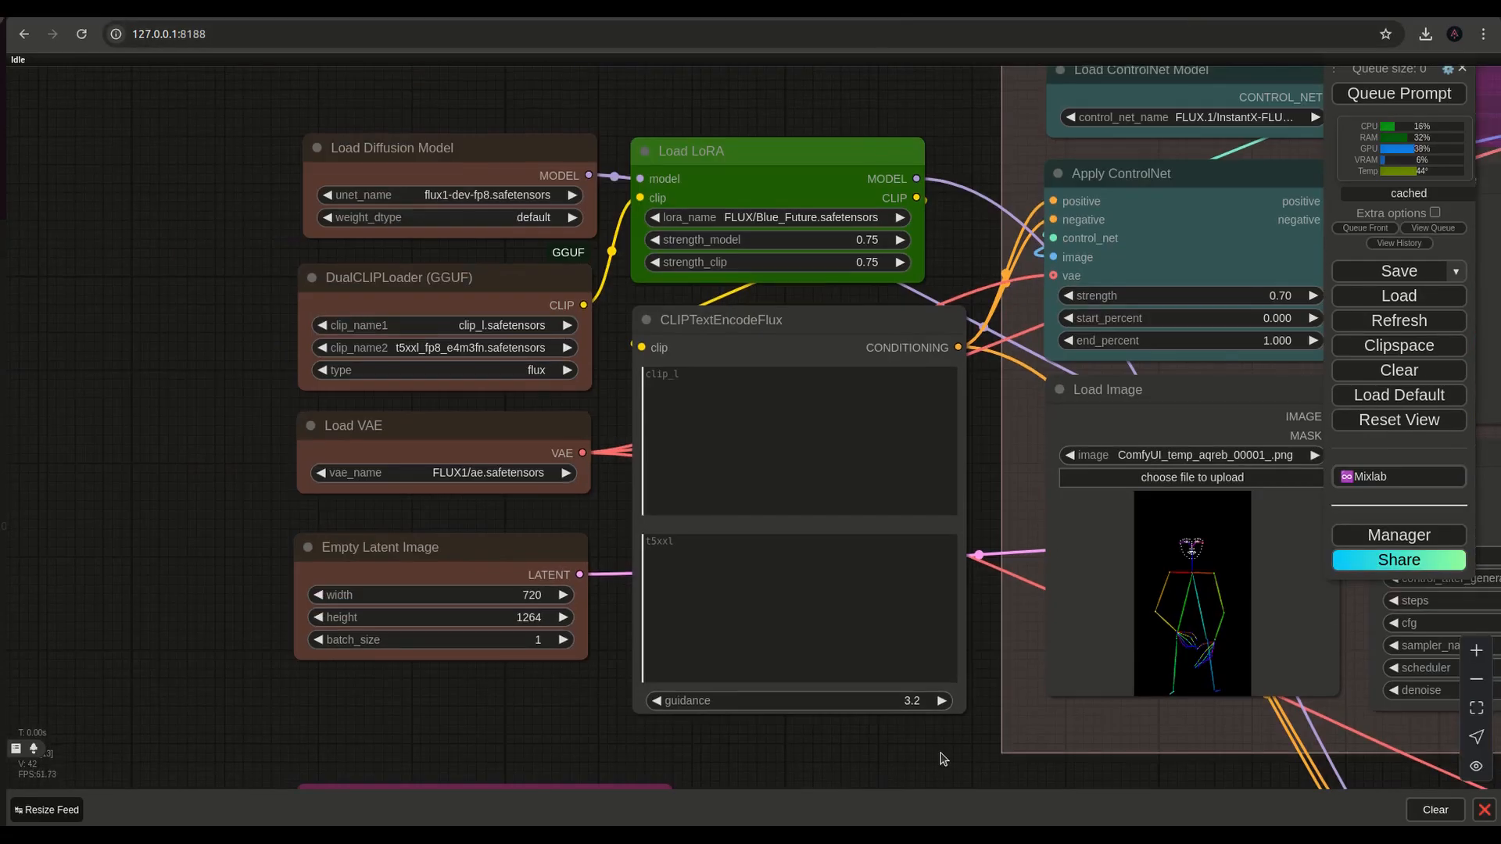
# Type the t5xxl prompt: 1800s photo, masked man, top hat, tuxedo, single cloud in sky.
pyautogui.doubleClick(910, 700)
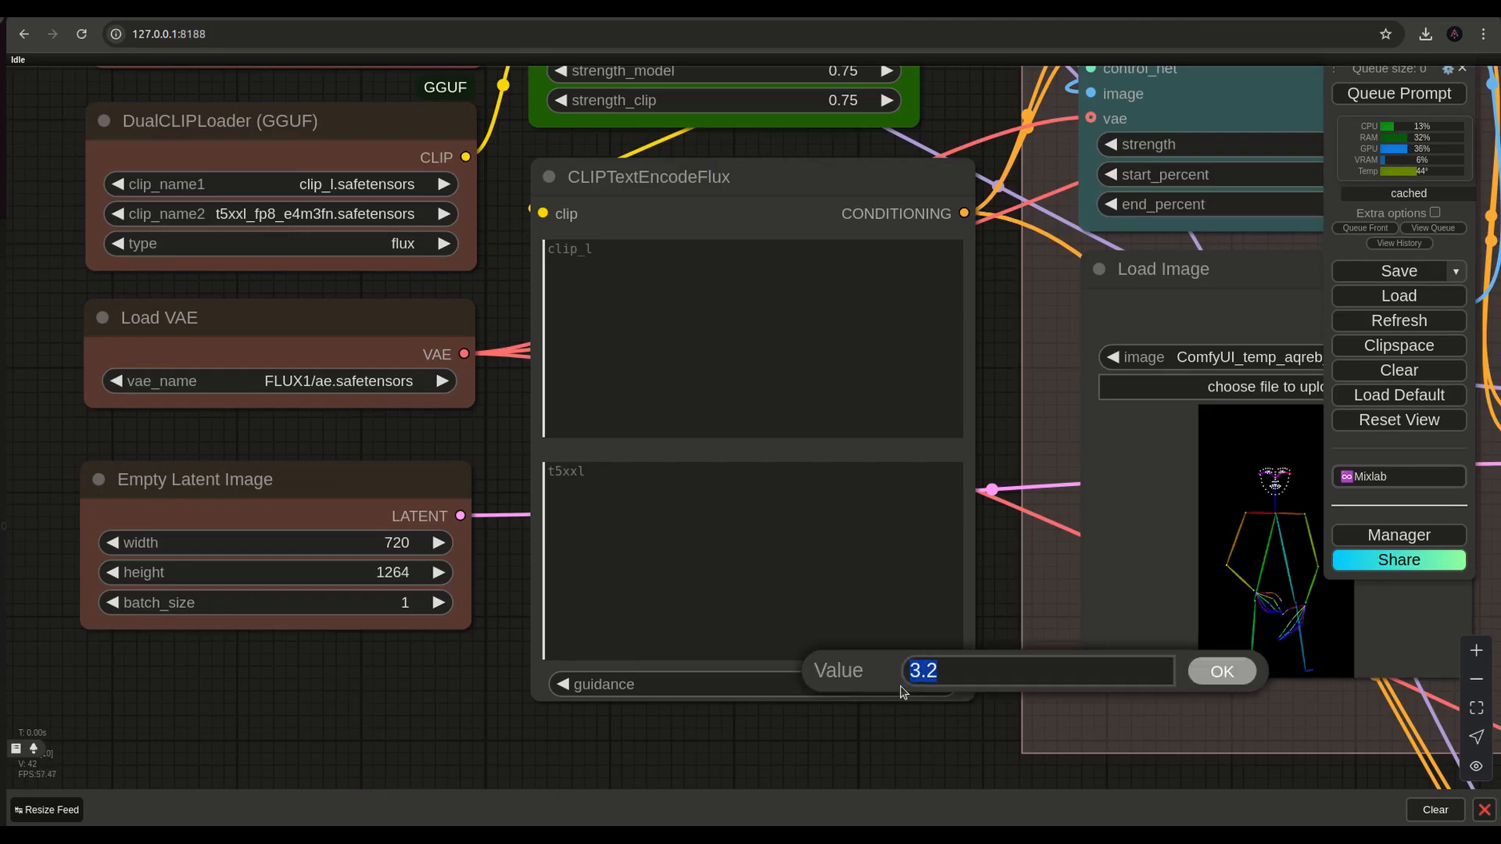
pyautogui.click(1221, 670)
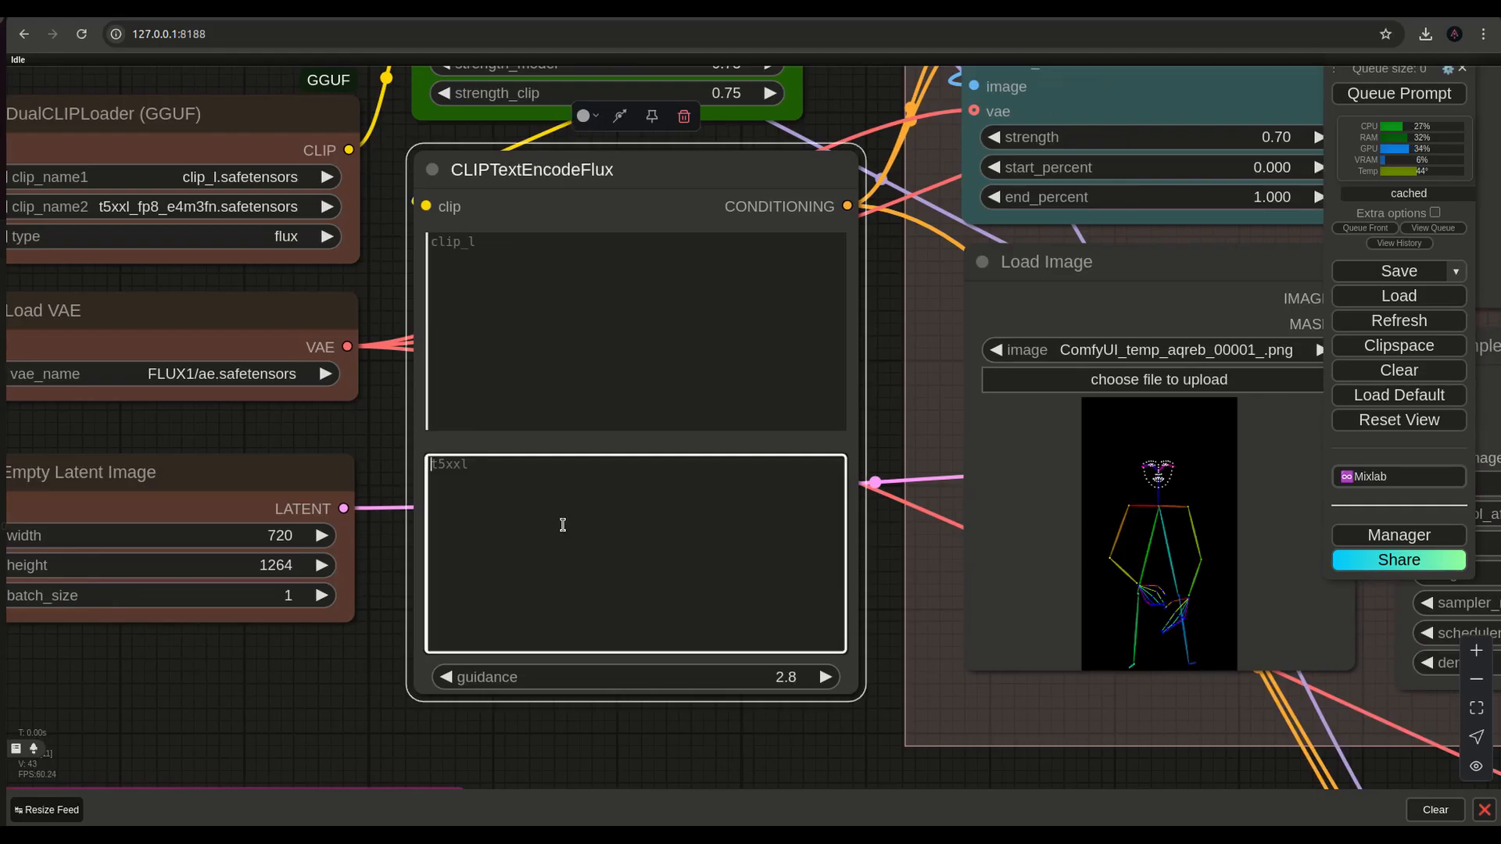
pyautogui.write('An')
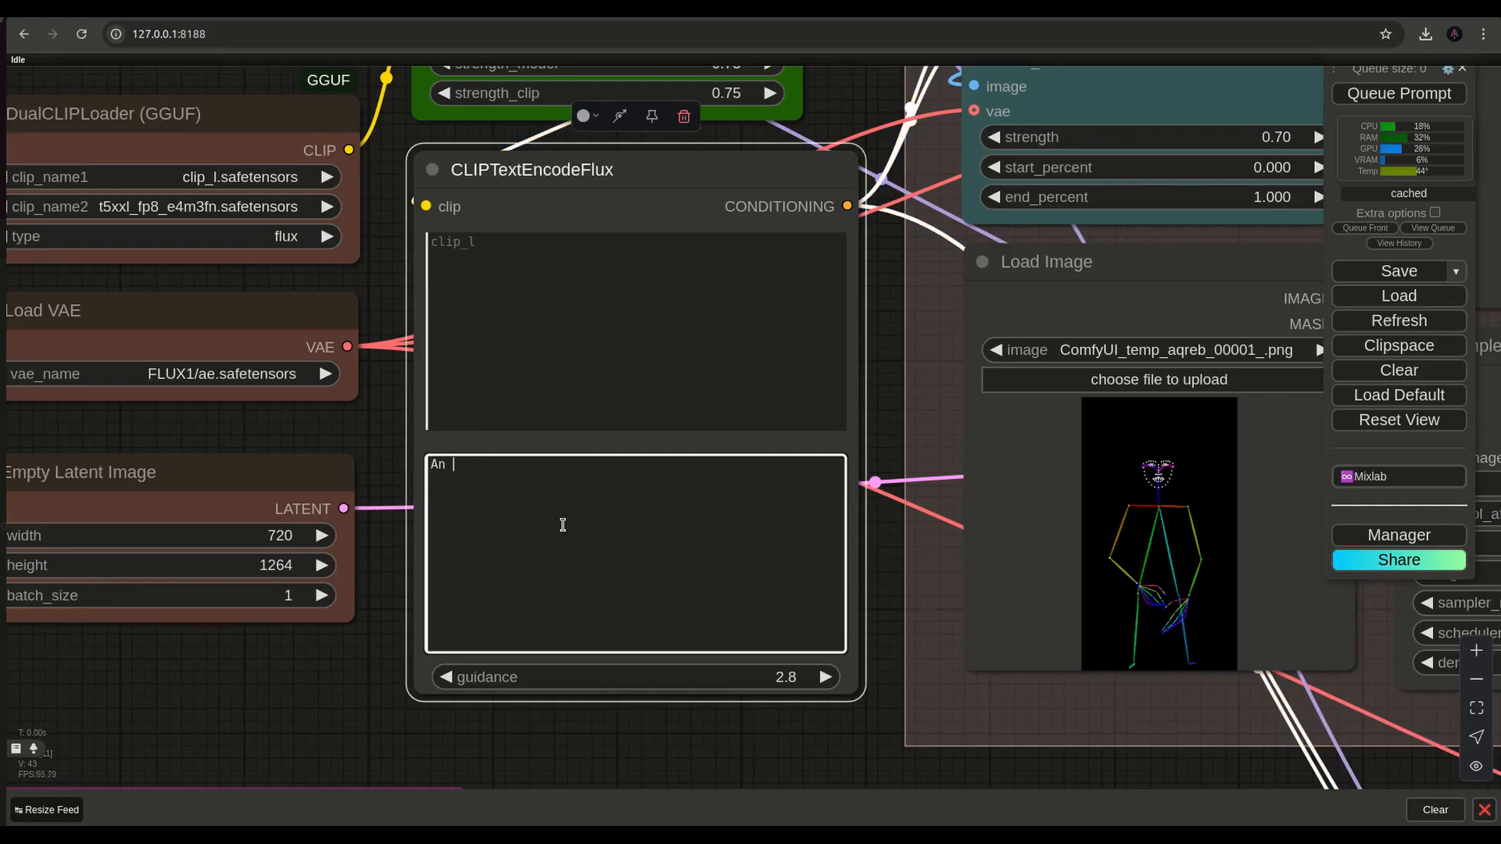
pyautogui.write('1800')
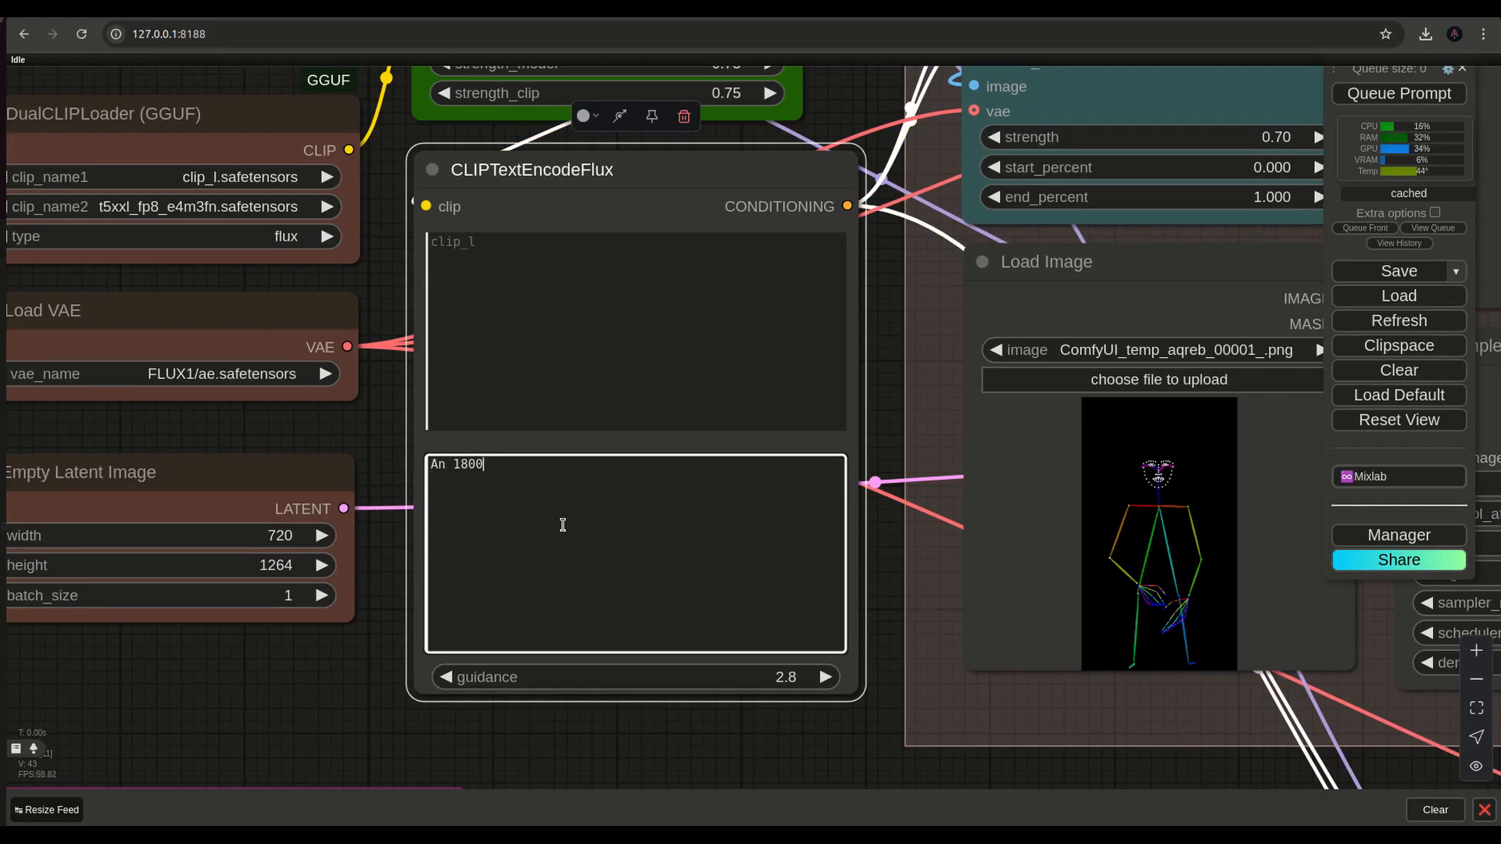
pyautogui.write('s photo of a man')
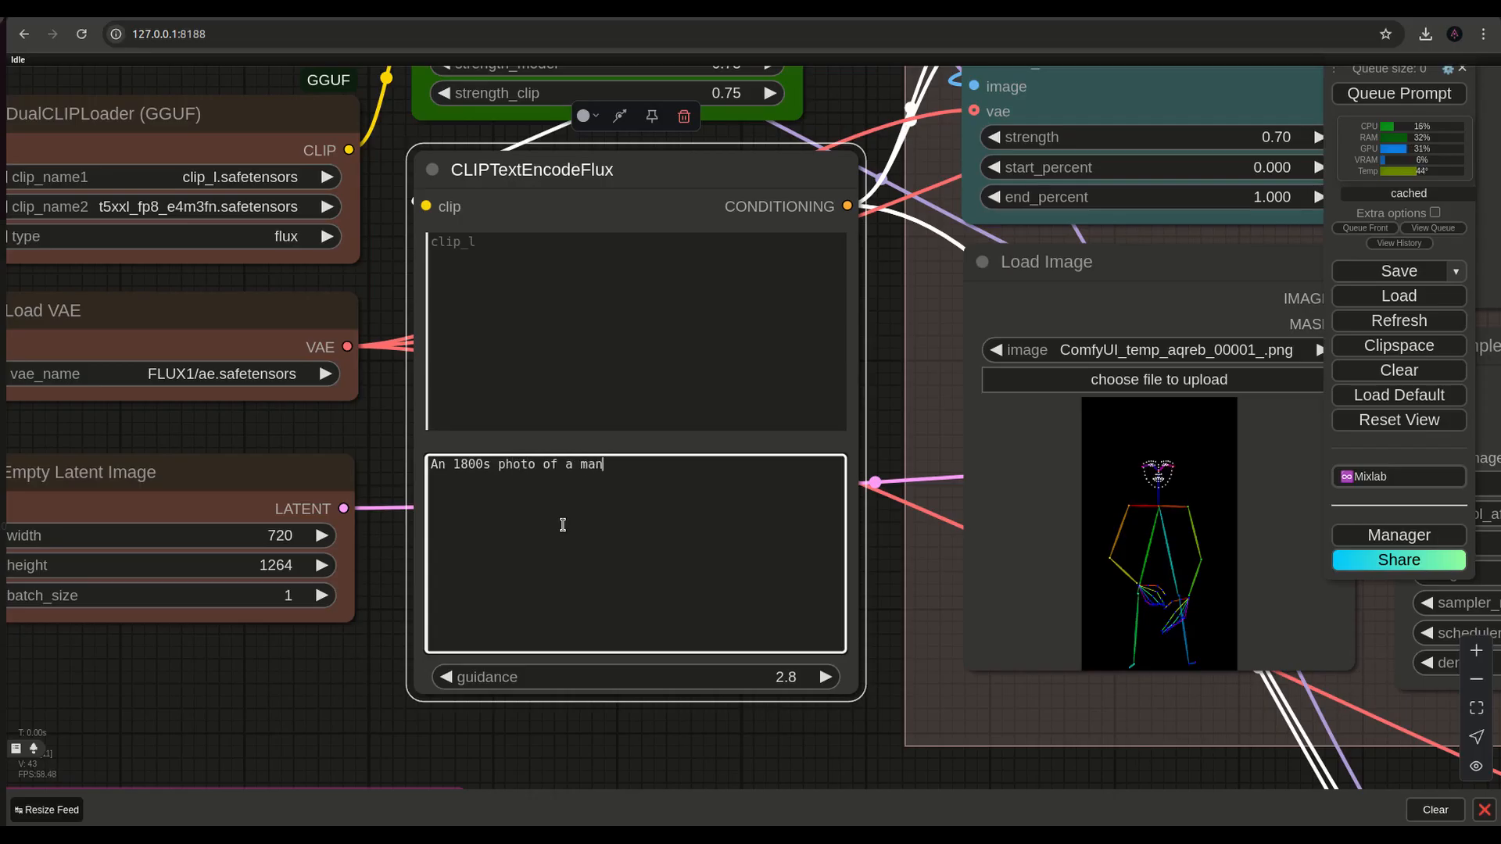
pyautogui.write('wear')
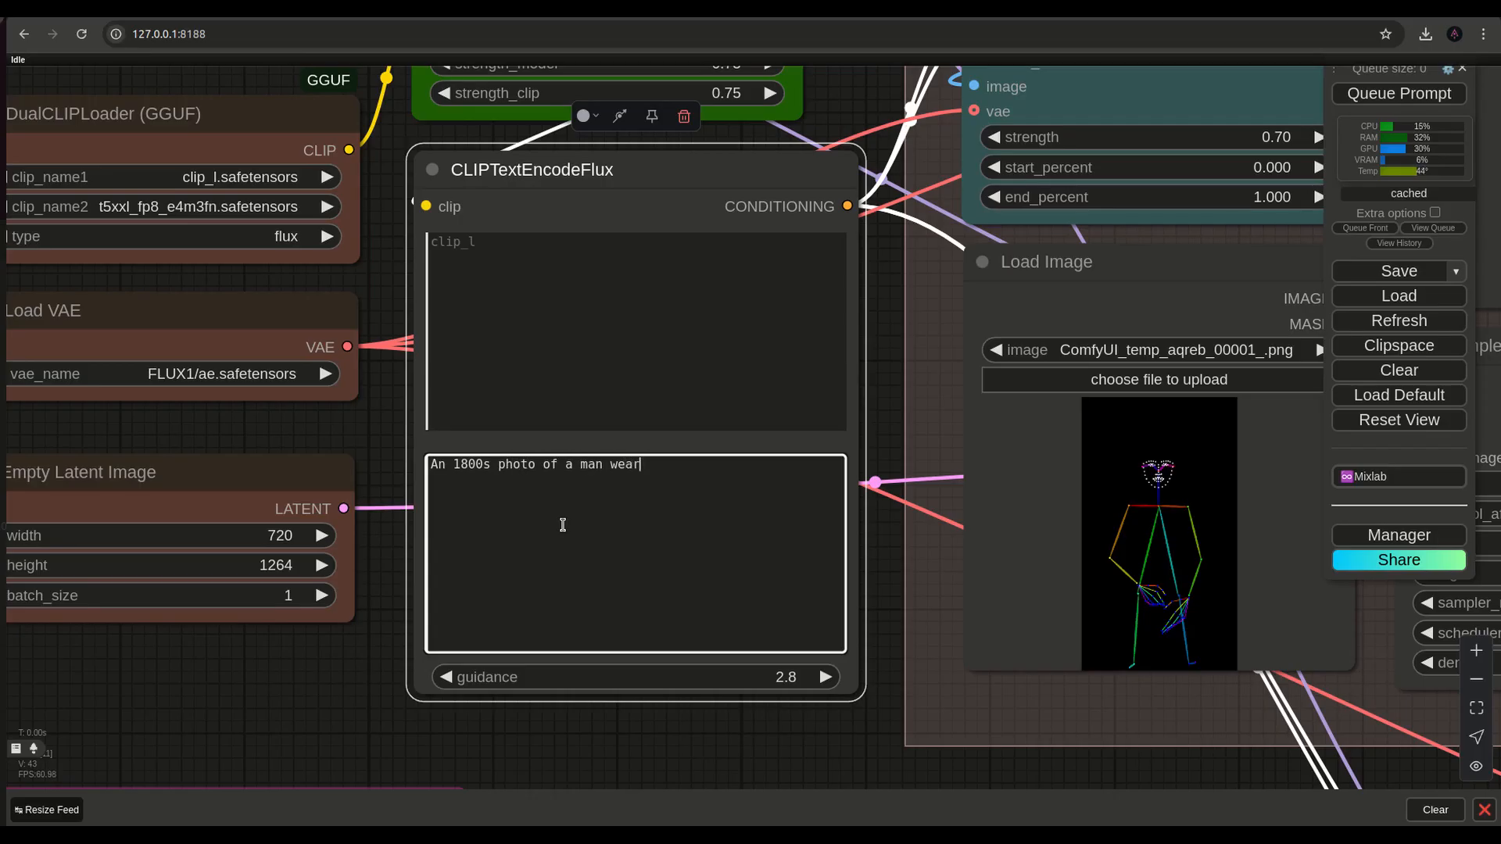
pyautogui.write('ing a masquar')
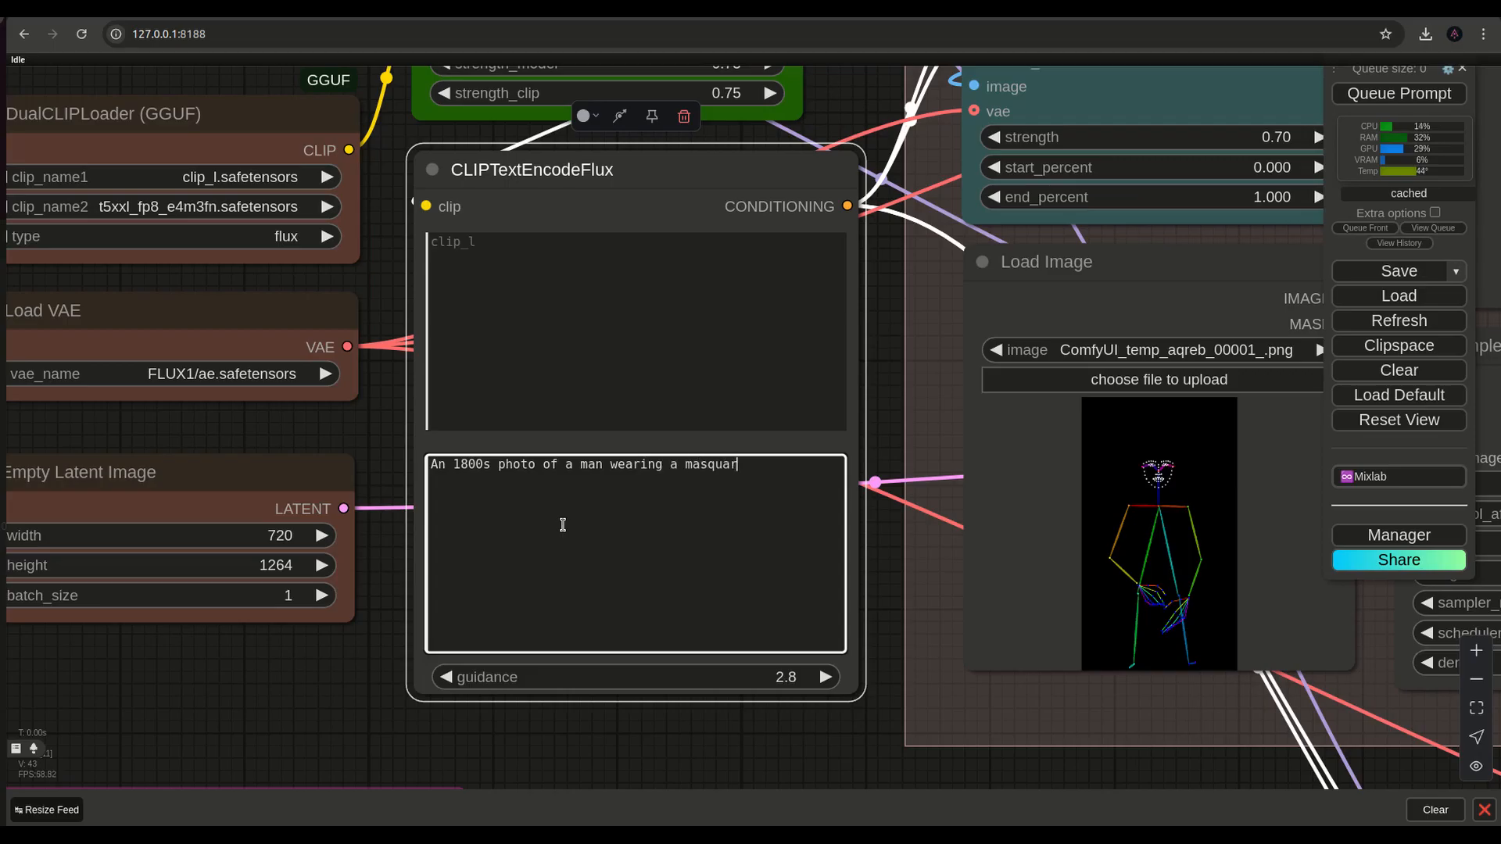
pyautogui.press('Backspace')
pyautogui.write('erade')
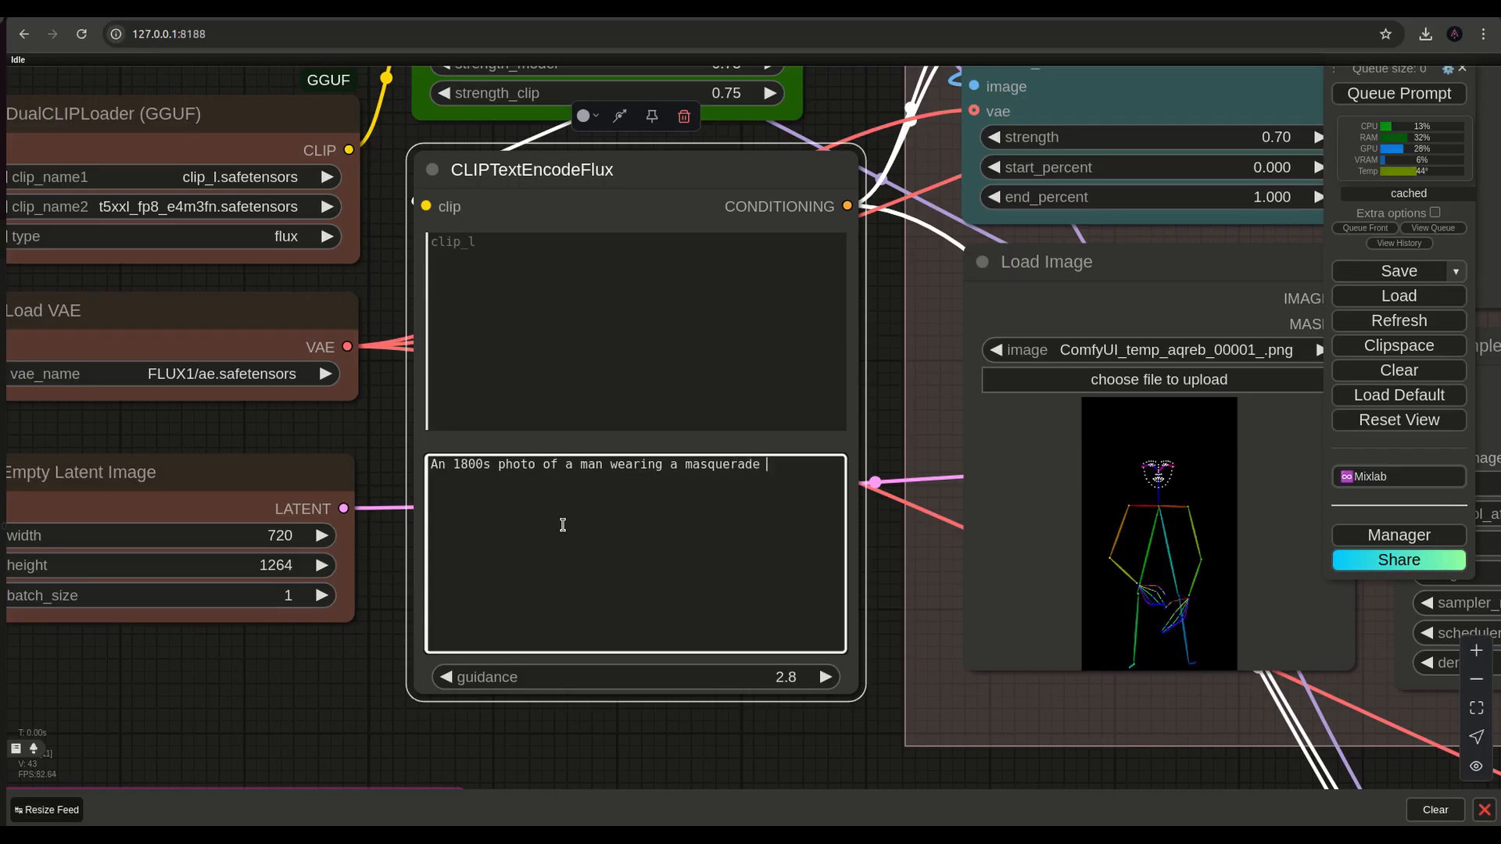
pyautogui.write('mask')
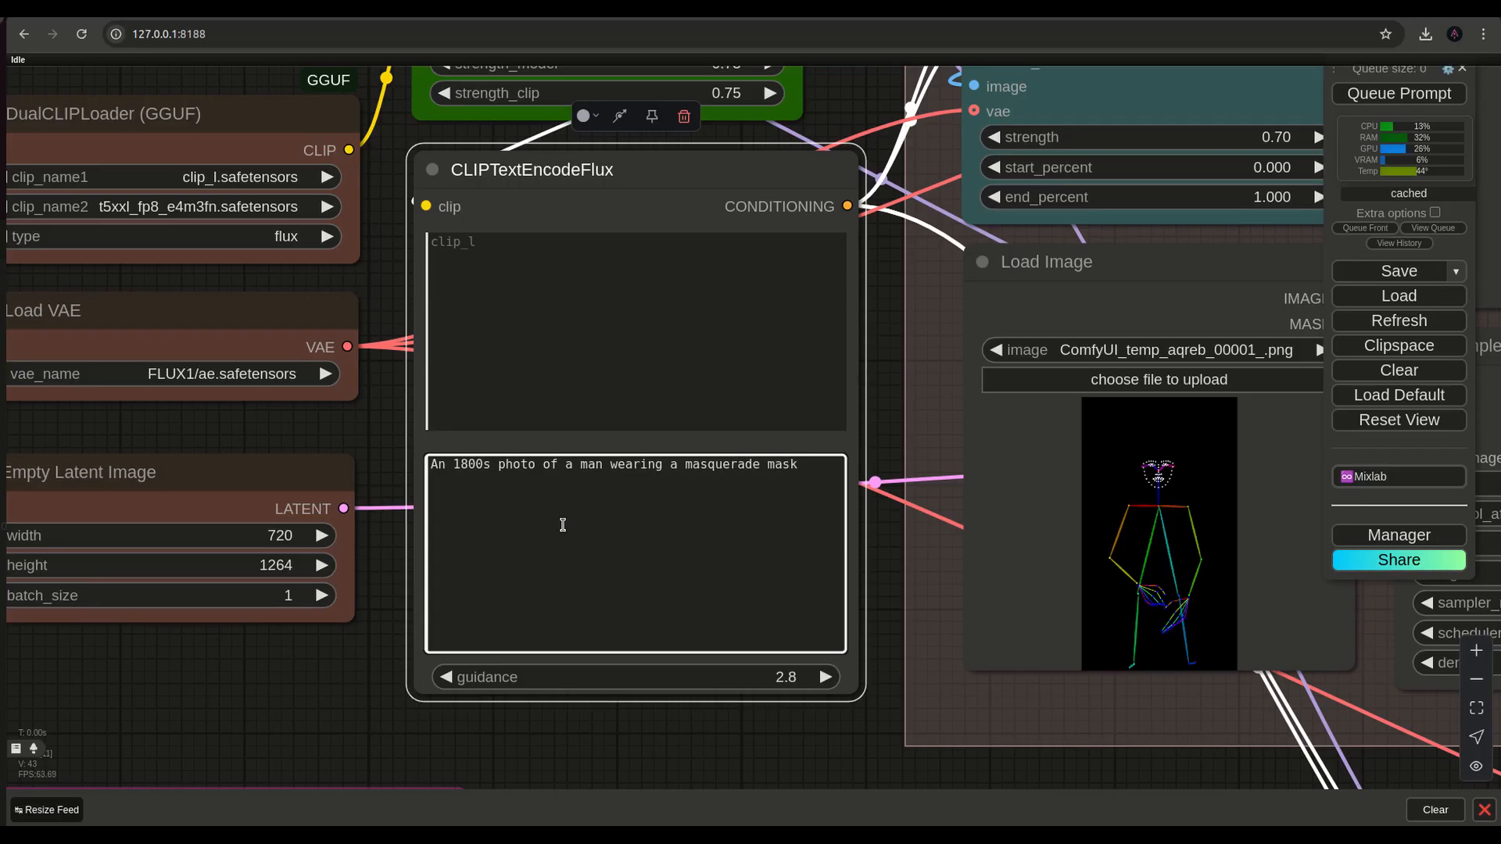
pyautogui.write(', a top')
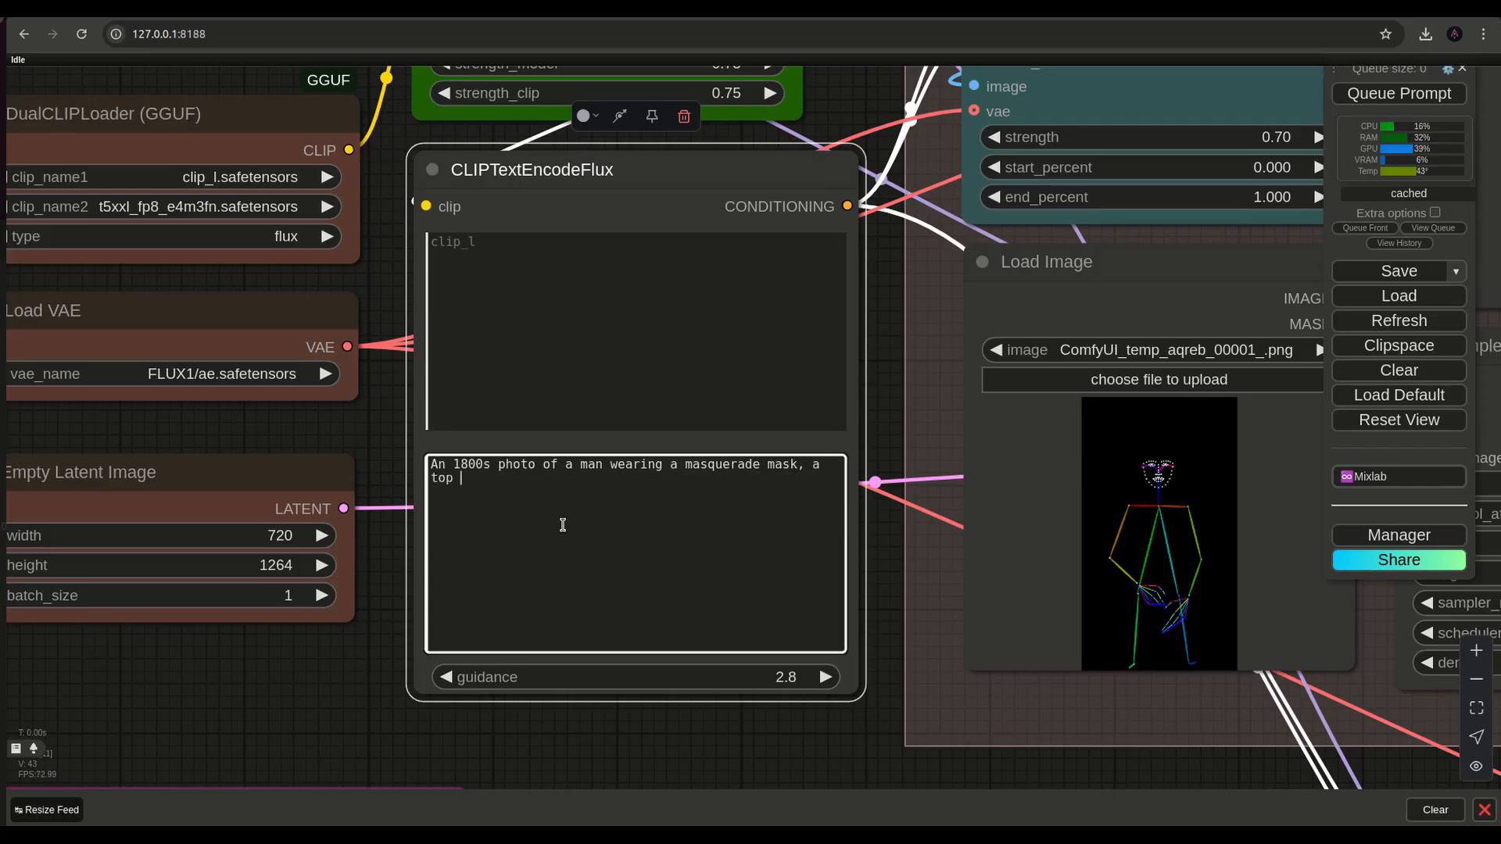
pyautogui.write('hat and')
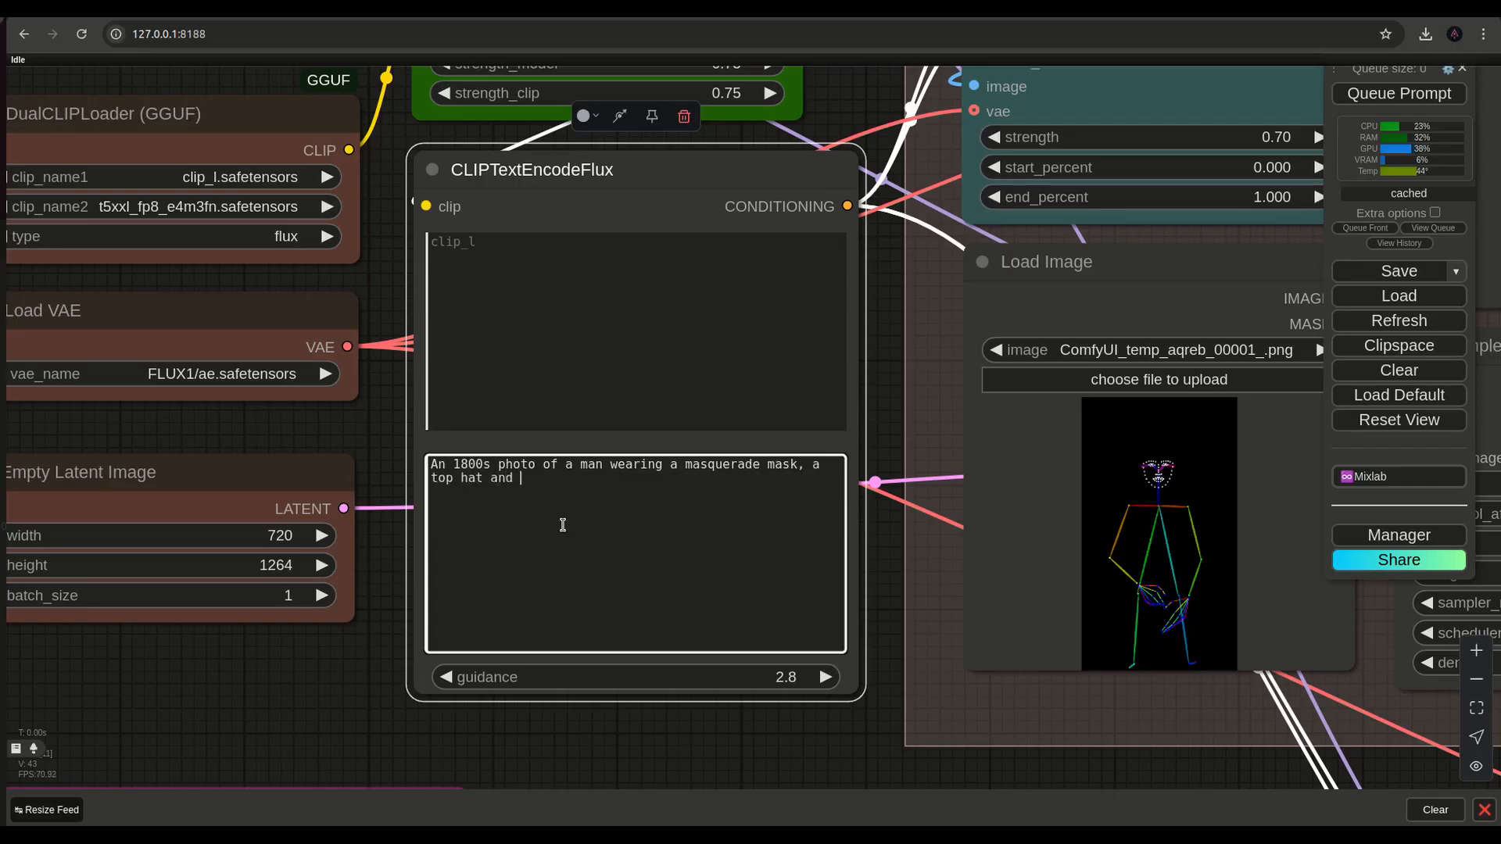
pyautogui.write('a')
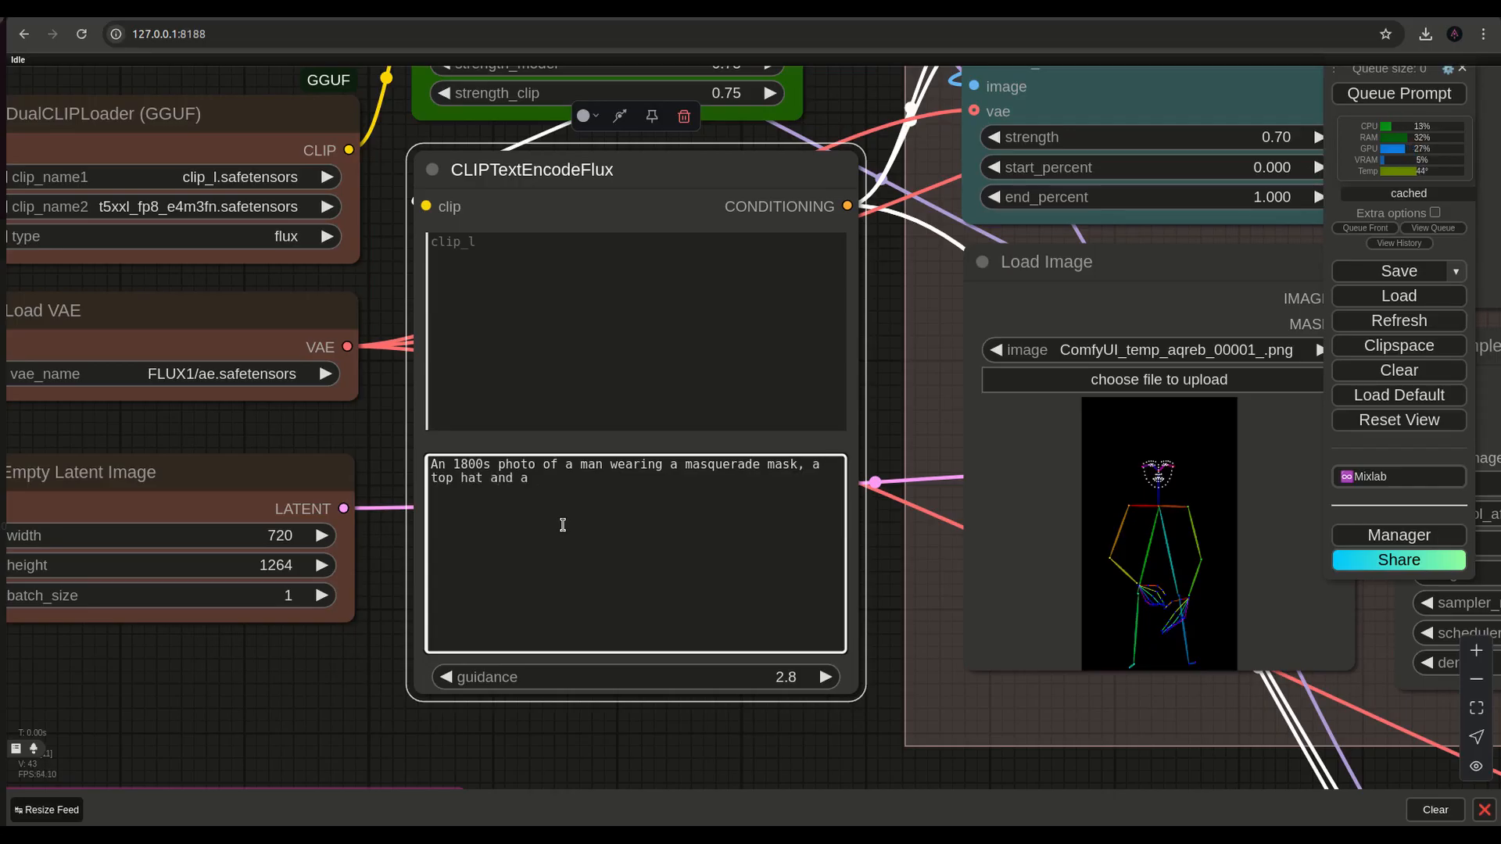
pyautogui.write('tuxedo. There is a sin')
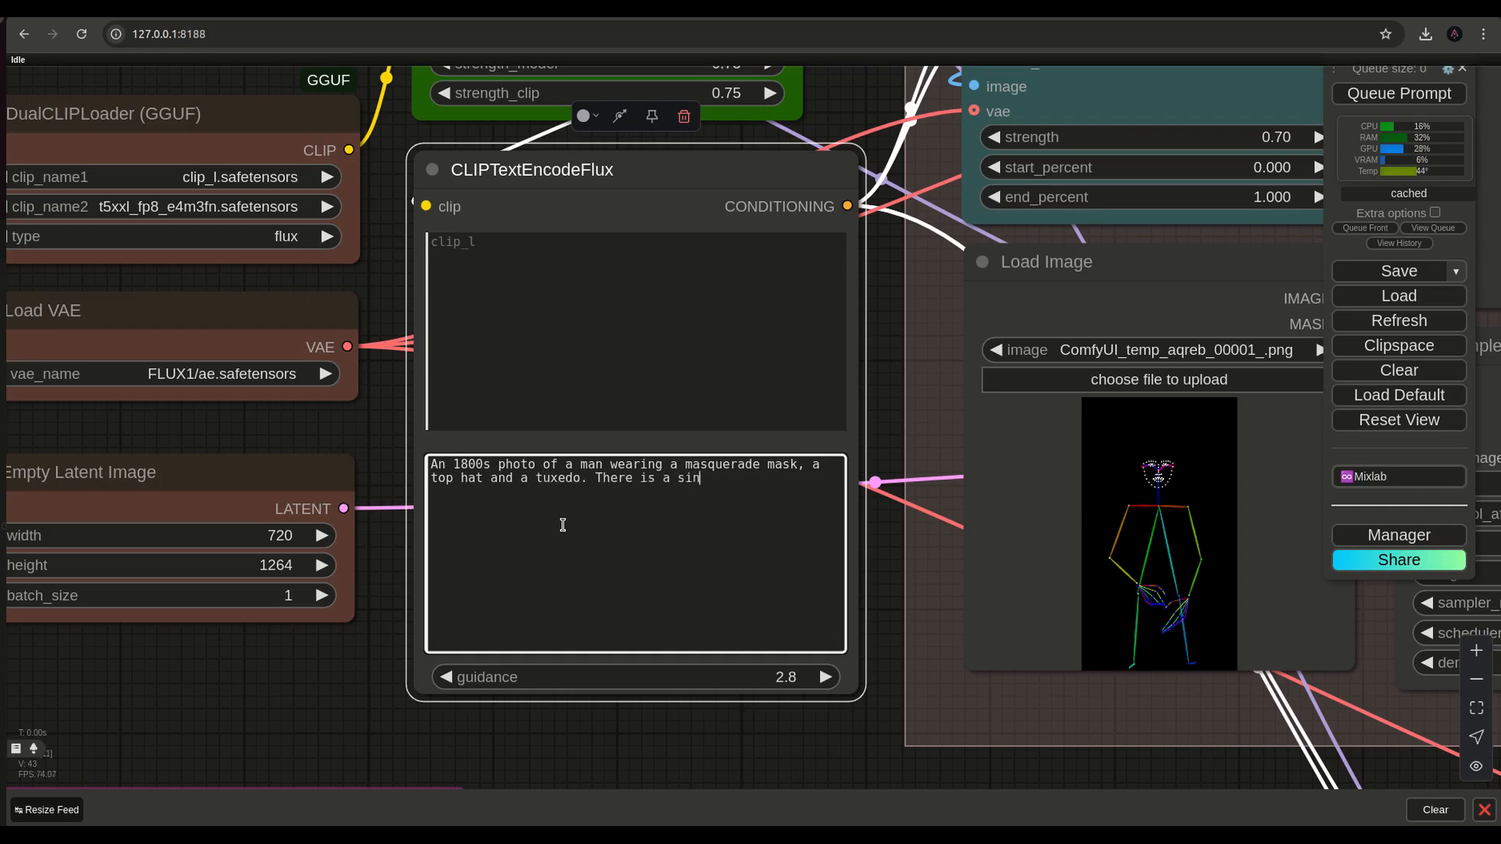
pyautogui.write('gle cloud')
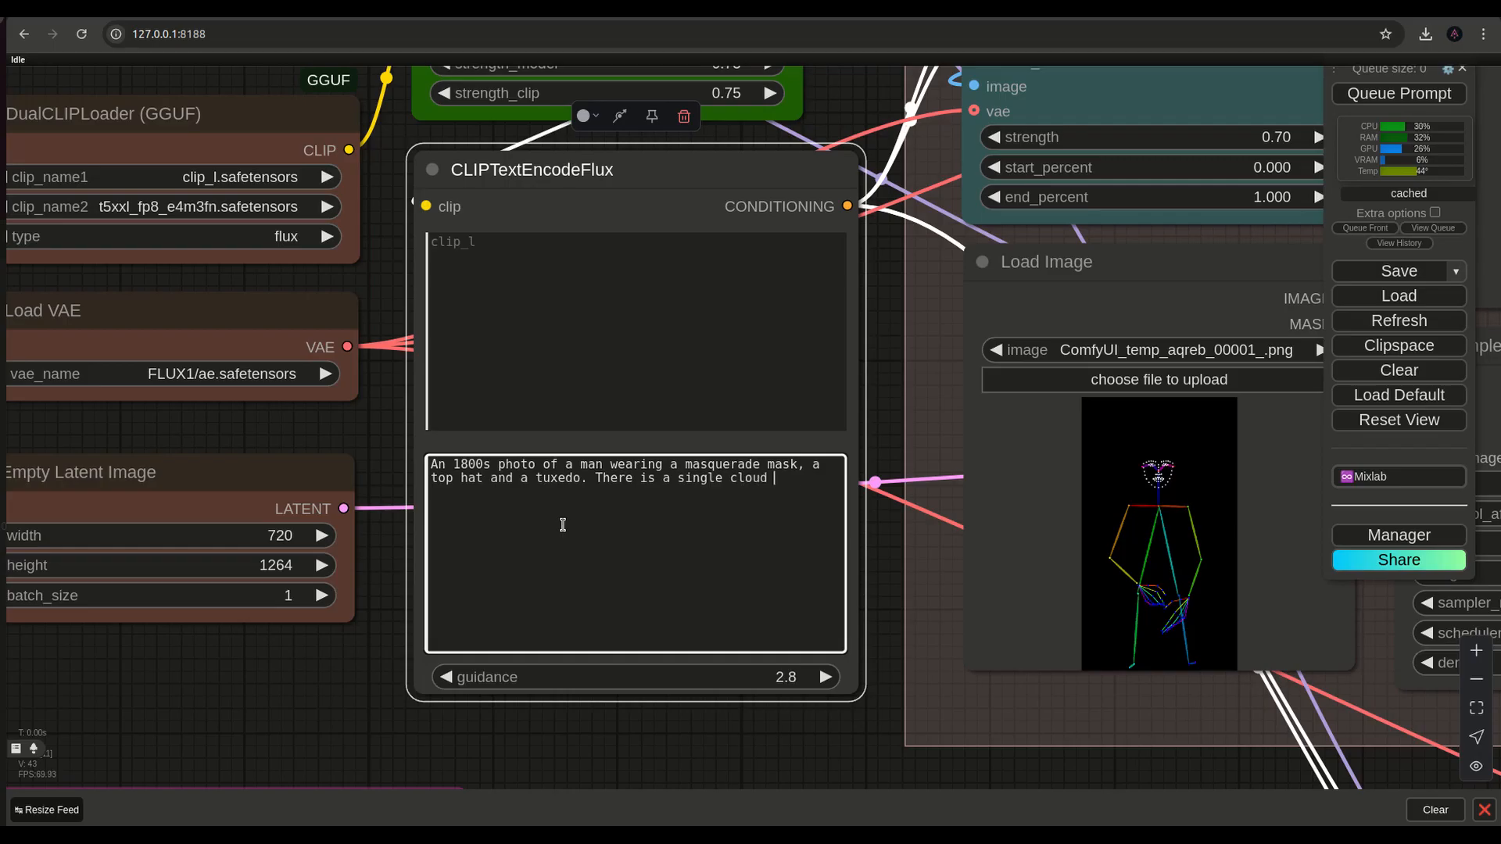
pyautogui.write('in the sky in')
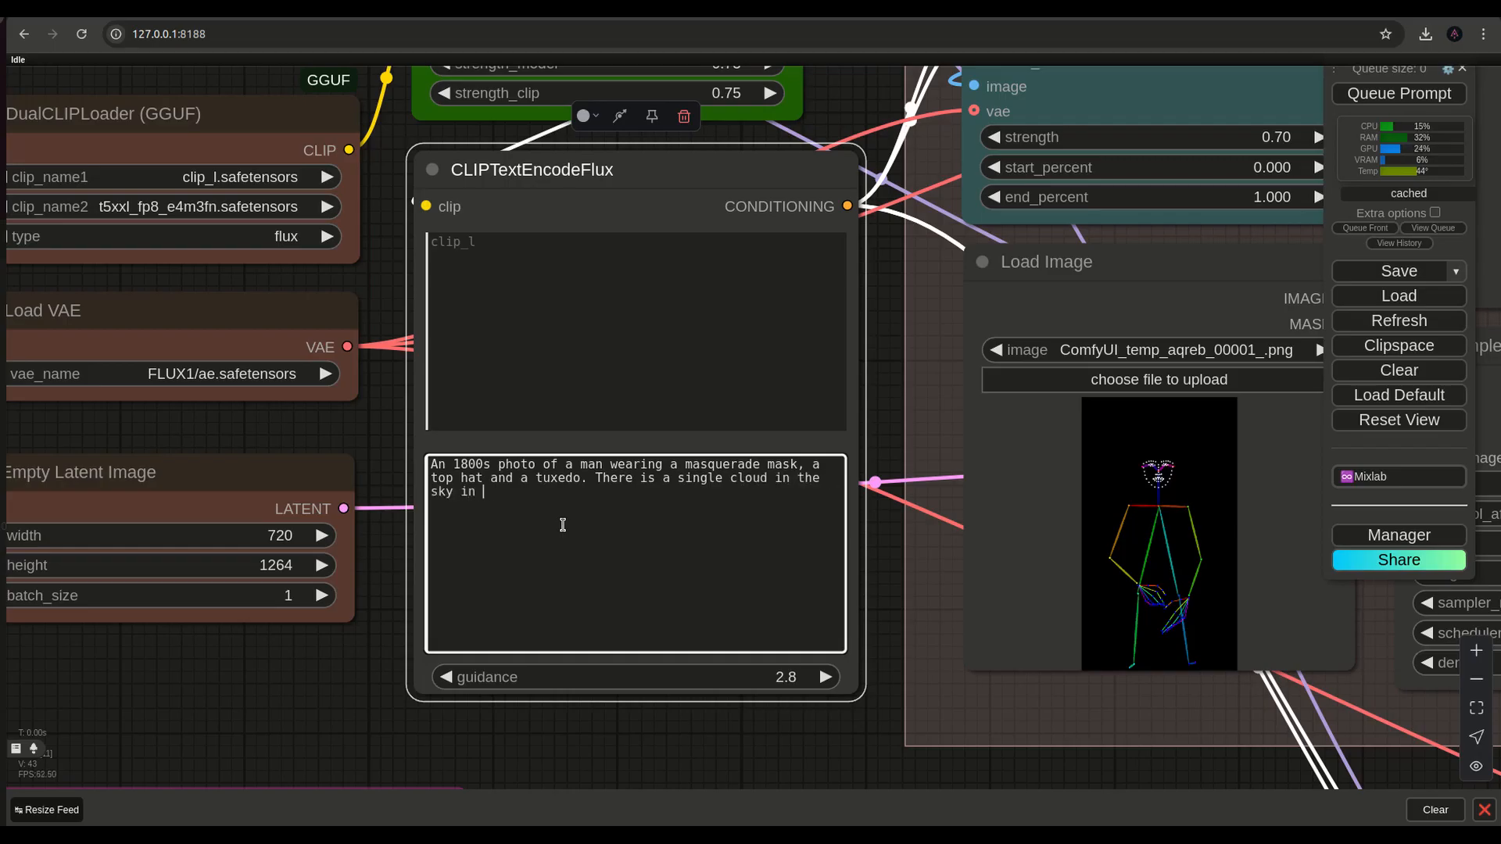
pyautogui.write('the backgr')
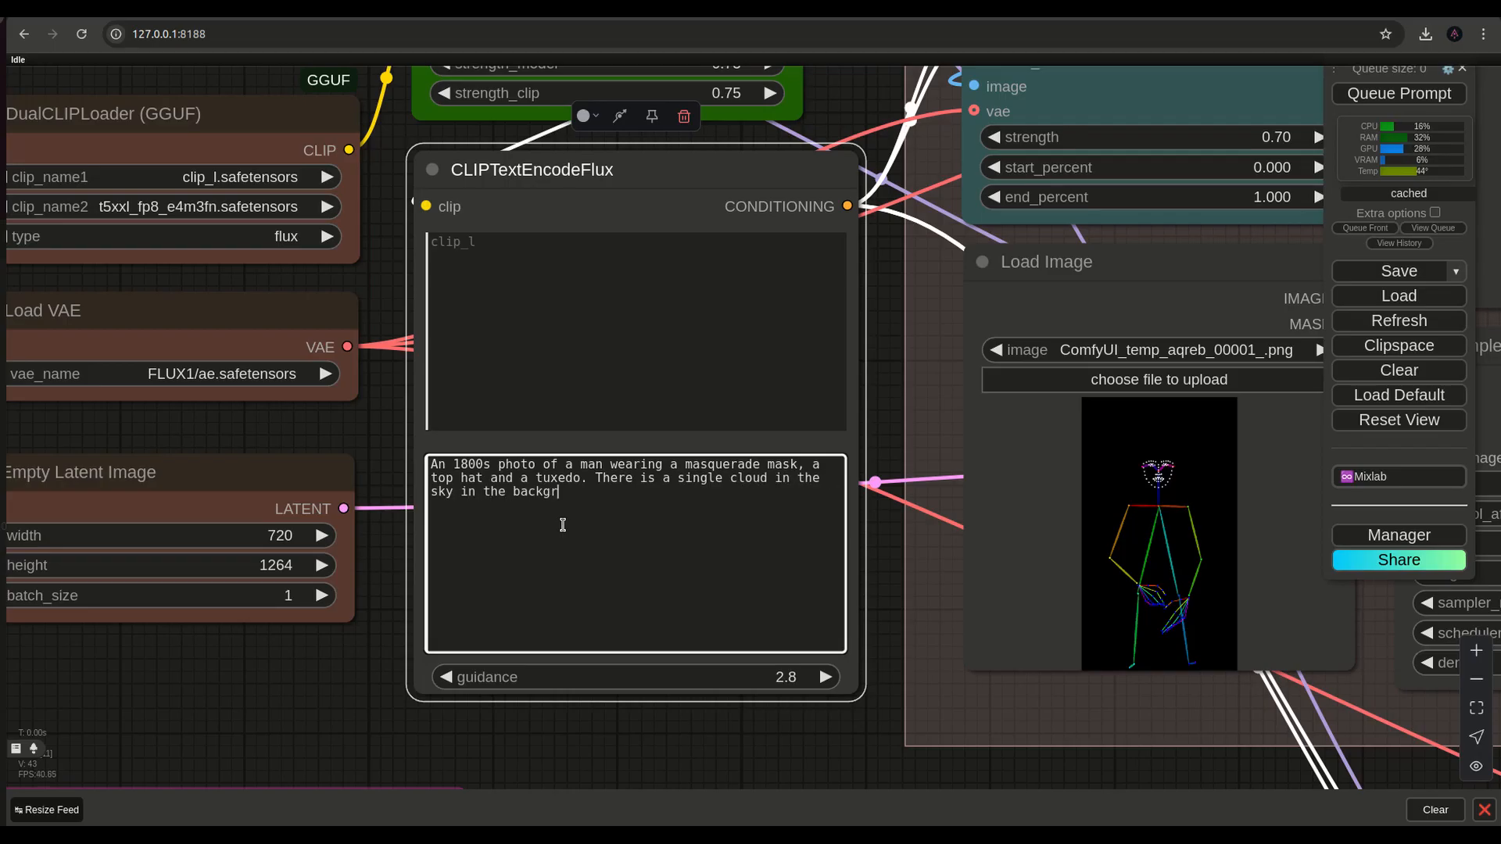
pyautogui.write('ound.')
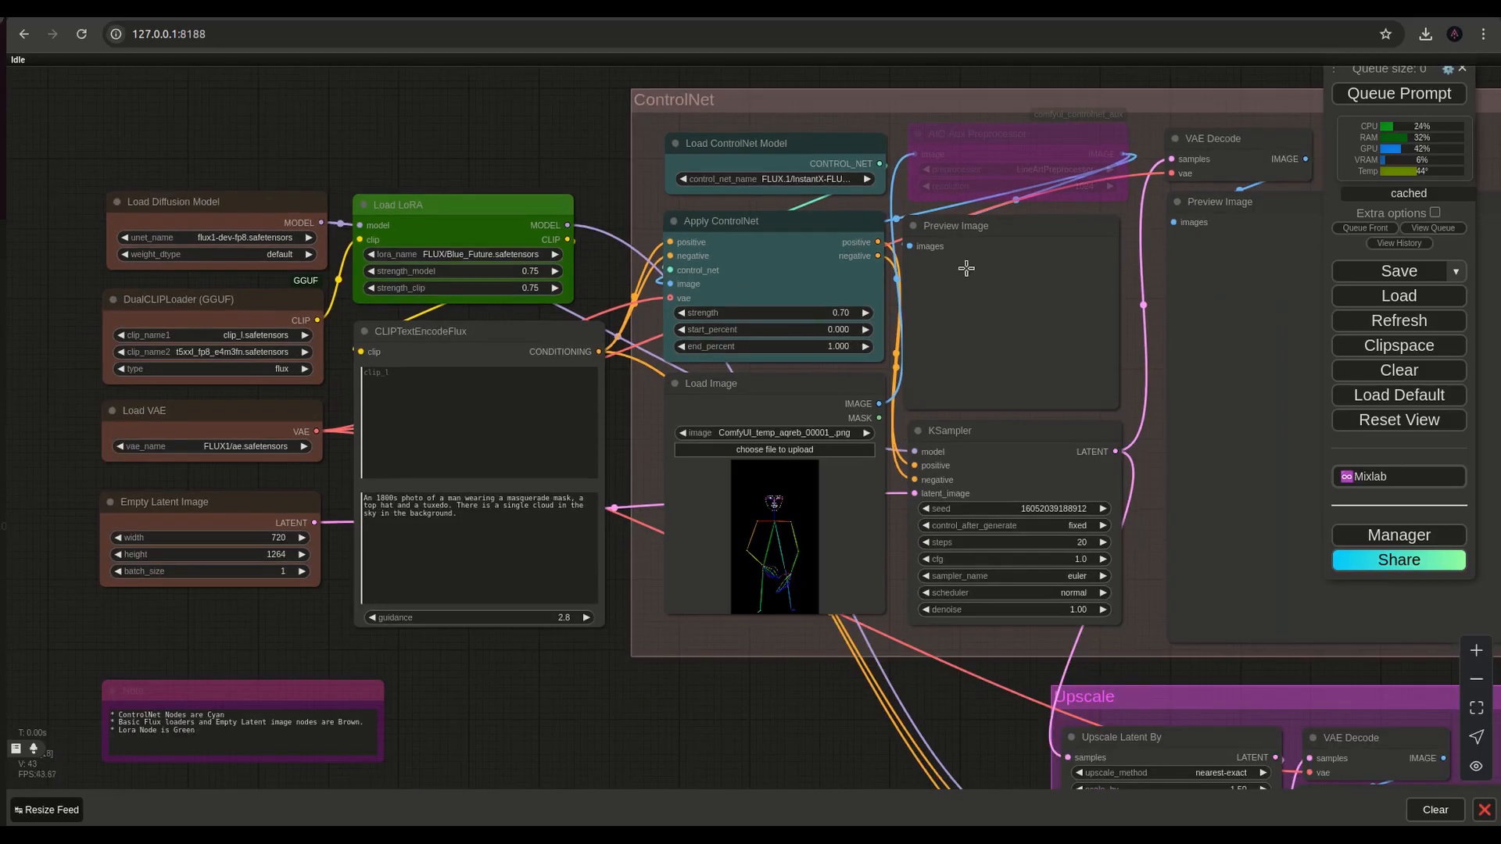
pyautogui.moveTo(1166, 447)
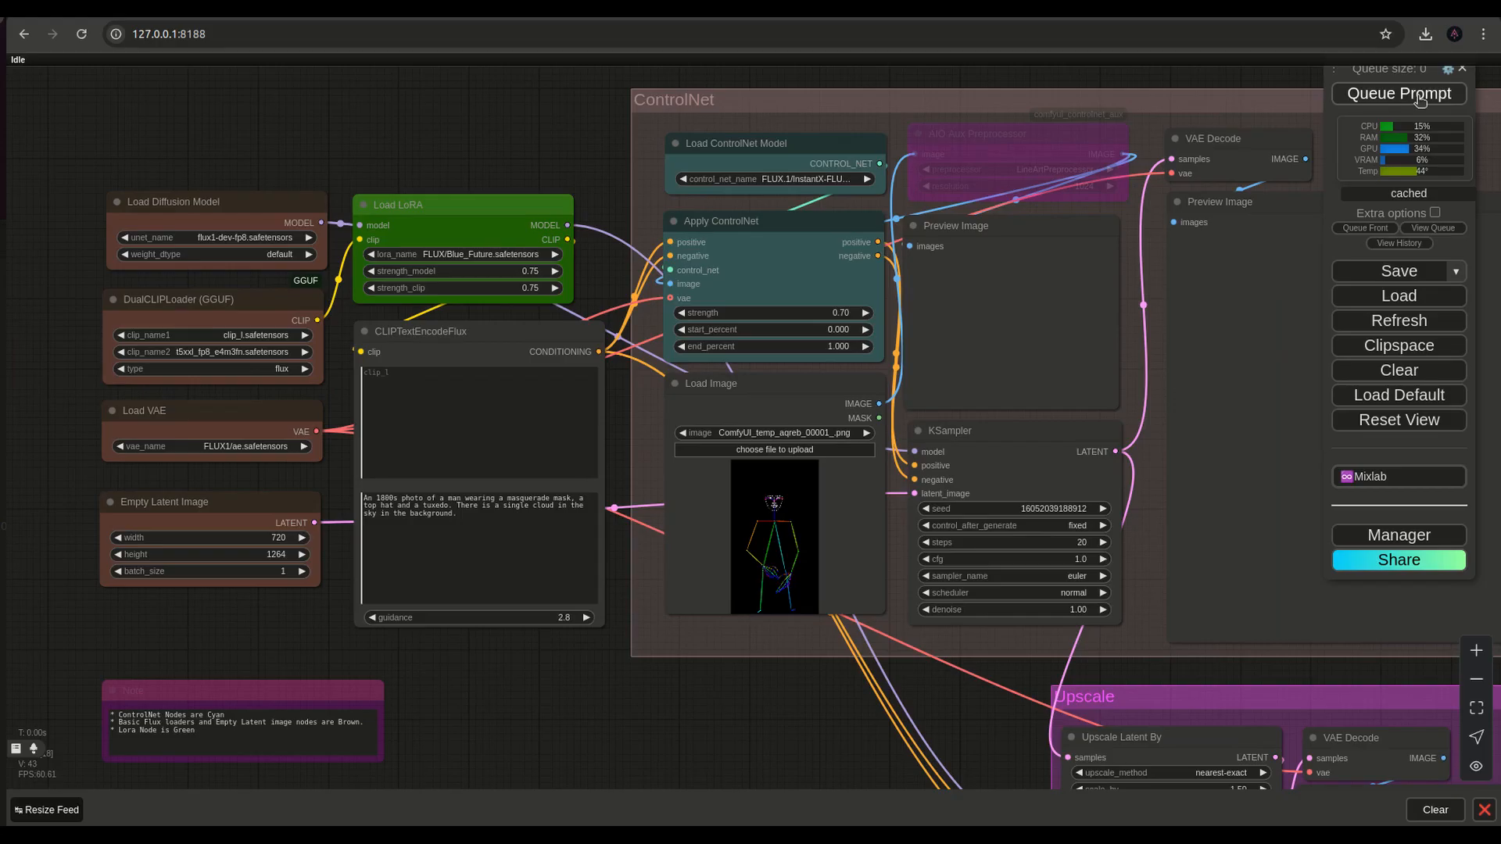
# Queue the Flux ControlNet workflow to generate the masked top-hat man image.
pyautogui.click(1398, 93)
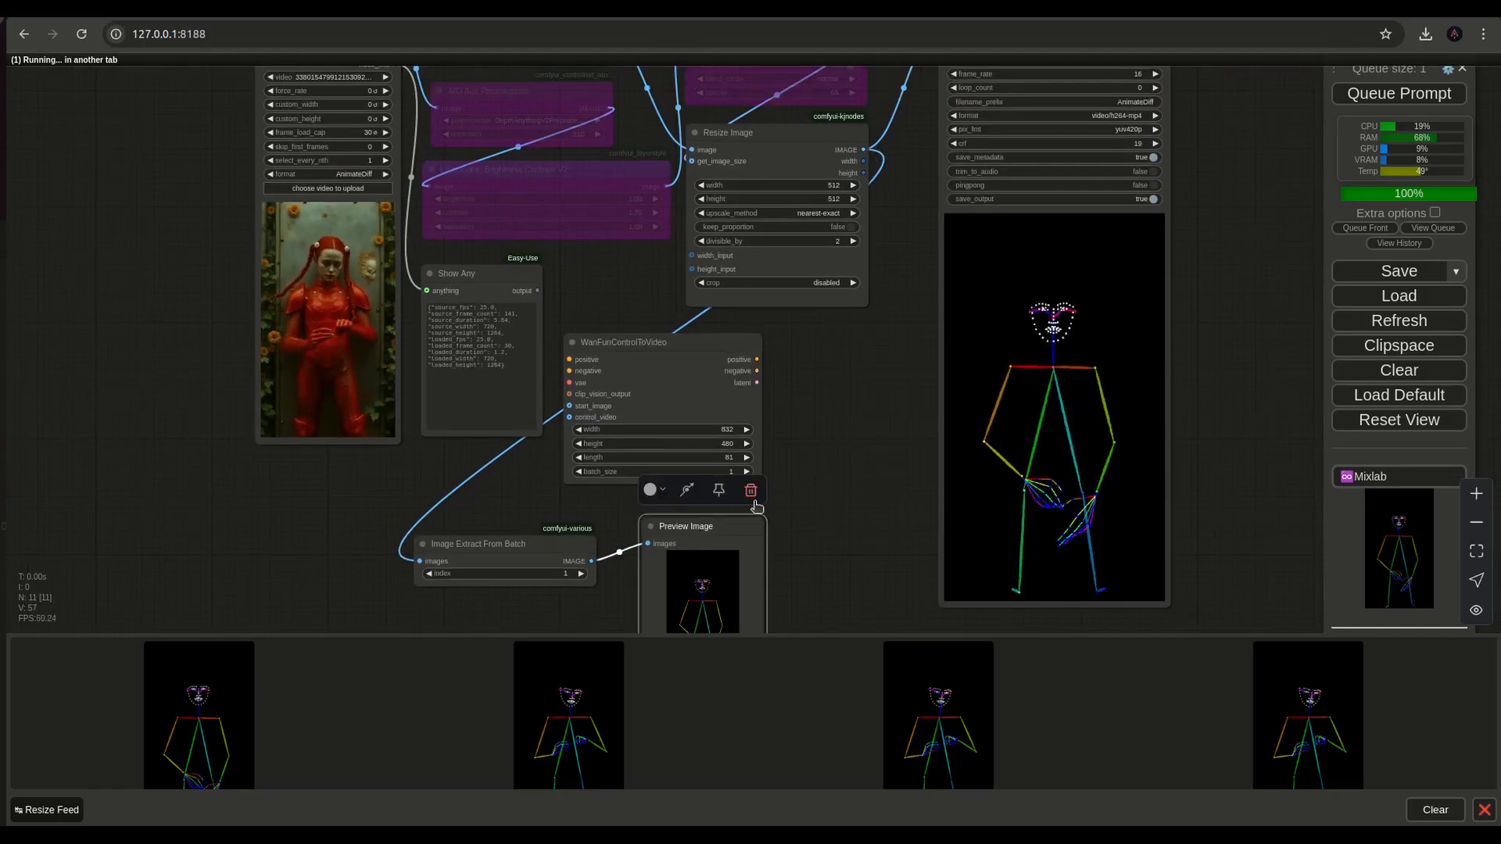
# Delete the Preview Image node below Image Extract From Batch in the Wan workflow.
pyautogui.click(751, 490)
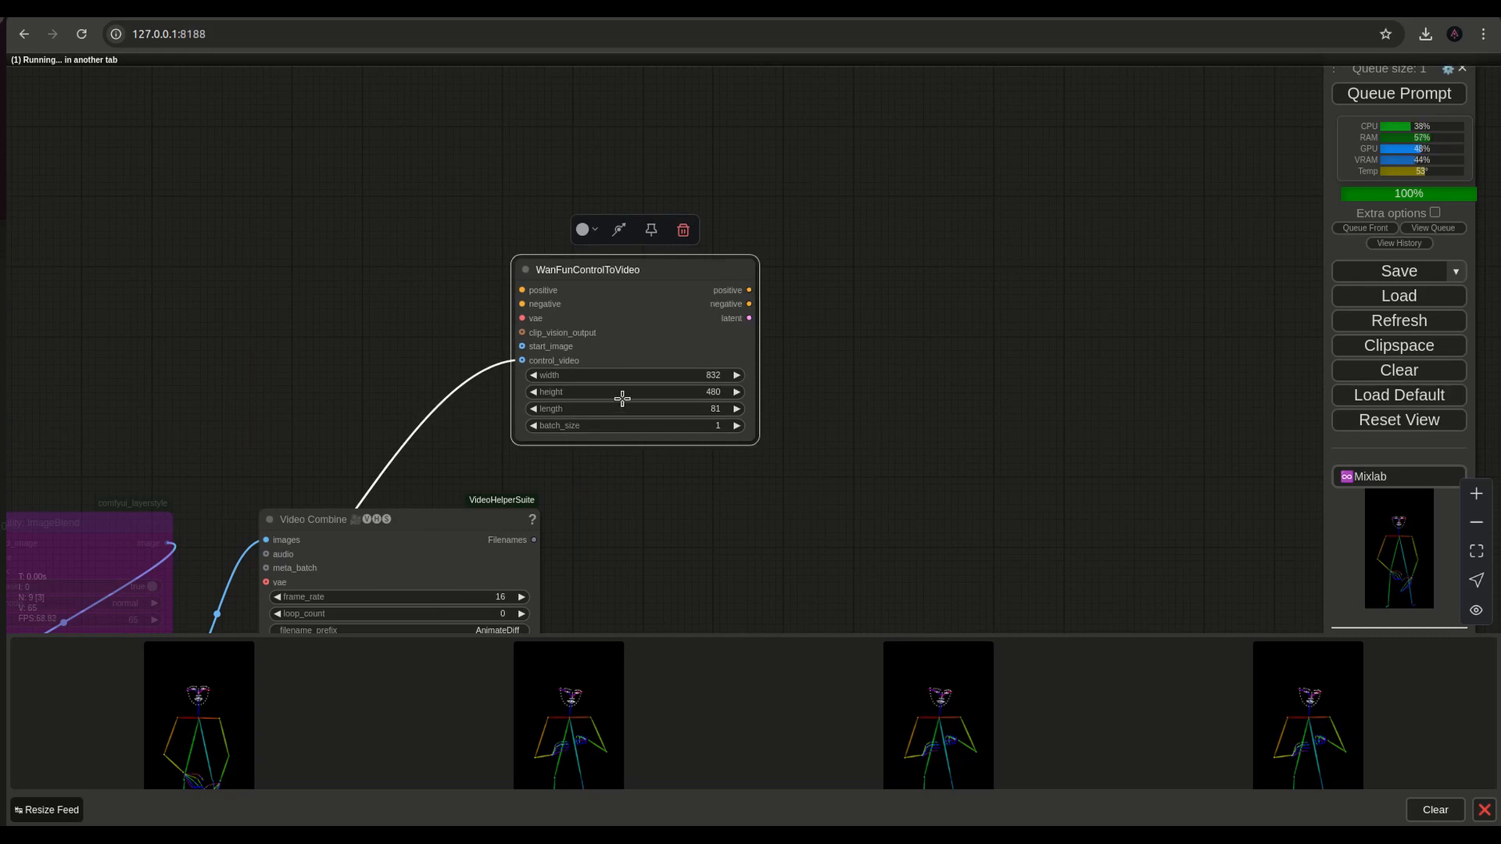
pyautogui.moveTo(781, 300)
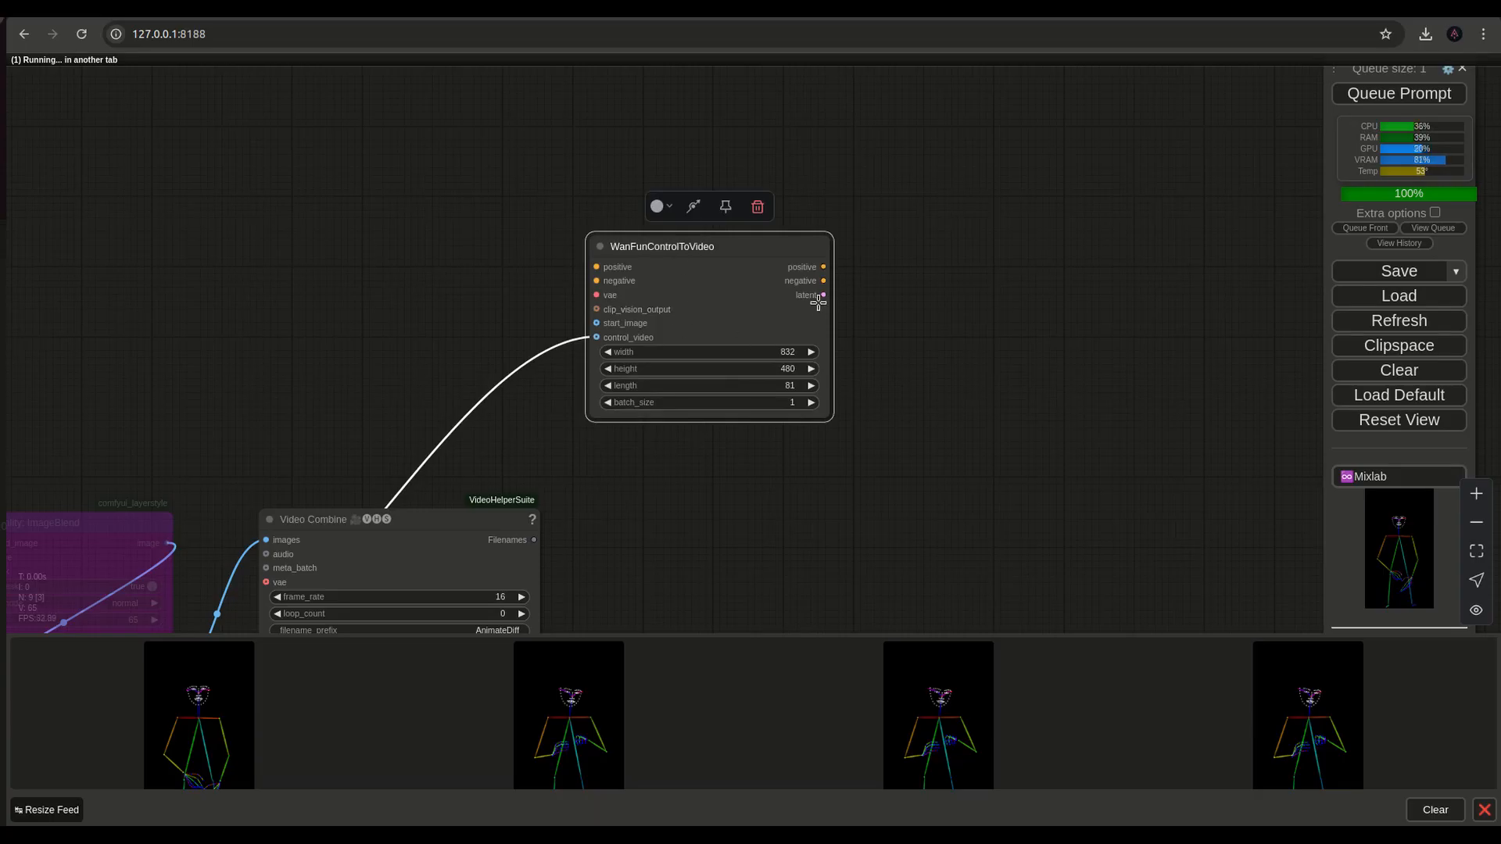
# Wire a KSampler to WanFunControlToVideo's outputs, followed by VAE Decode and Video Combine.
pyautogui.click(822, 267)
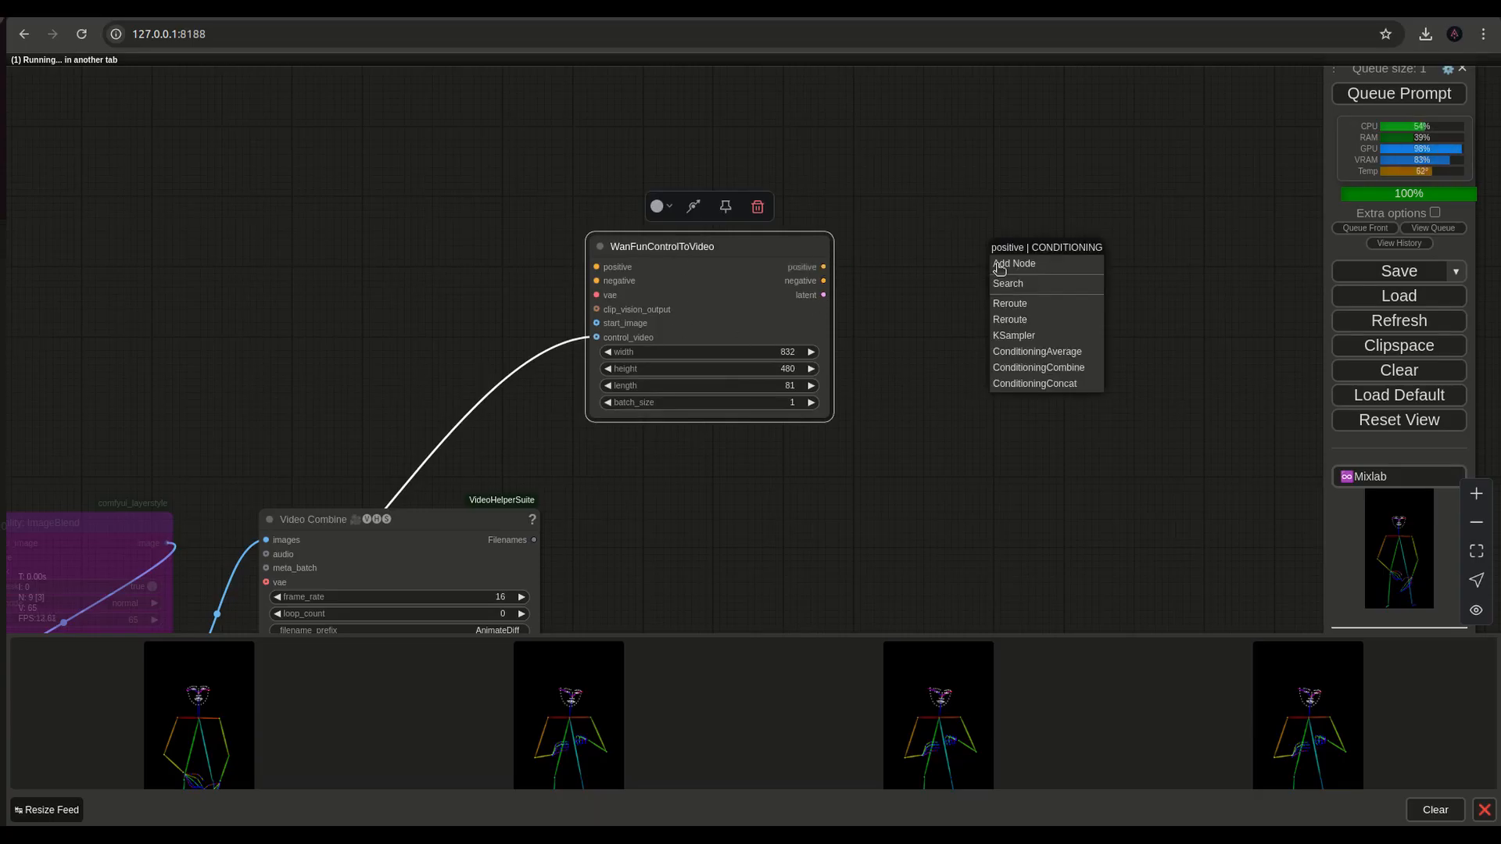
pyautogui.moveTo(1014, 335)
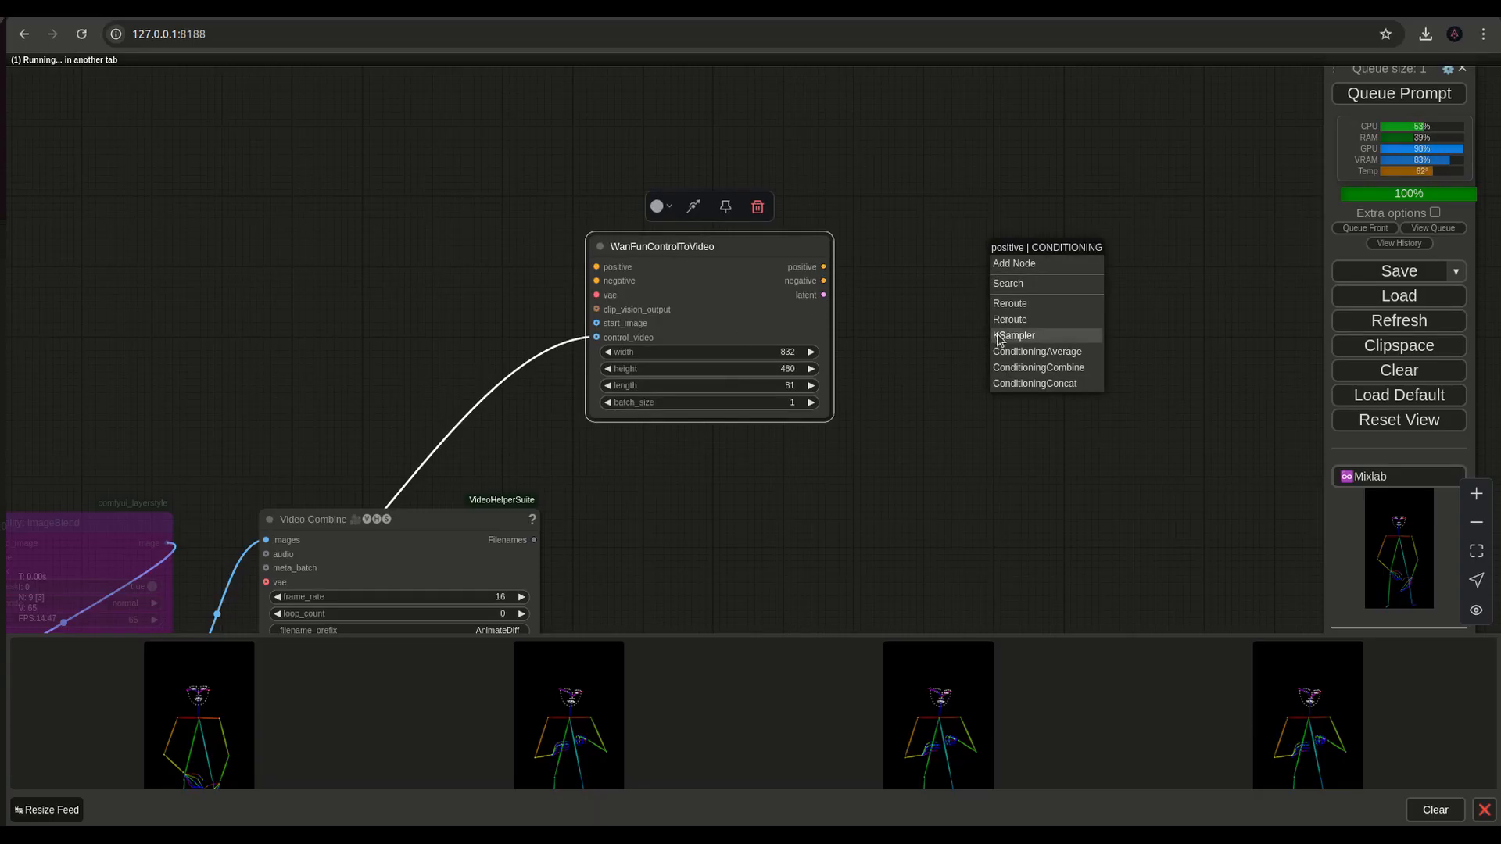
pyautogui.click(1016, 335)
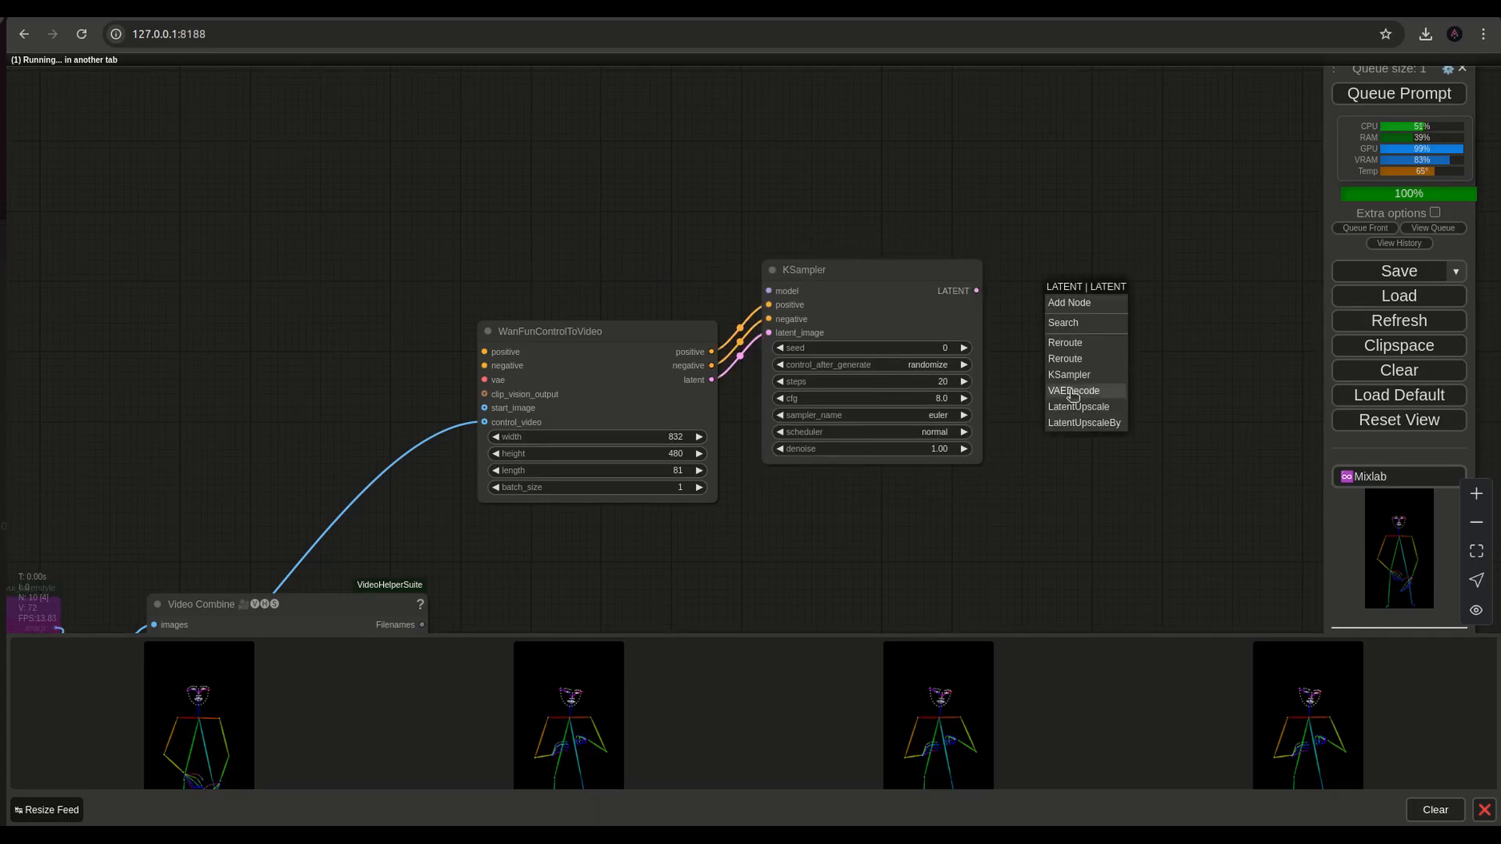
pyautogui.click(1075, 390)
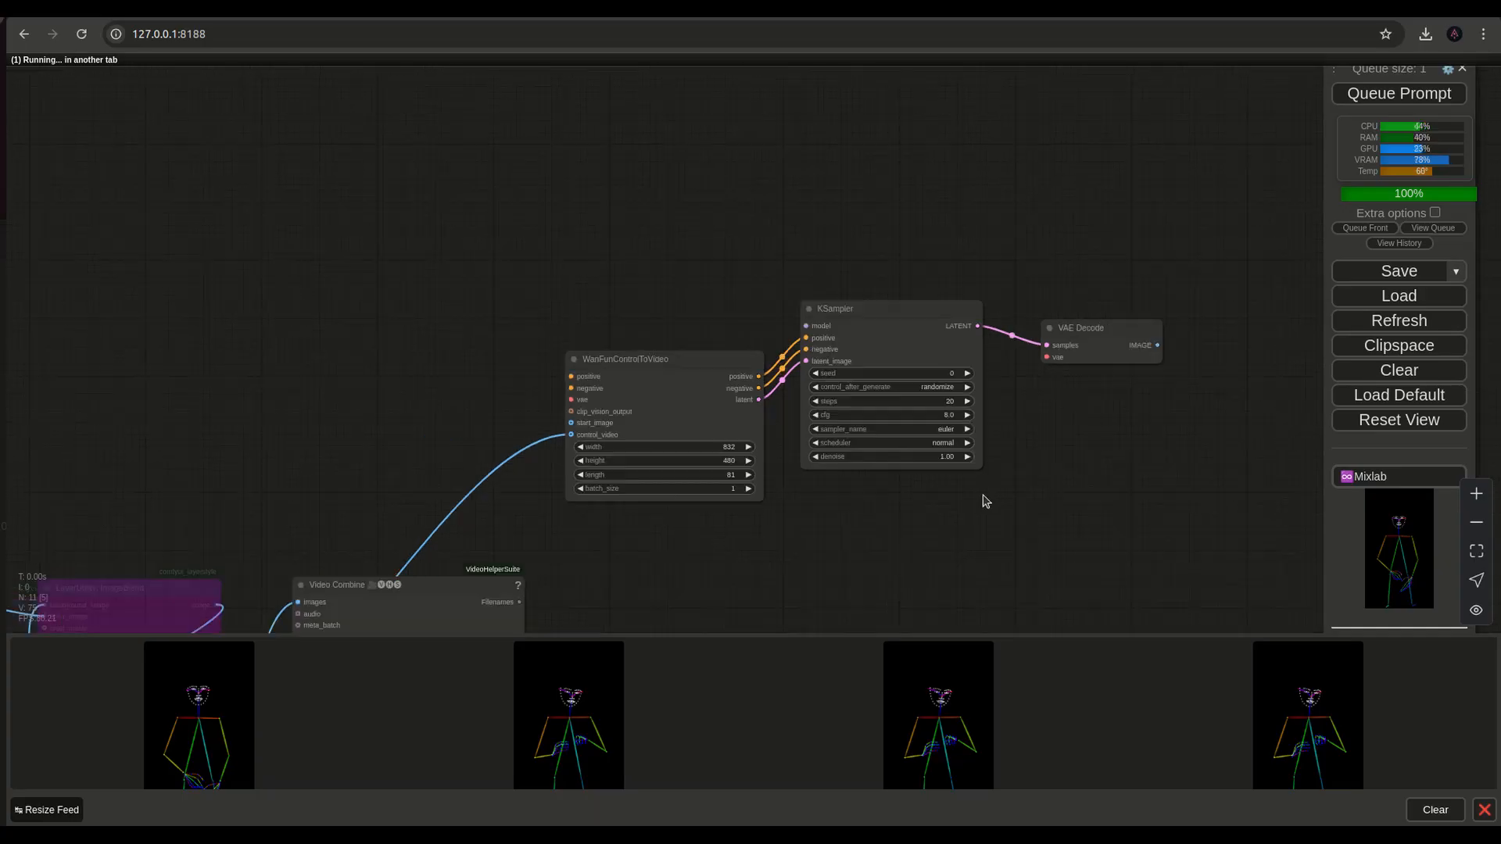
pyautogui.rightClick(402, 593)
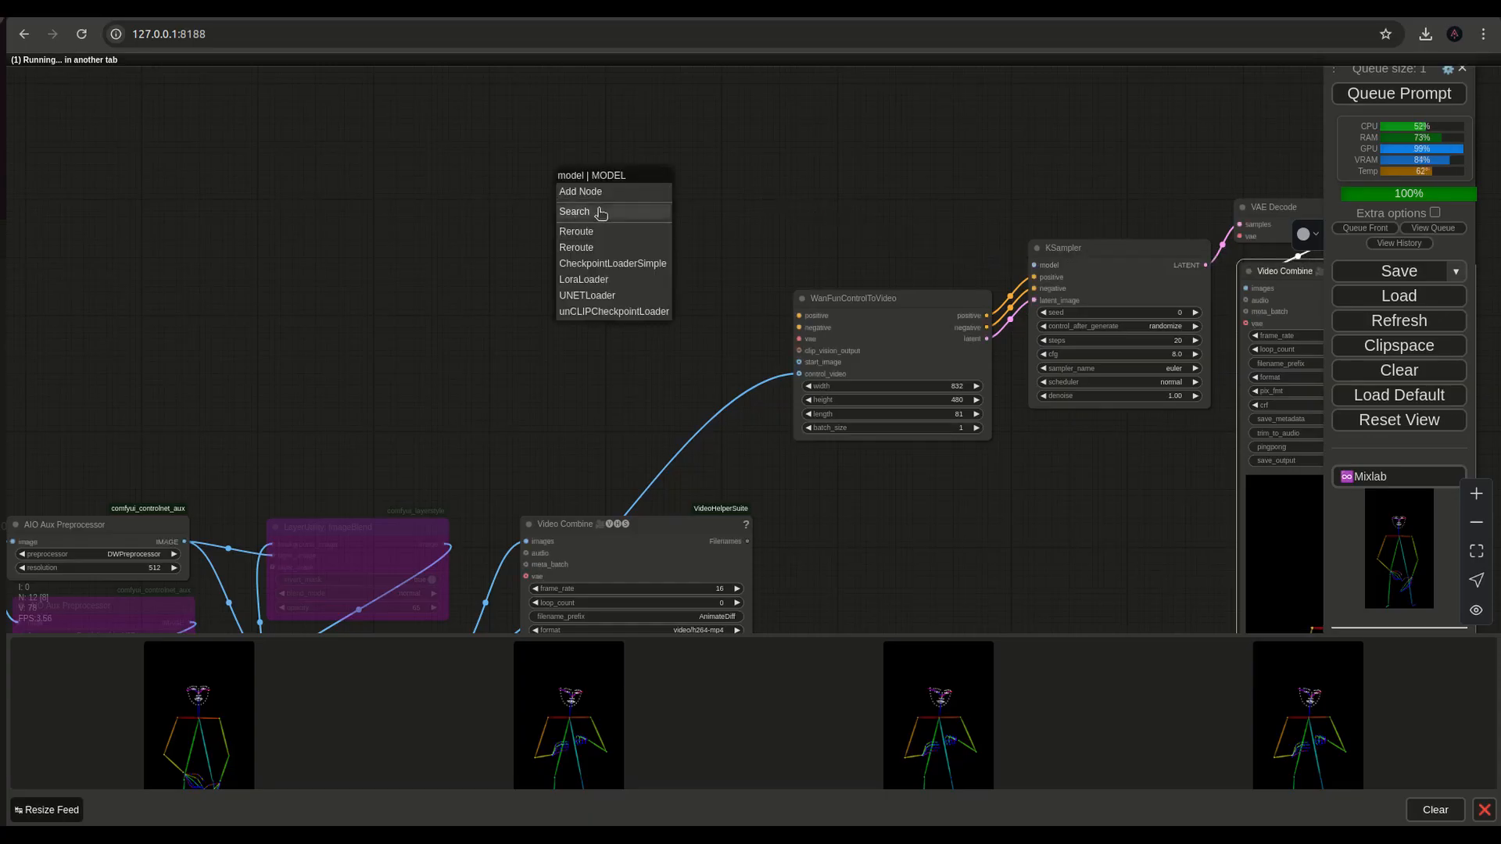
# Connect a Load Diffusion Model node with Wan2.1-Fun-1.3B-Control to the KSampler's model input.
pyautogui.click(587, 294)
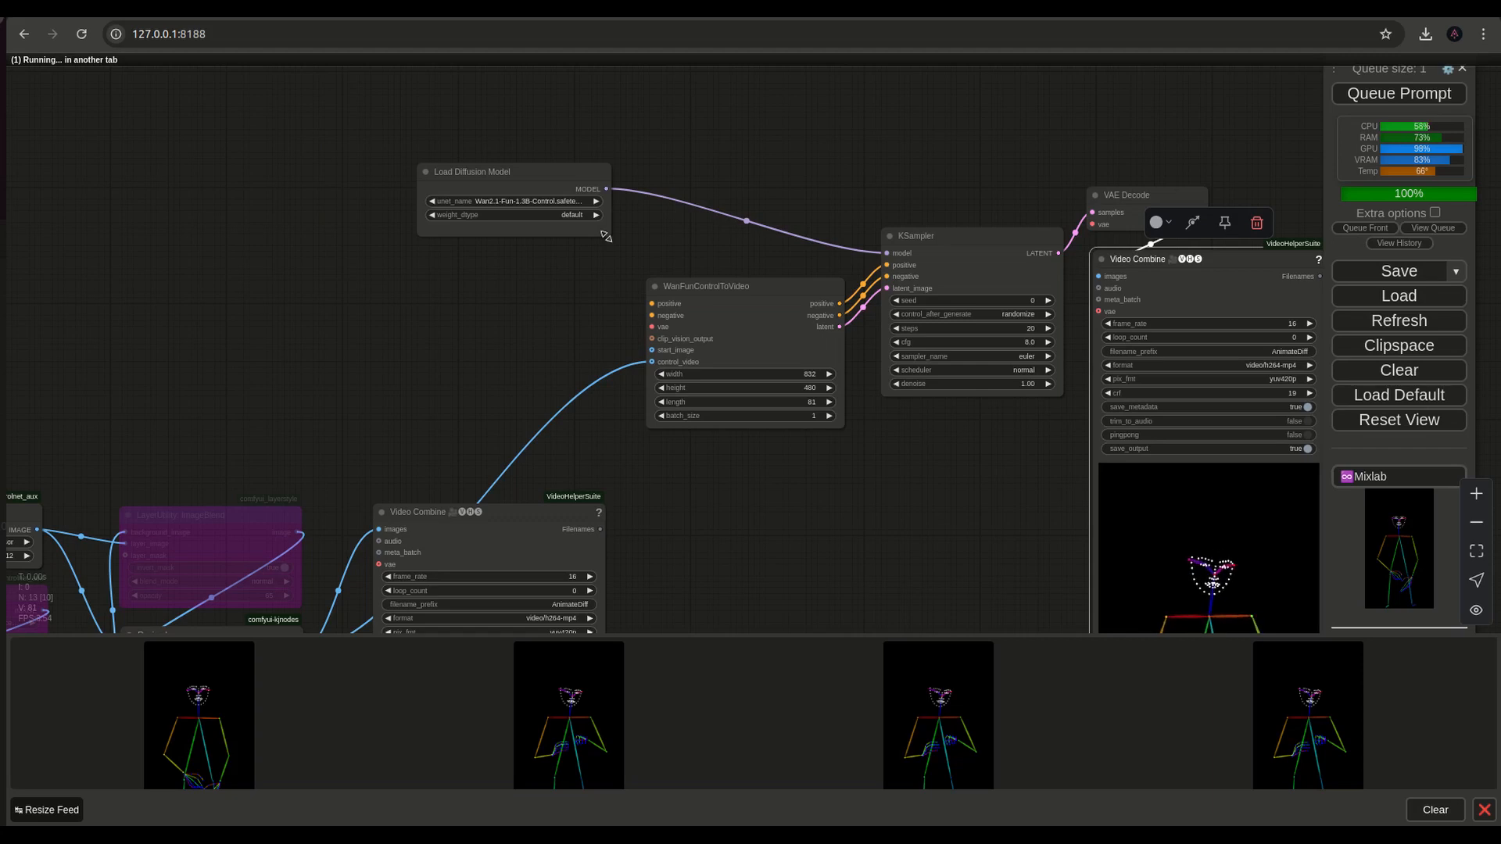
pyautogui.moveTo(559, 318)
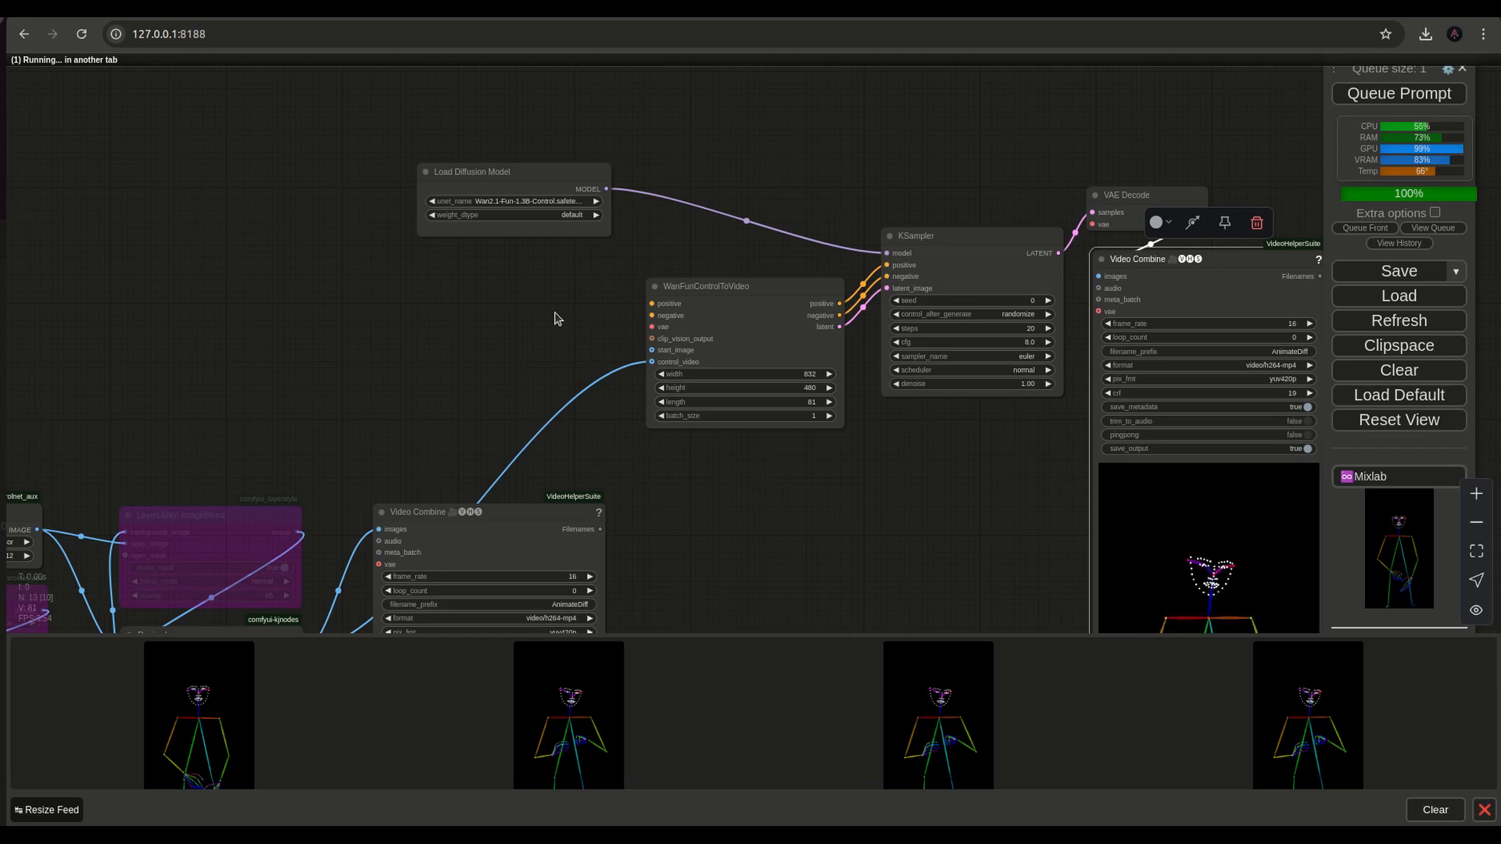
pyautogui.moveTo(563, 317)
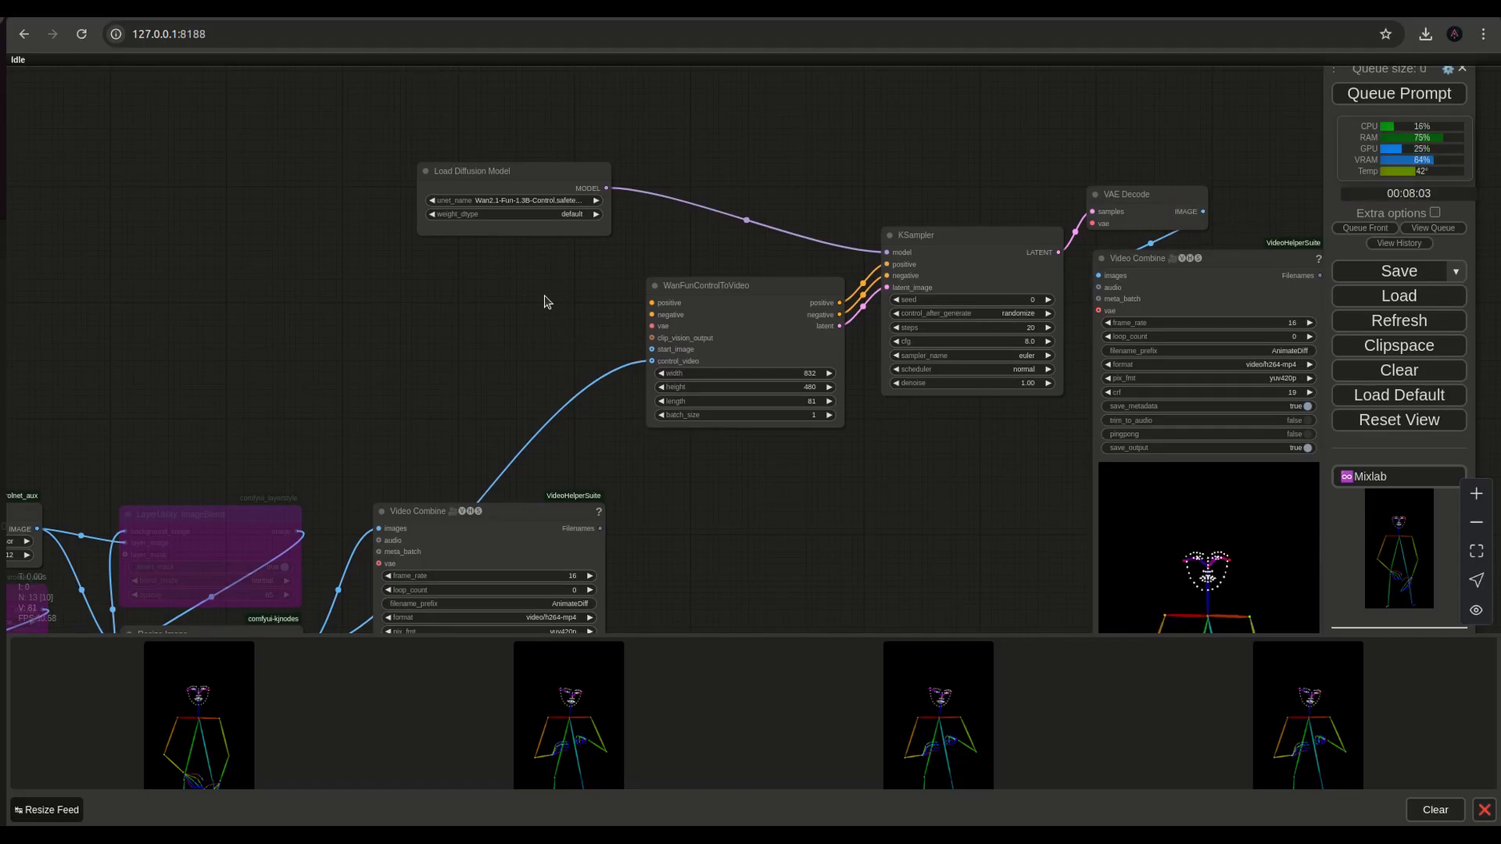
pyautogui.moveTo(473, 171); pyautogui.dragTo(473, 191)
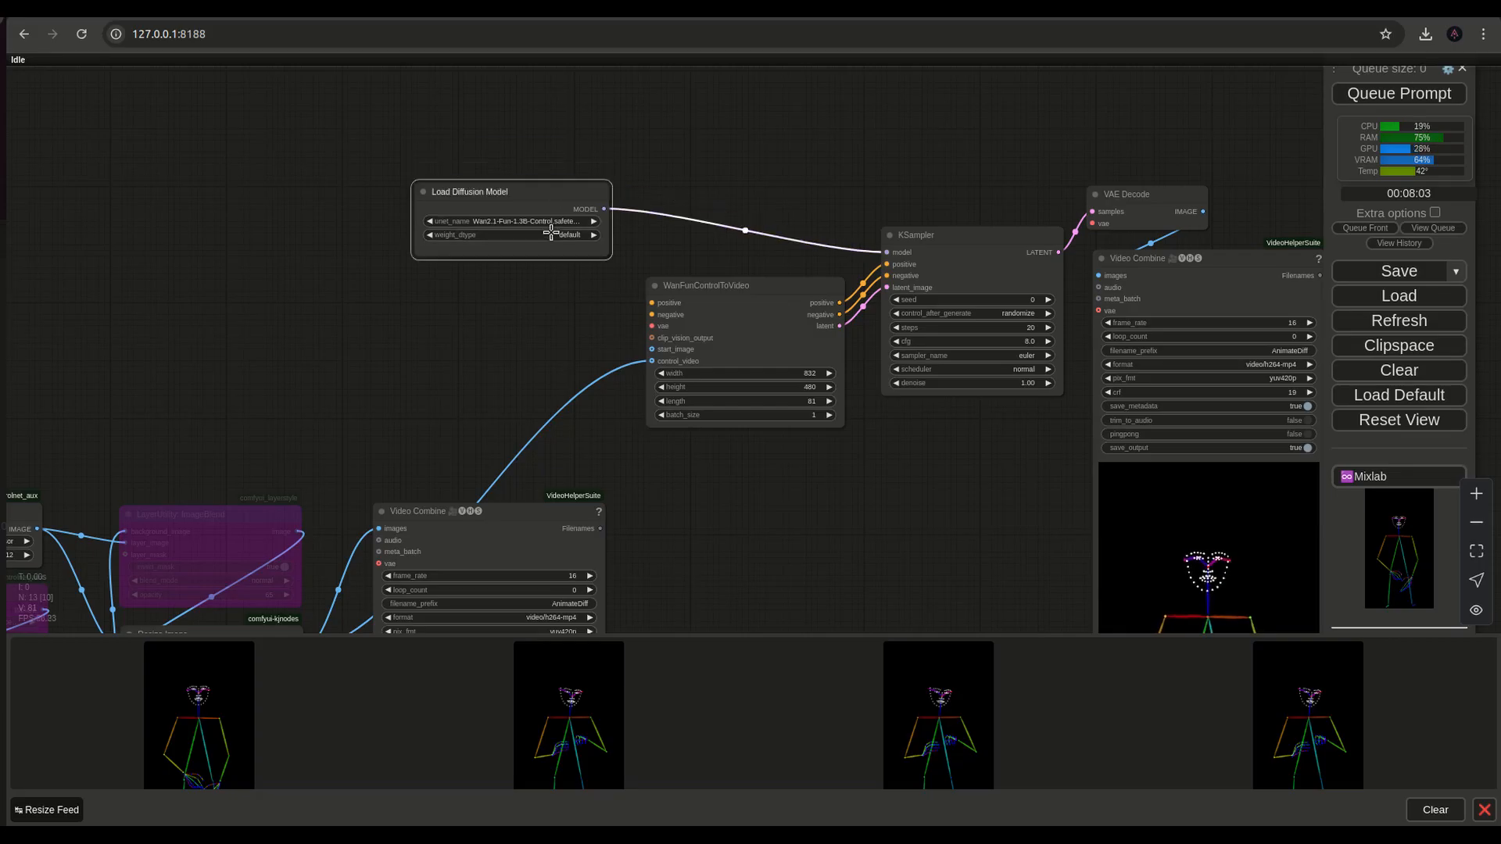
pyautogui.click(469, 192)
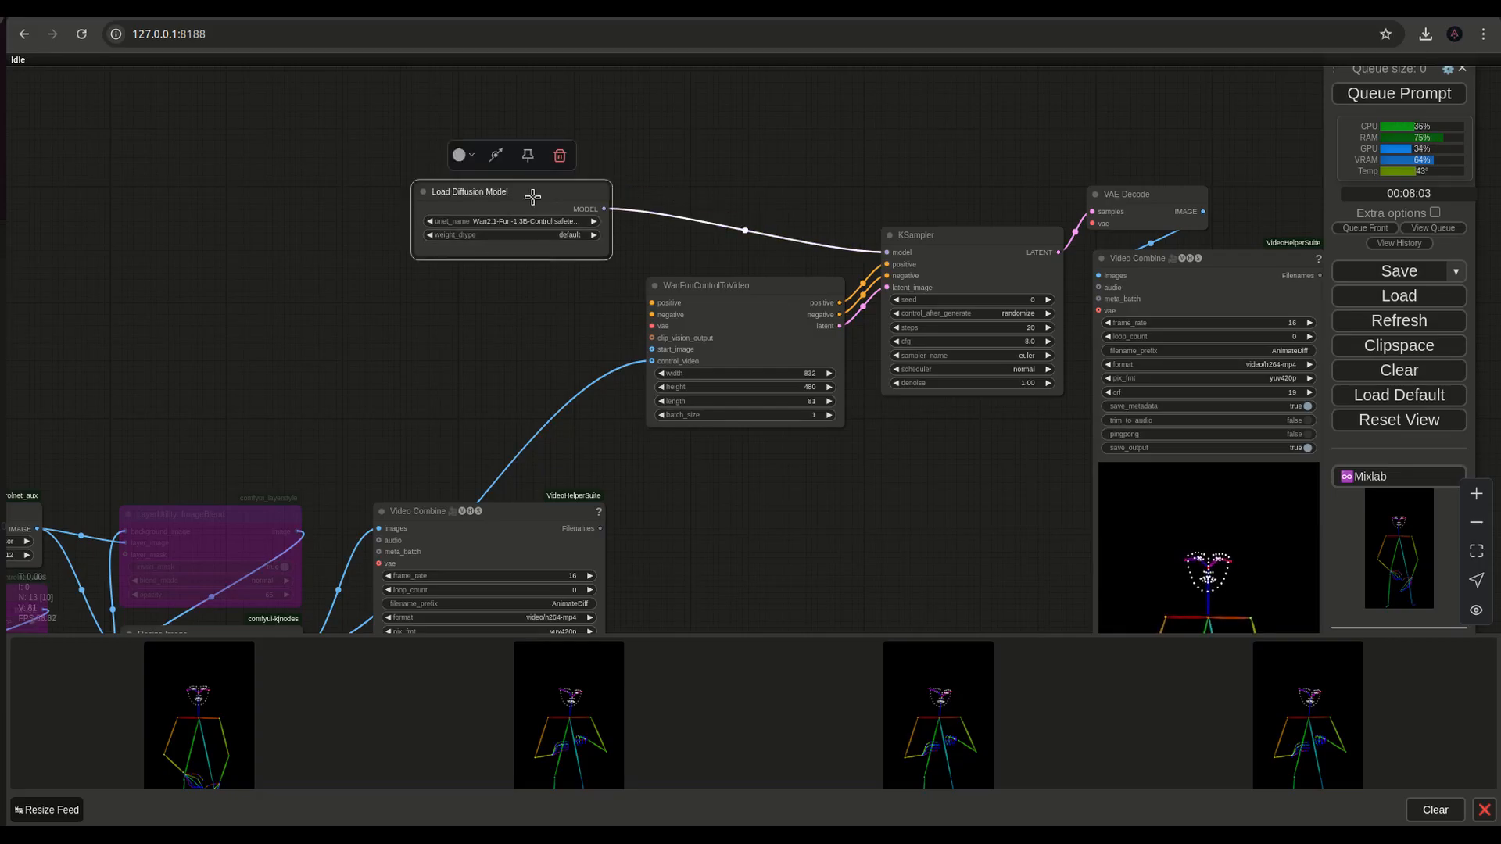
pyautogui.moveTo(564, 351)
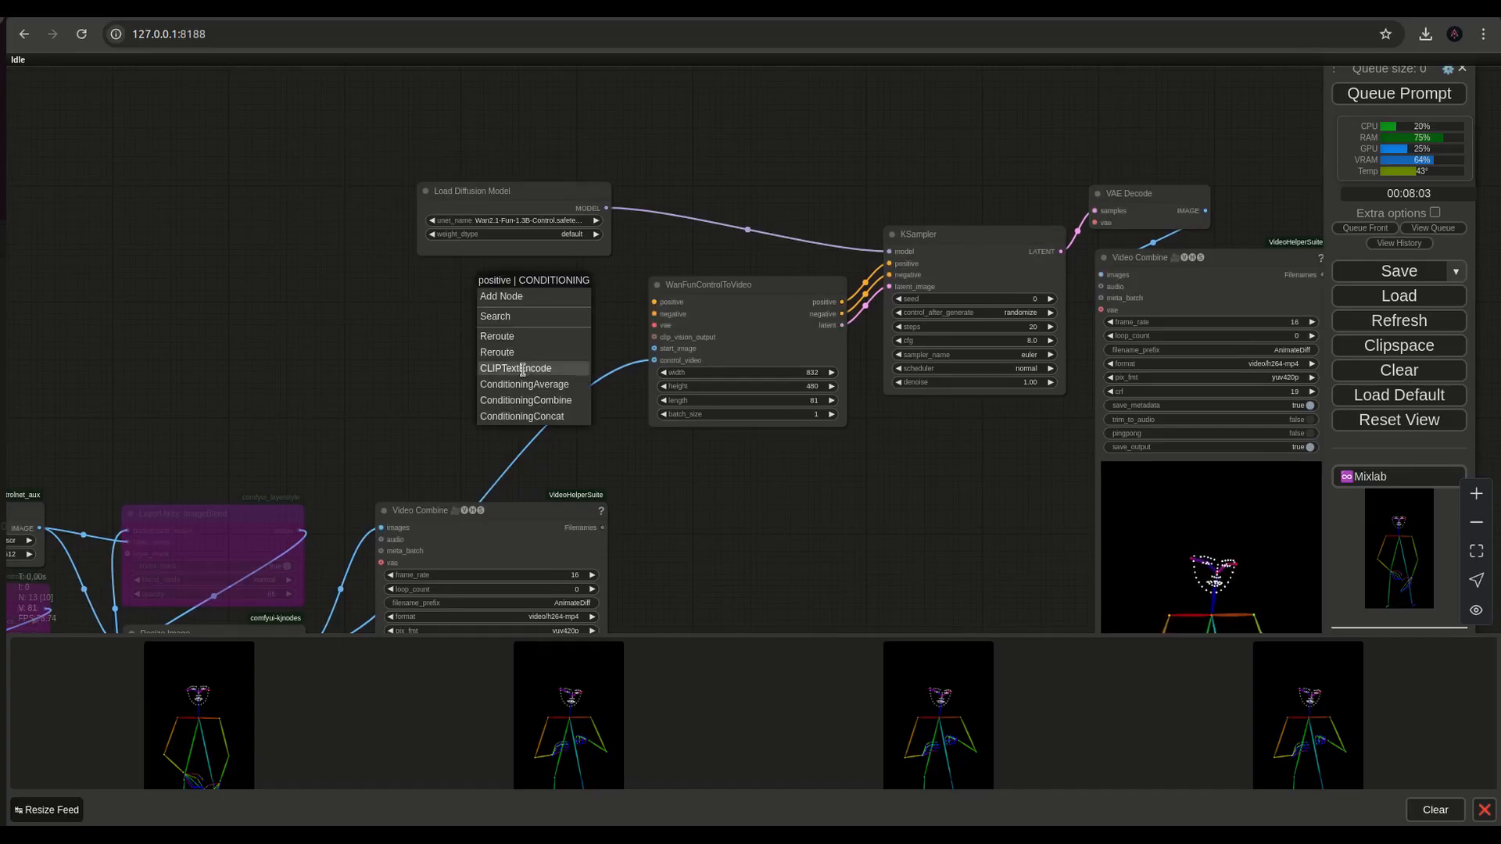
# Add positive and negative CLIP Text Encode nodes to WanFunControlToVideo, coloured green and red.
pyautogui.click(515, 367)
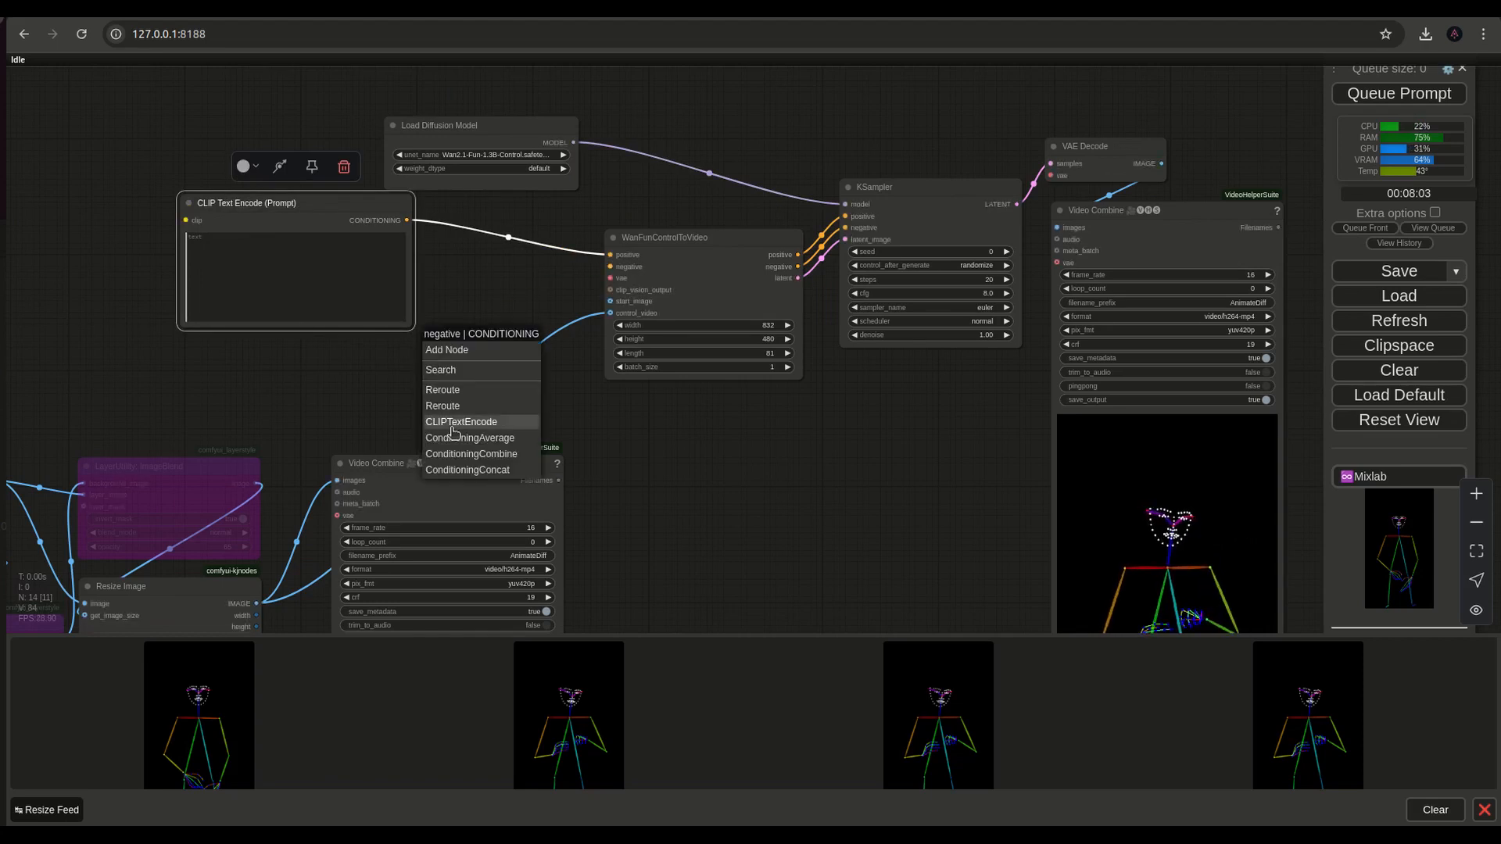
pyautogui.click(461, 422)
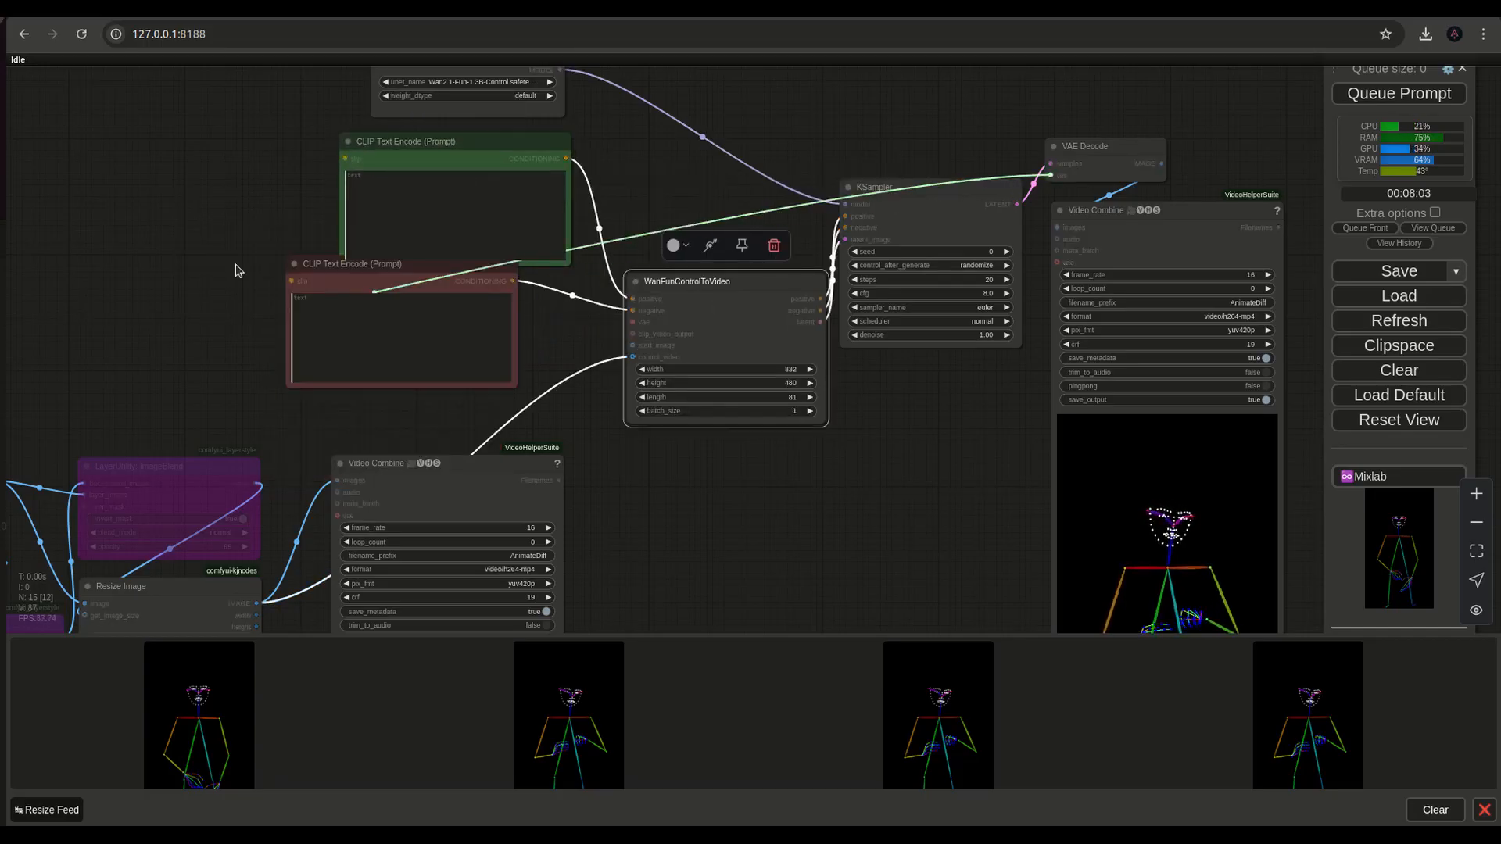
# Add a Load VAE node and connect the Wan VAE to the decoder.
pyautogui.rightClick(238, 271)
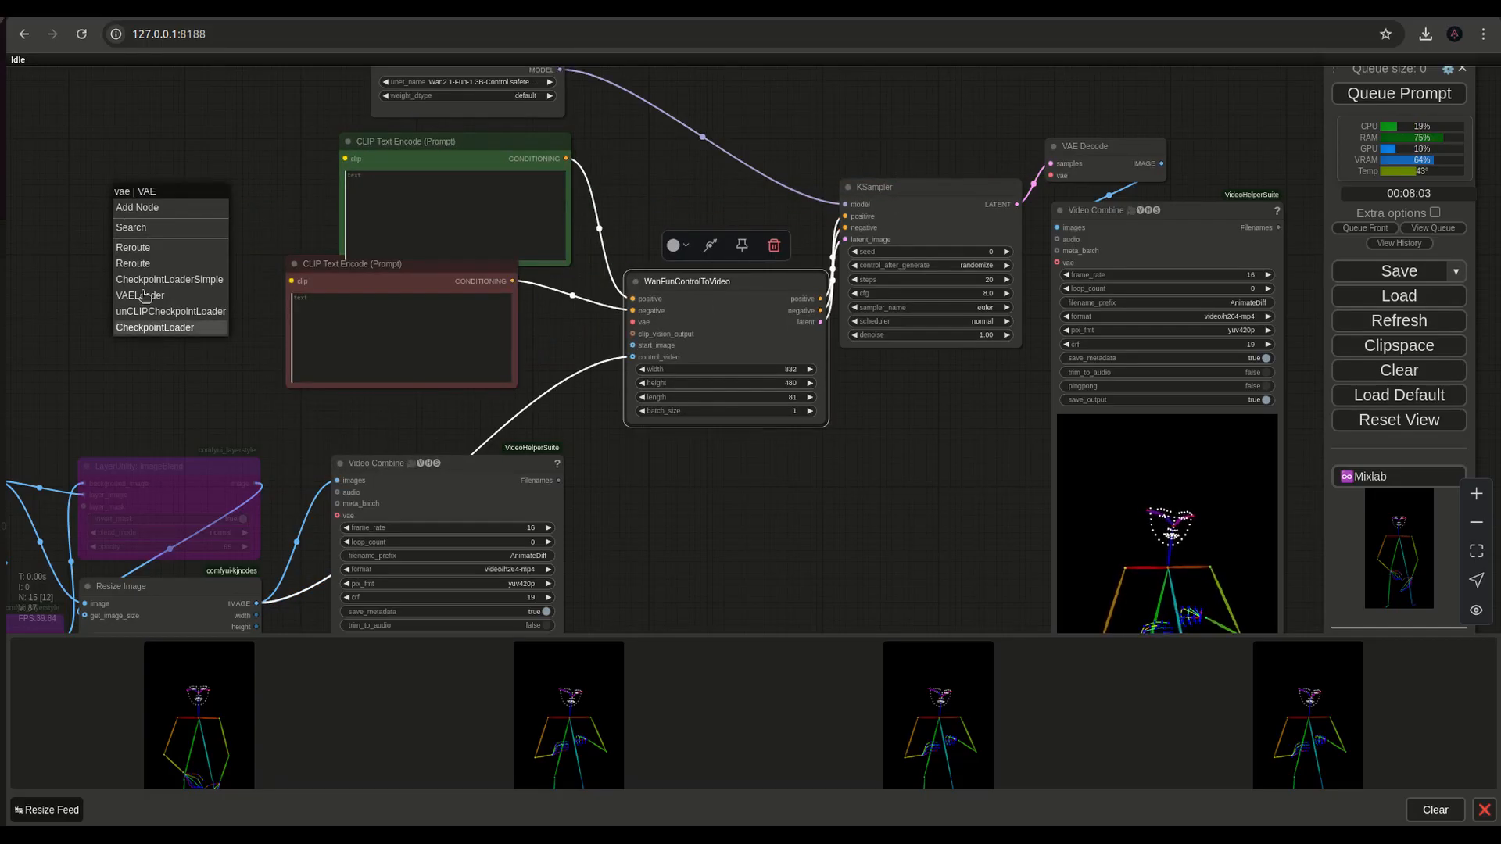
pyautogui.click(141, 295)
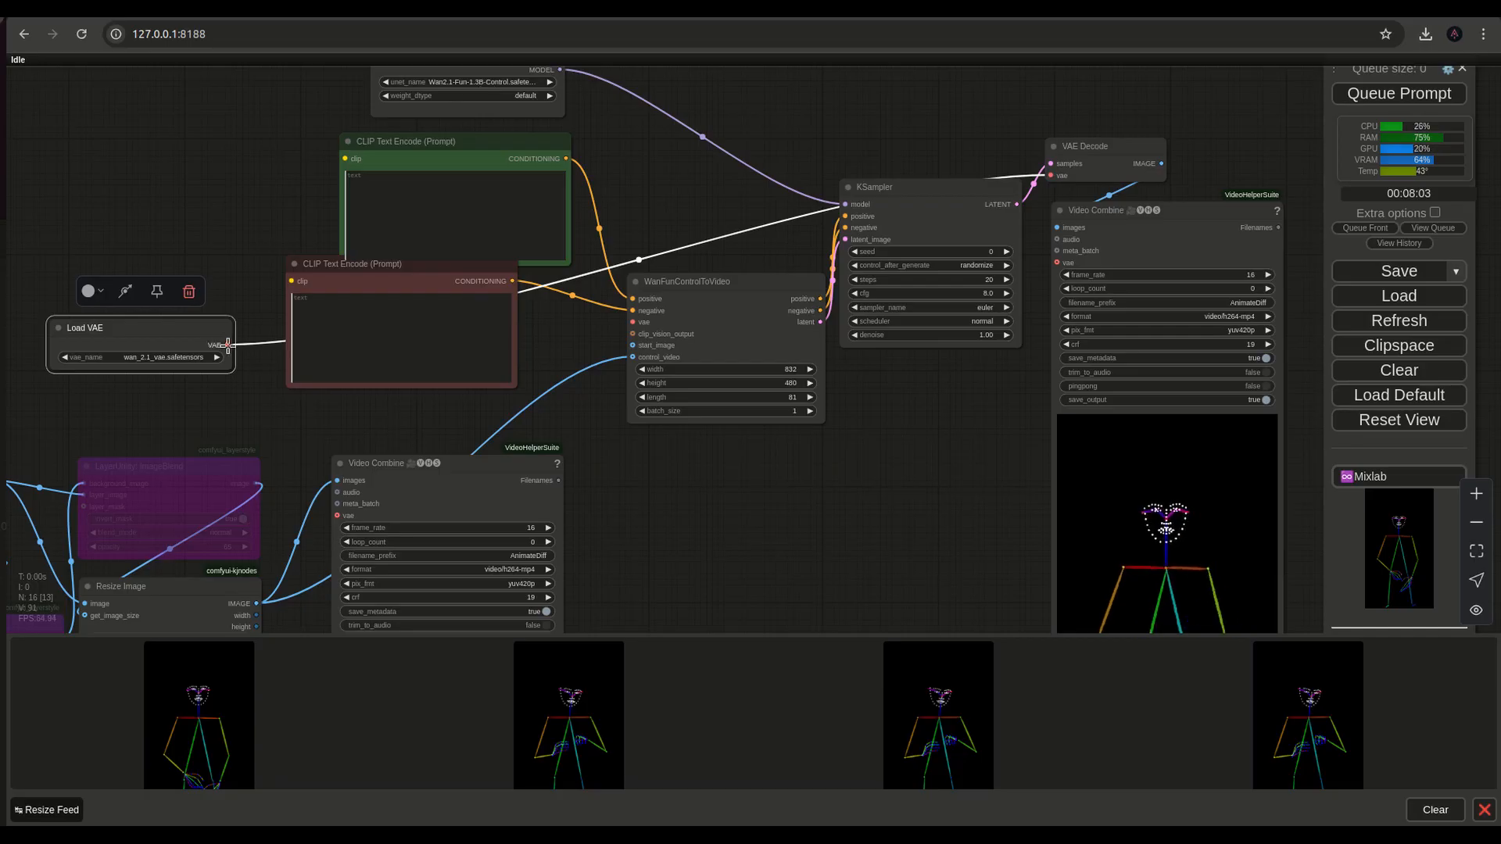
pyautogui.moveTo(139, 328); pyautogui.dragTo(192, 354)
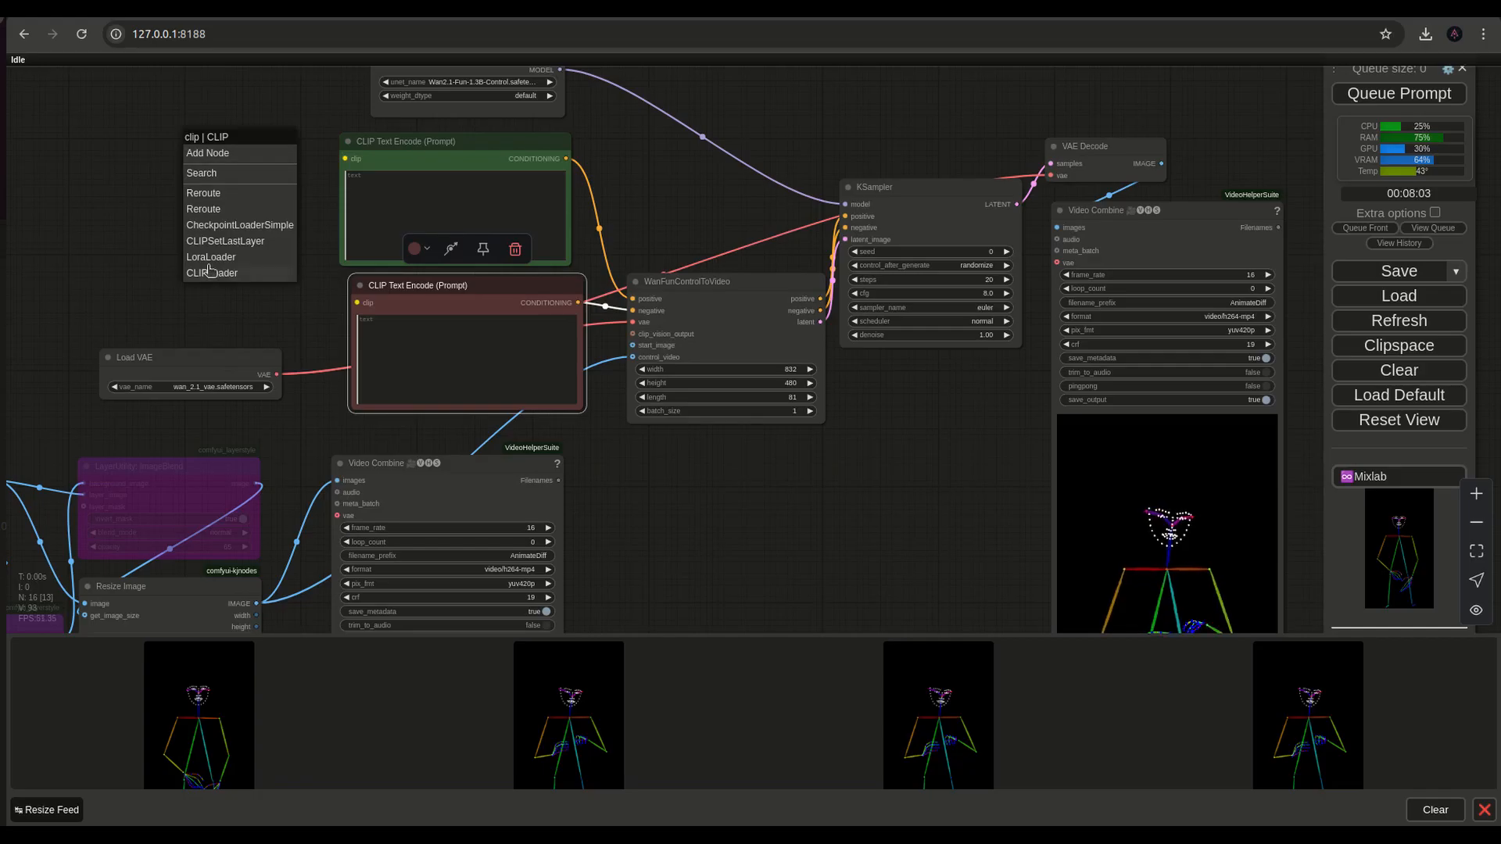
# Add a Load CLIP node with umt5_xxl and wan type, then lower WanFunControlToVideo.
pyautogui.click(212, 273)
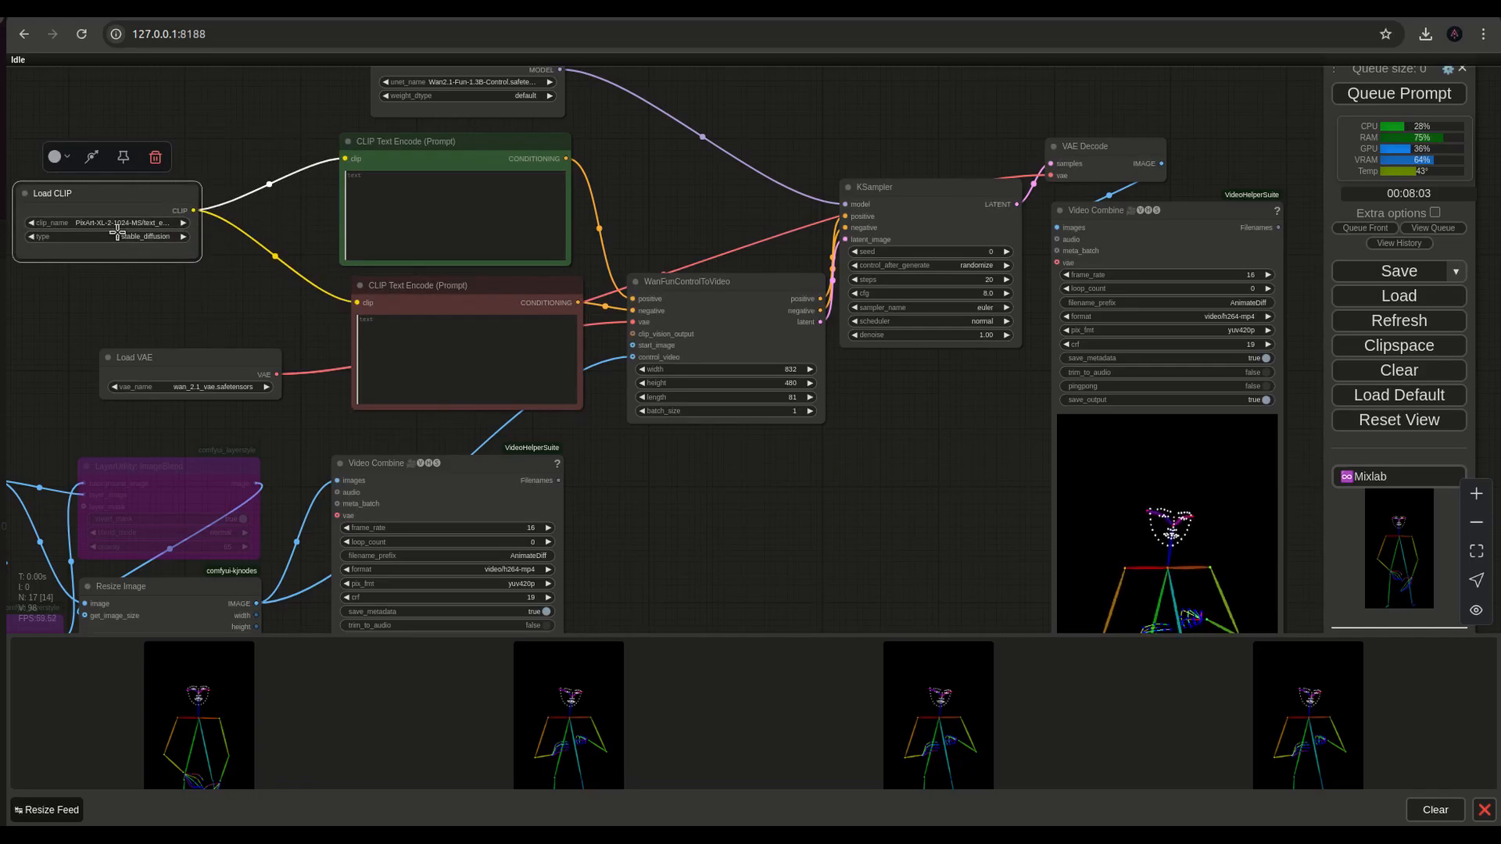
pyautogui.click(108, 222)
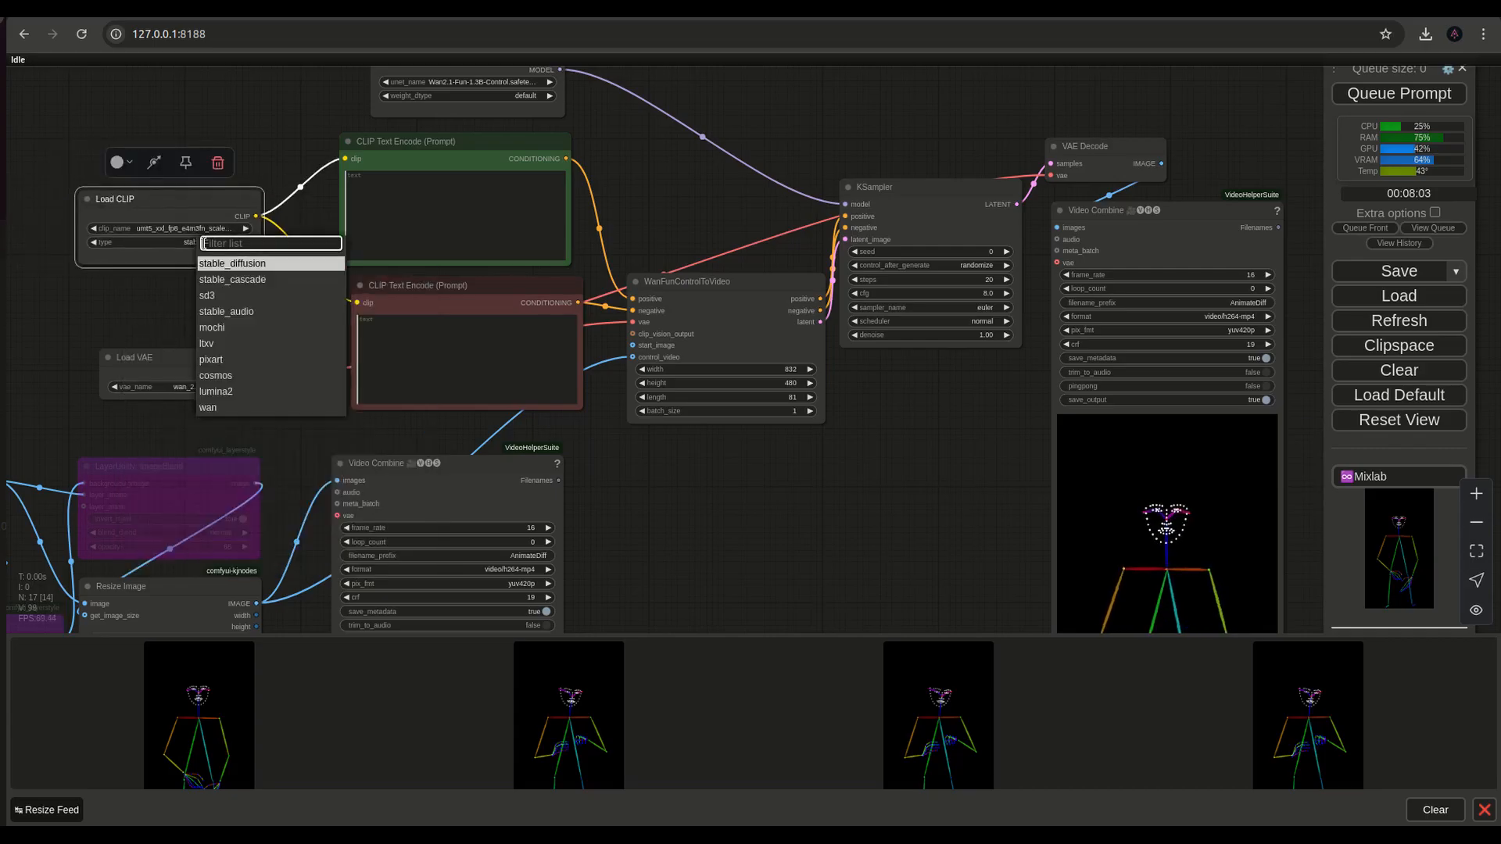
pyautogui.click(208, 407)
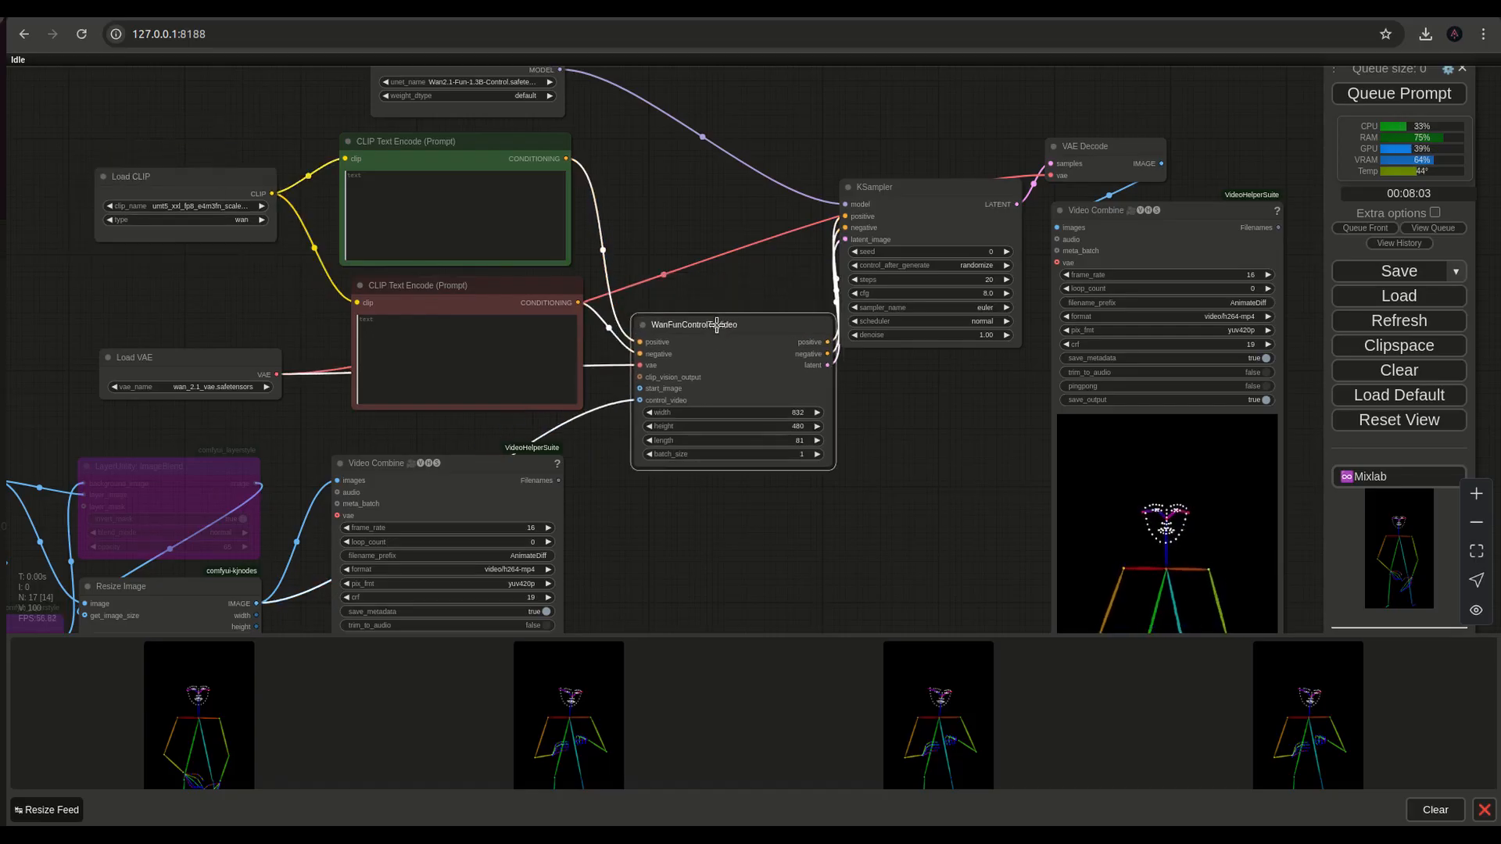
pyautogui.click(733, 324)
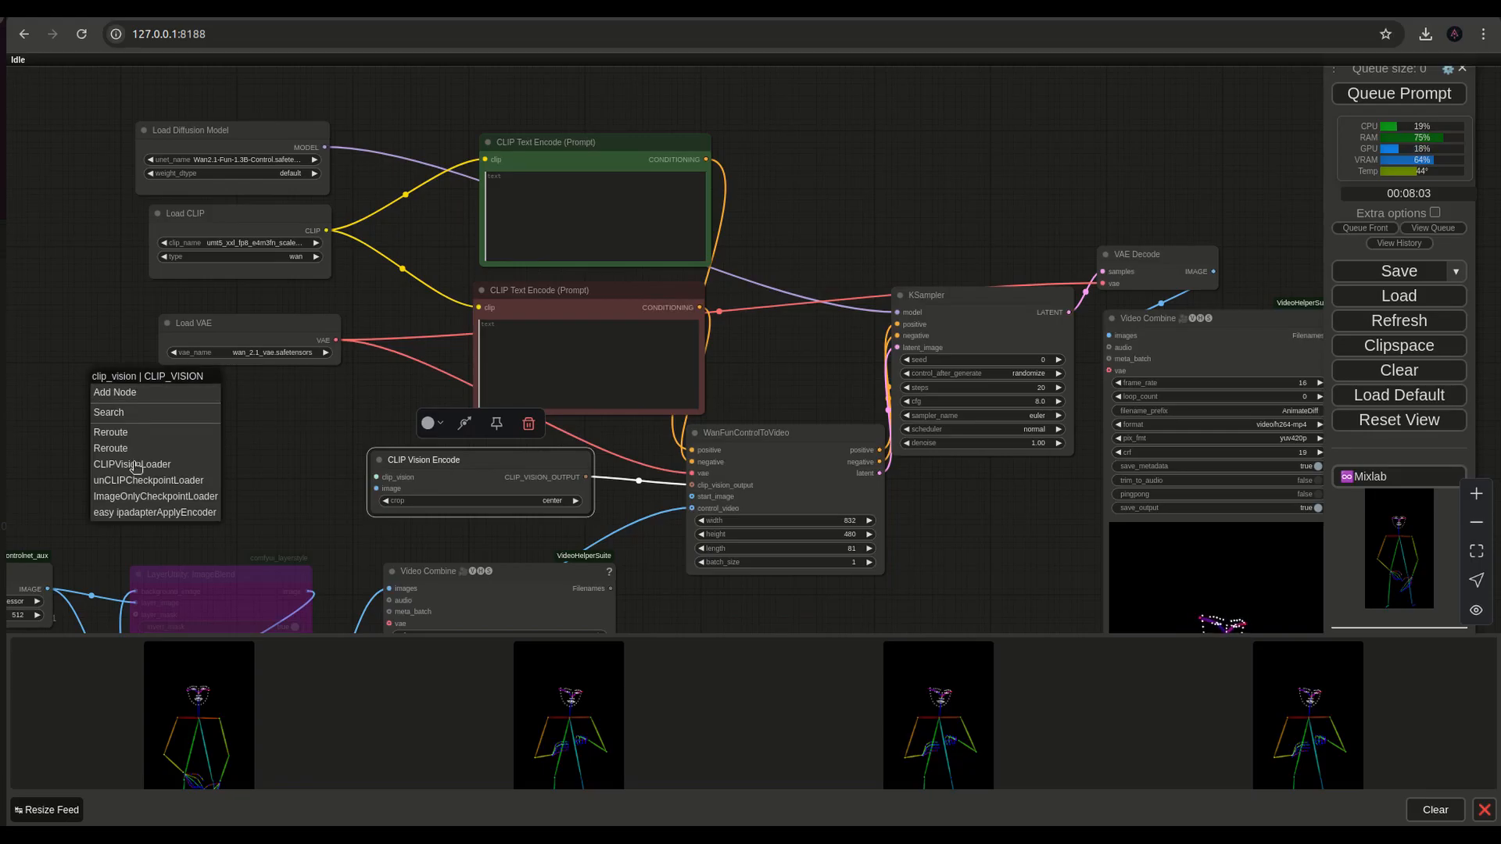
# Add Load CLIP Vision with clip_vision_h.safetensors and reposition Load CLIP beside the prompts.
pyautogui.click(132, 464)
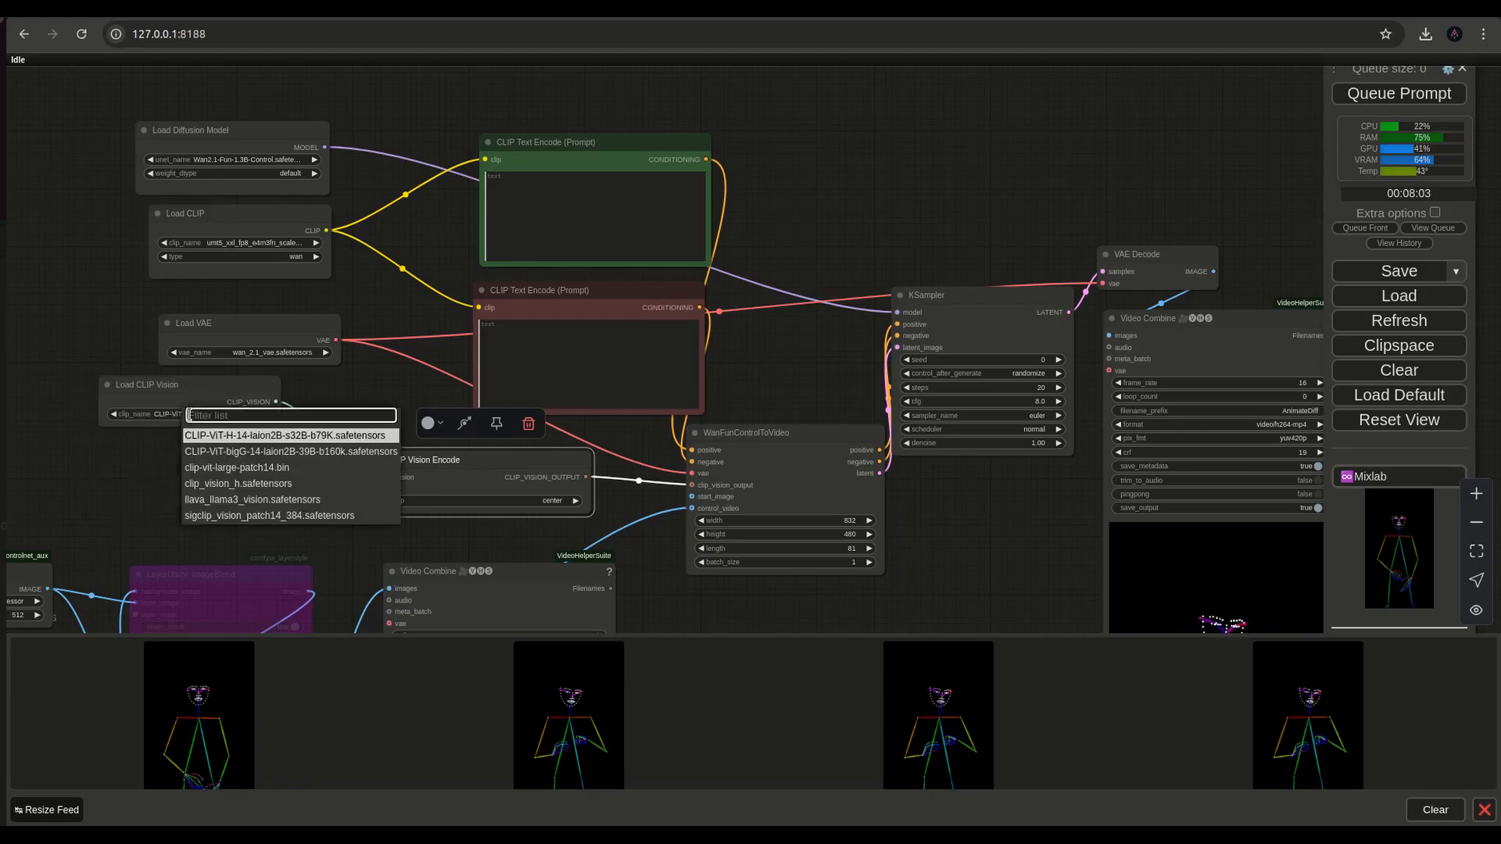
pyautogui.click(236, 482)
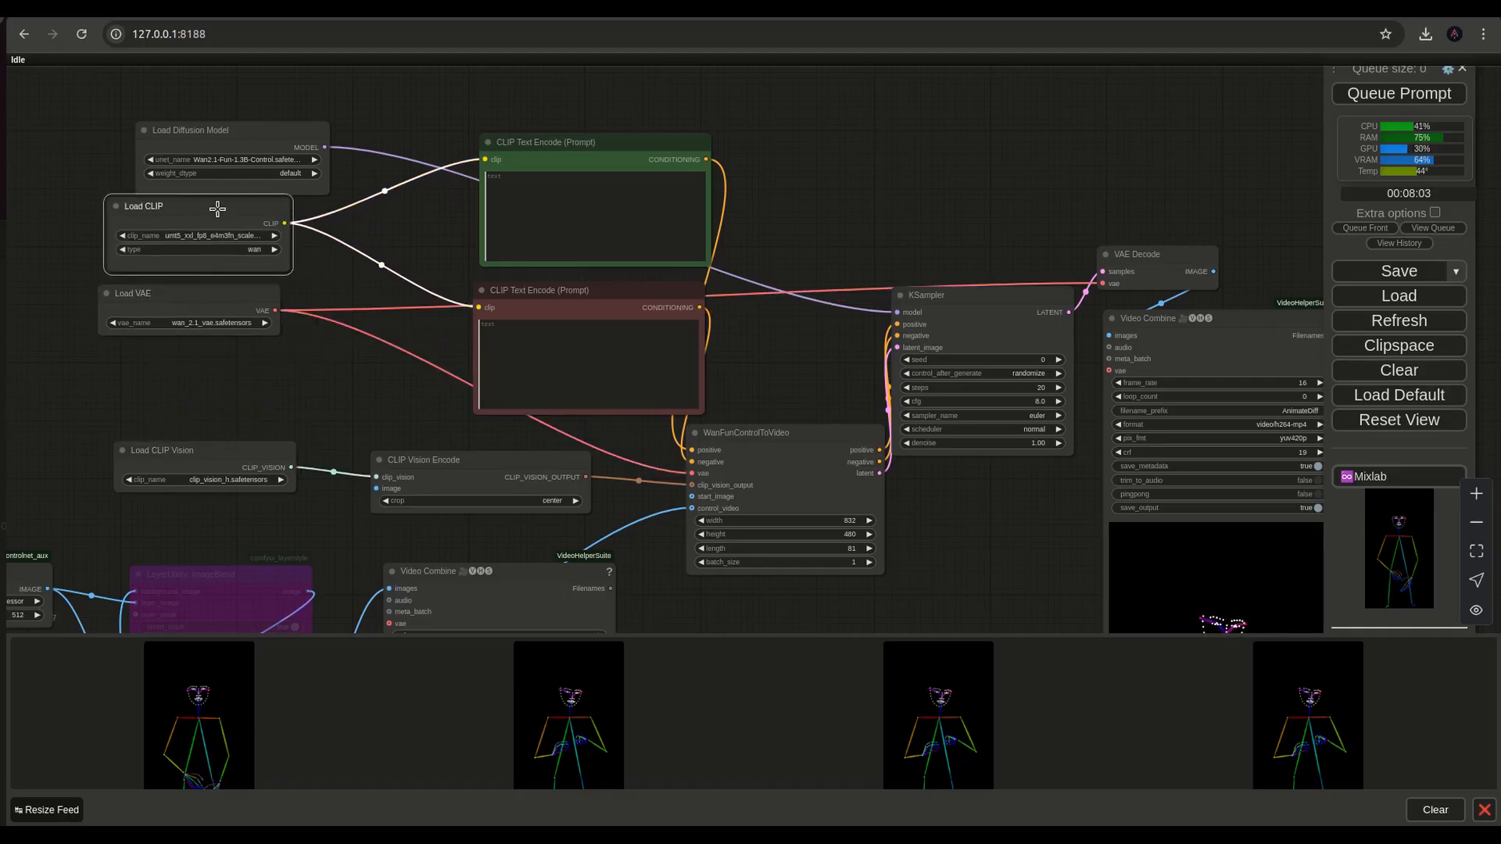
pyautogui.moveTo(189, 129); pyautogui.dragTo(141, 112)
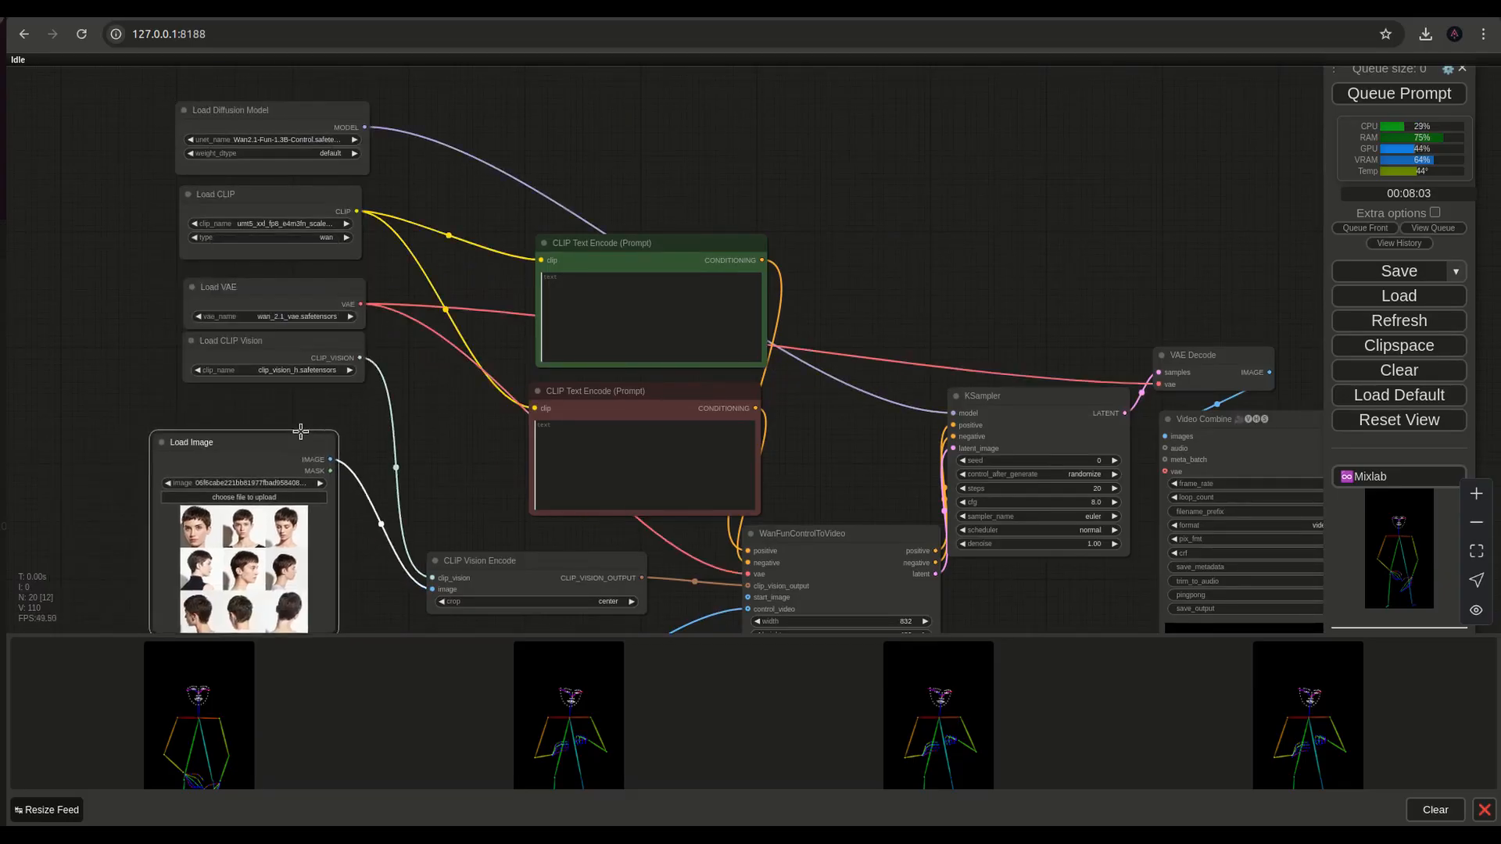
# Connect the Load Image reference output to WanFunControlToVideo's start_image input.
pyautogui.scroll(-3)
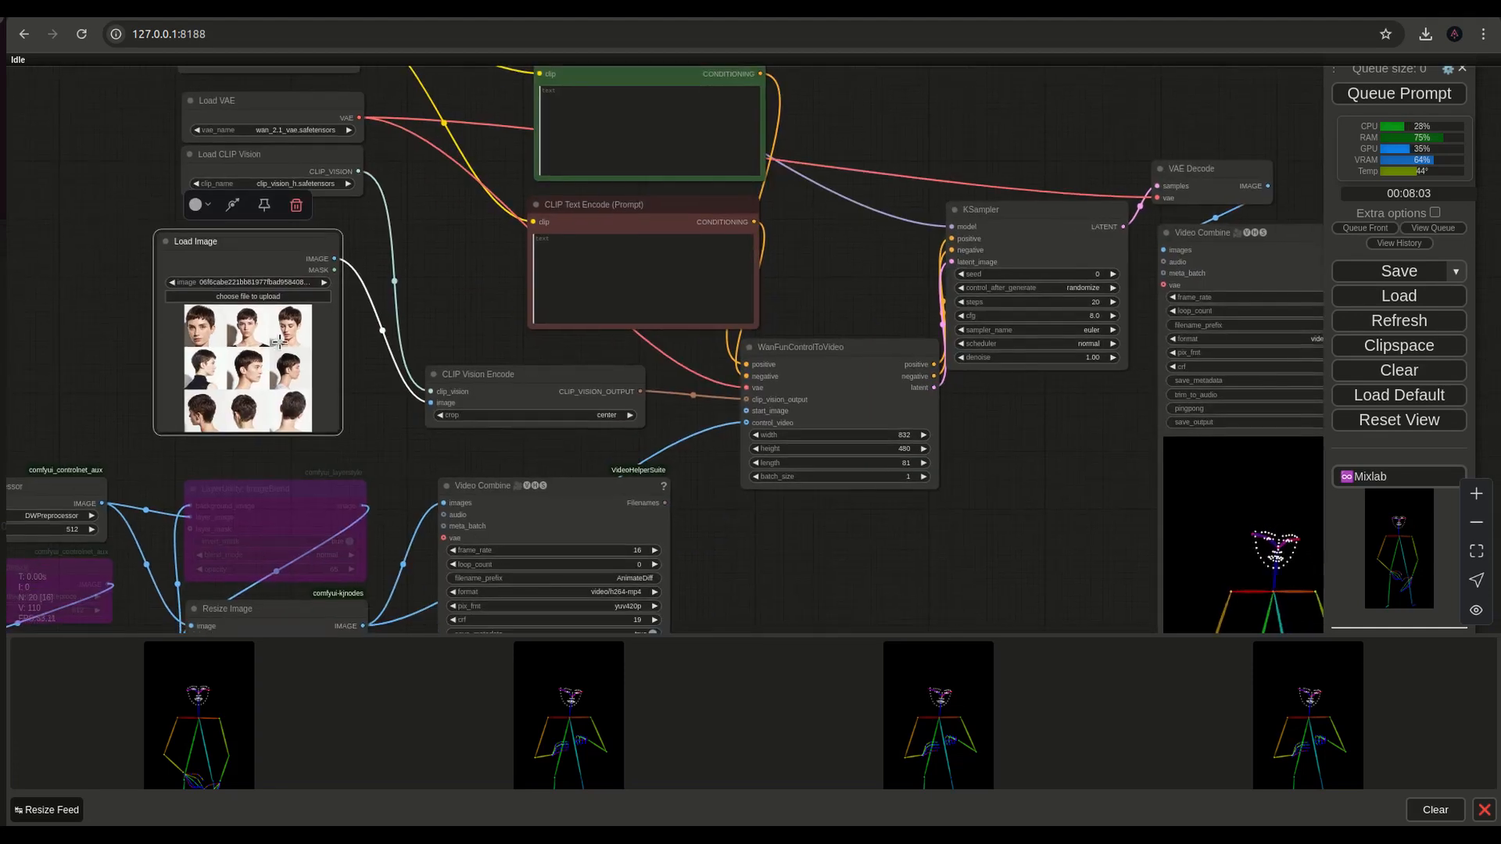
pyautogui.moveTo(392, 276)
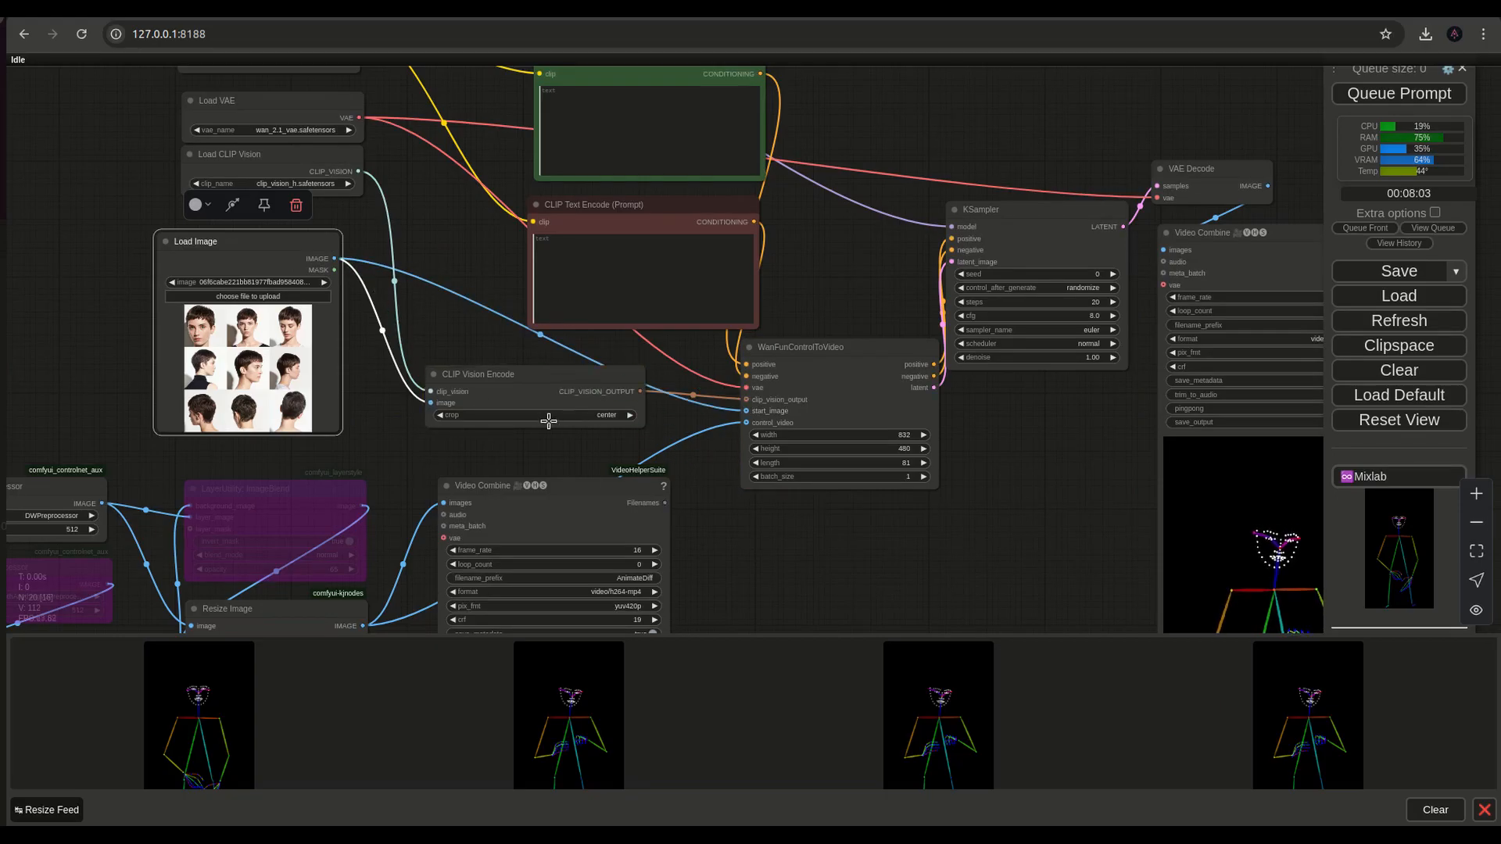
pyautogui.moveTo(594, 204); pyautogui.dragTo(493, 242)
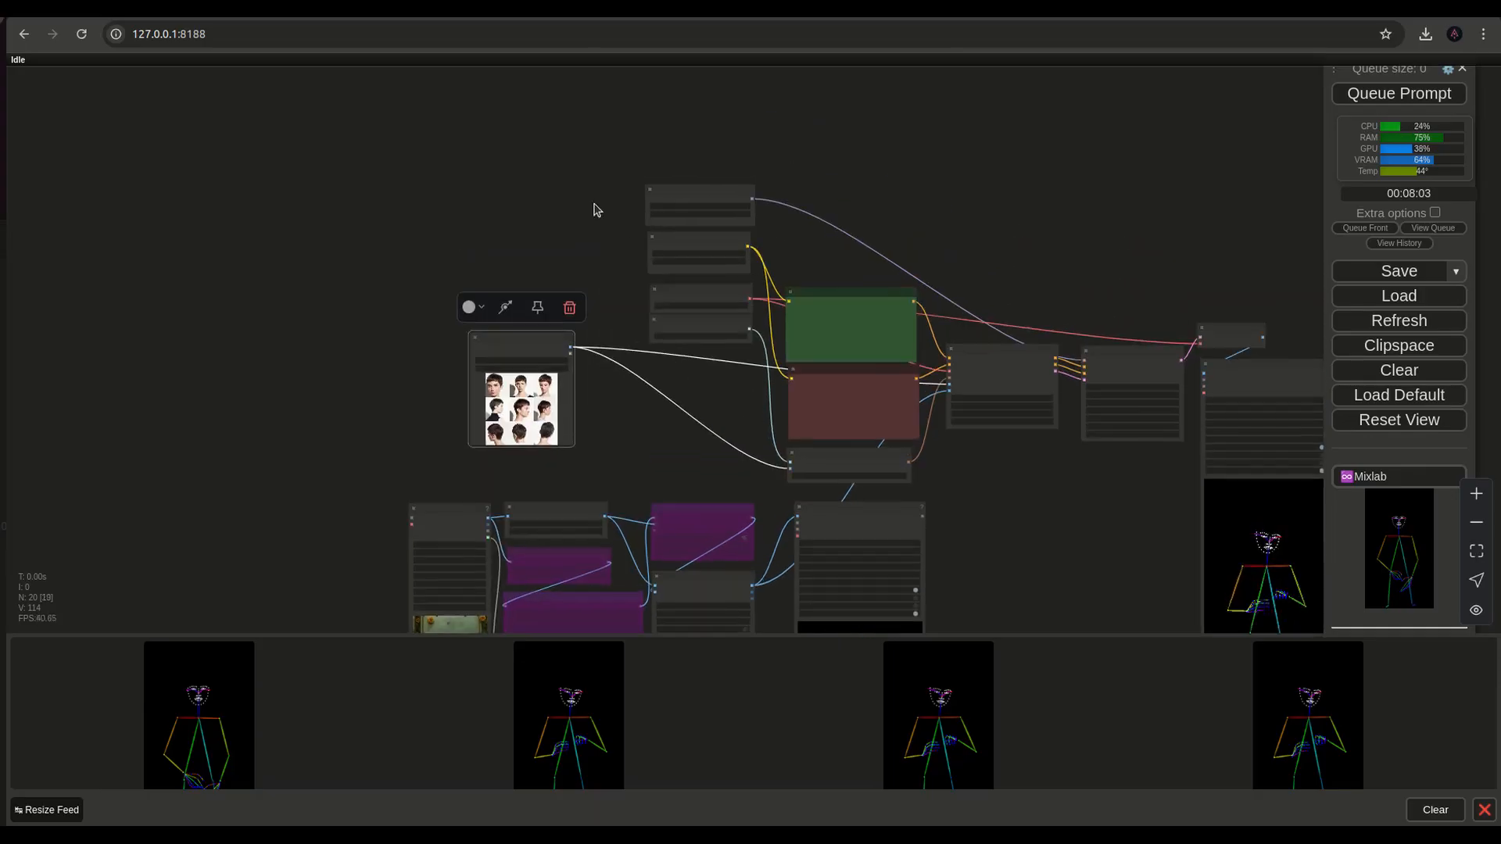
# Move the Load Image node beneath the loader column and zoom back in on KSampler.
pyautogui.click(699, 259)
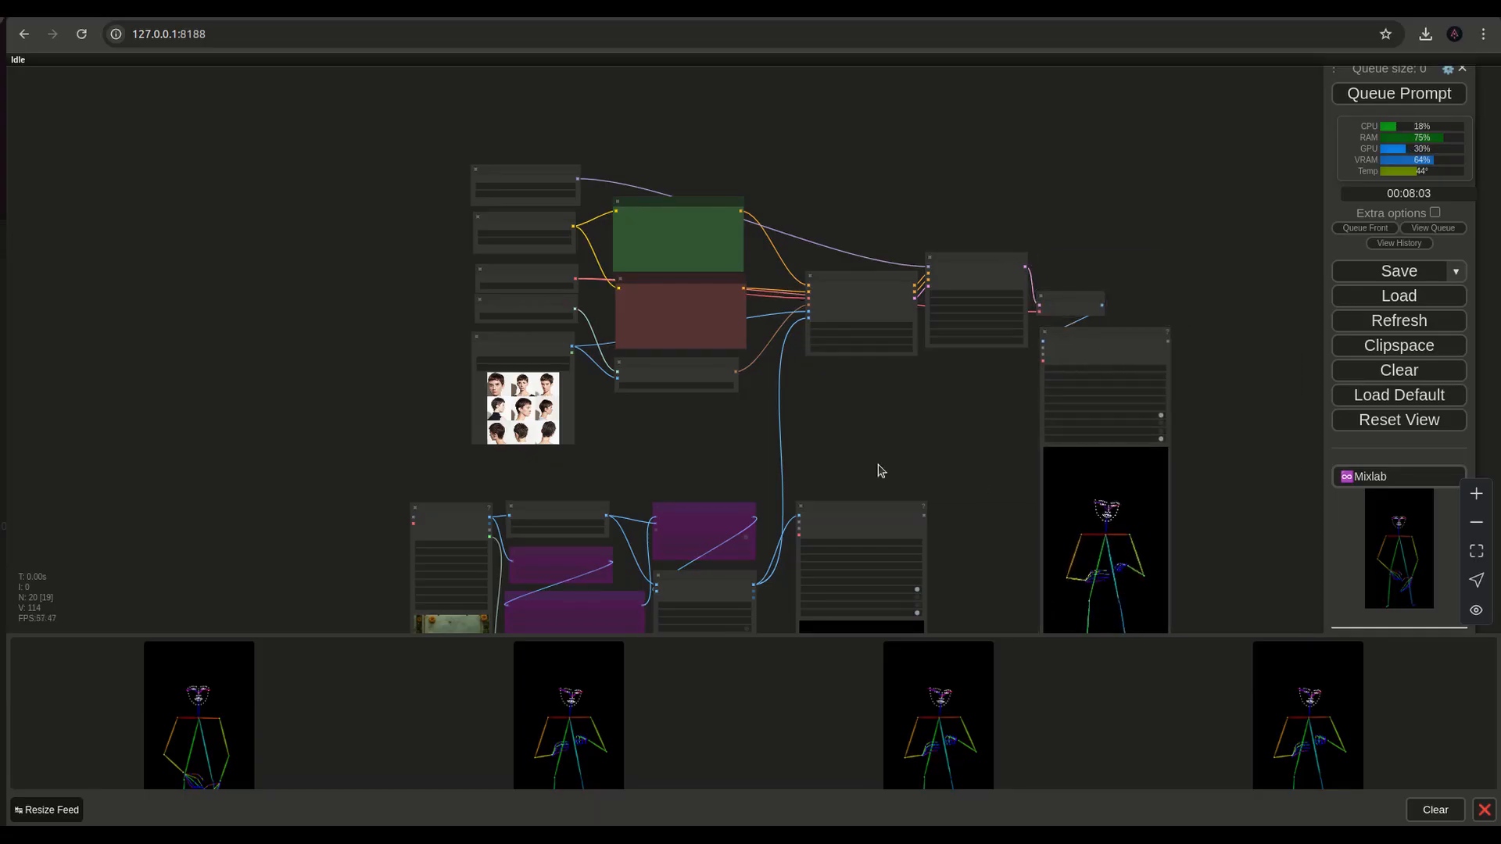
pyautogui.scroll(3)
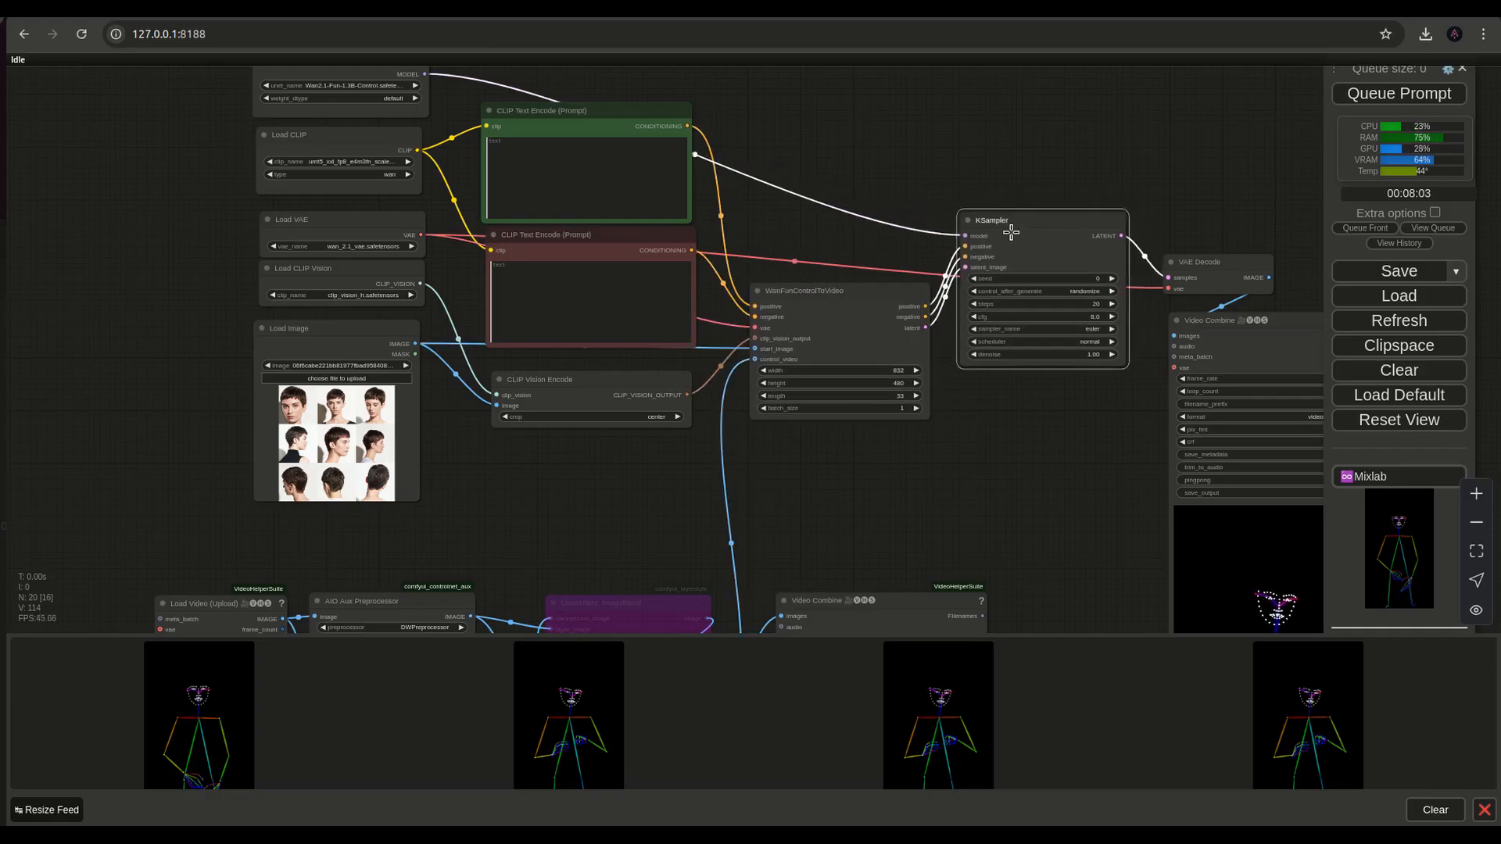
pyautogui.click(1044, 220)
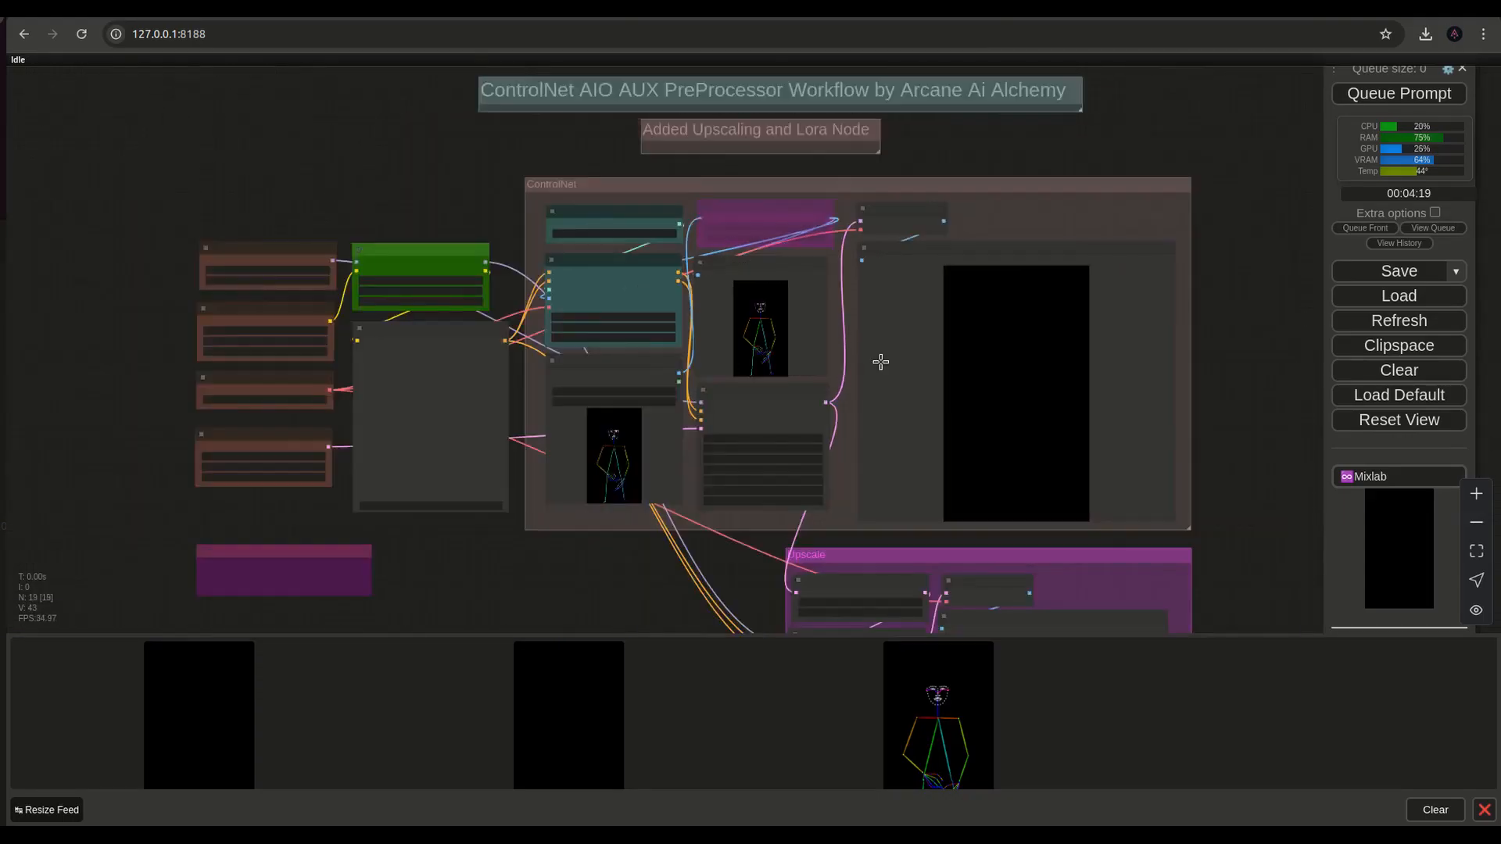
# Queue the Flux ControlNet pose workflow and add 'formal' to the CLIPTextEncodeFlux prompt.
pyautogui.click(1399, 93)
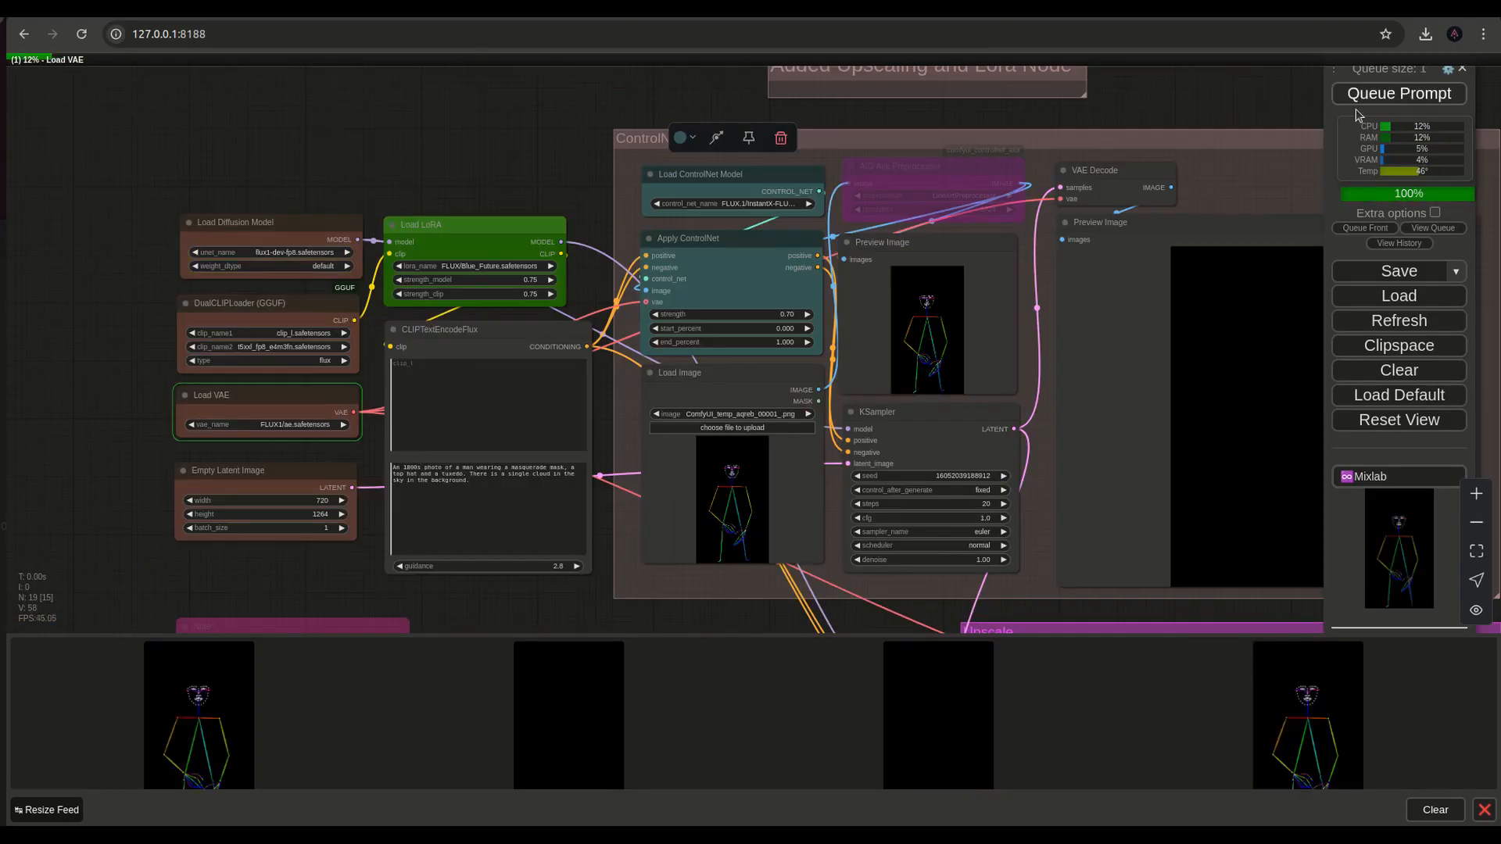
pyautogui.click(1399, 93)
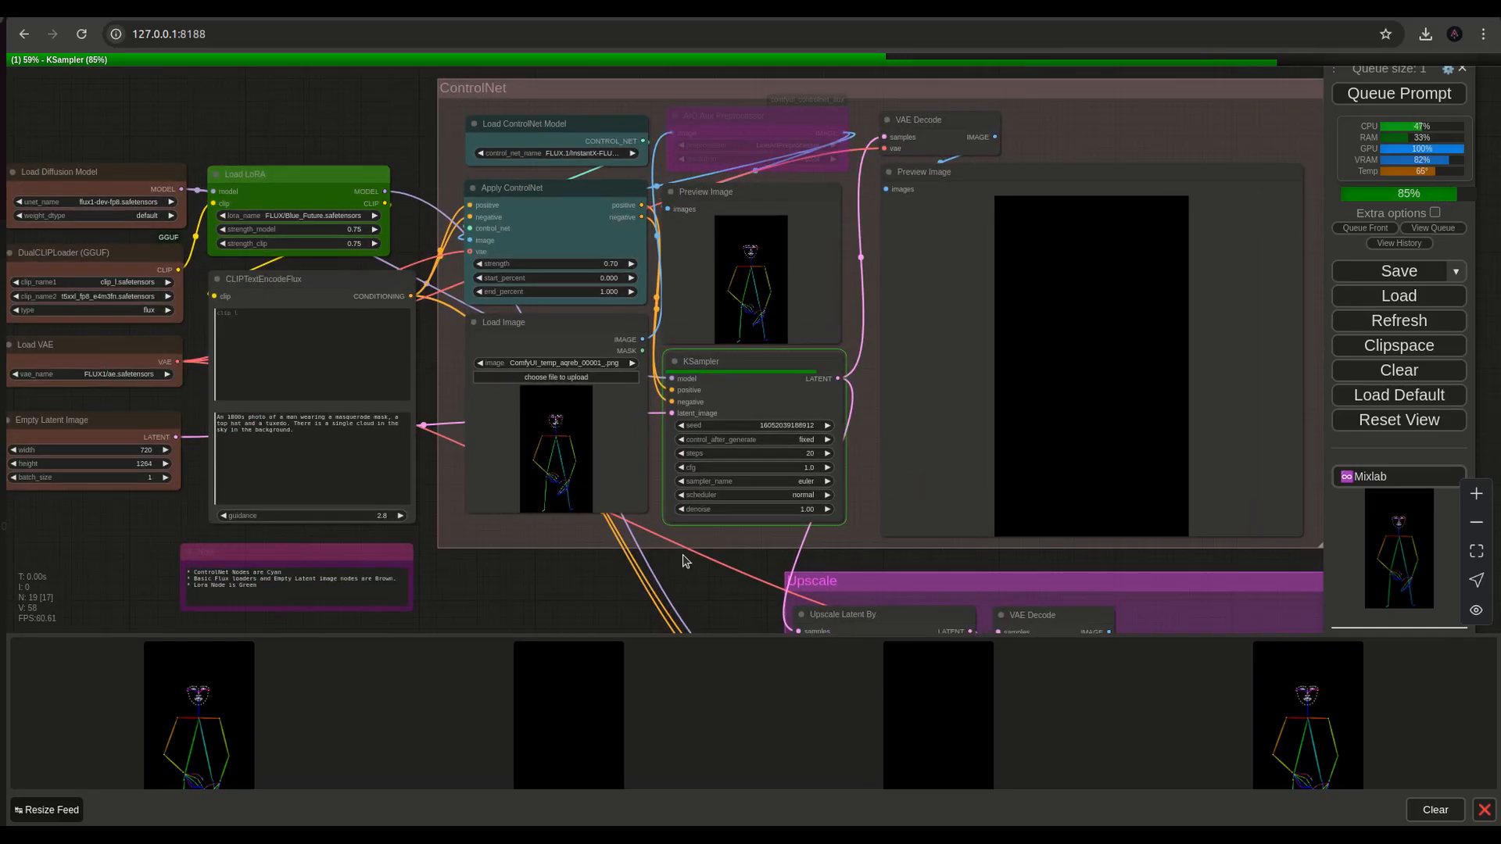
pyautogui.moveTo(574, 452)
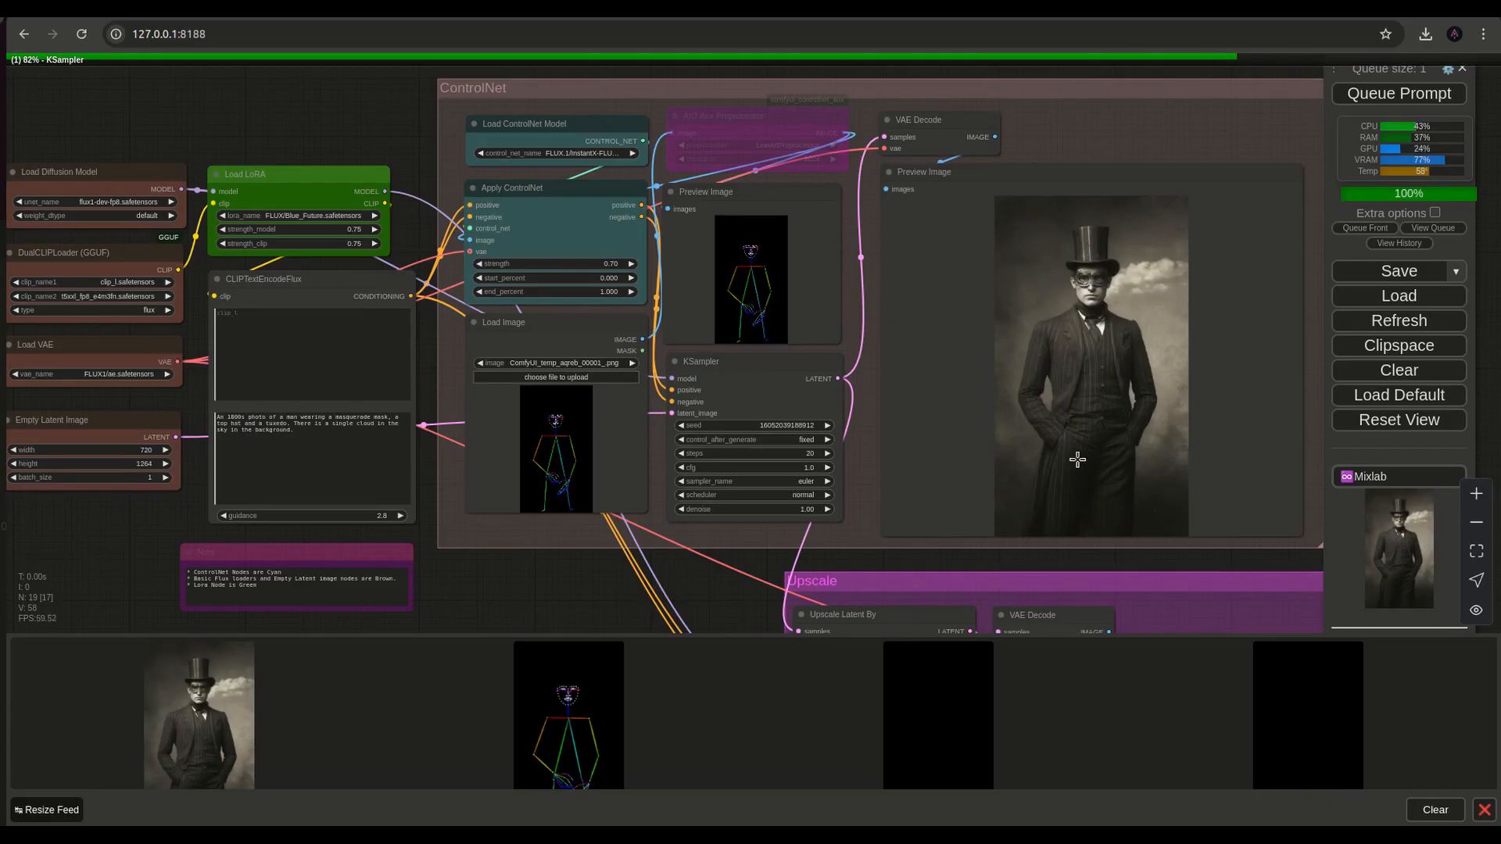
pyautogui.moveTo(734, 580)
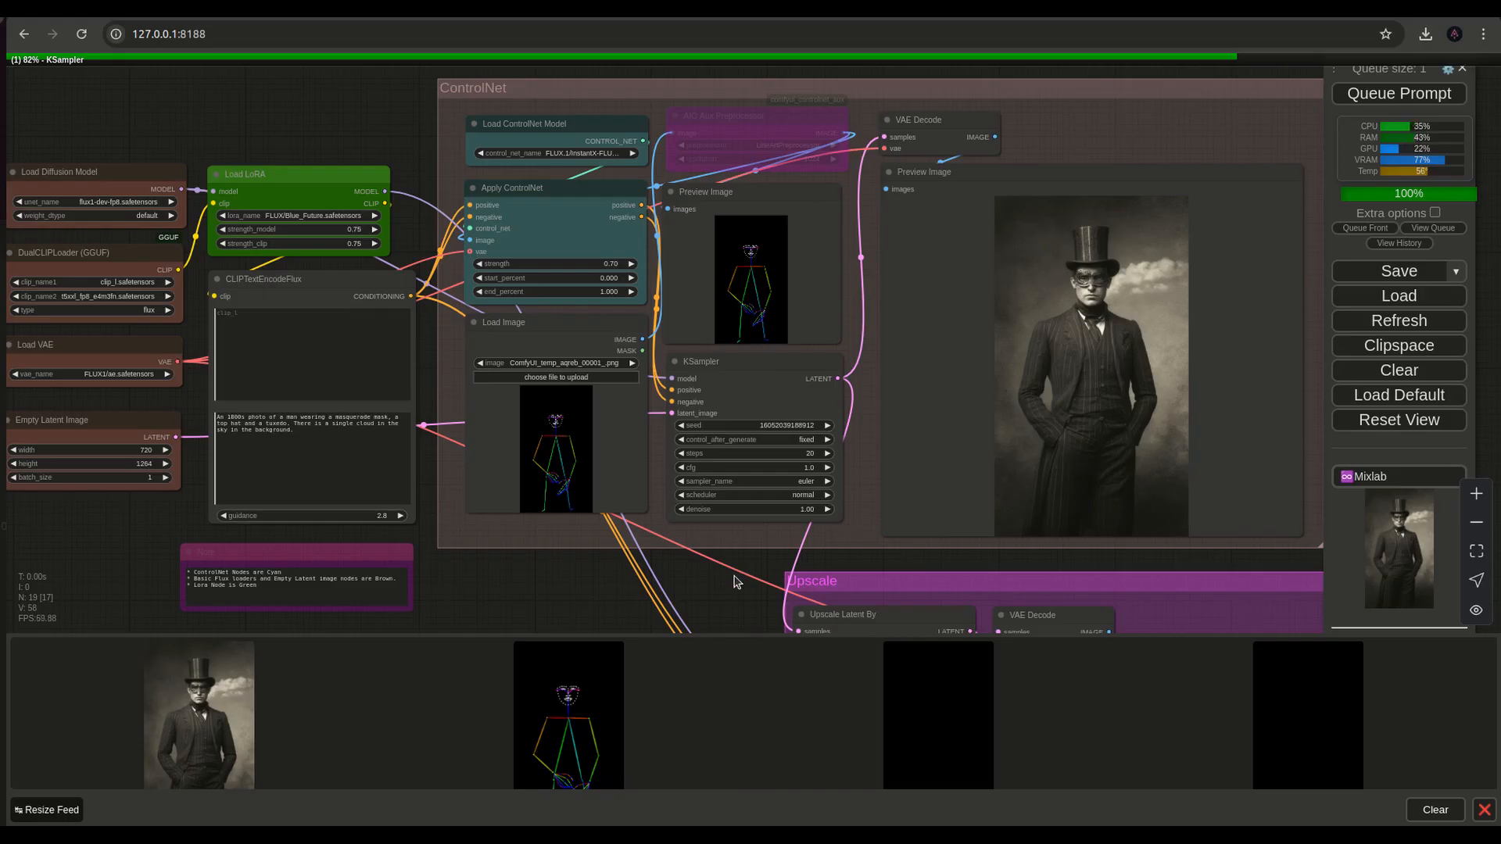
pyautogui.moveTo(732, 589)
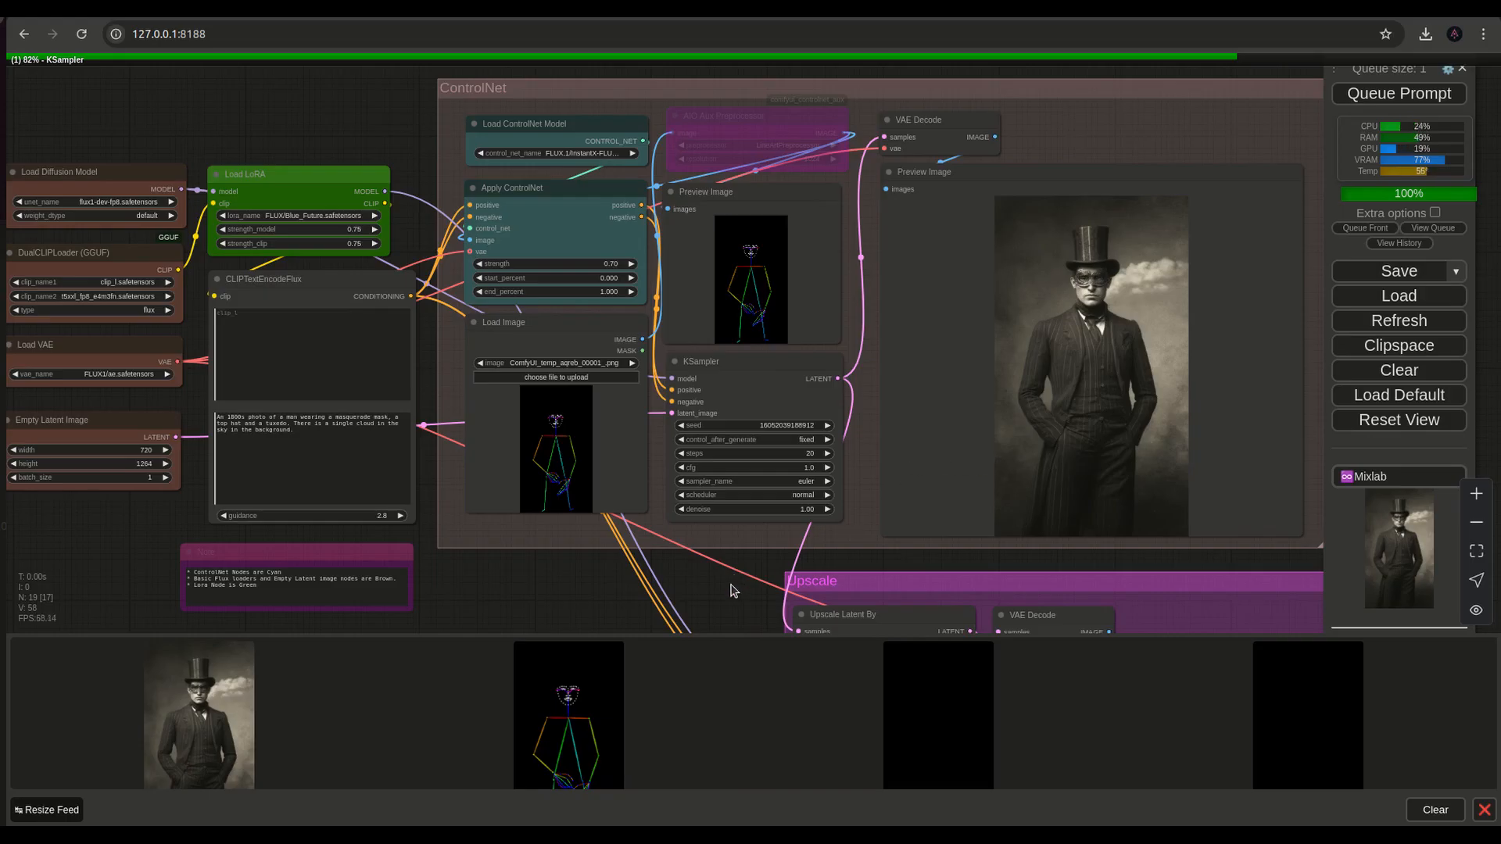
pyautogui.moveTo(1097, 419)
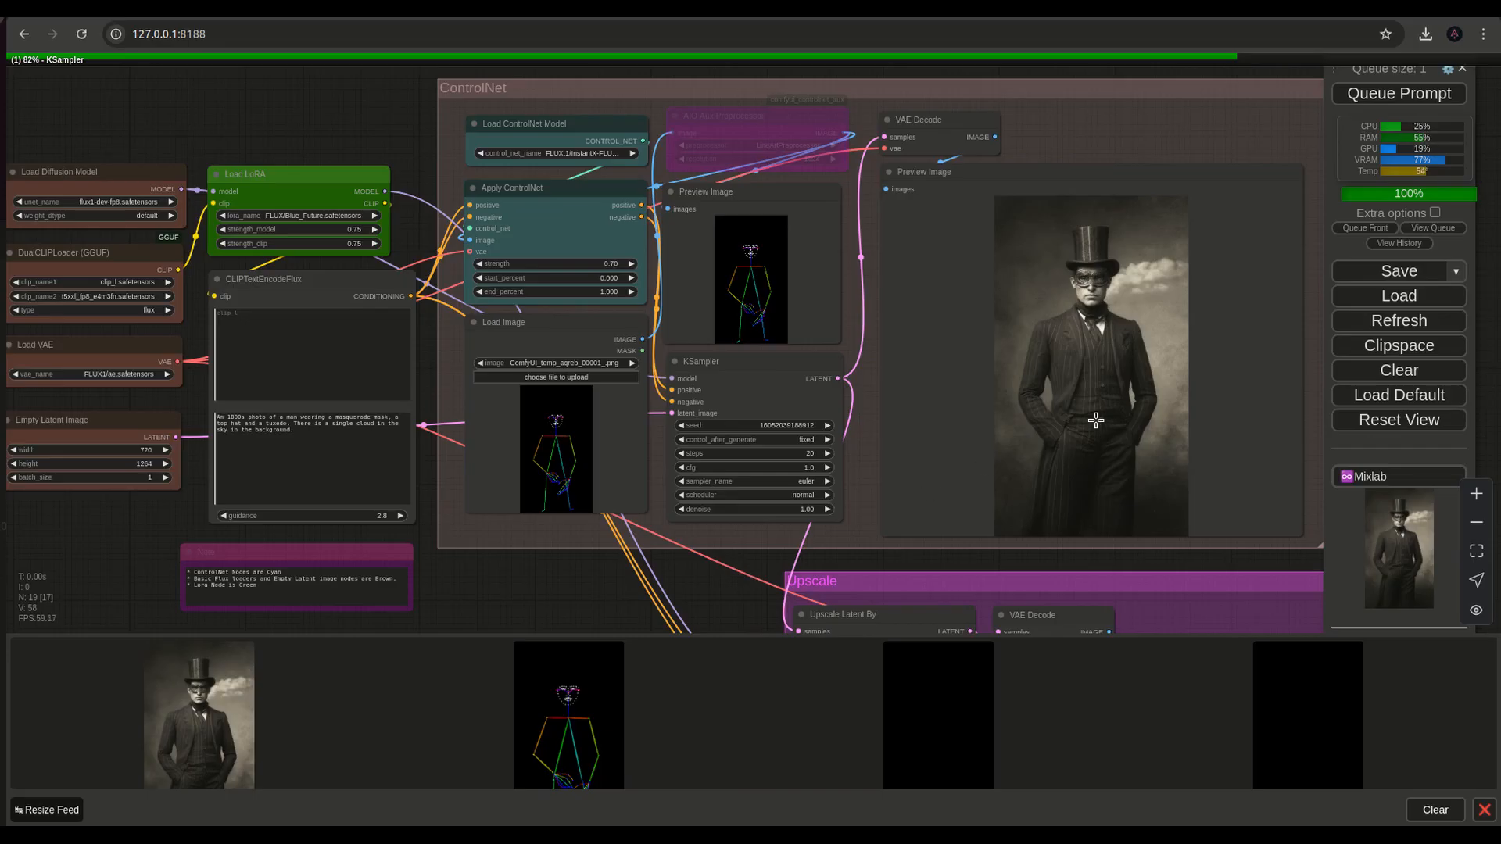
pyautogui.moveTo(741, 591)
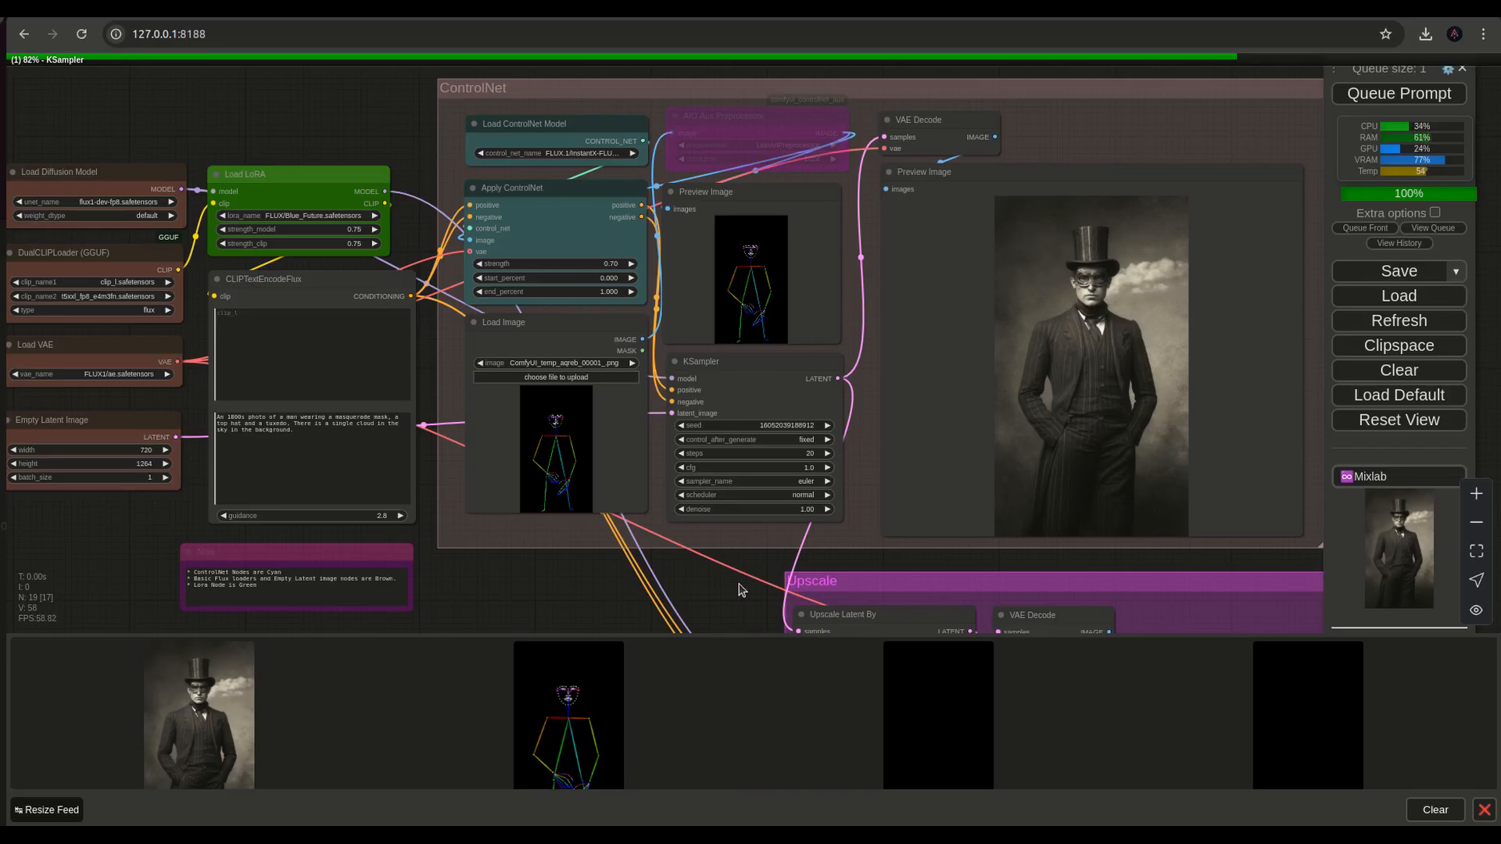
pyautogui.moveTo(723, 601)
pyautogui.write(' wearing')
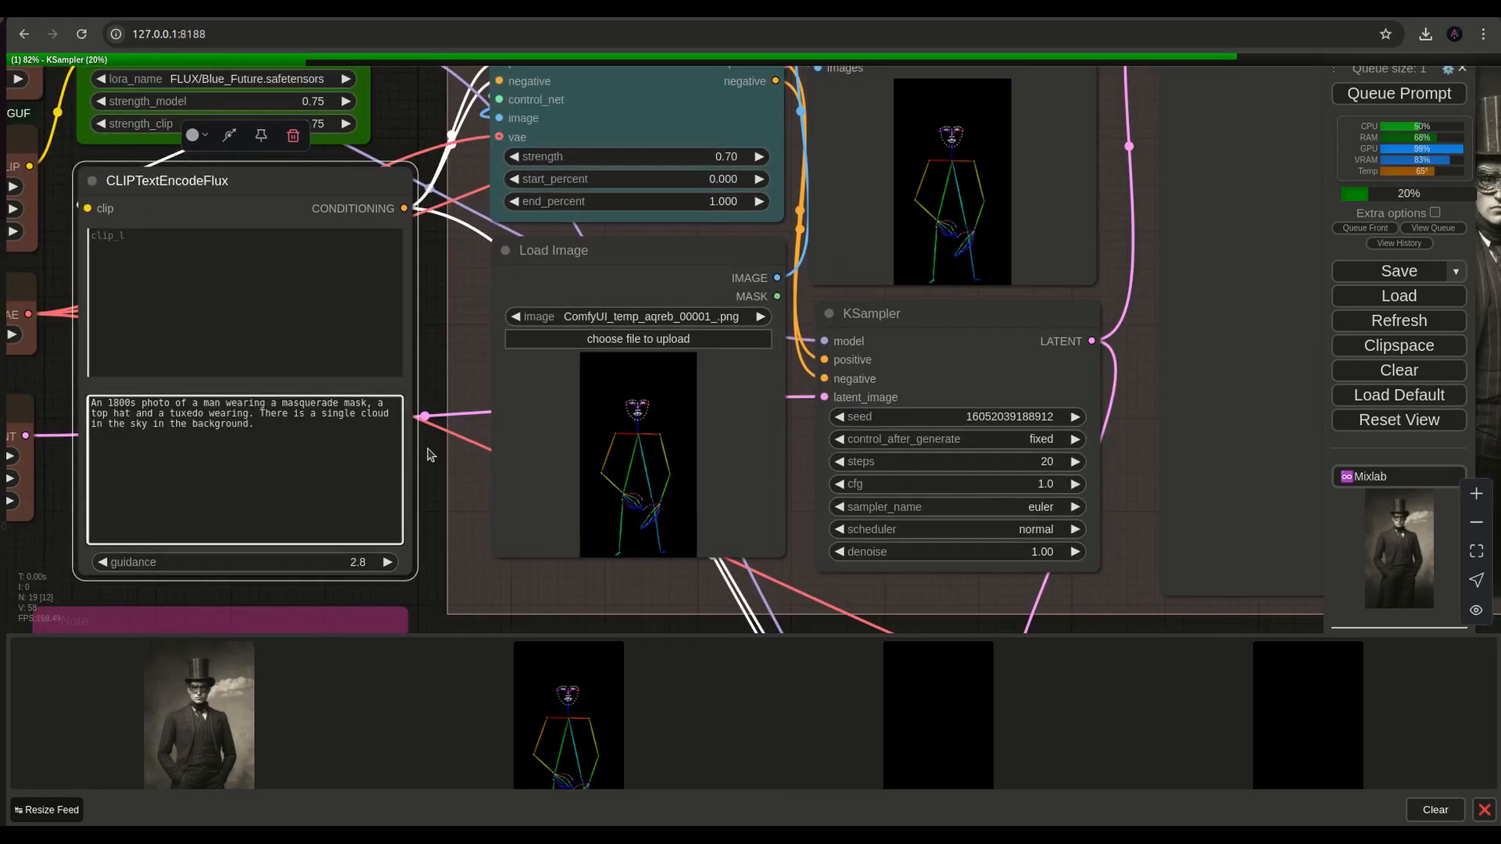
pyautogui.write('formal')
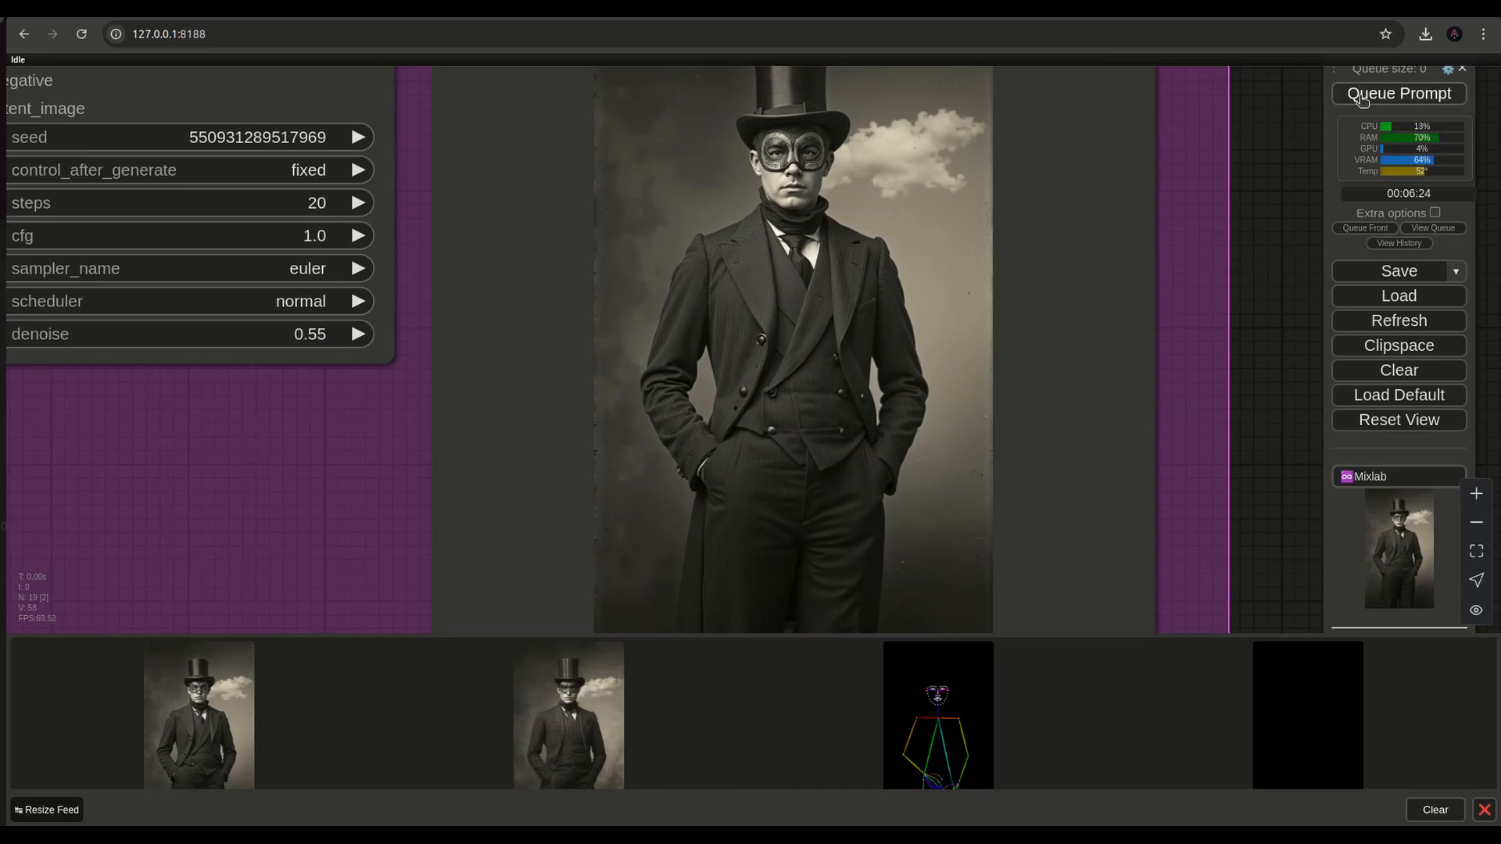
# Re-queue the Flux ControlNet generation with the edited prompt.
pyautogui.click(1397, 93)
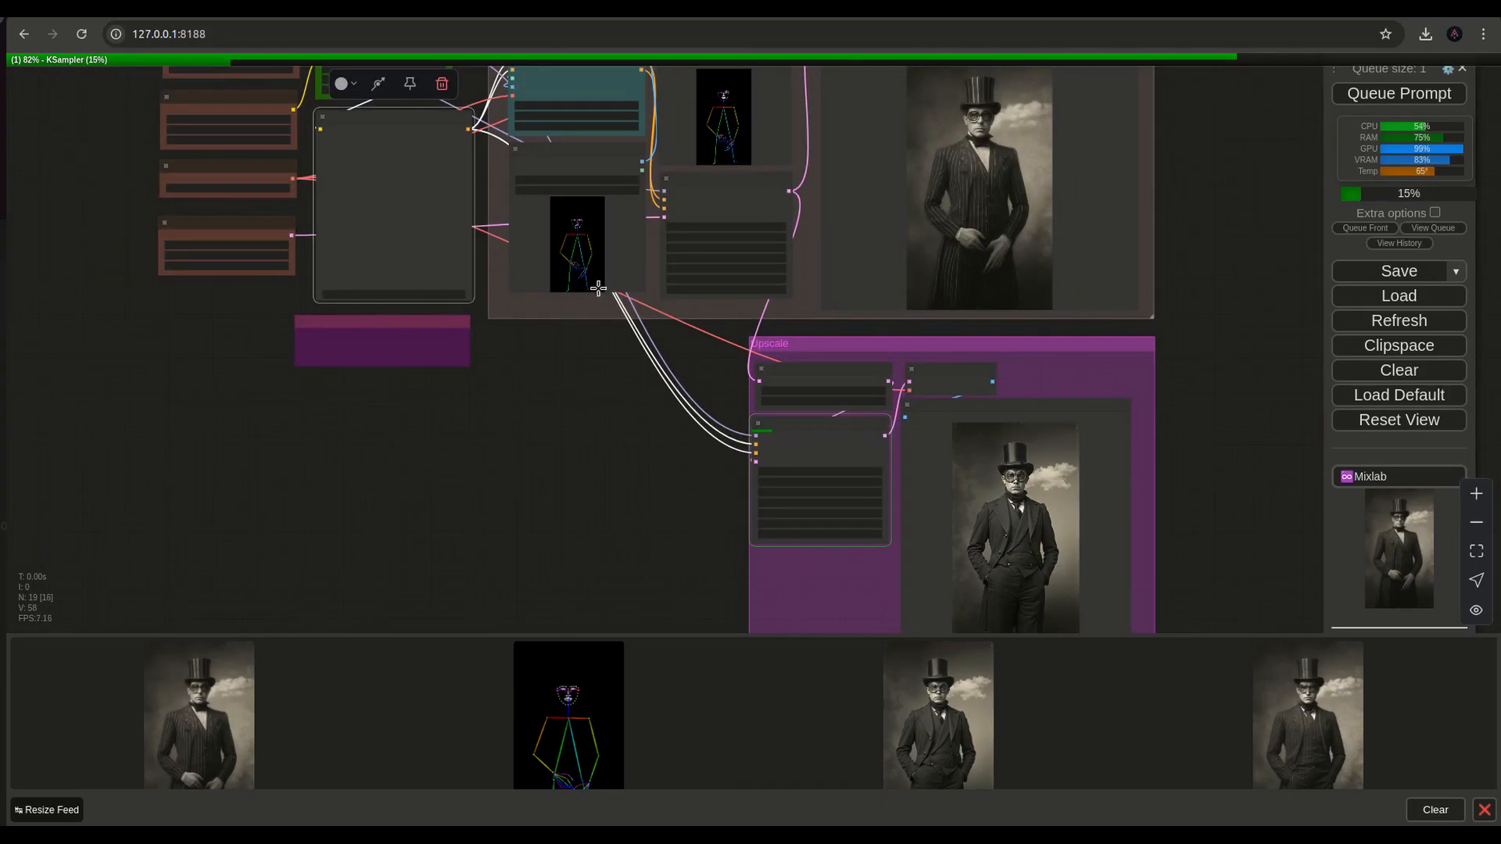
pyautogui.moveTo(1072, 514)
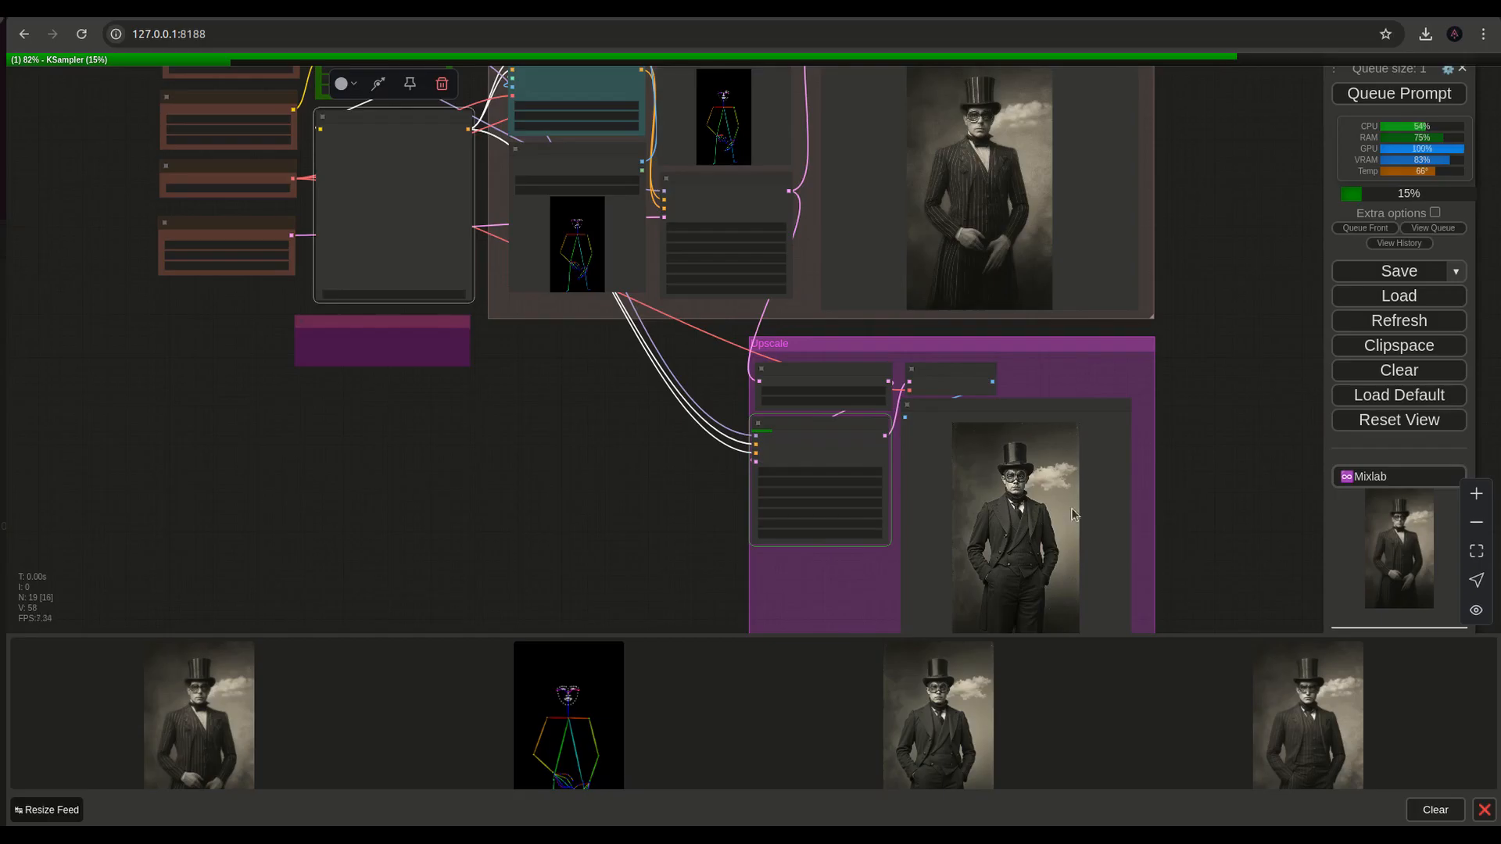
pyautogui.moveTo(1032, 502)
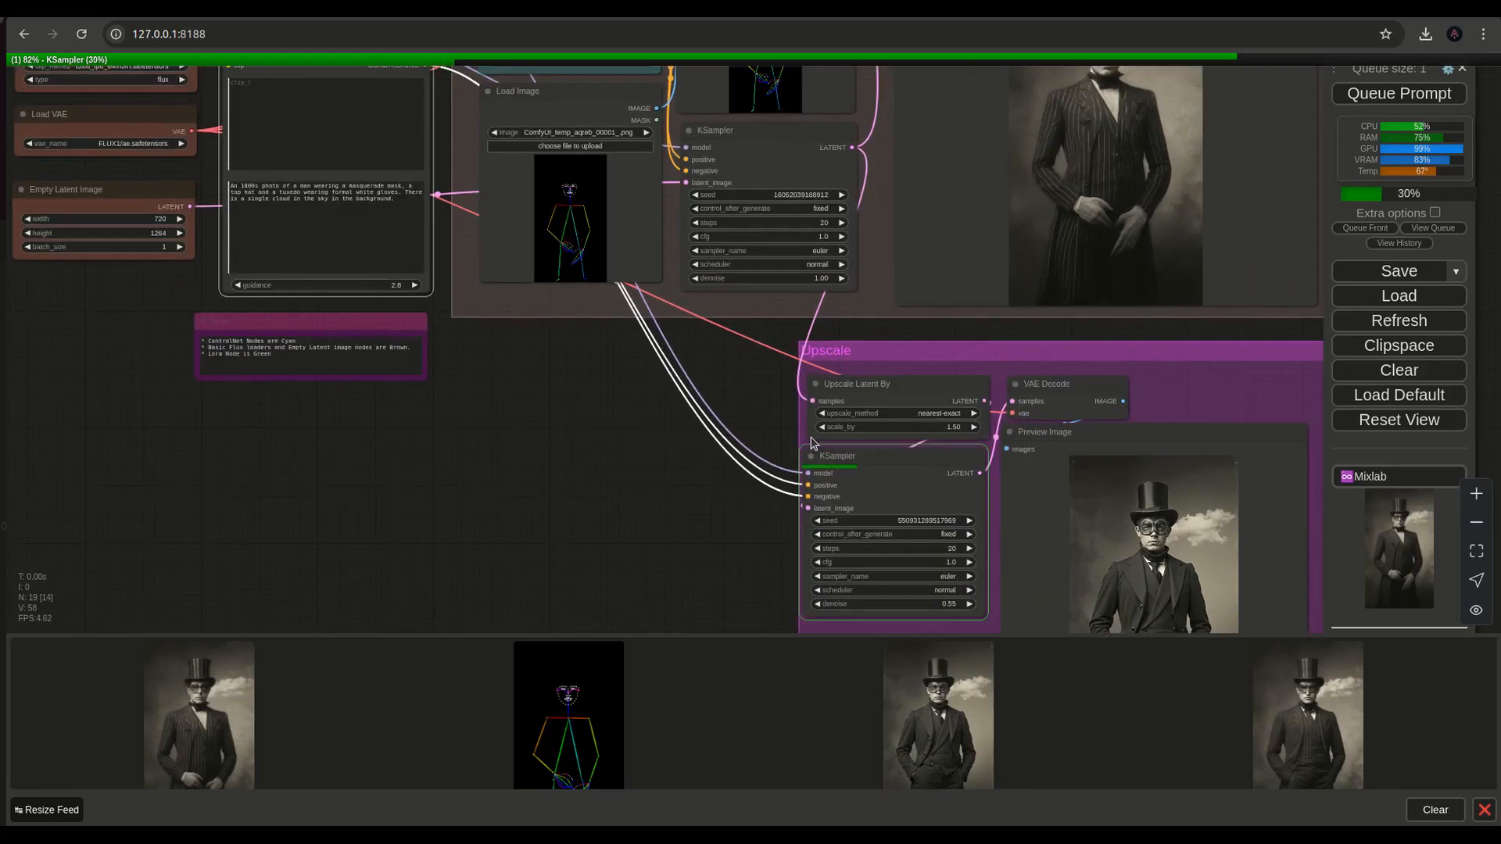
pyautogui.moveTo(907, 493)
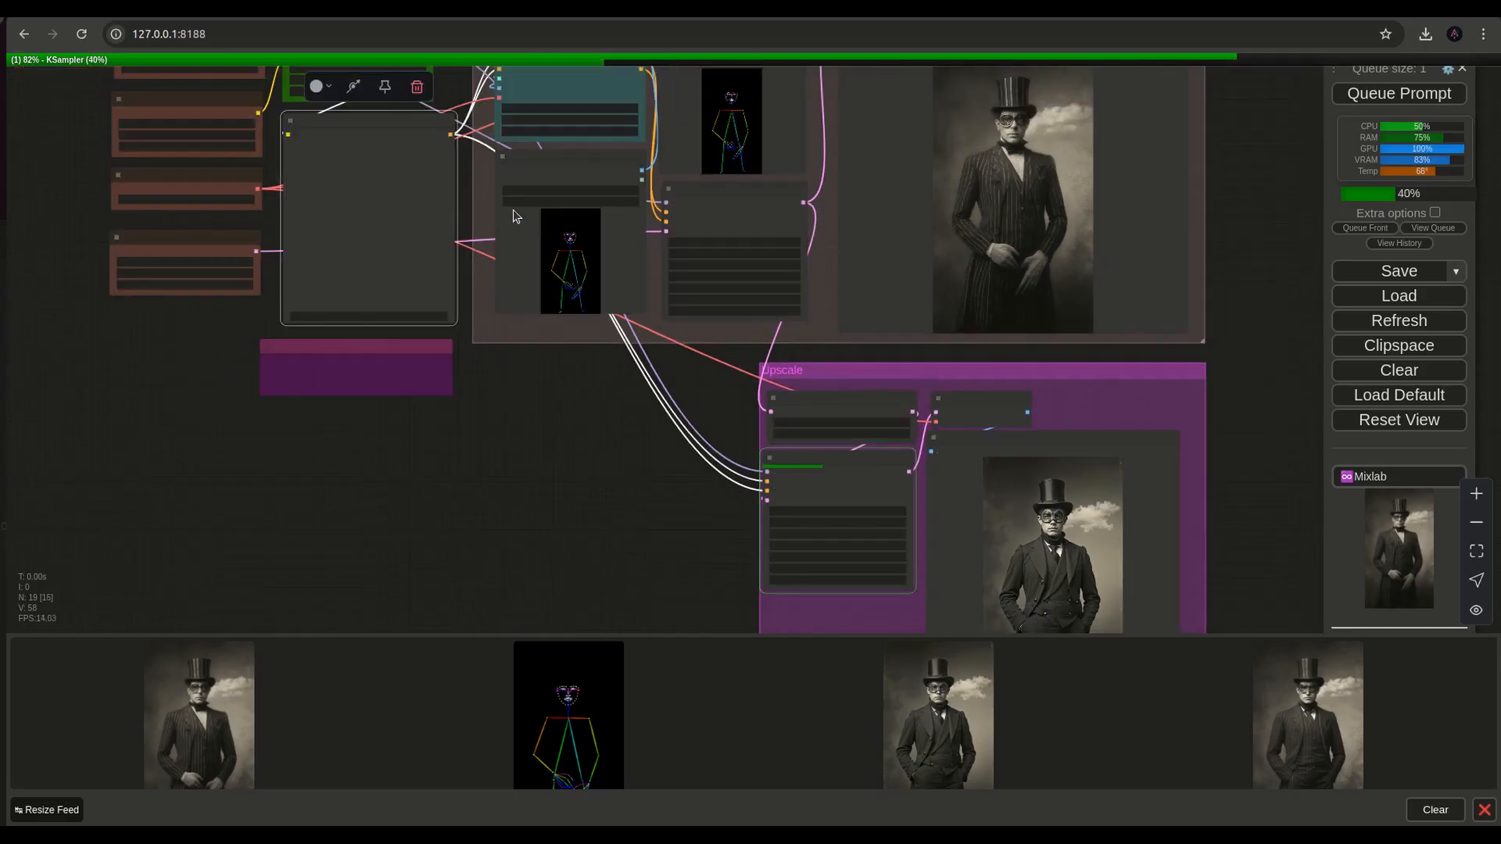
pyautogui.moveTo(756, 478)
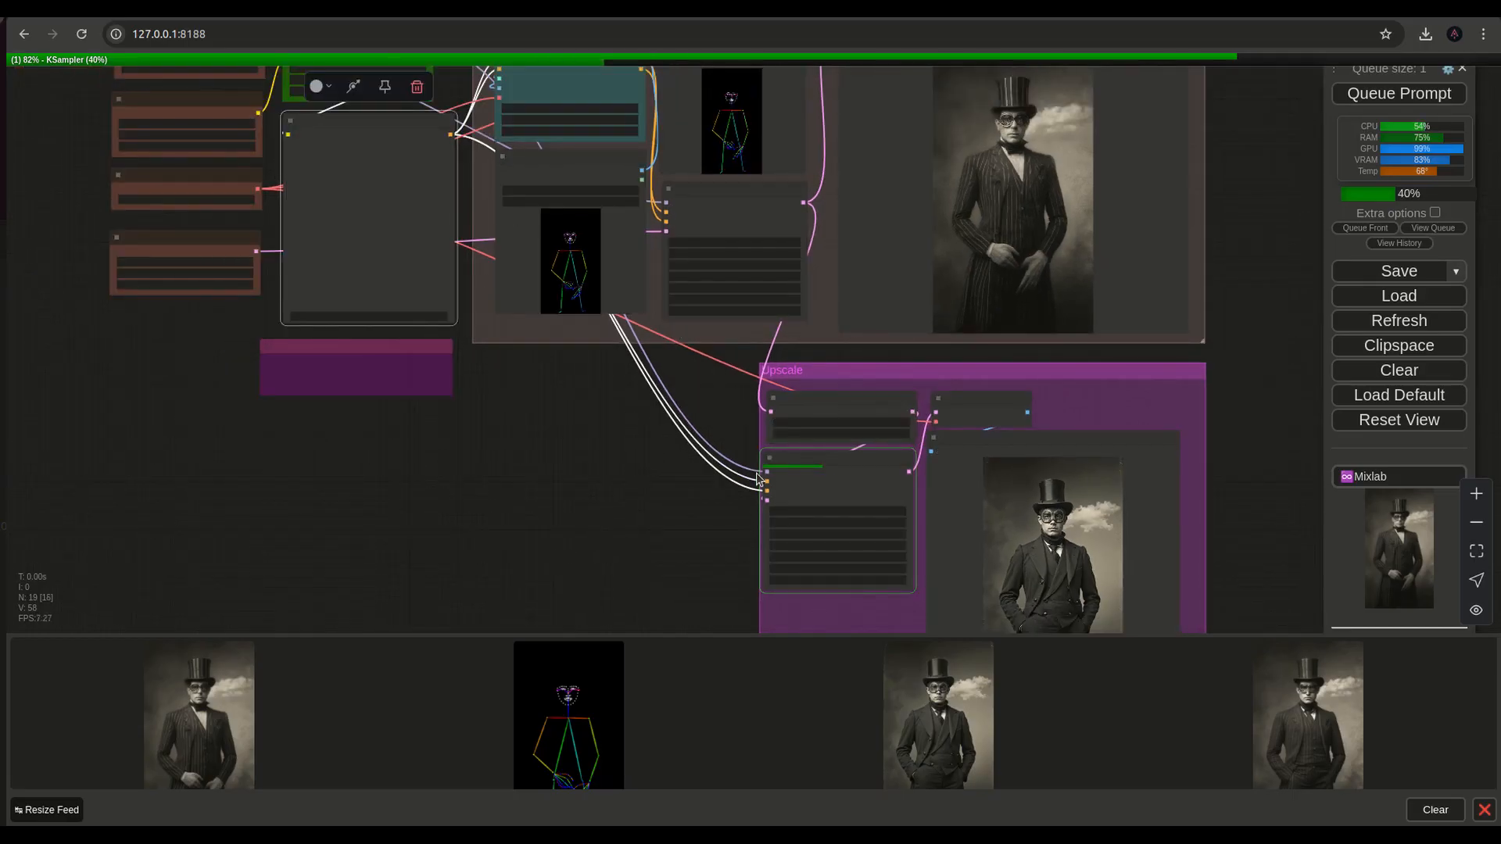
pyautogui.moveTo(652, 407)
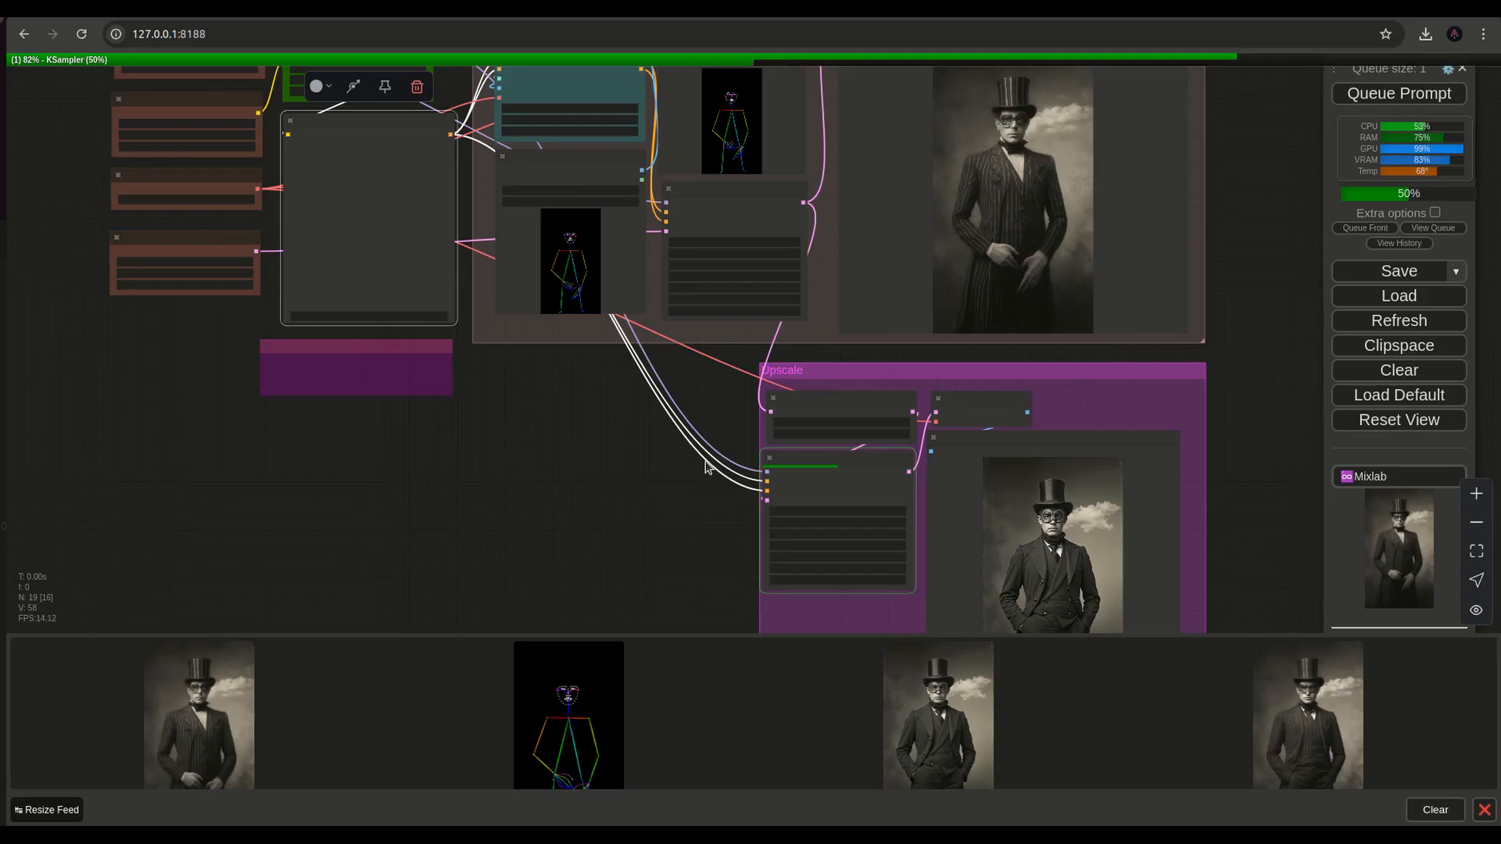
pyautogui.moveTo(720, 567)
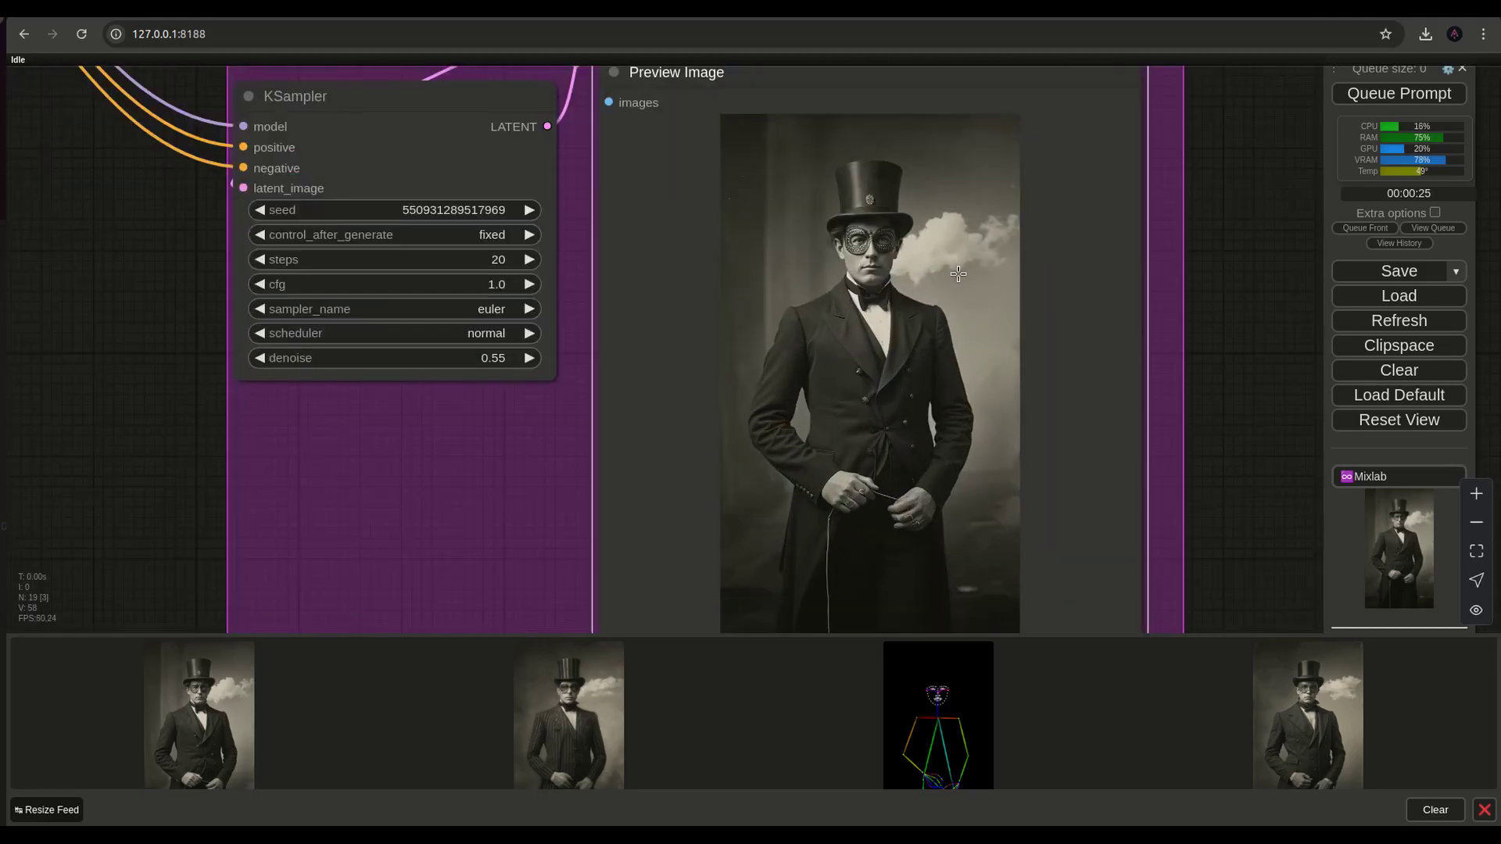
# Save the finished top-hat portrait from Preview Image as a PNG download.
pyautogui.rightClick(957, 274)
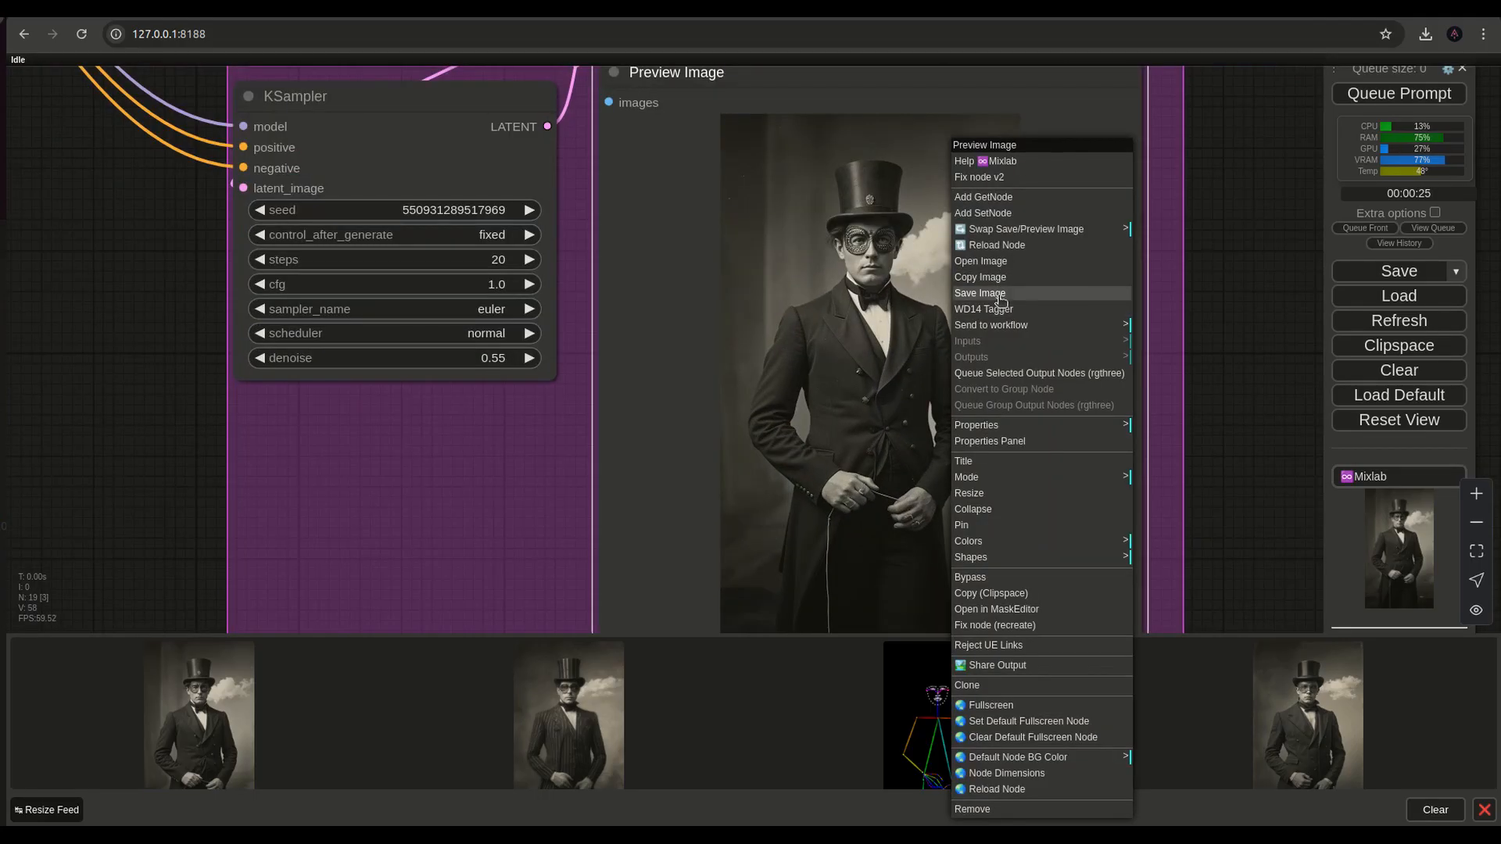
pyautogui.click(978, 293)
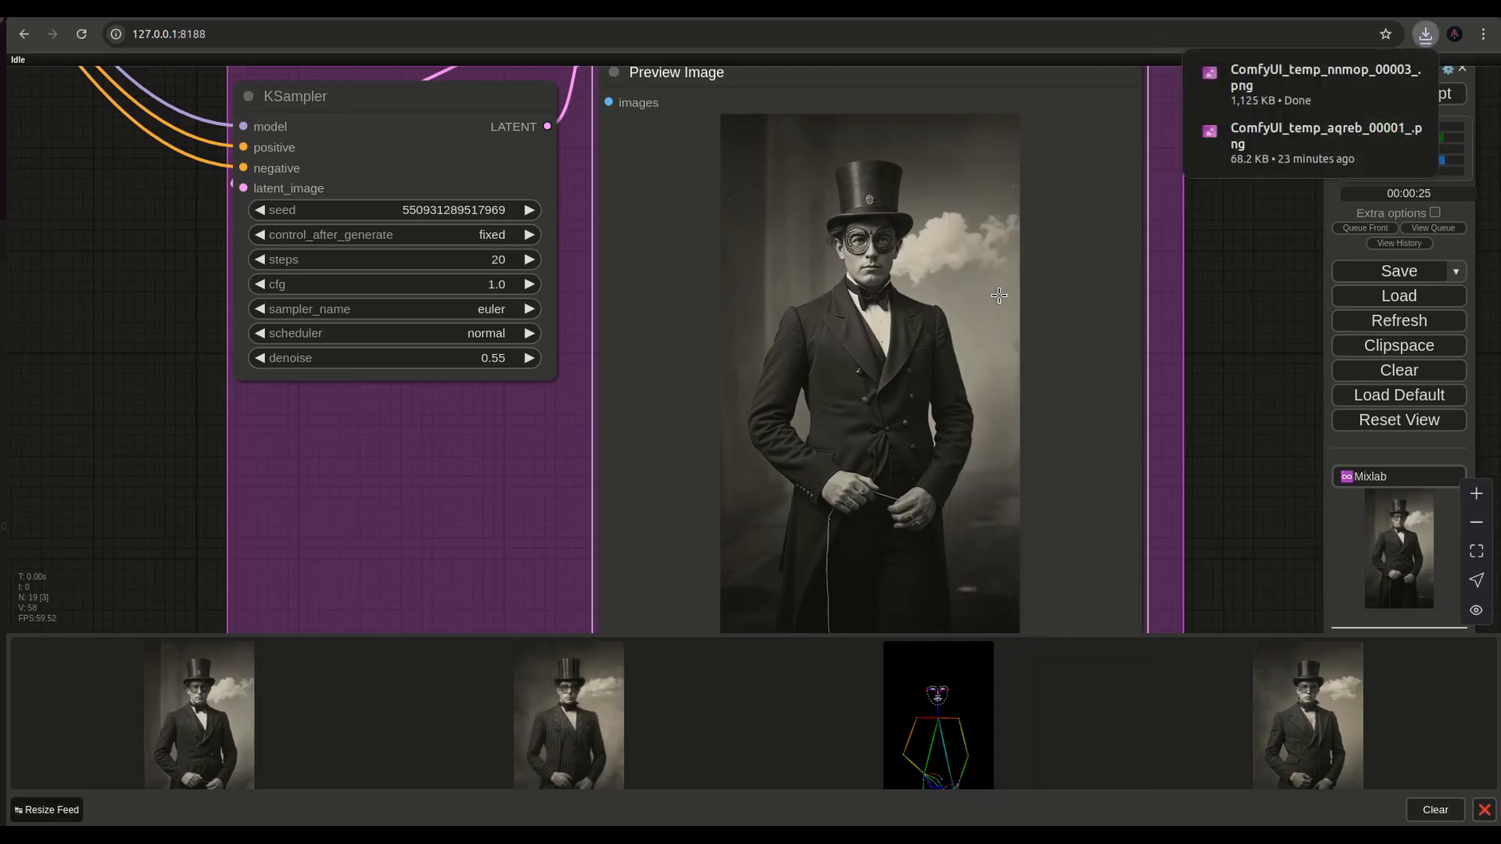
pyautogui.moveTo(783, 240)
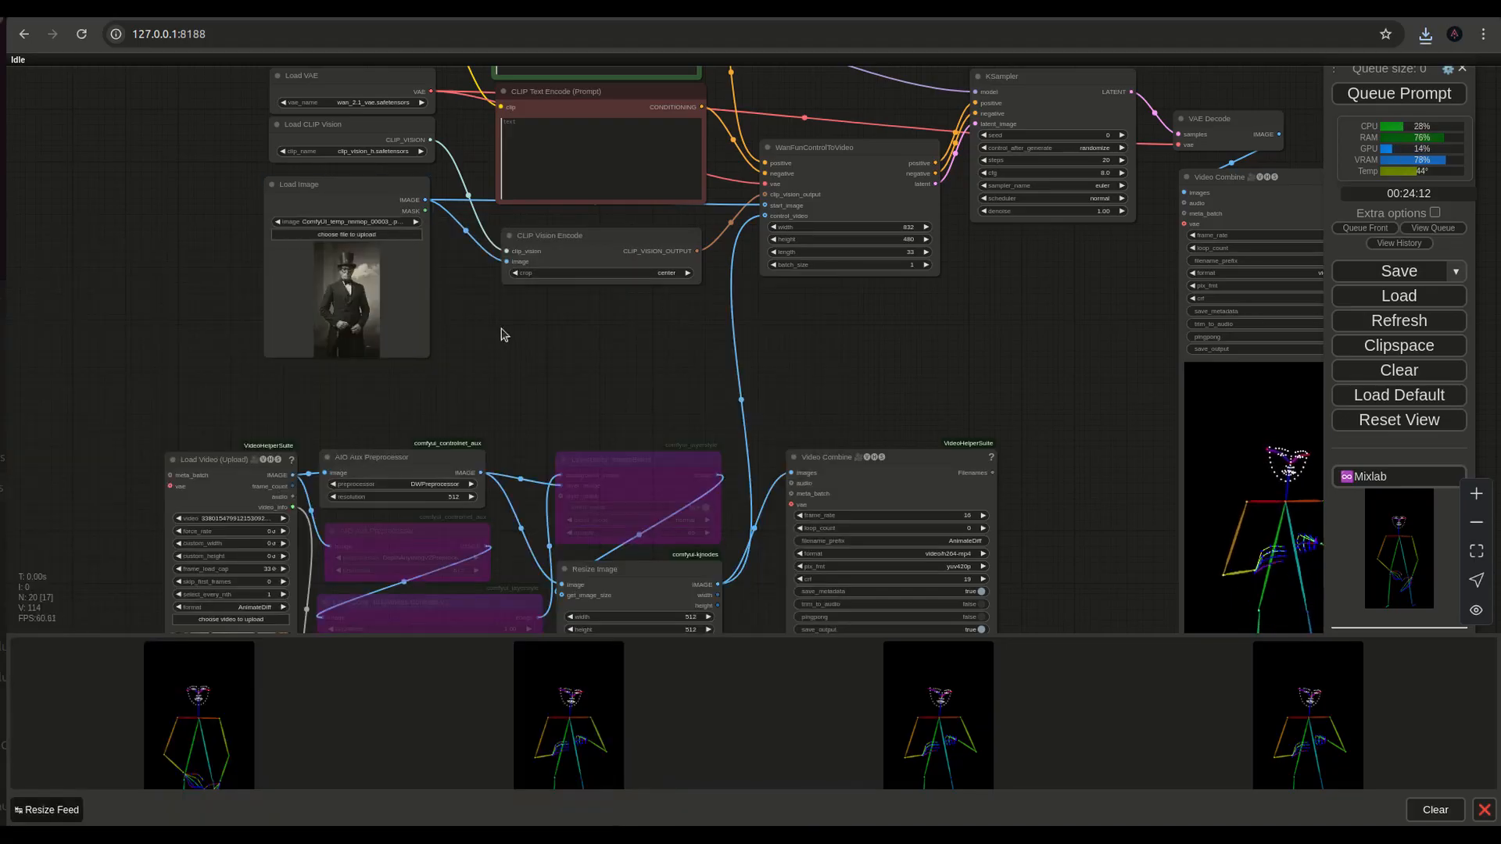
# Zoom into the Wan video KSampler and set its cfg to 5.0.
pyautogui.scroll(3)
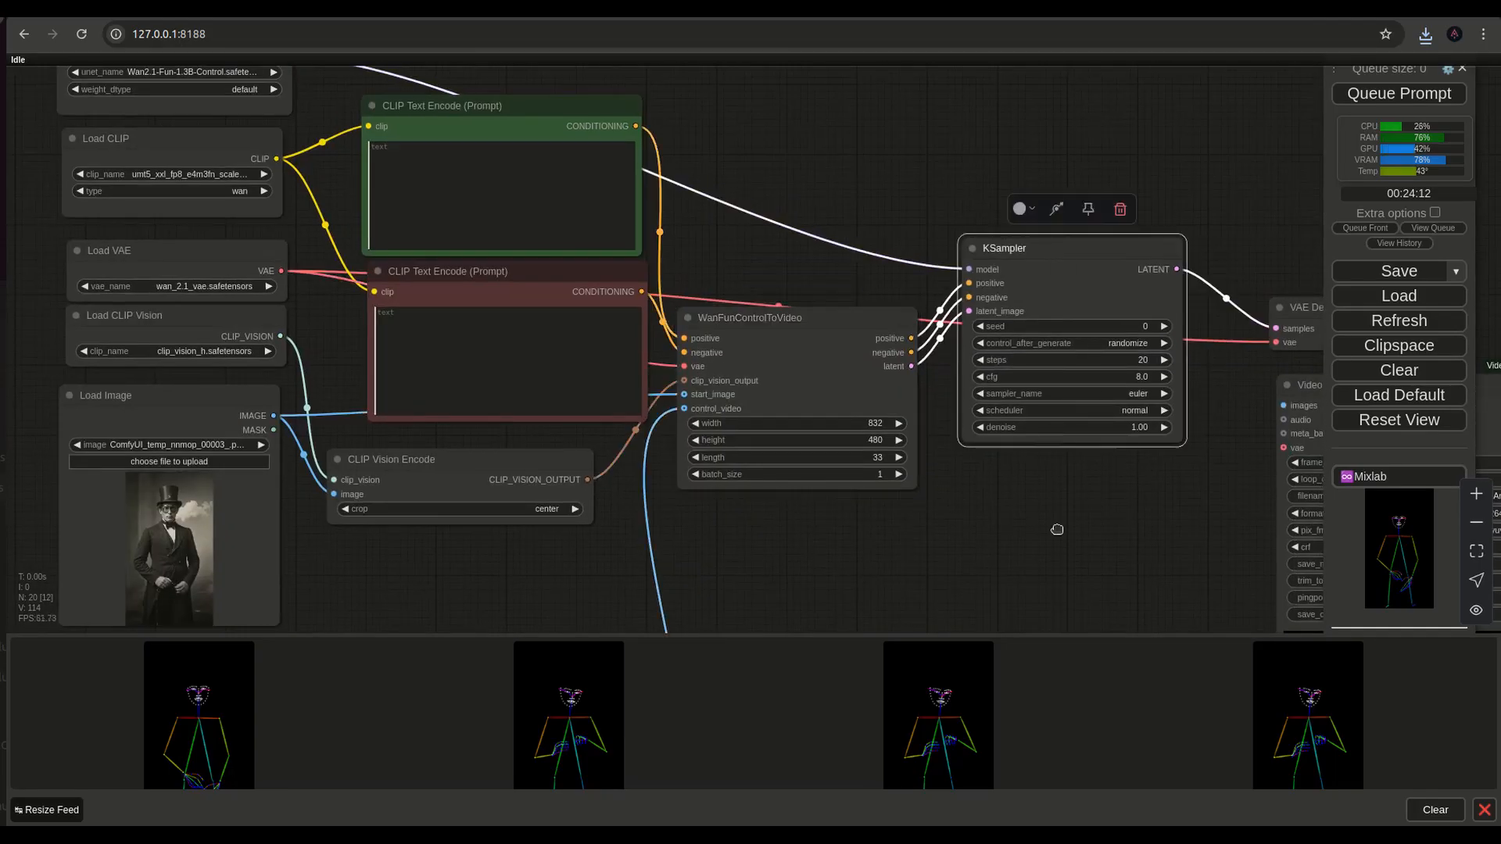
pyautogui.click(1399, 93)
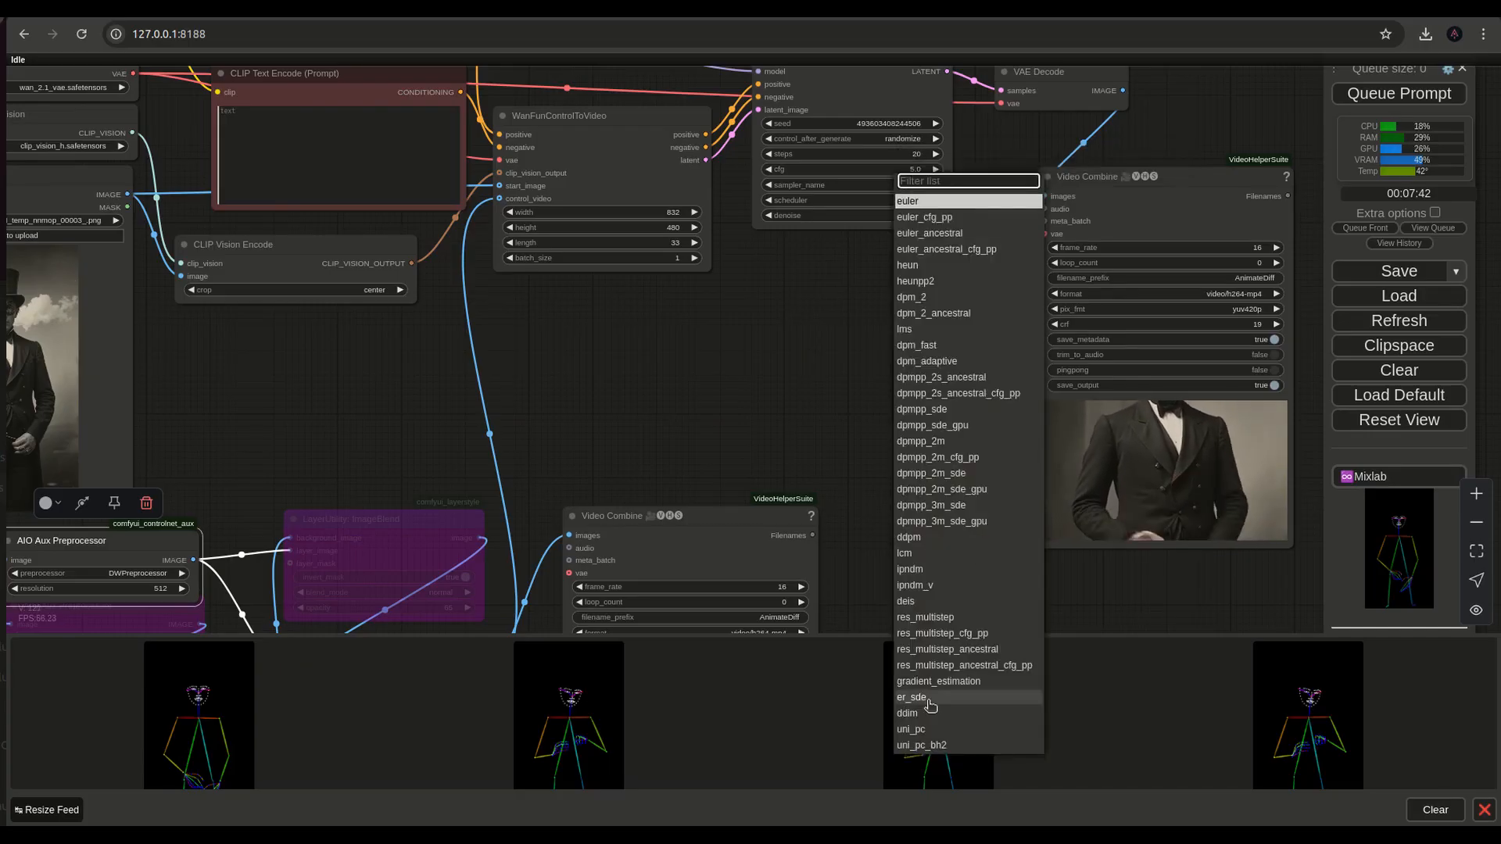
# Set the KSampler sampler_name to ddim and its scheduler to simple.
pyautogui.click(905, 713)
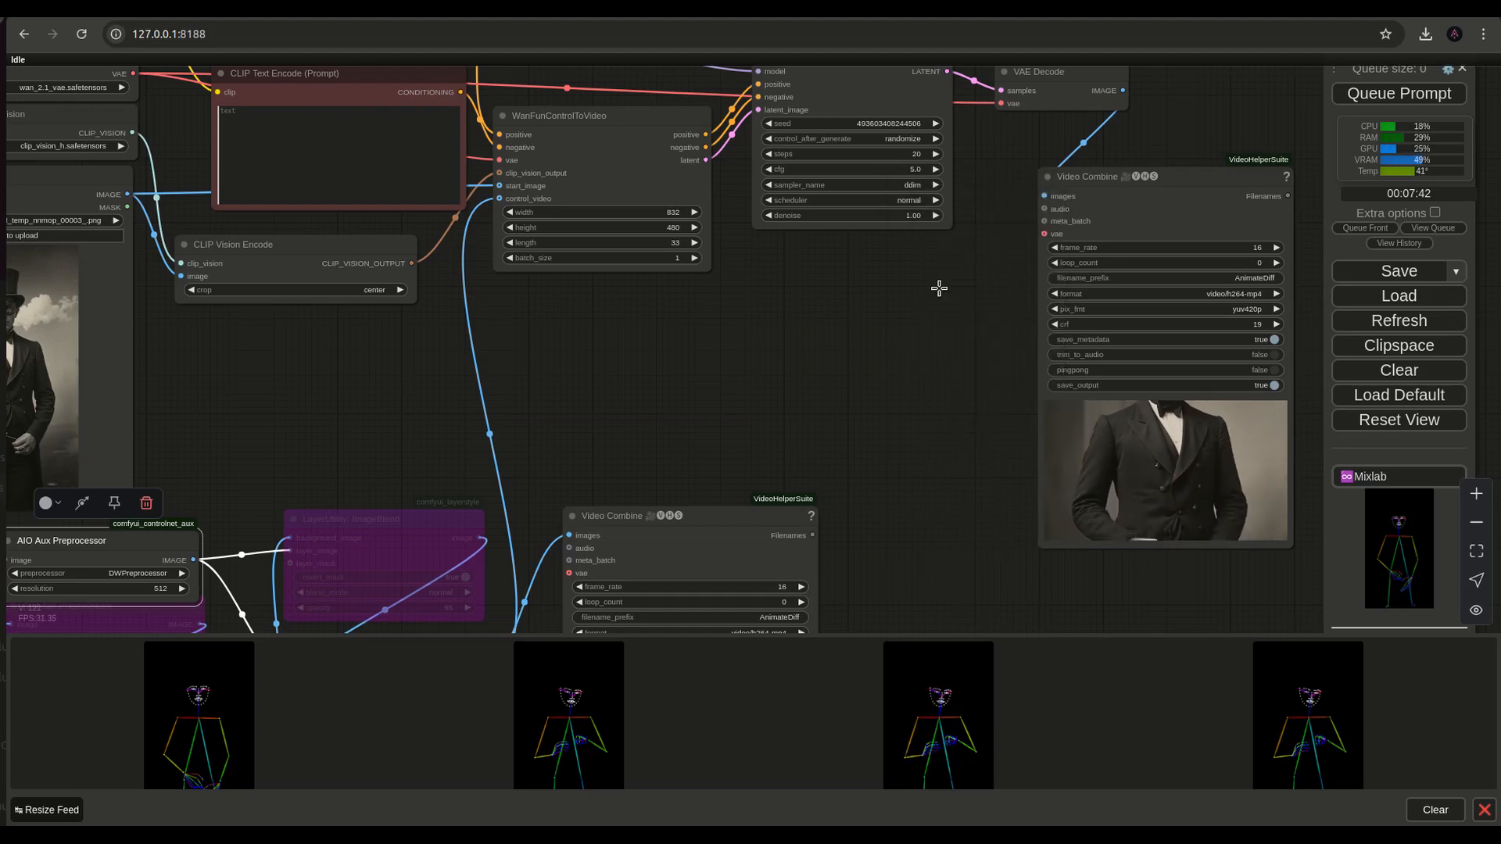
pyautogui.click(884, 200)
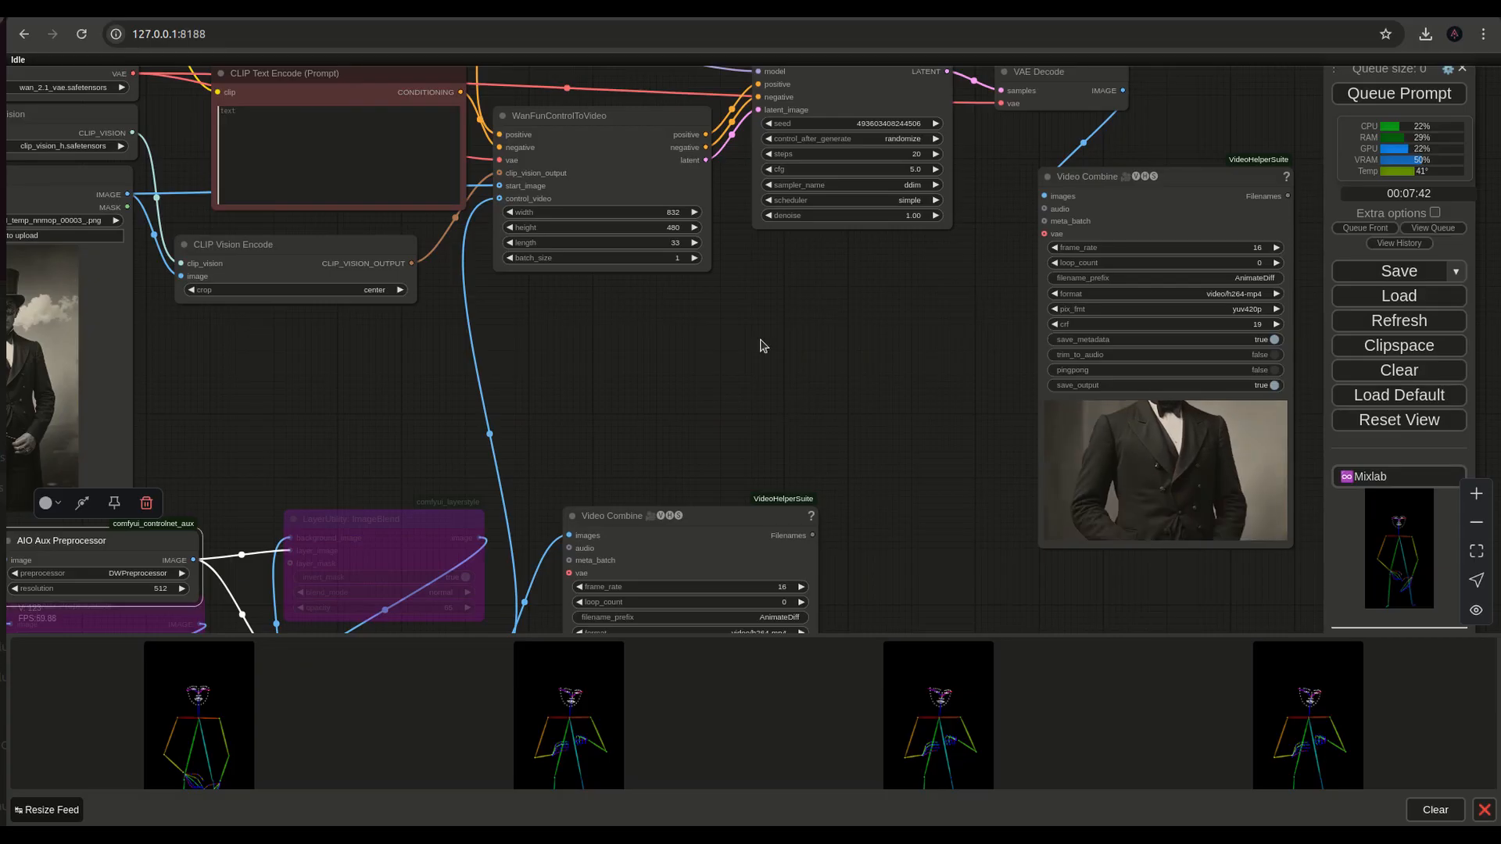
pyautogui.moveTo(559, 383)
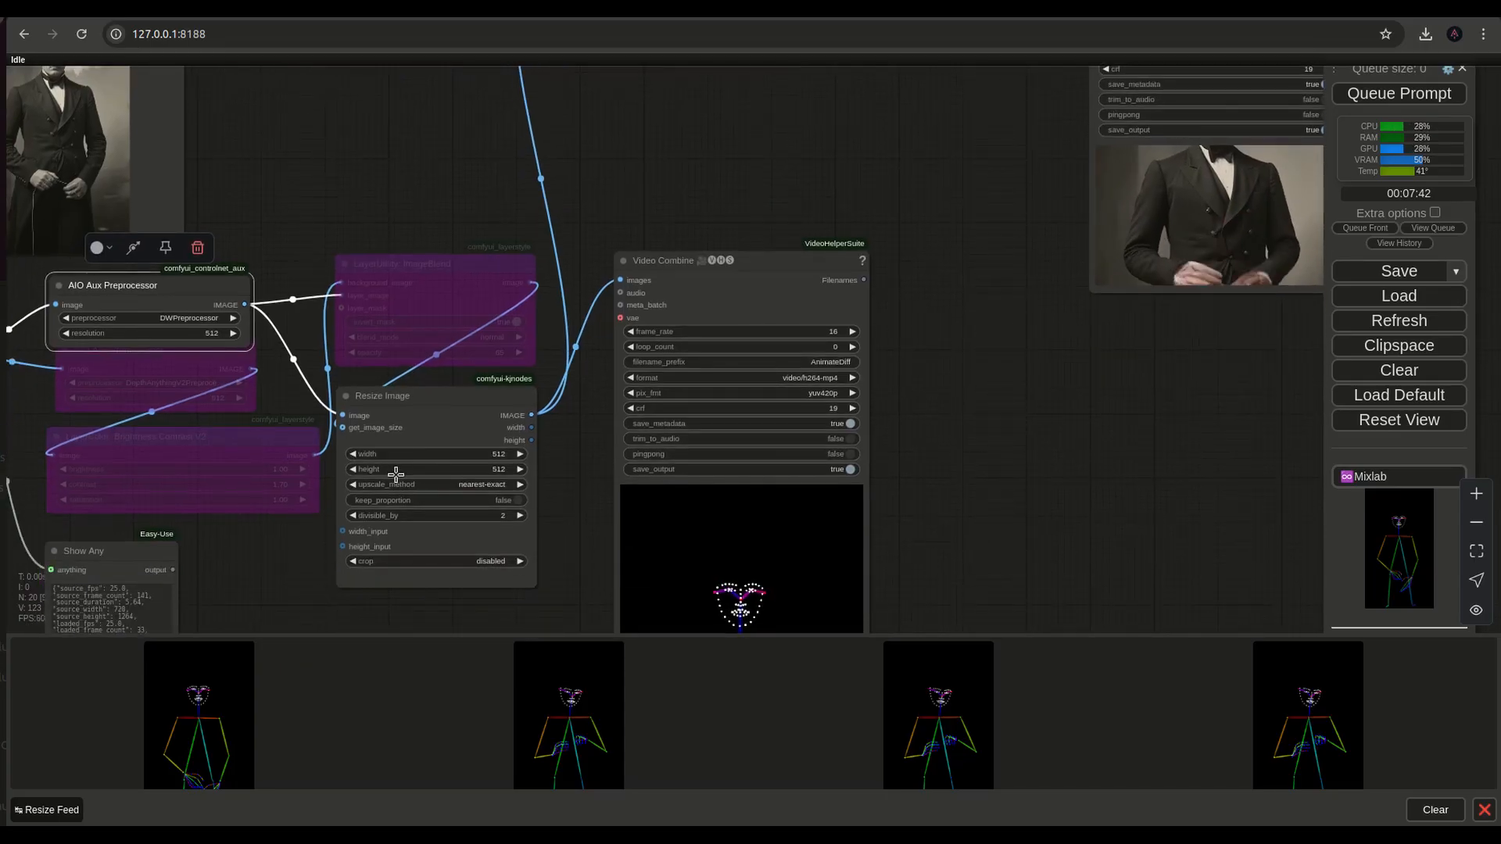
pyautogui.moveTo(565, 493)
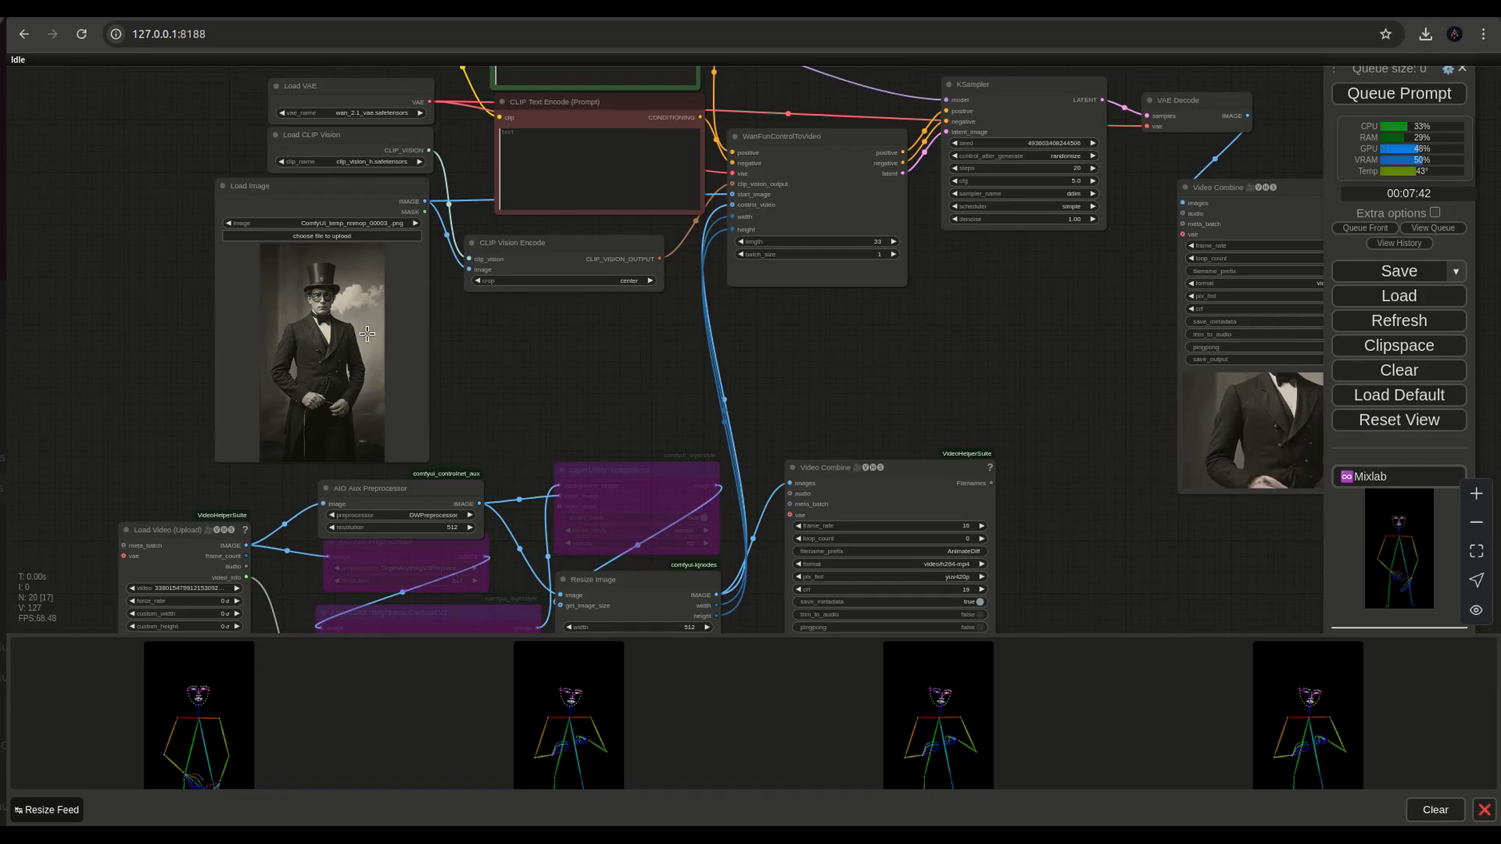
pyautogui.moveTo(495, 429)
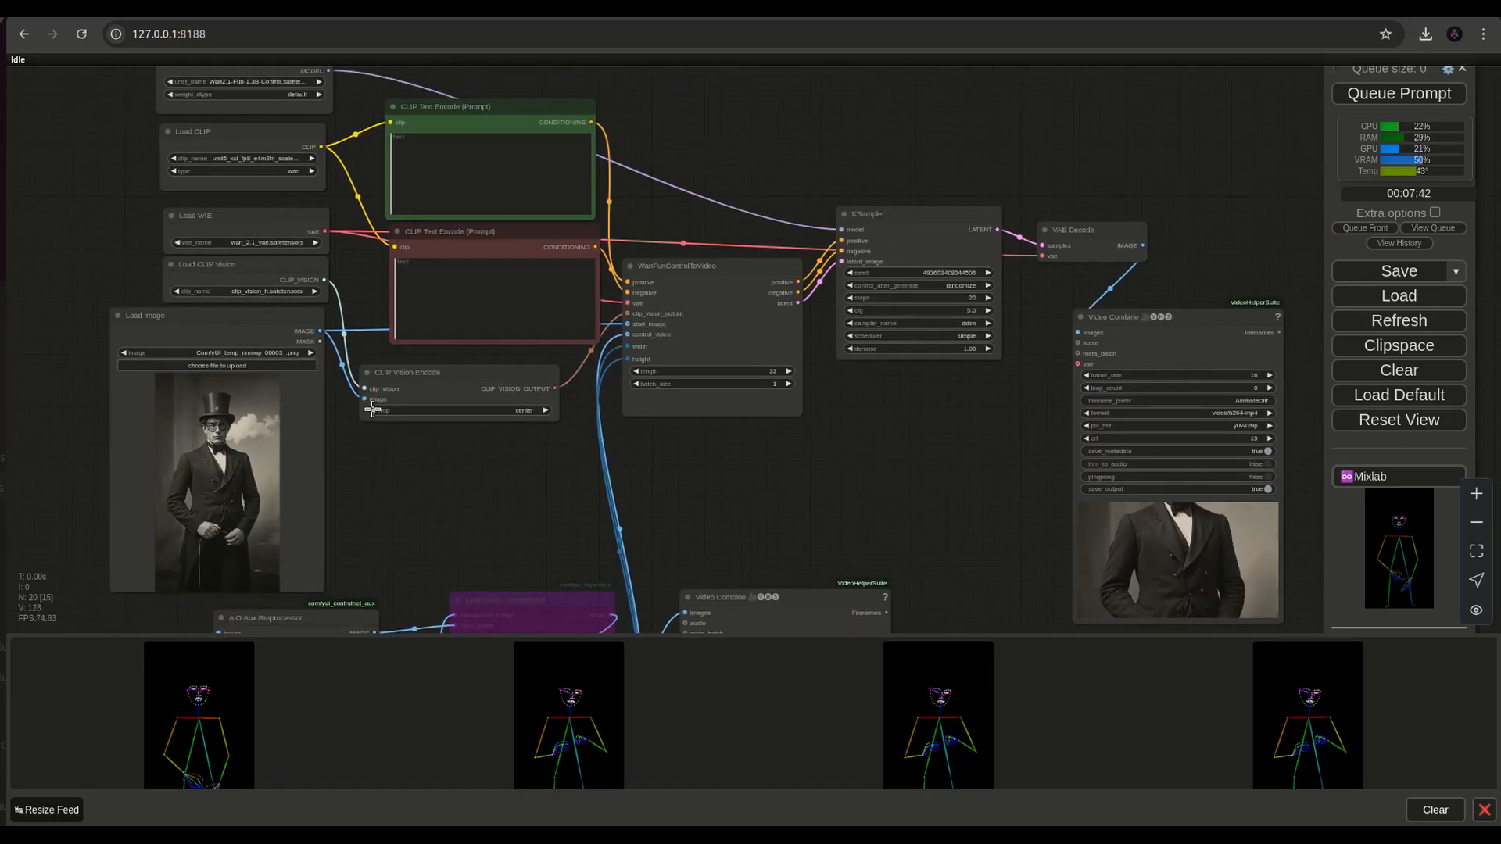
# Set CLIP Vision Encode crop to none and queue the video generation again.
pyautogui.click(522, 409)
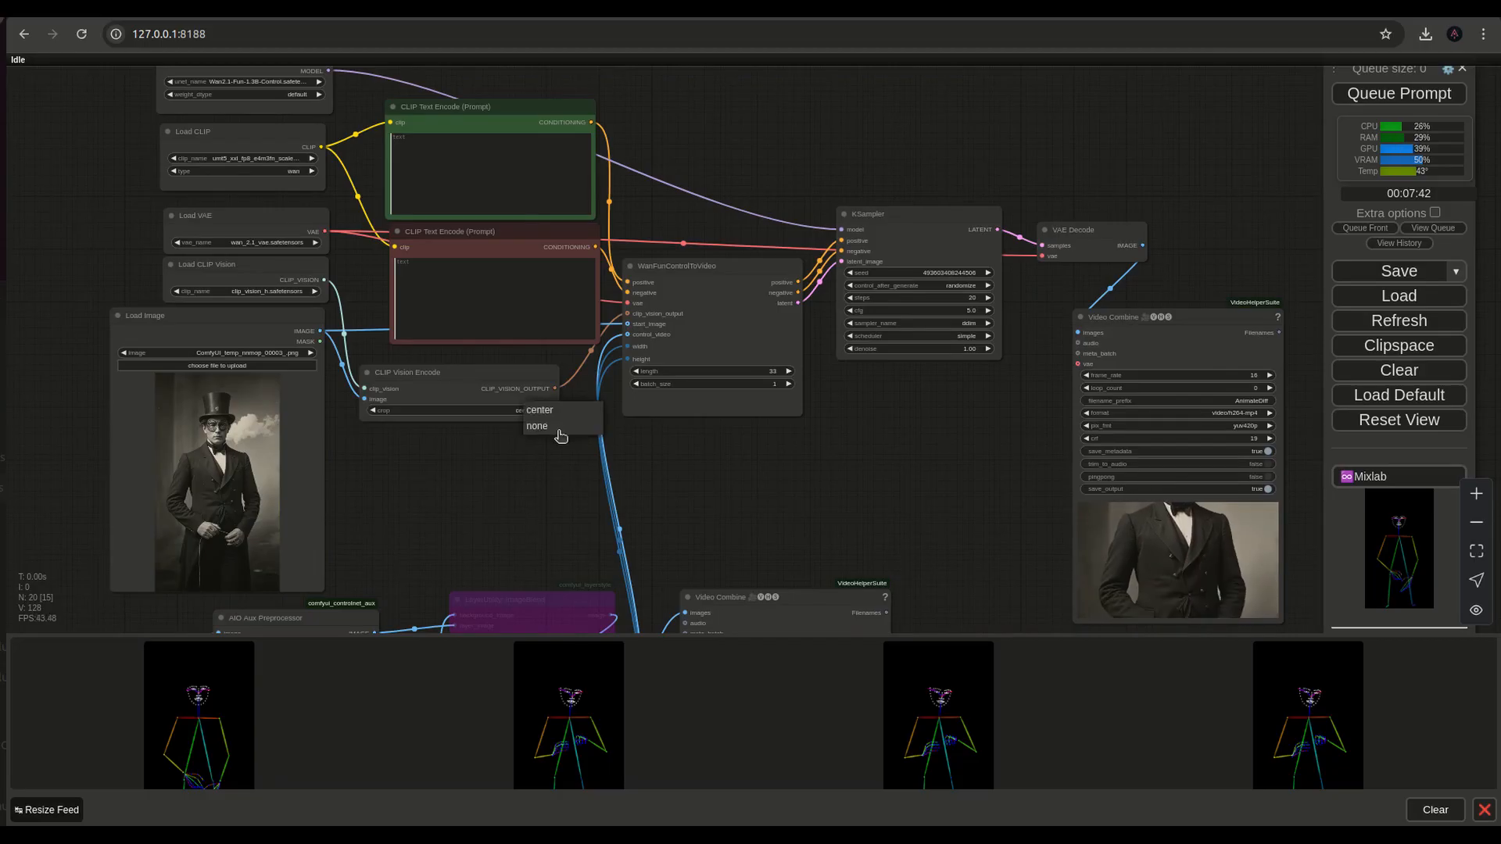
pyautogui.click(538, 425)
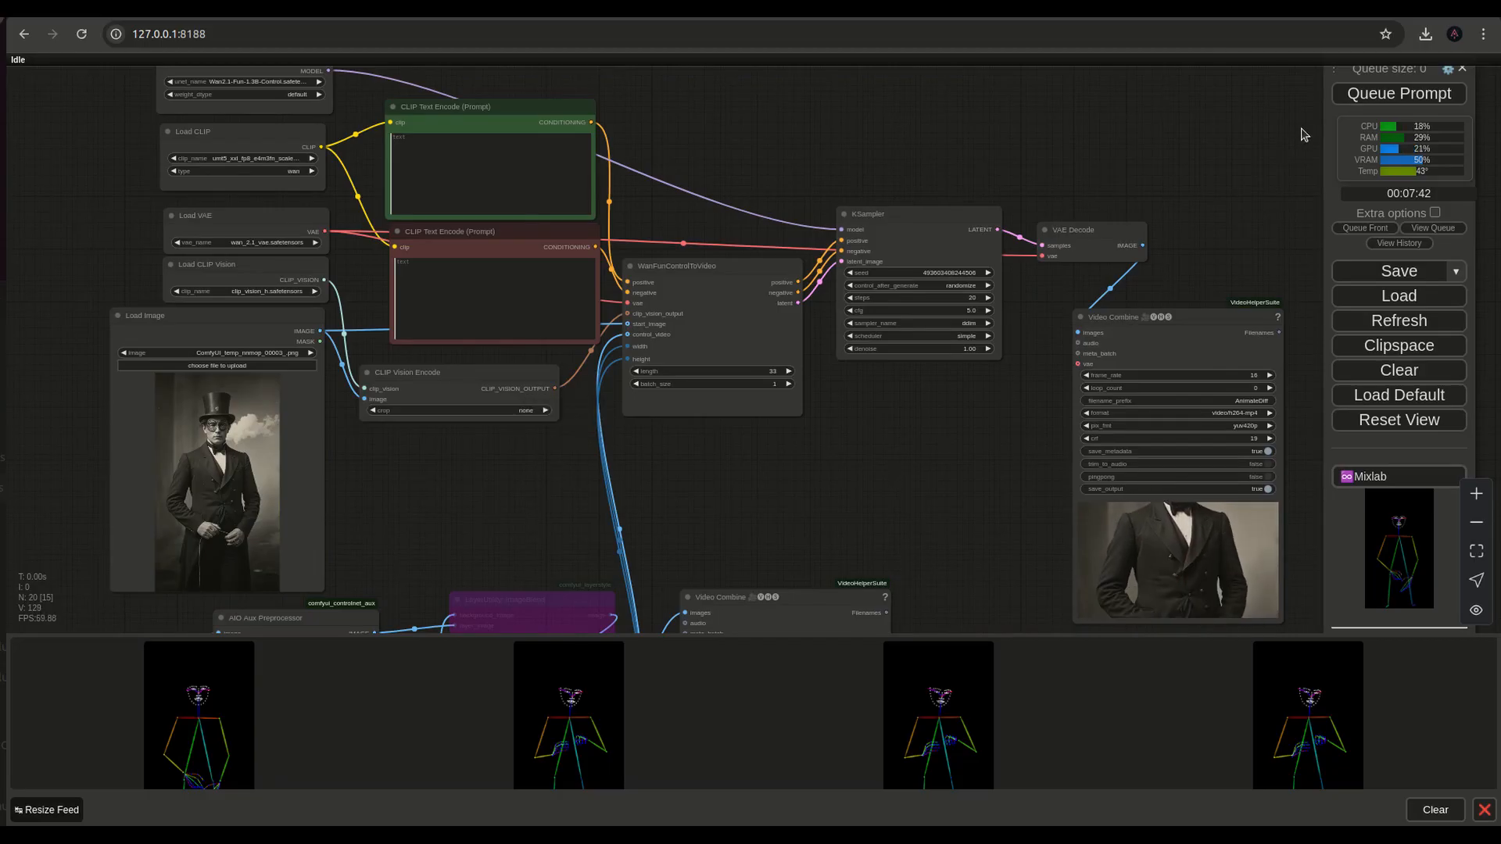
pyautogui.click(1398, 93)
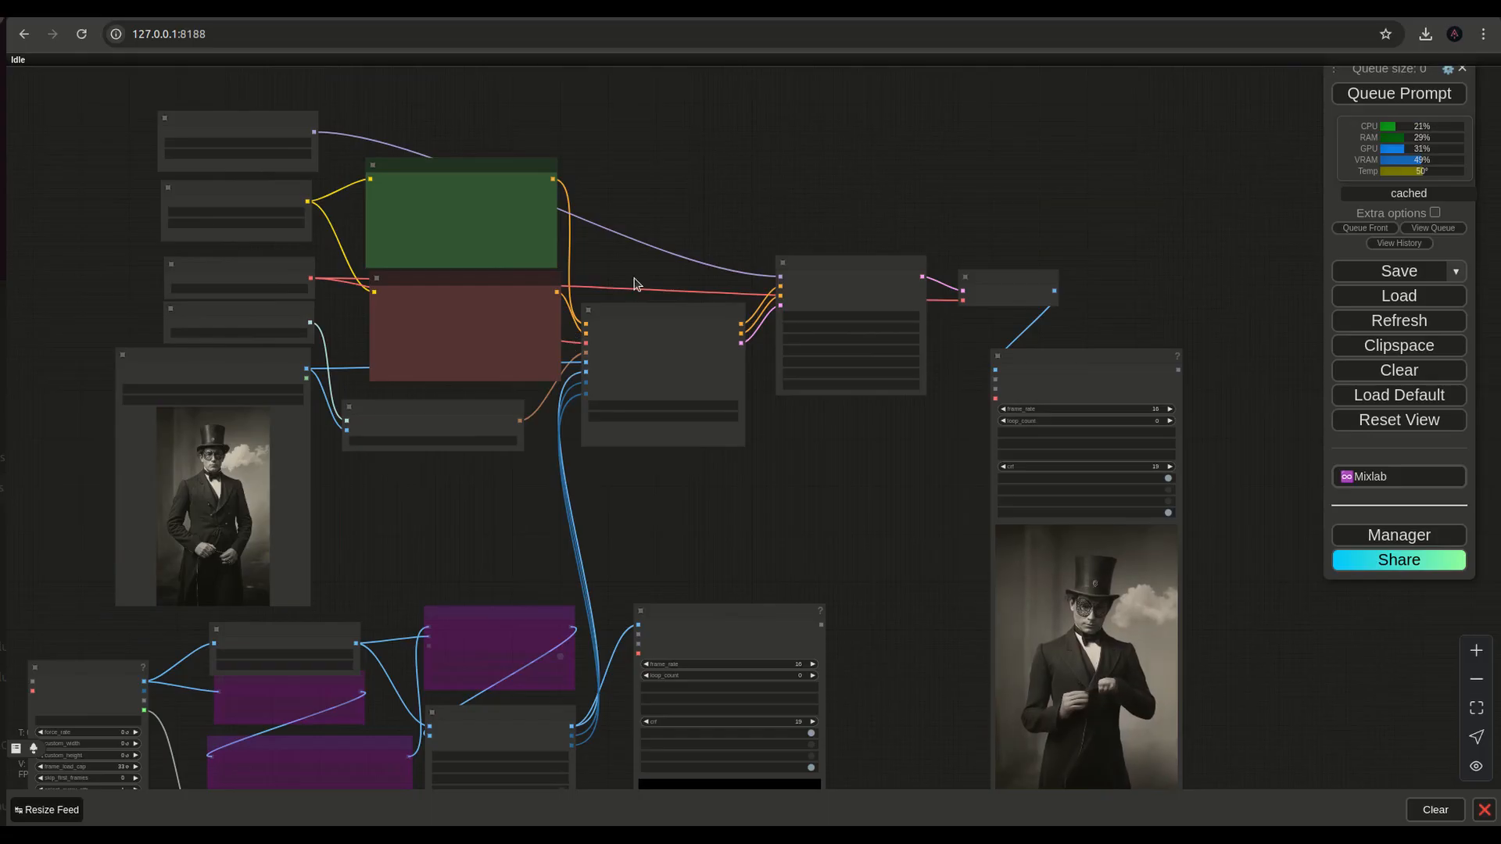
pyautogui.scroll(3)
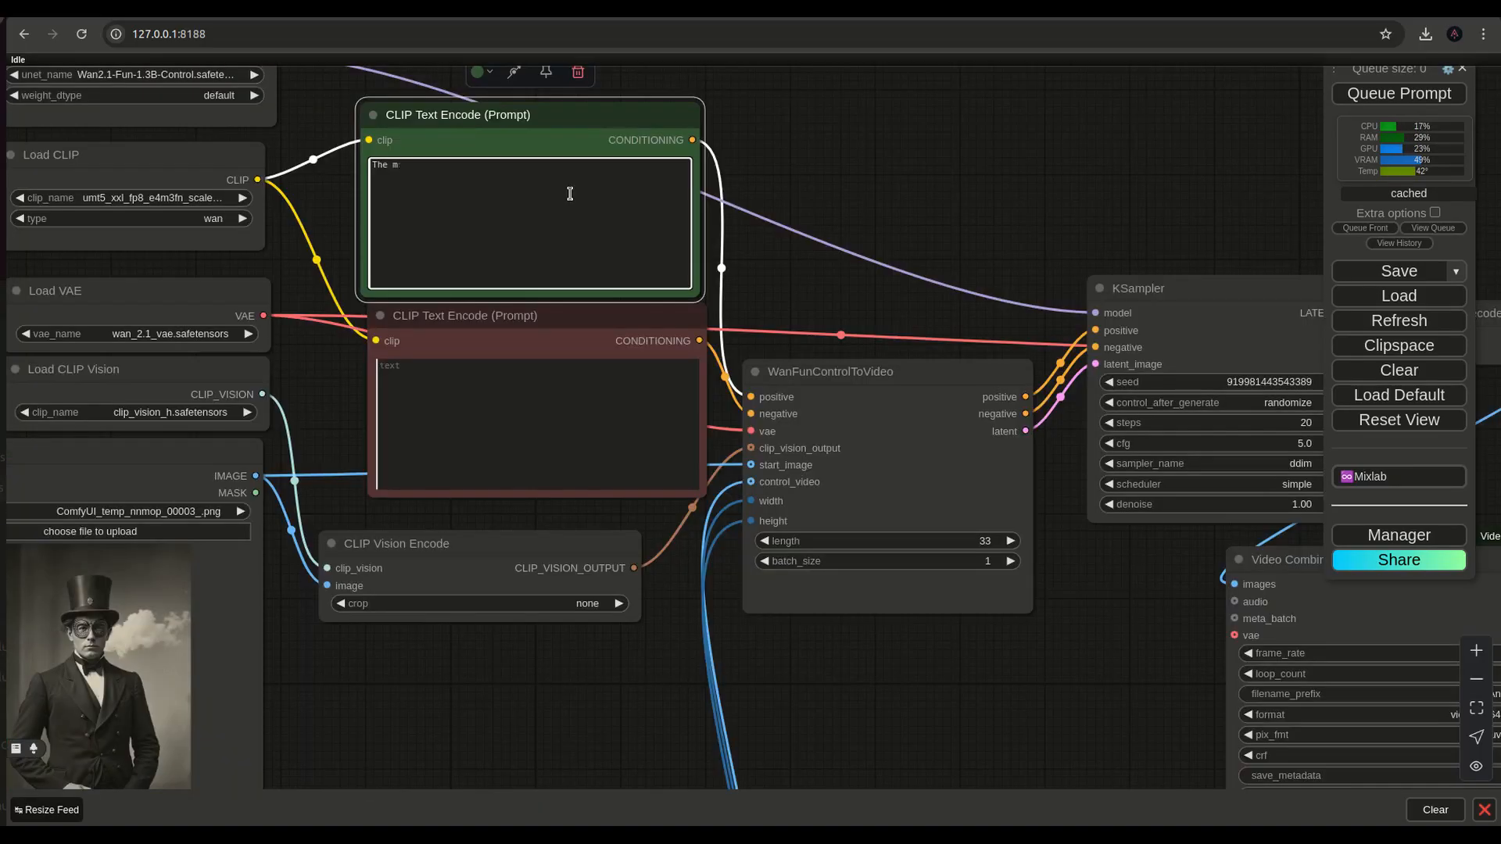
# Write a positive prompt about the man in a hat with the masquerade mask examining his hands, and queue it.
pyautogui.write('an in the top h')
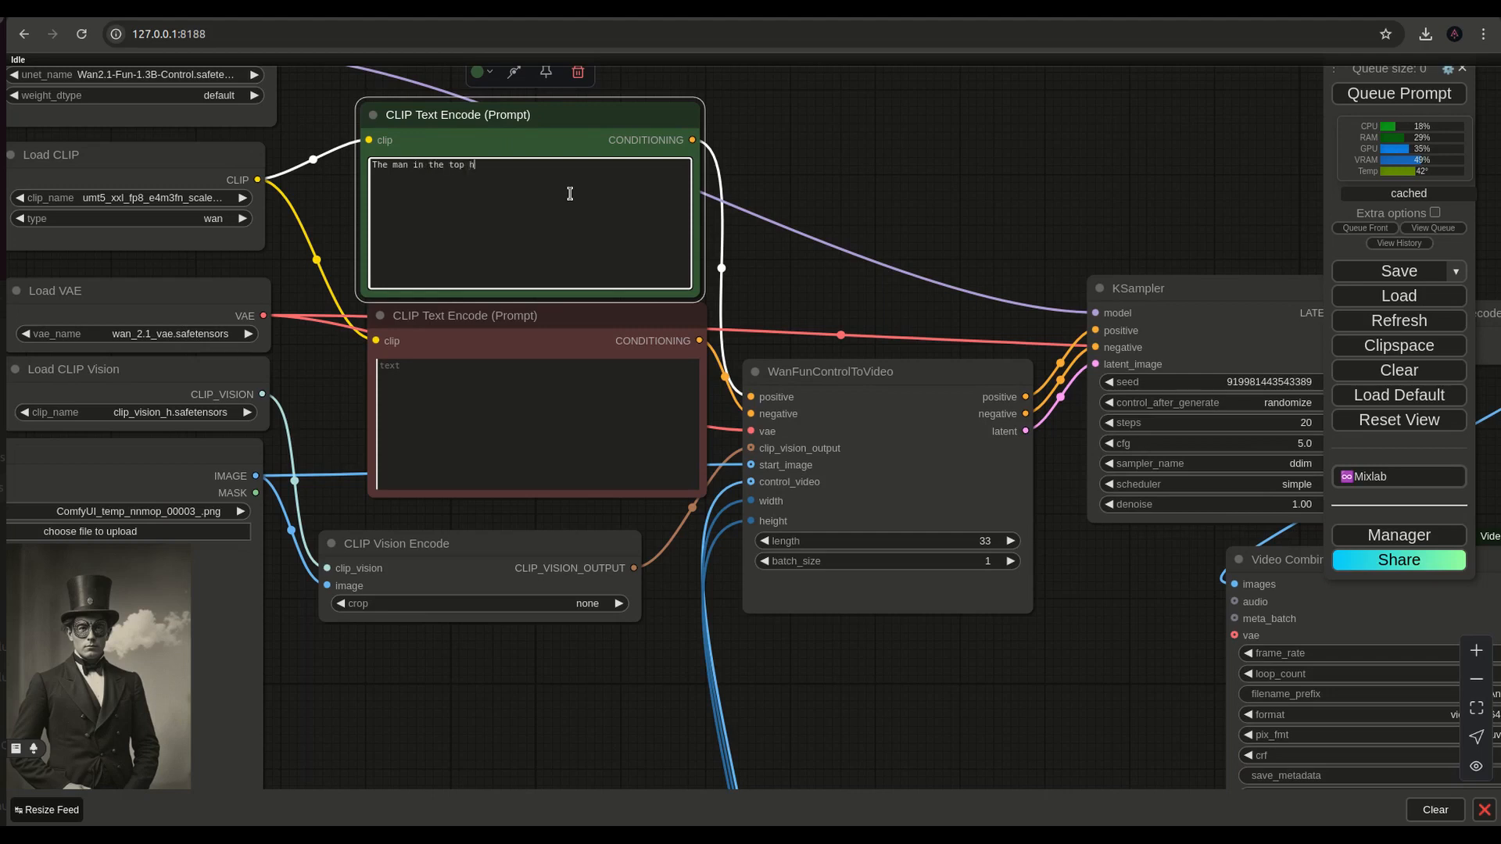
pyautogui.write('at with the masquerade')
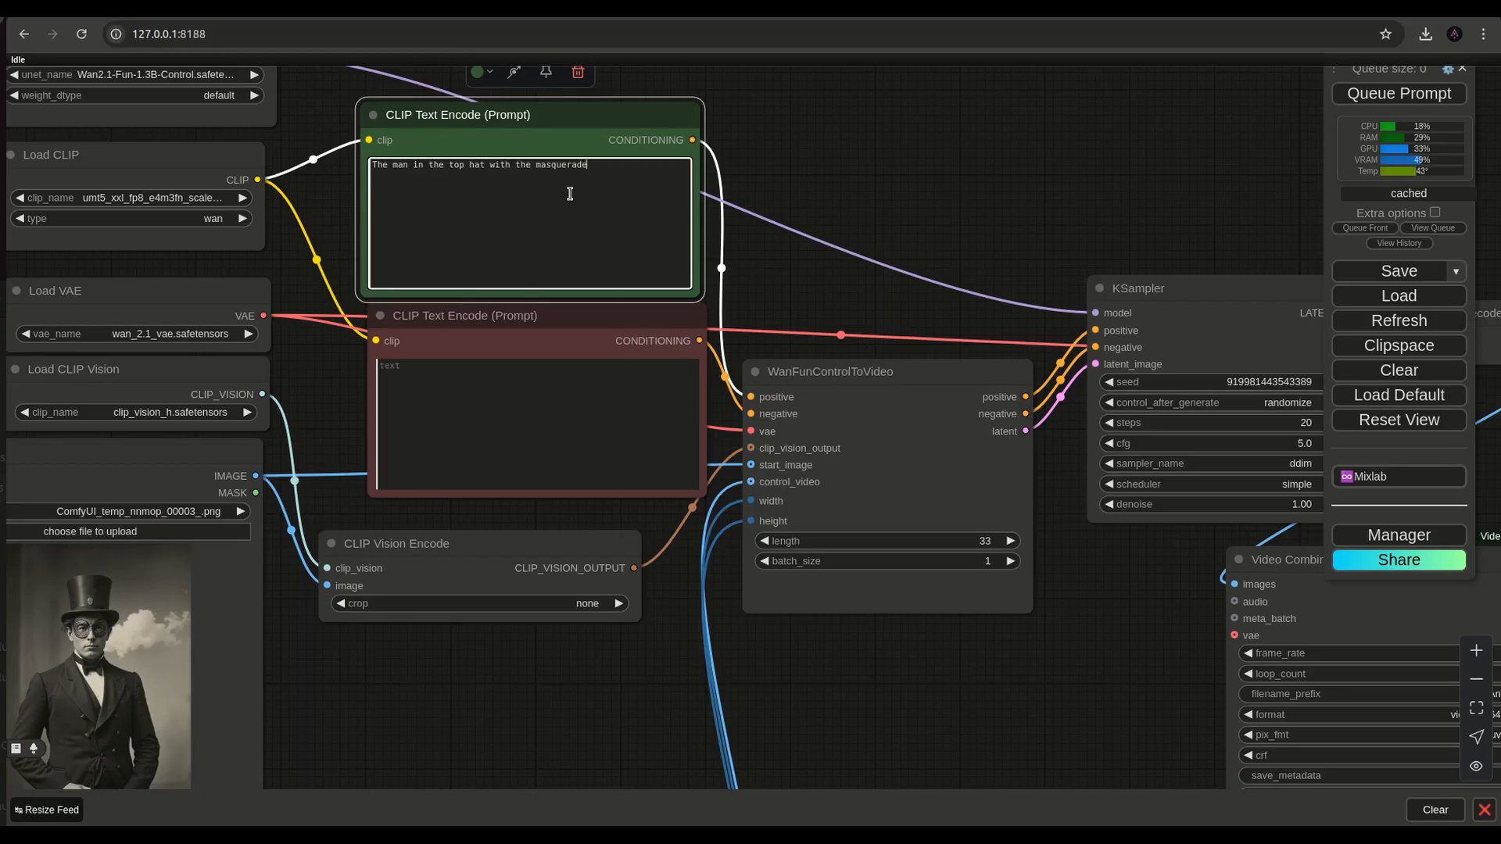
pyautogui.write('mask e')
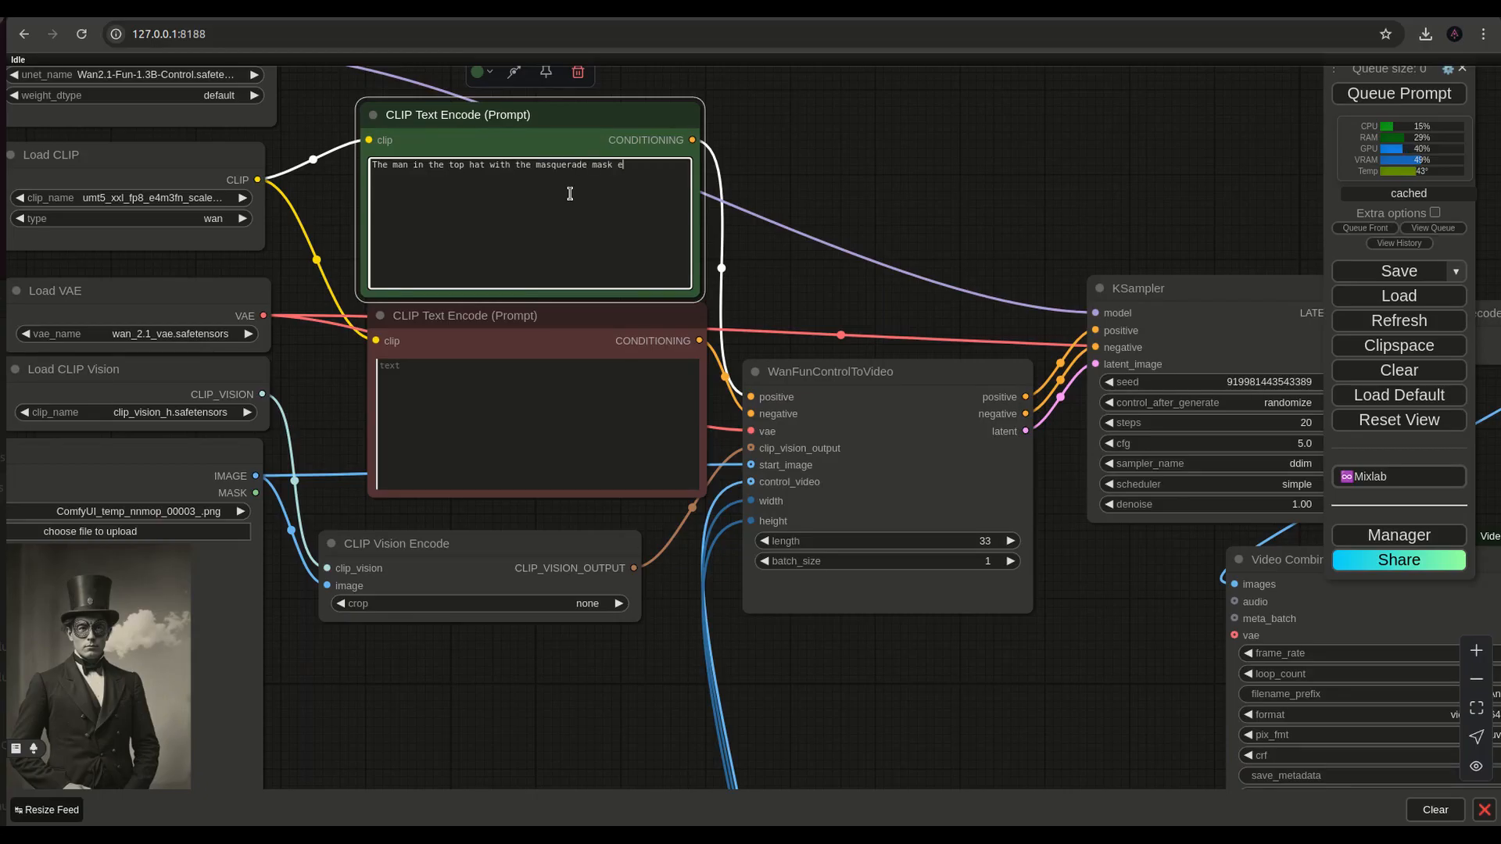
pyautogui.write('xxa')
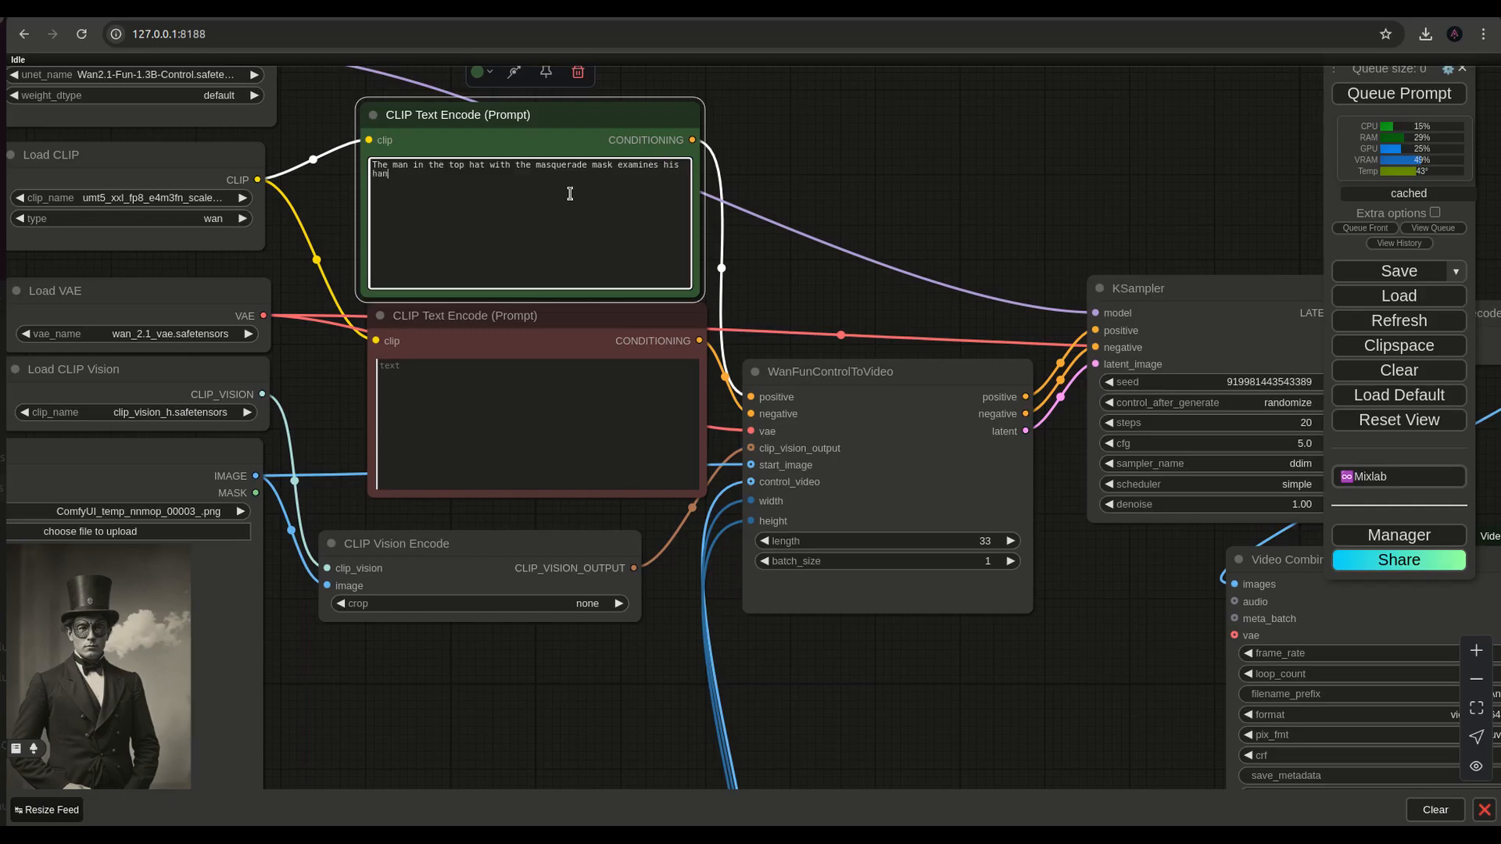
pyautogui.click(1398, 93)
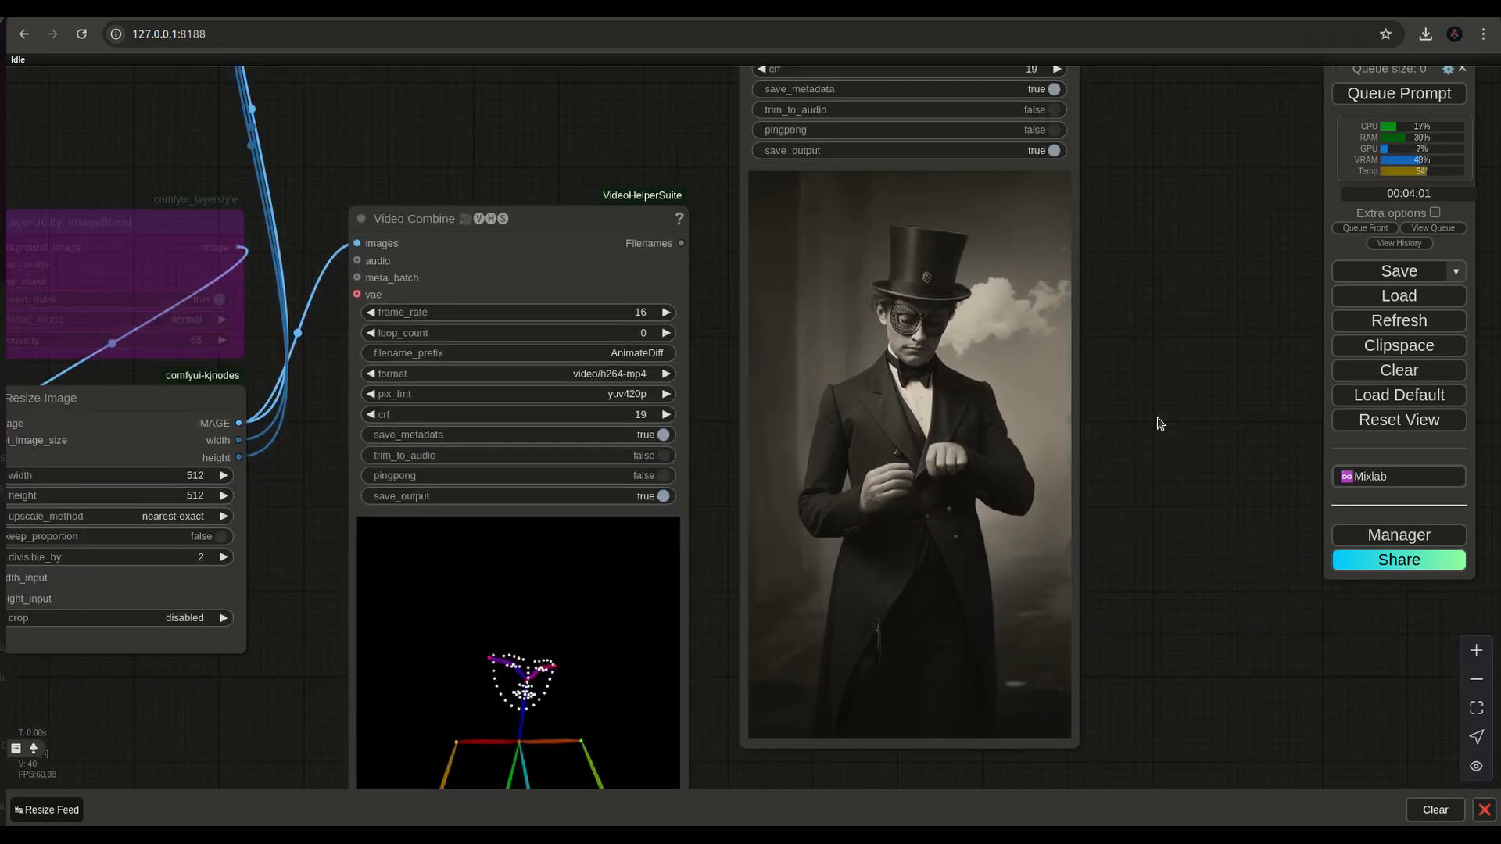
# Queue another run with a randomized seed for a new masked top-hat man clip.
pyautogui.click(1399, 93)
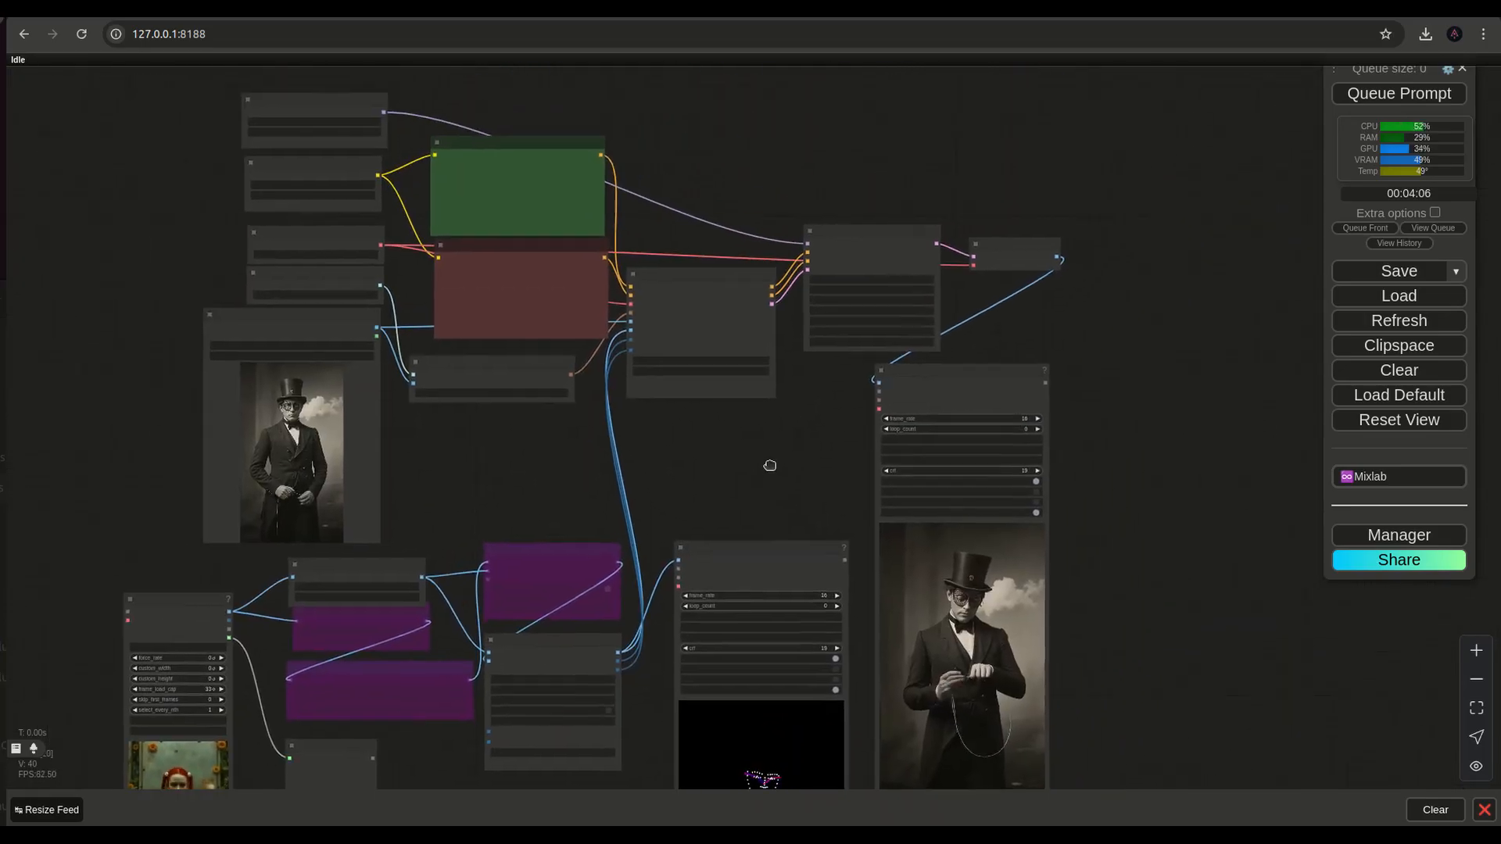
pyautogui.moveTo(772, 469)
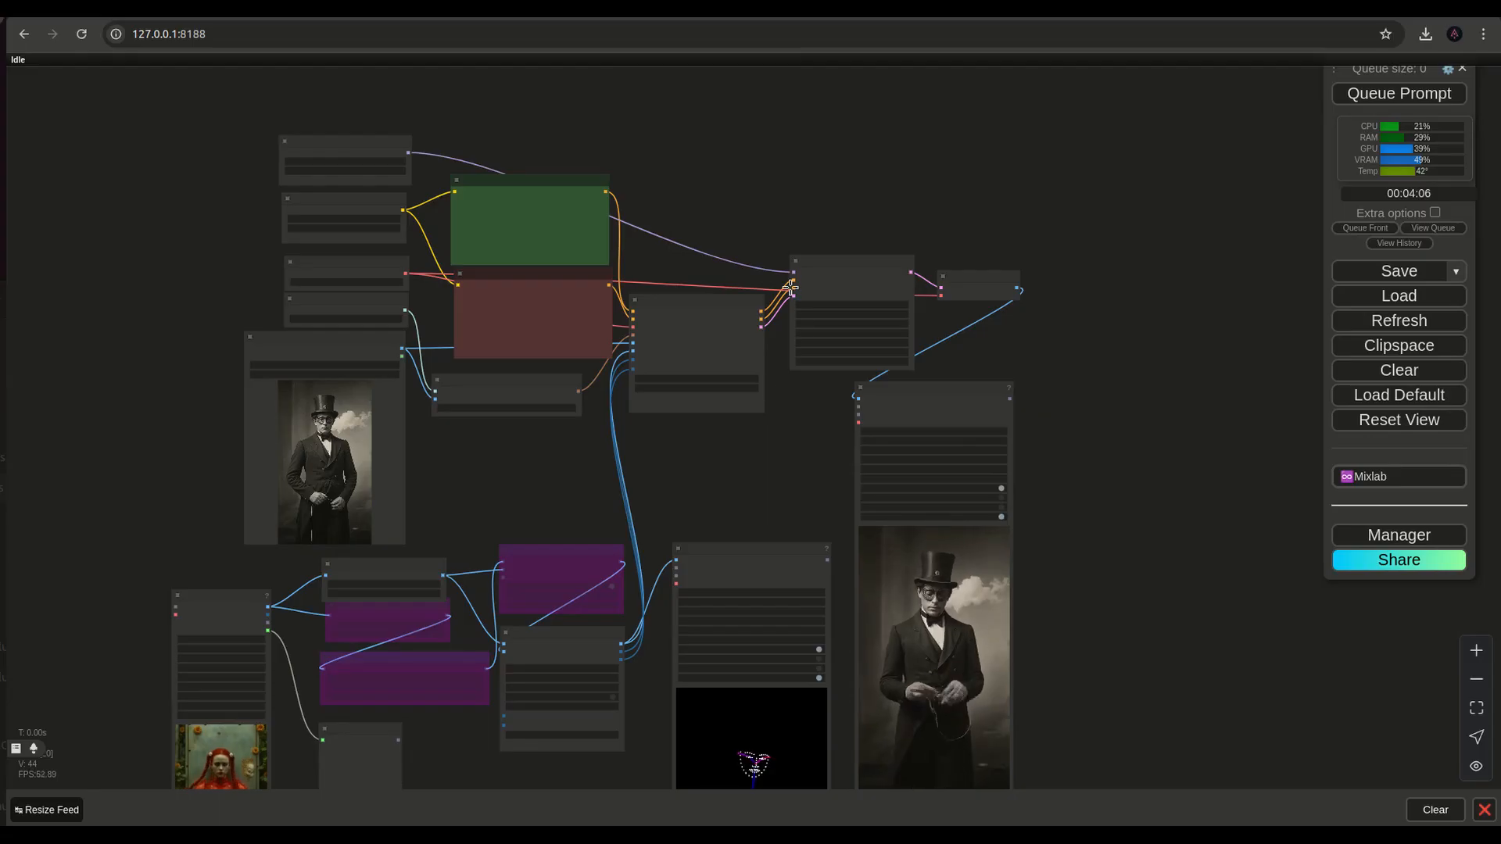
pyautogui.moveTo(728, 506)
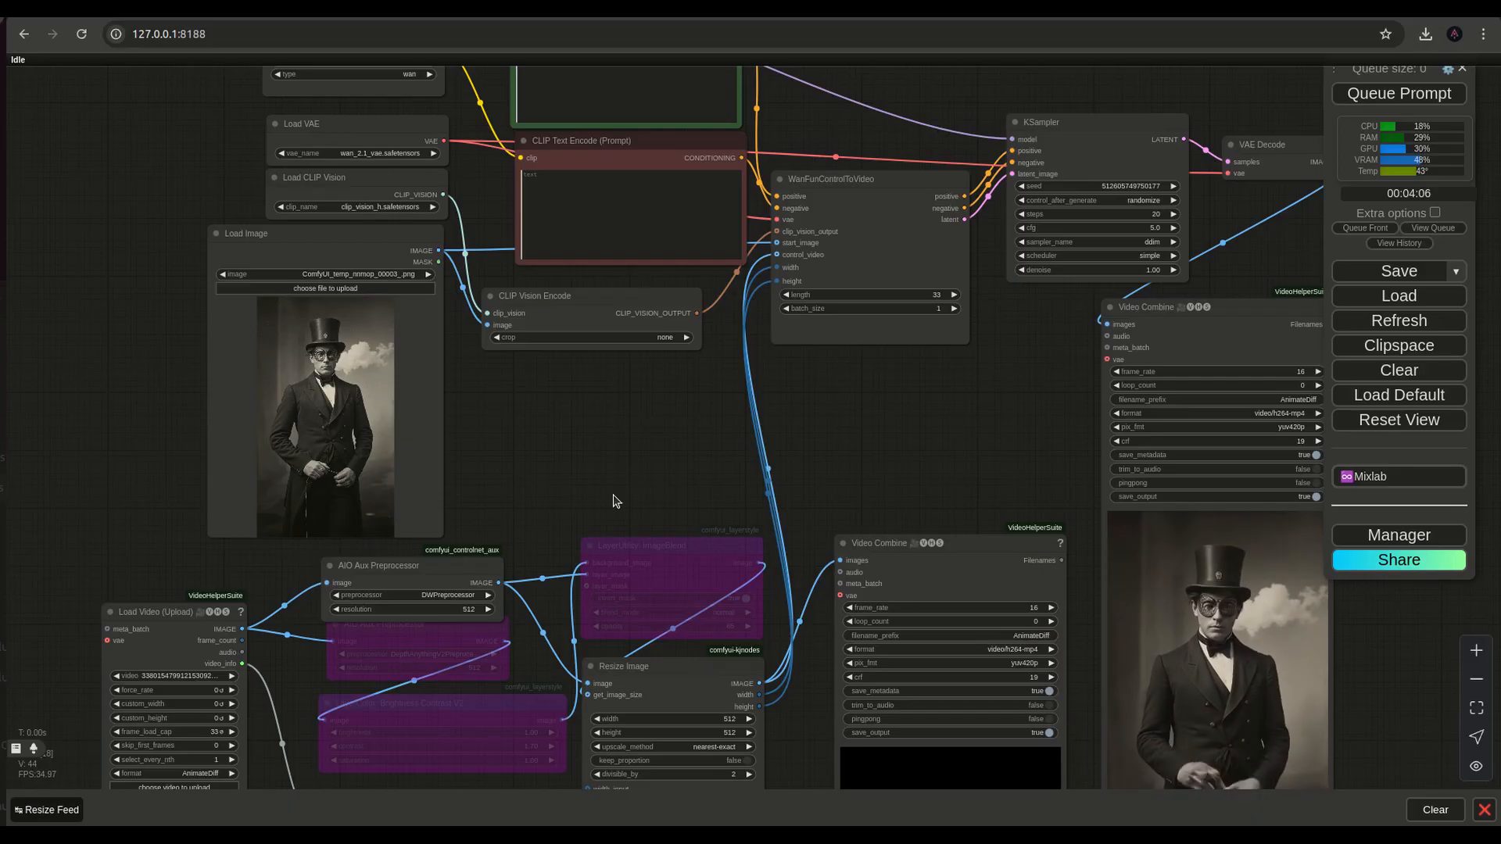
pyautogui.moveTo(998, 466)
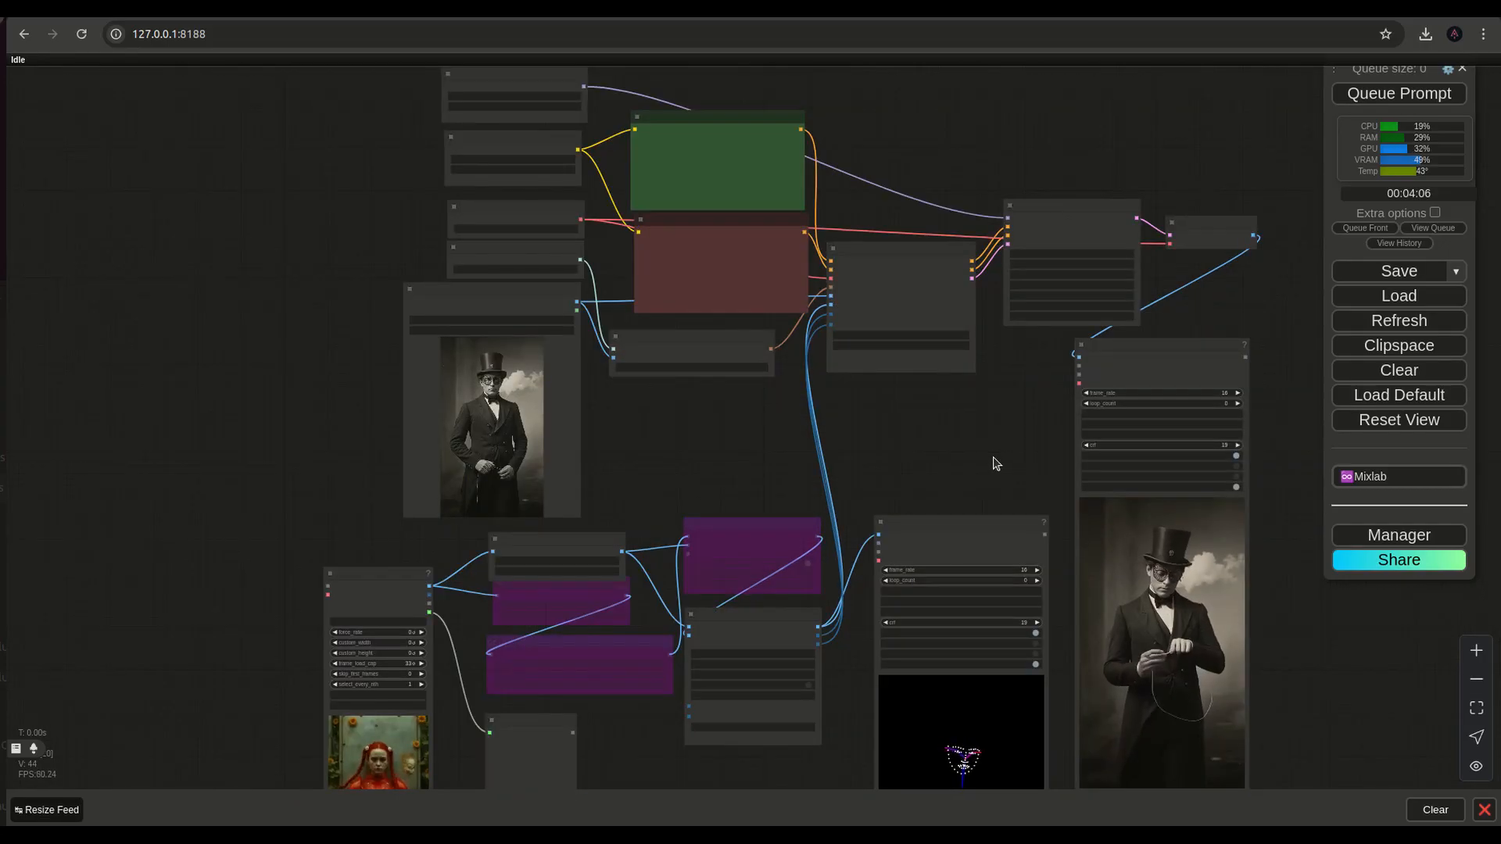
pyautogui.moveTo(871, 471)
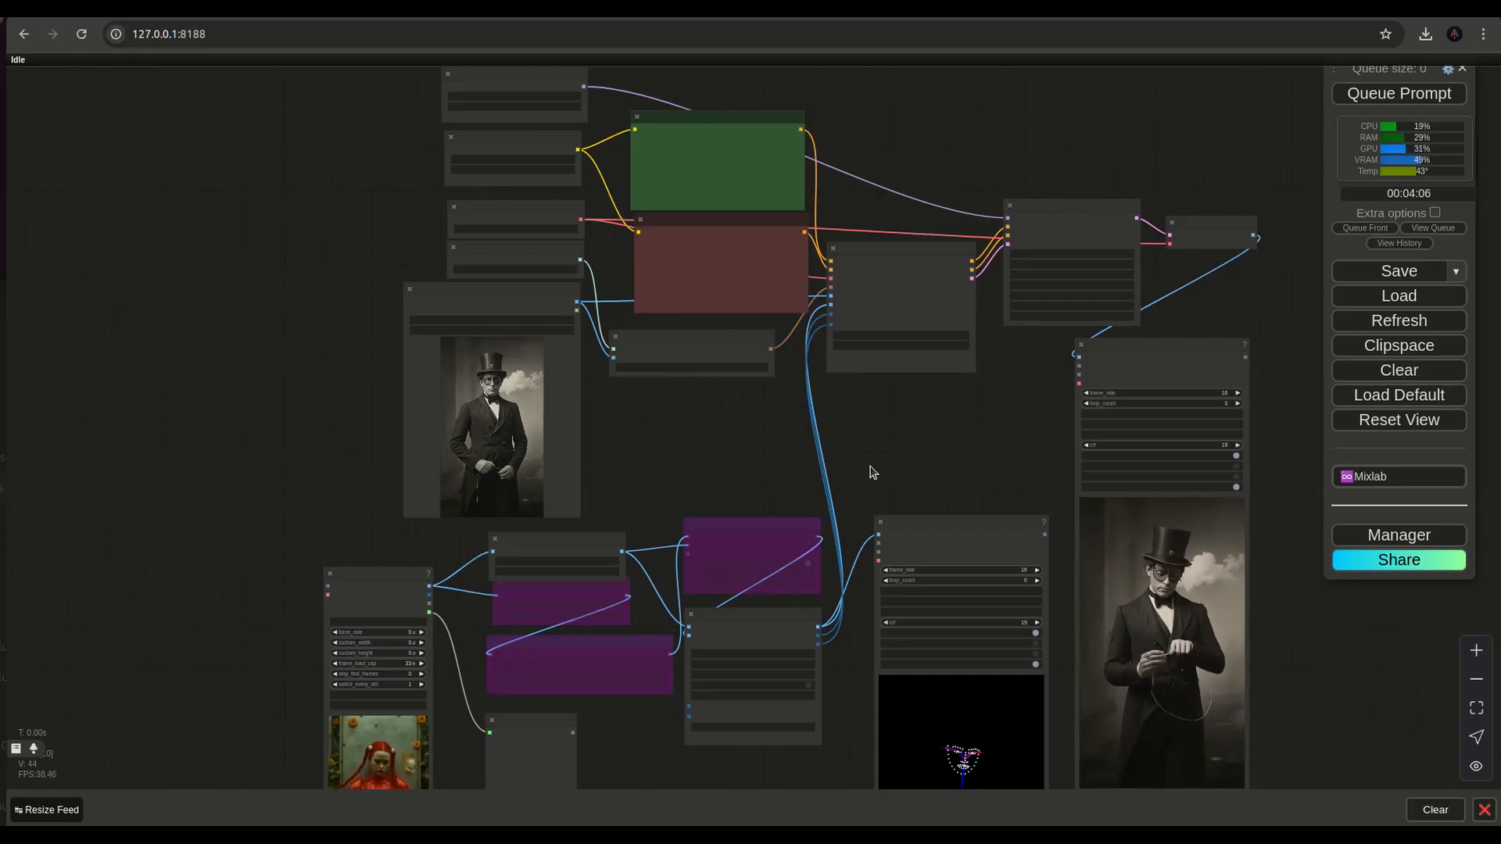
pyautogui.moveTo(488, 412)
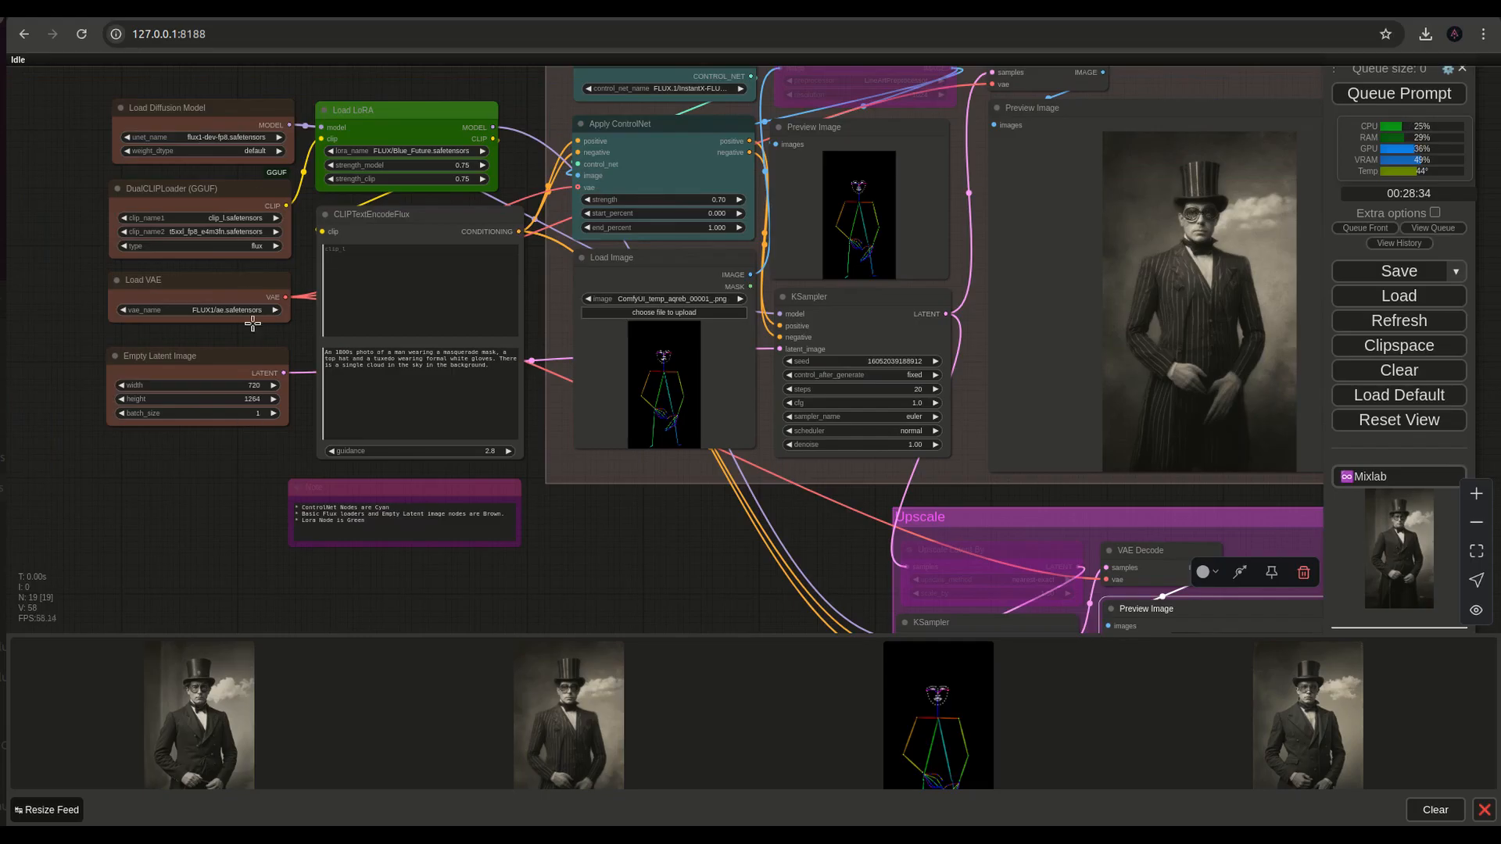
pyautogui.moveTo(208, 409)
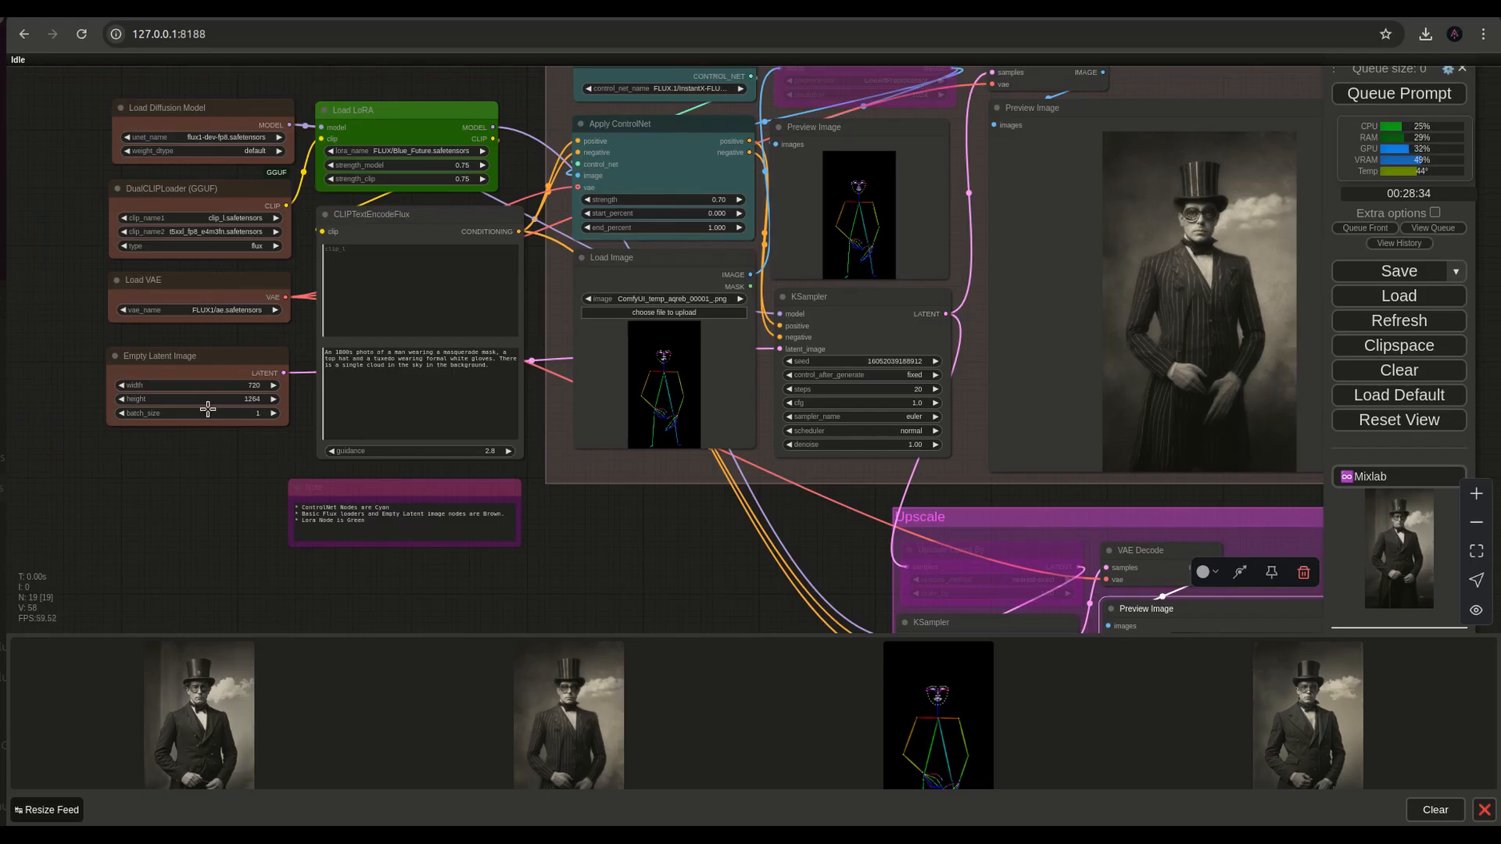